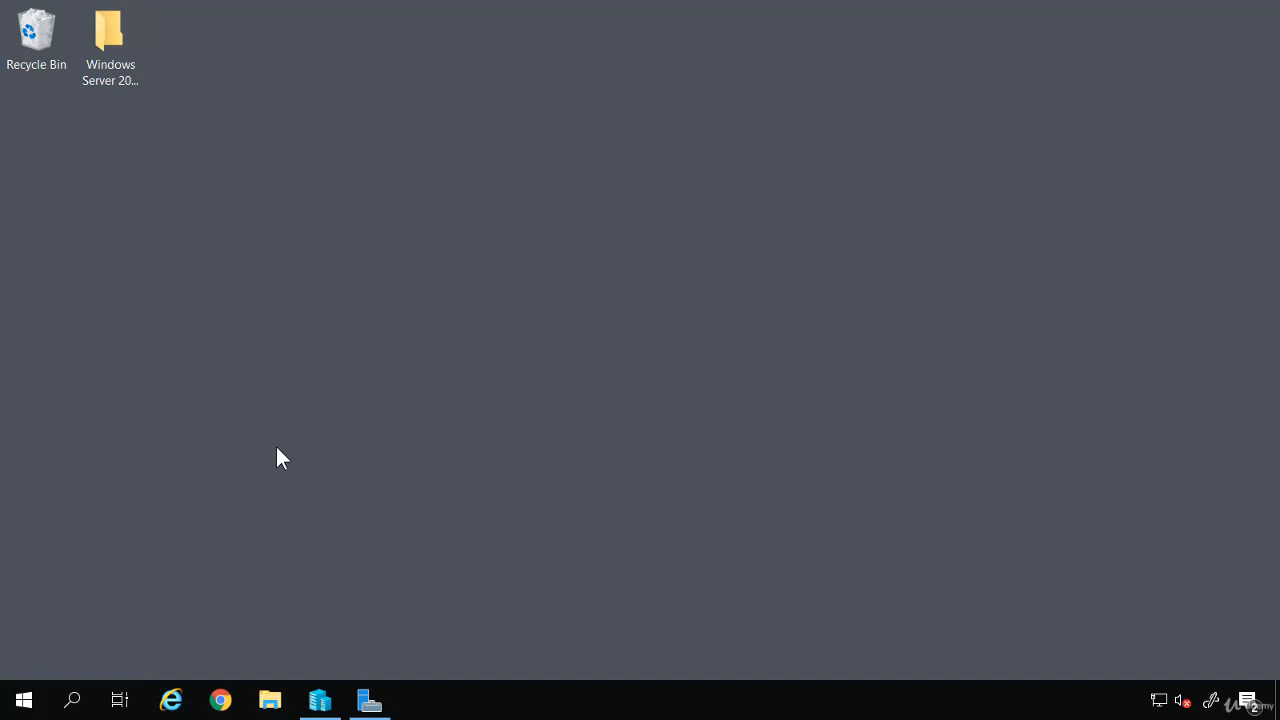
mouse_move(318, 697)
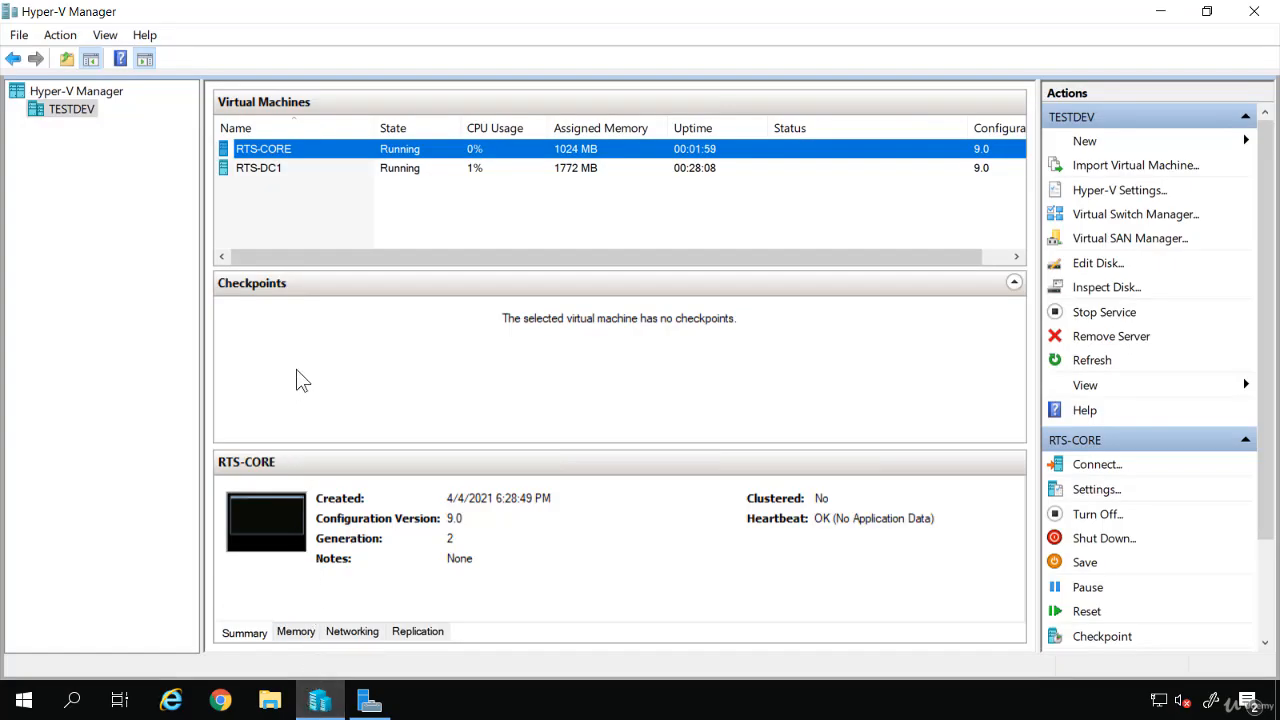
Open a console connection to RTS-CORE with the display size set to full screen
right_click(263, 148)
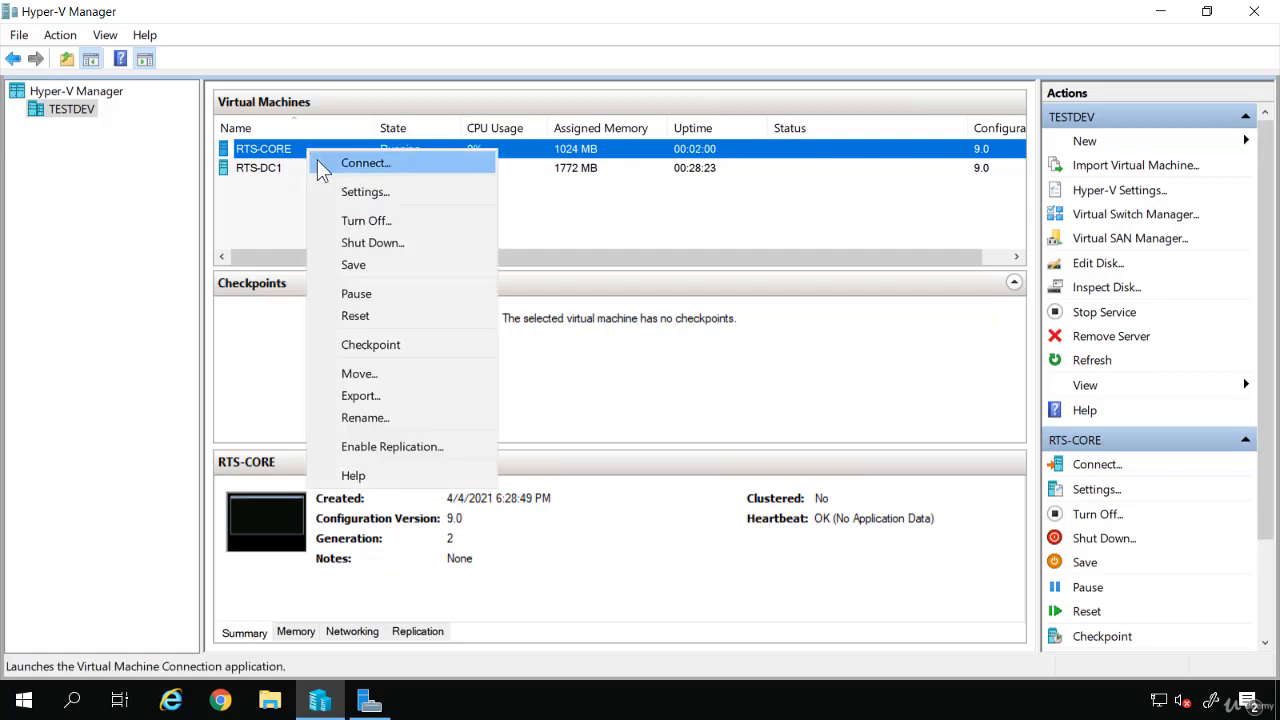
click(364, 163)
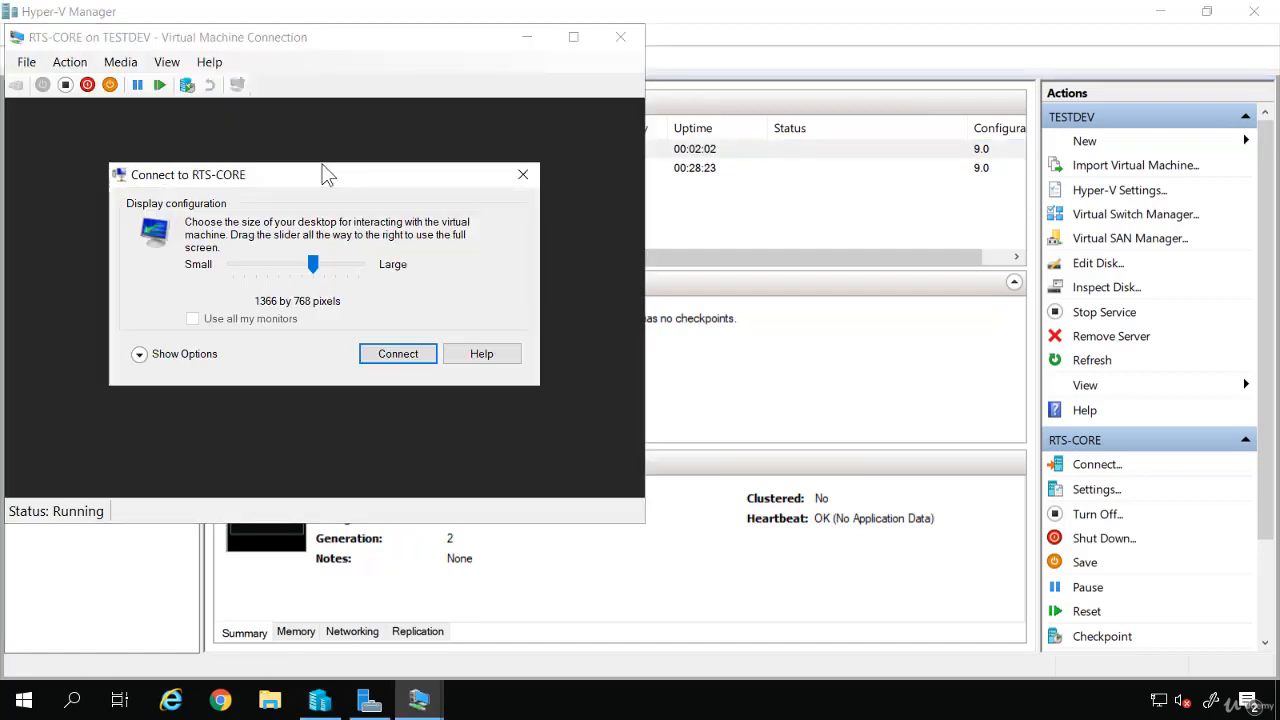
drag(313, 264, 359, 264)
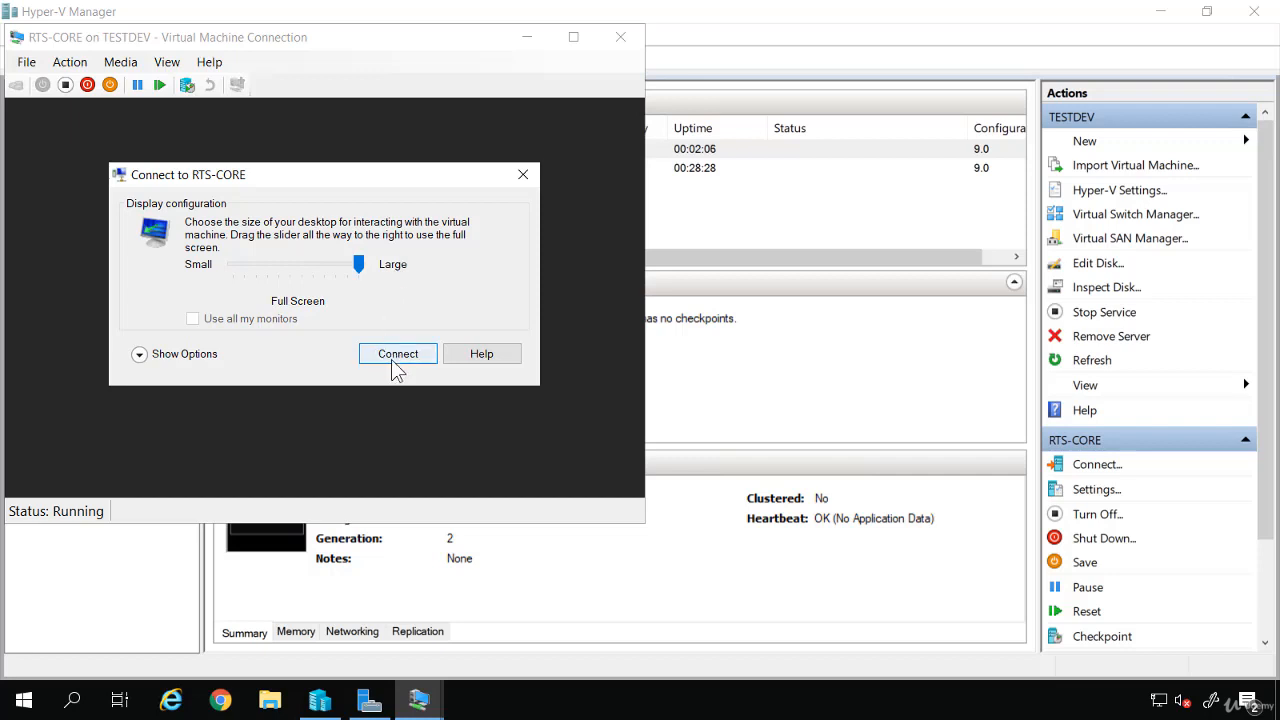
Sign in to RTS-CORE, launch sconfig, and choose option 1 for domain/workgroup
click(397, 353)
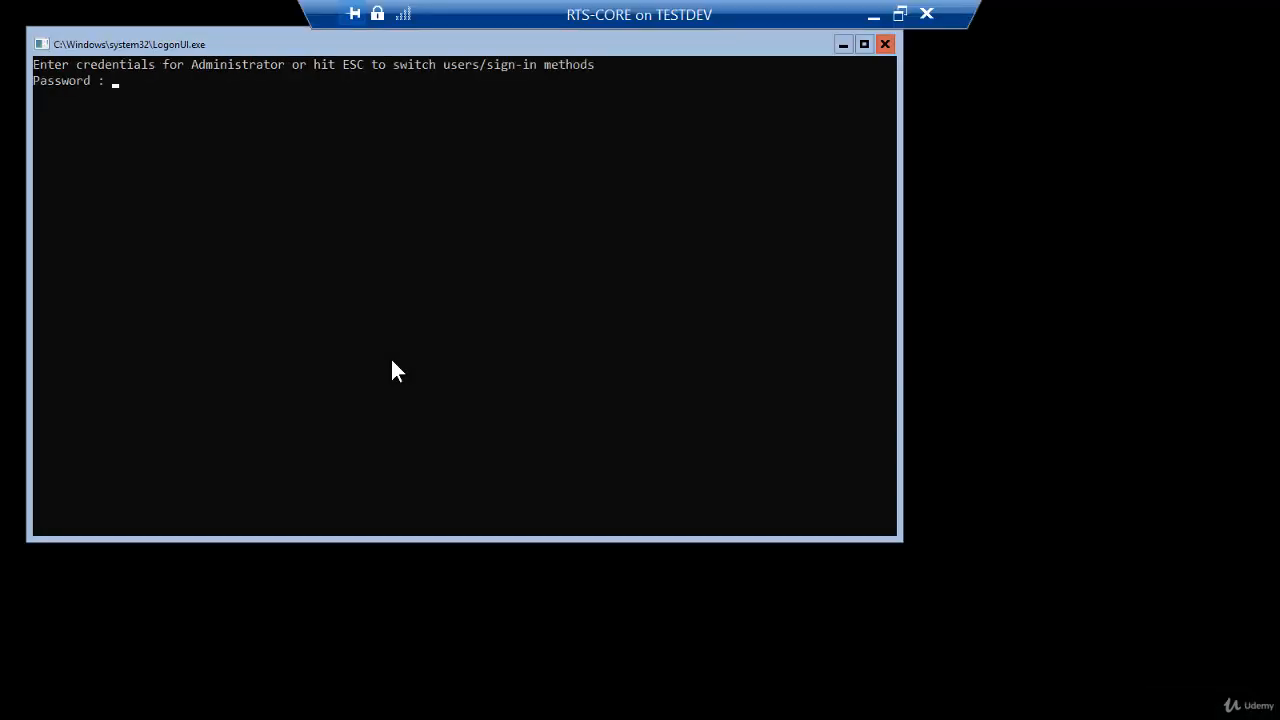
click(390, 355)
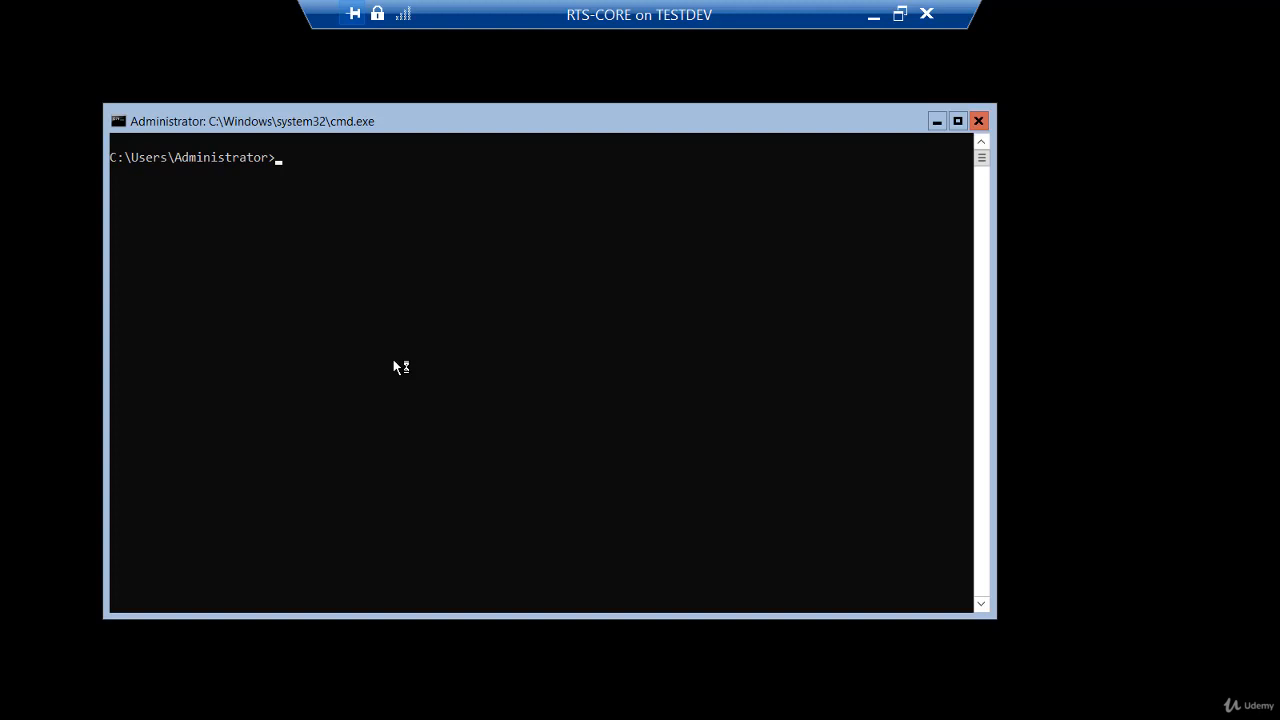
text(scon)
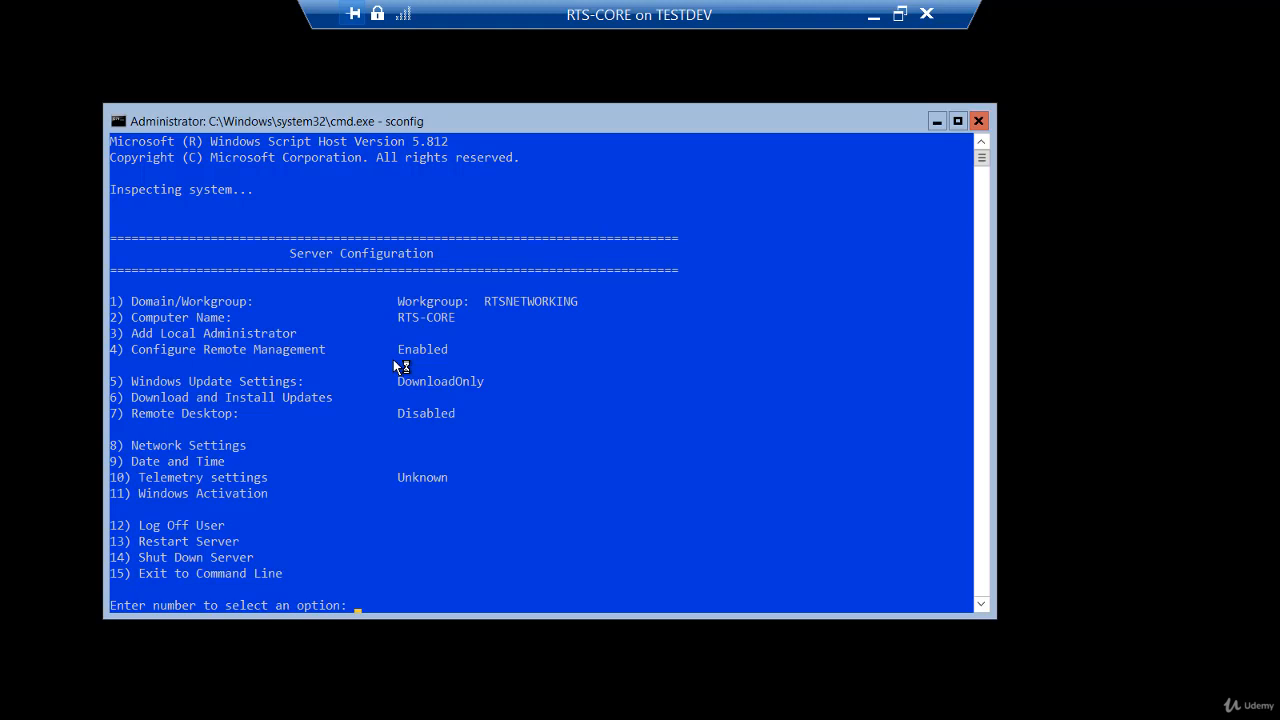
mouse_move(404, 329)
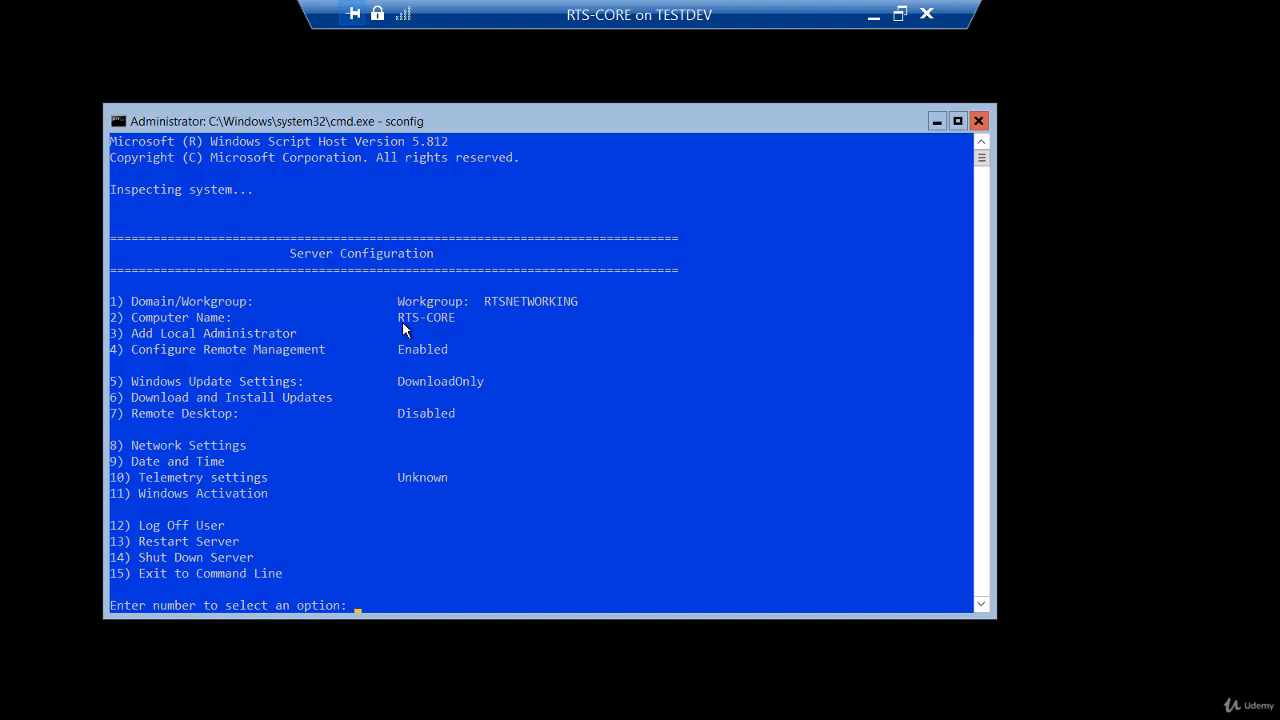
mouse_move(389, 357)
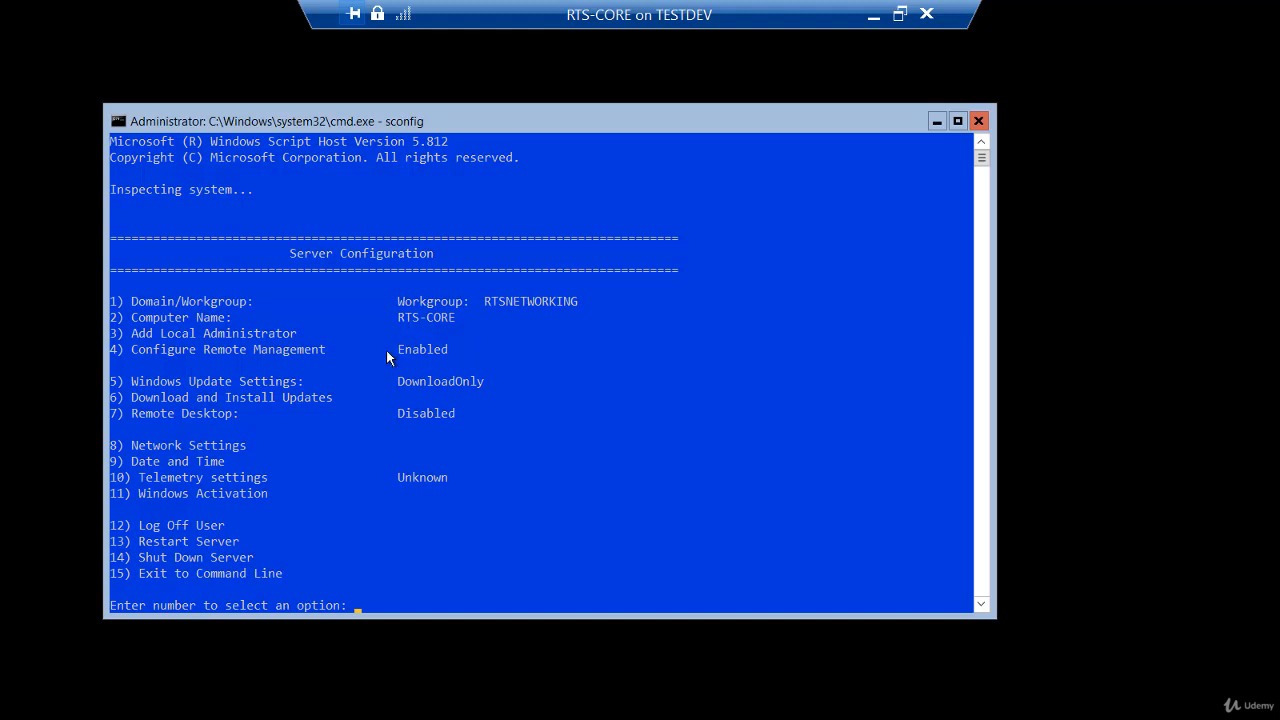
mouse_move(228, 459)
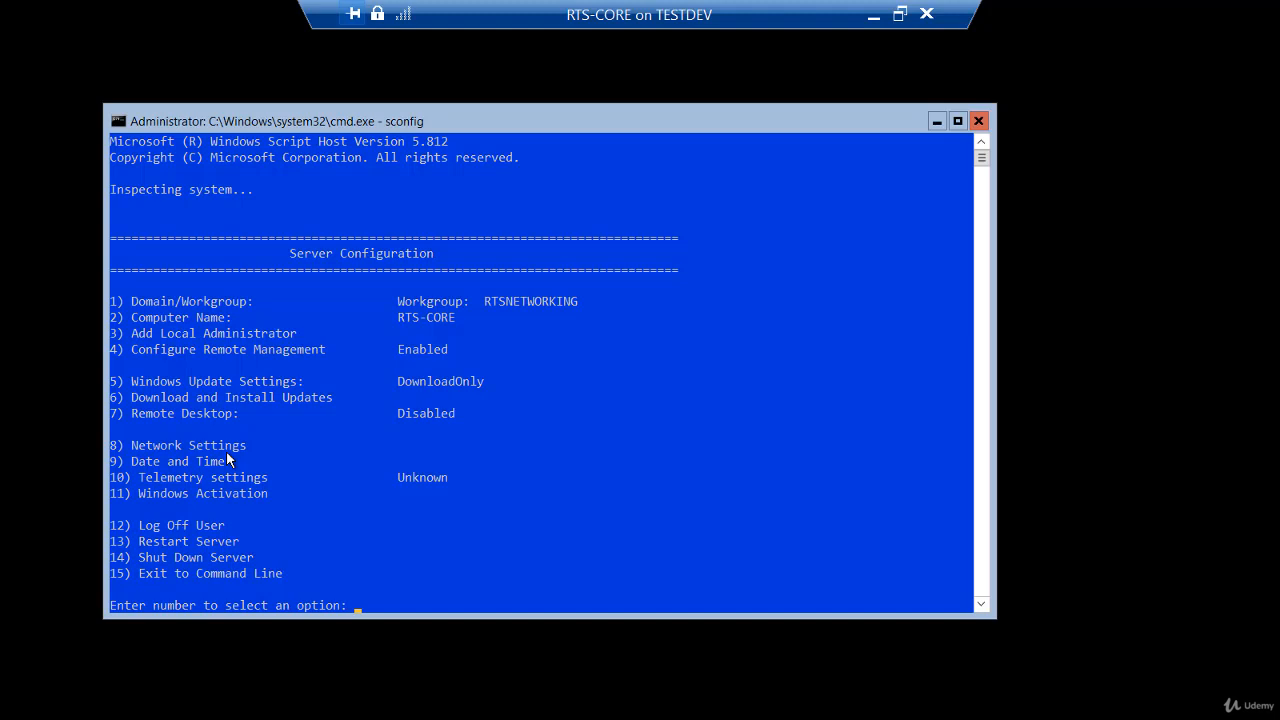
text(1)
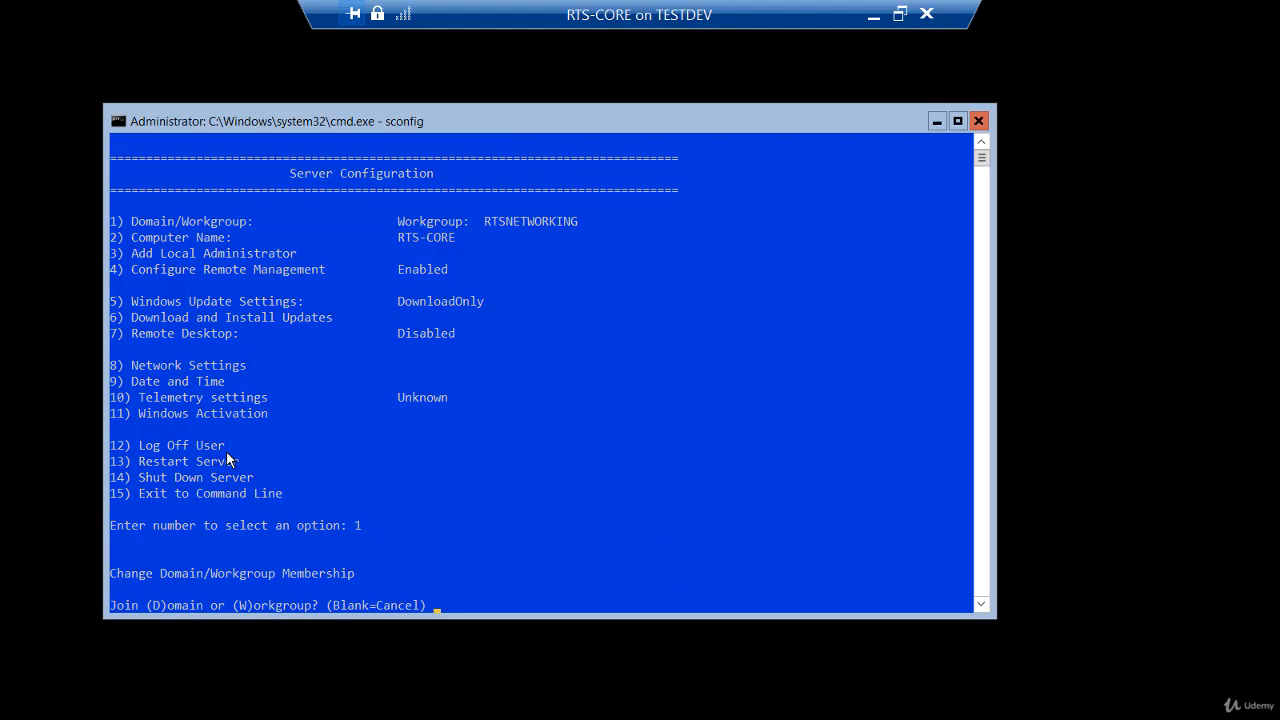
Choose domain membership (D) and enter rtsnetworking.com as the domain to join
text(d)
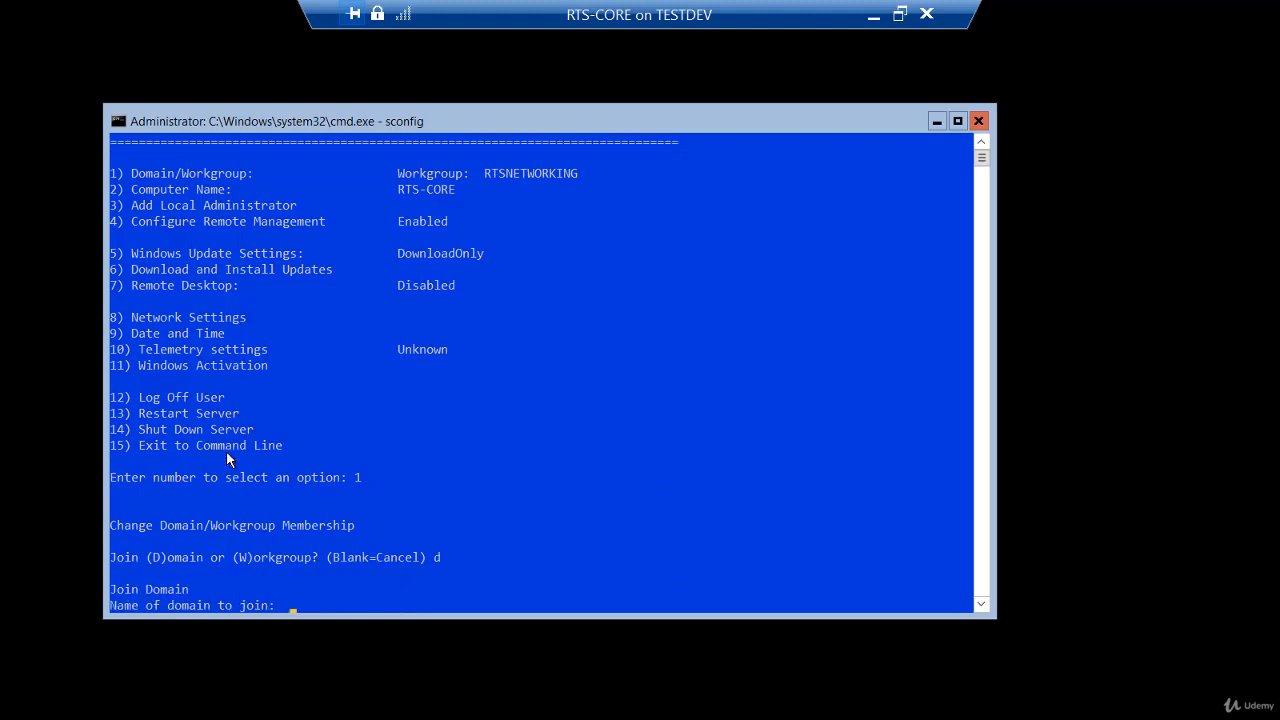
text(rtsnetworking.com)
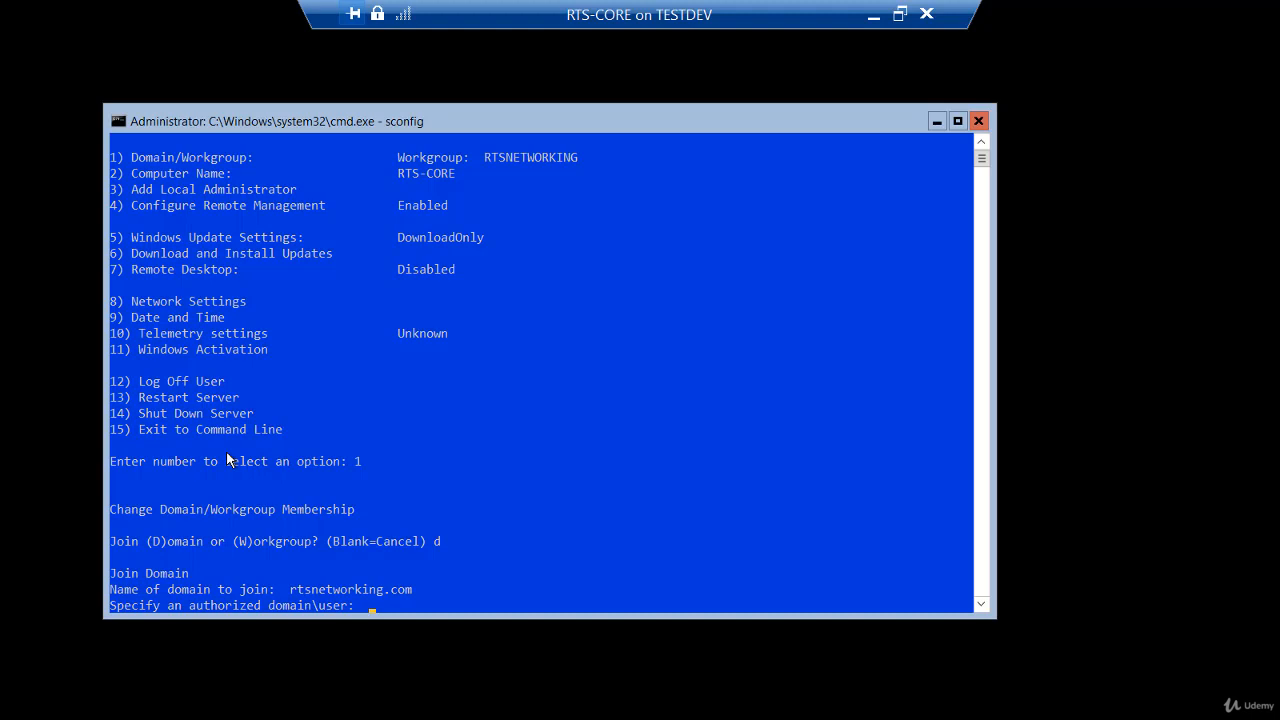
text(rtsnetworki)
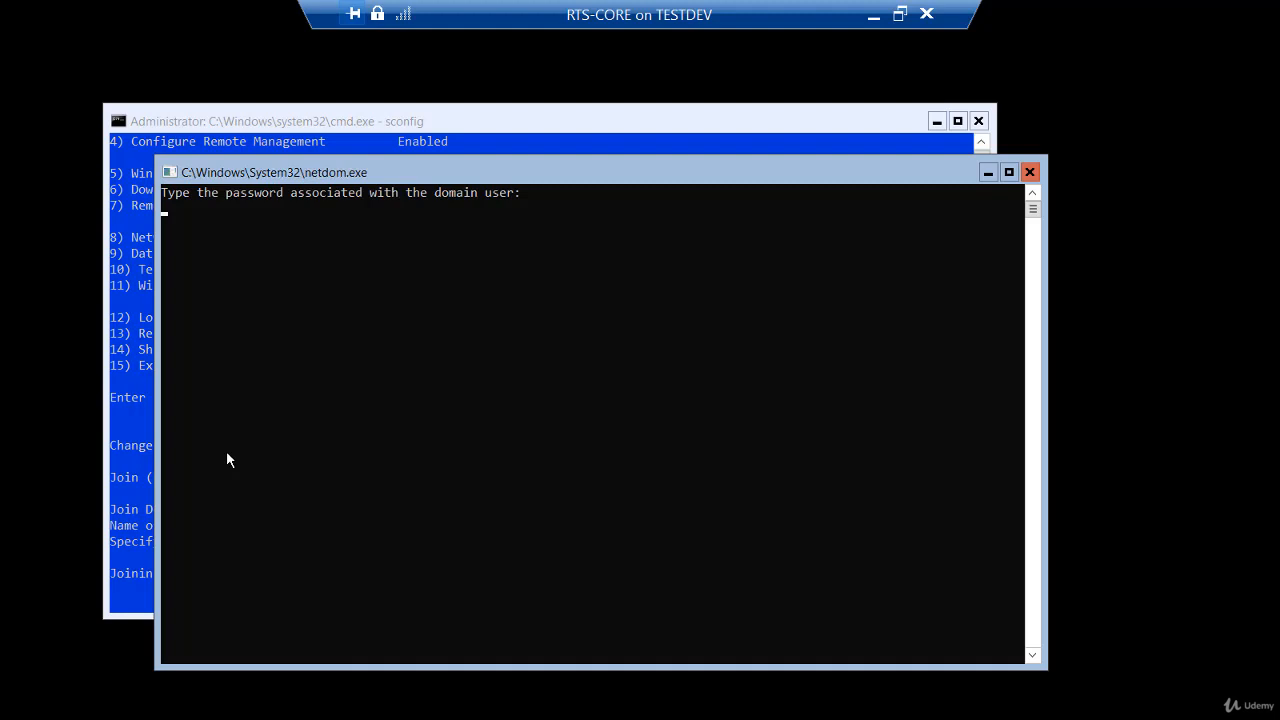
mouse_move(251, 420)
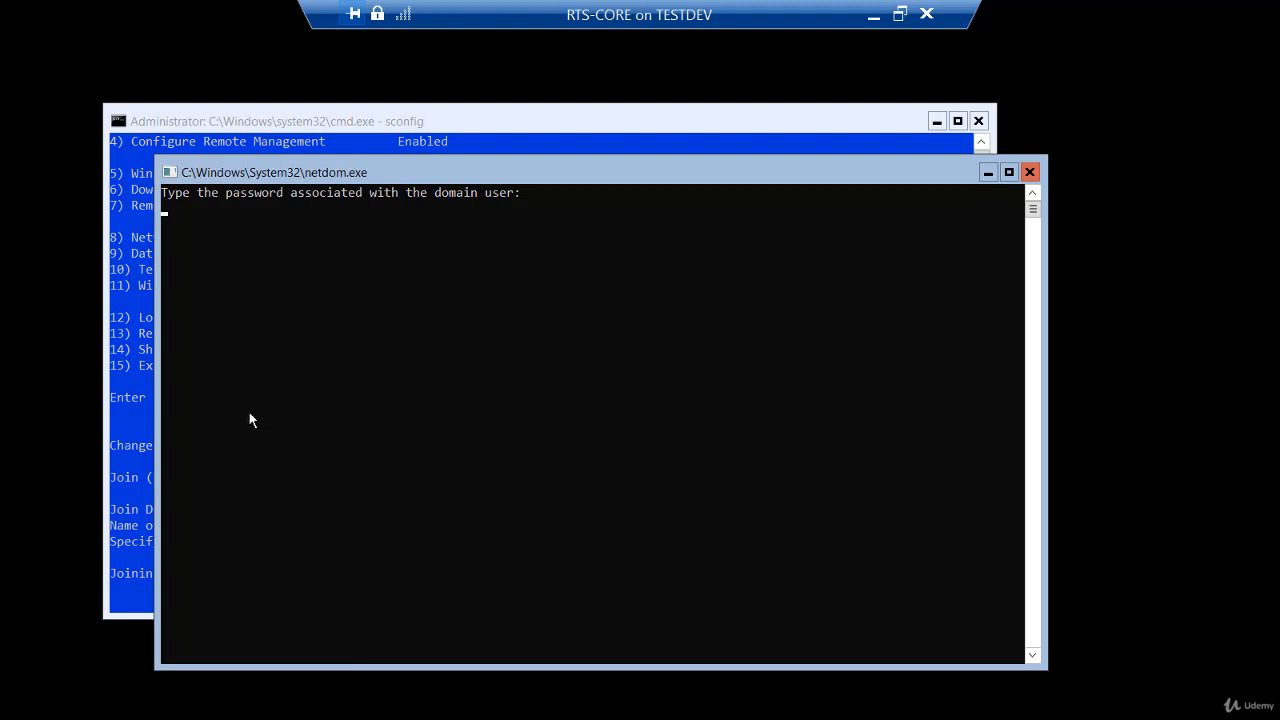
mouse_move(201, 237)
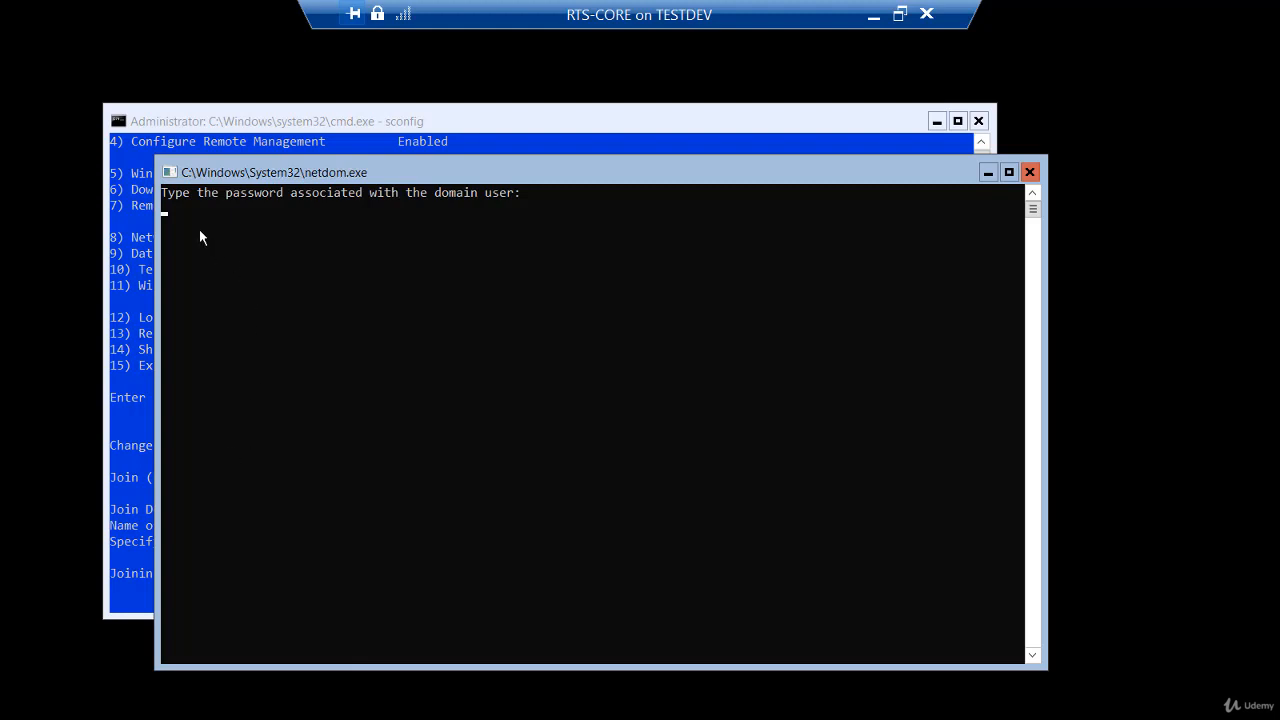
mouse_move(172, 228)
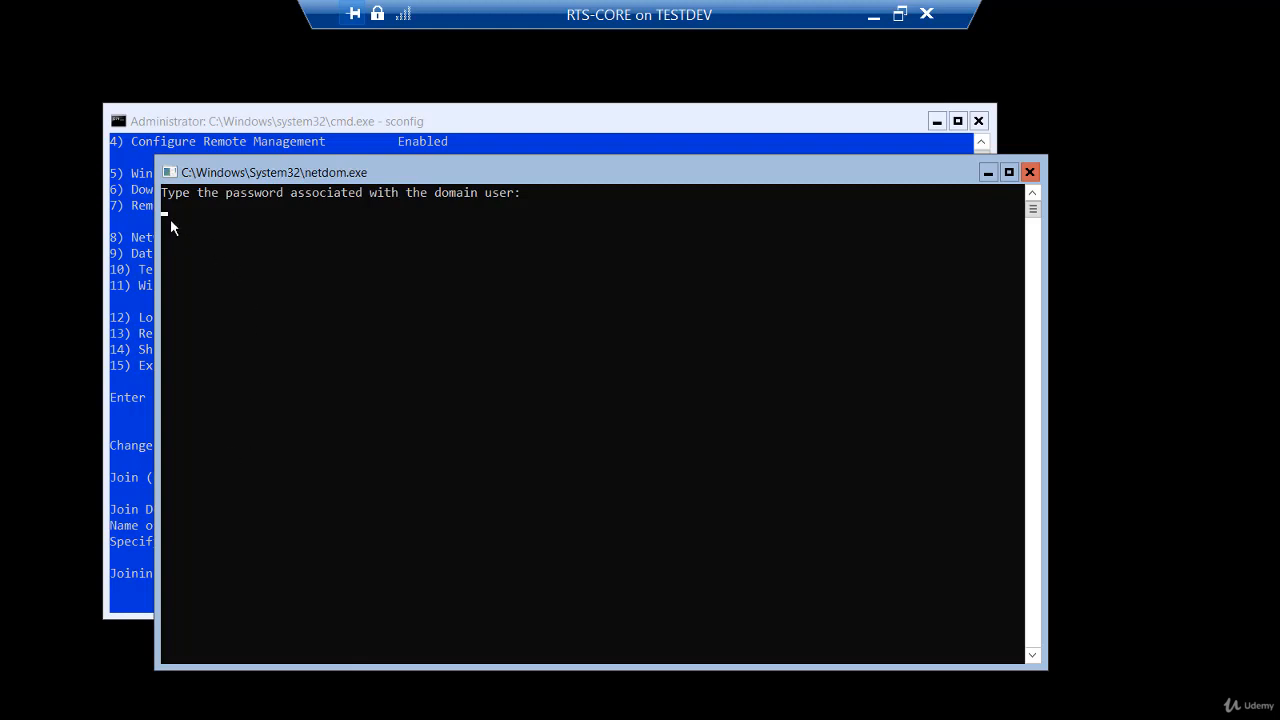
mouse_move(186, 253)
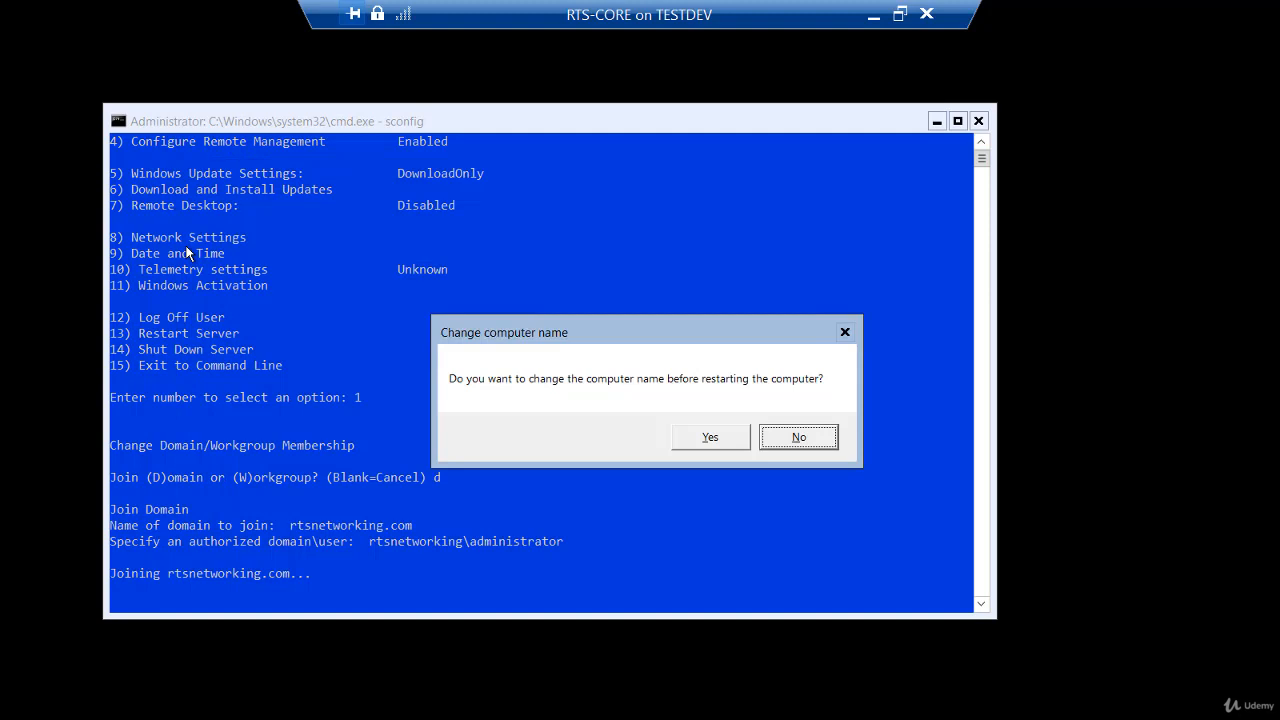
mouse_move(565, 386)
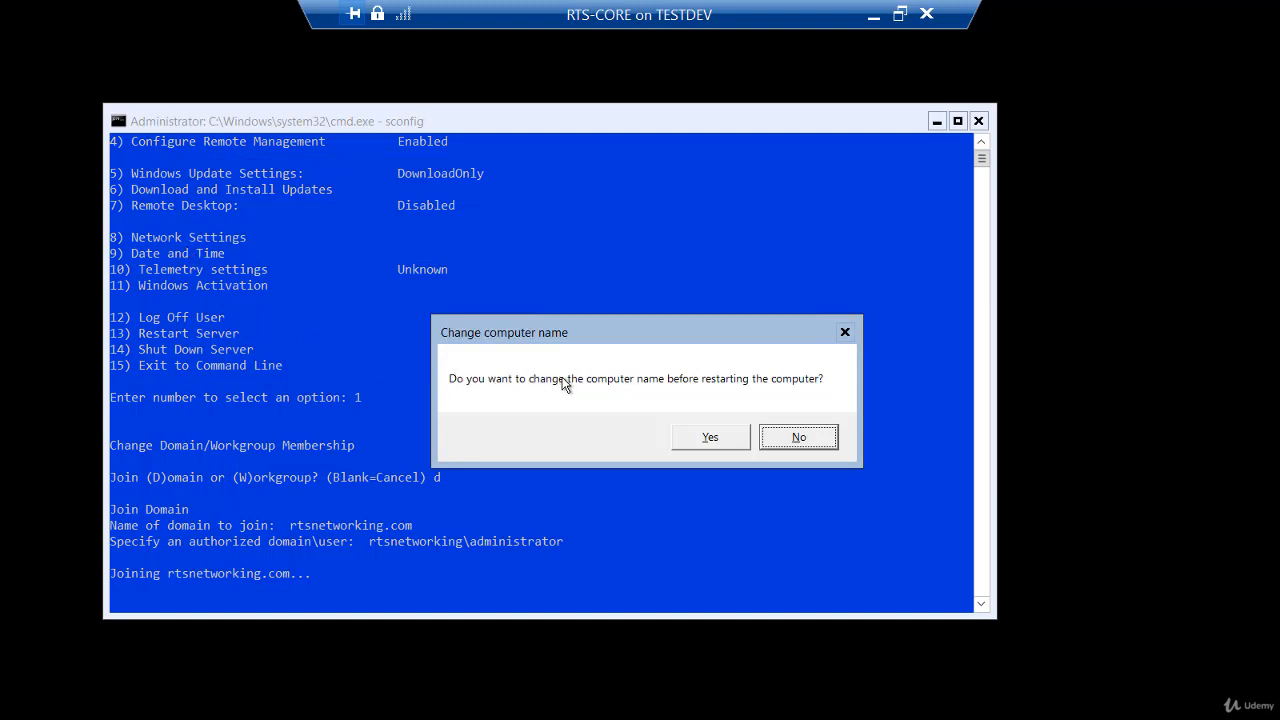
mouse_move(577, 386)
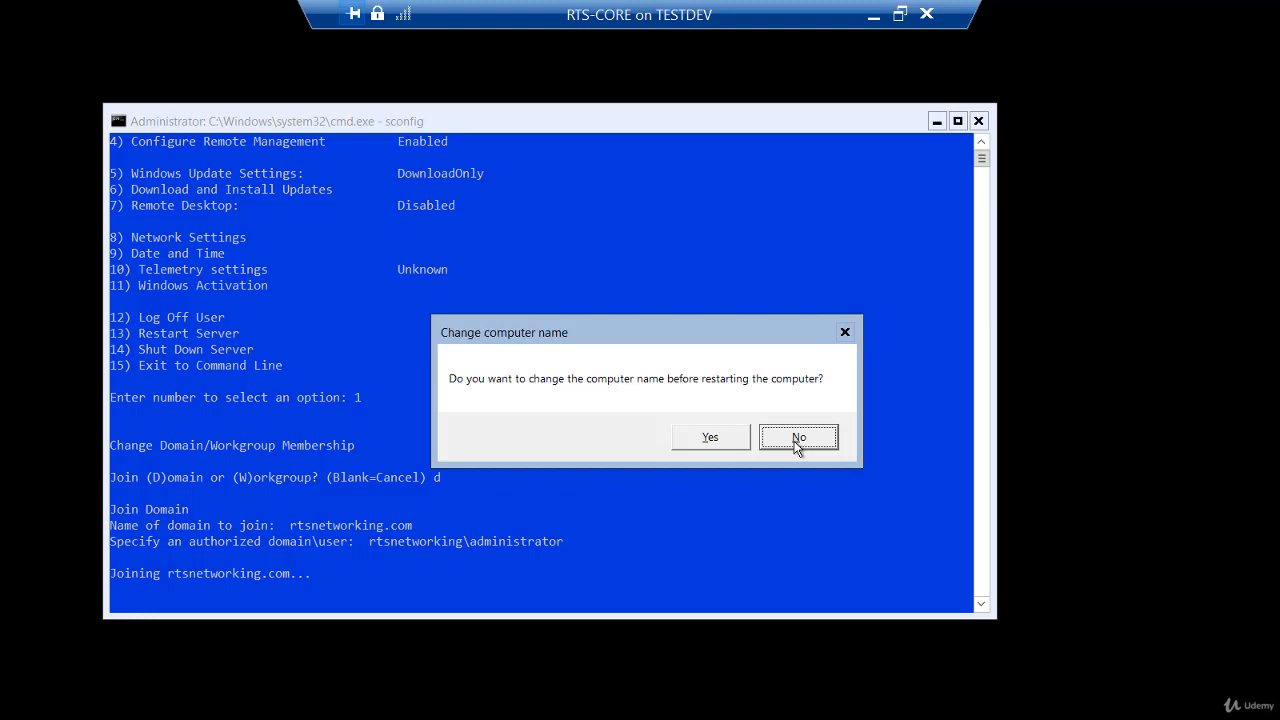
Decline renaming RTS-CORE and confirm the restart to complete the domain join
click(798, 437)
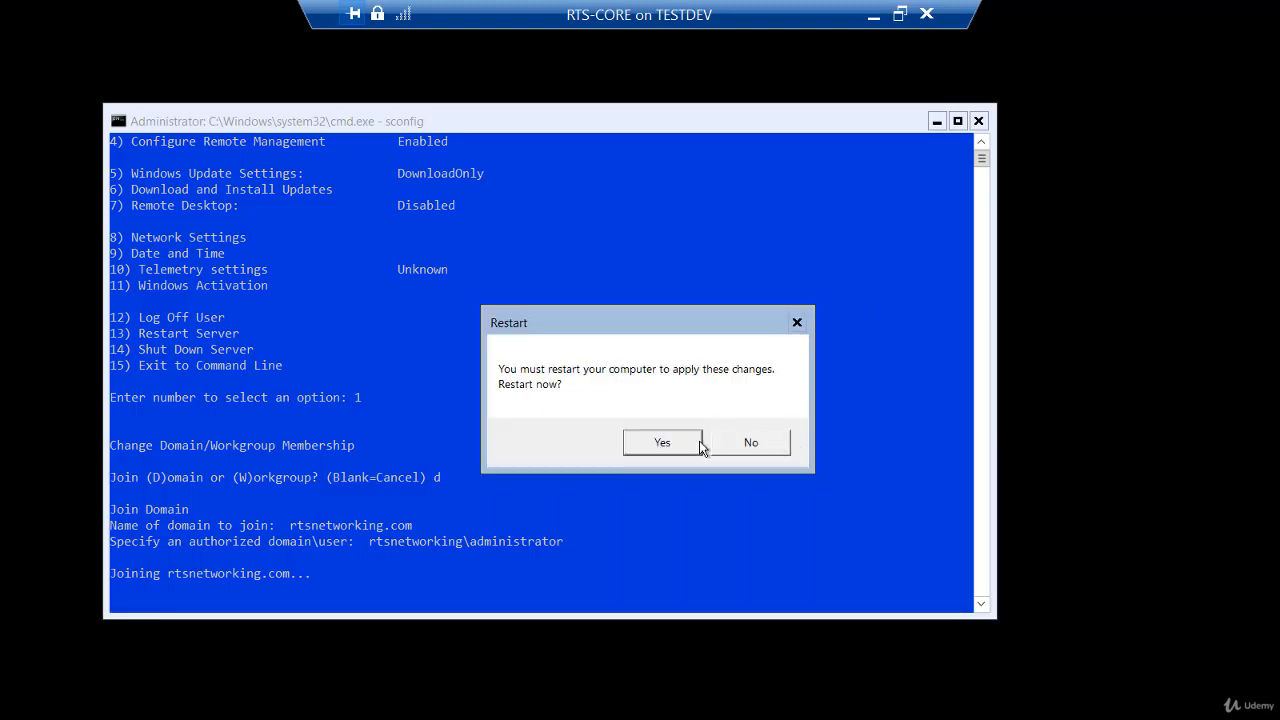
click(662, 442)
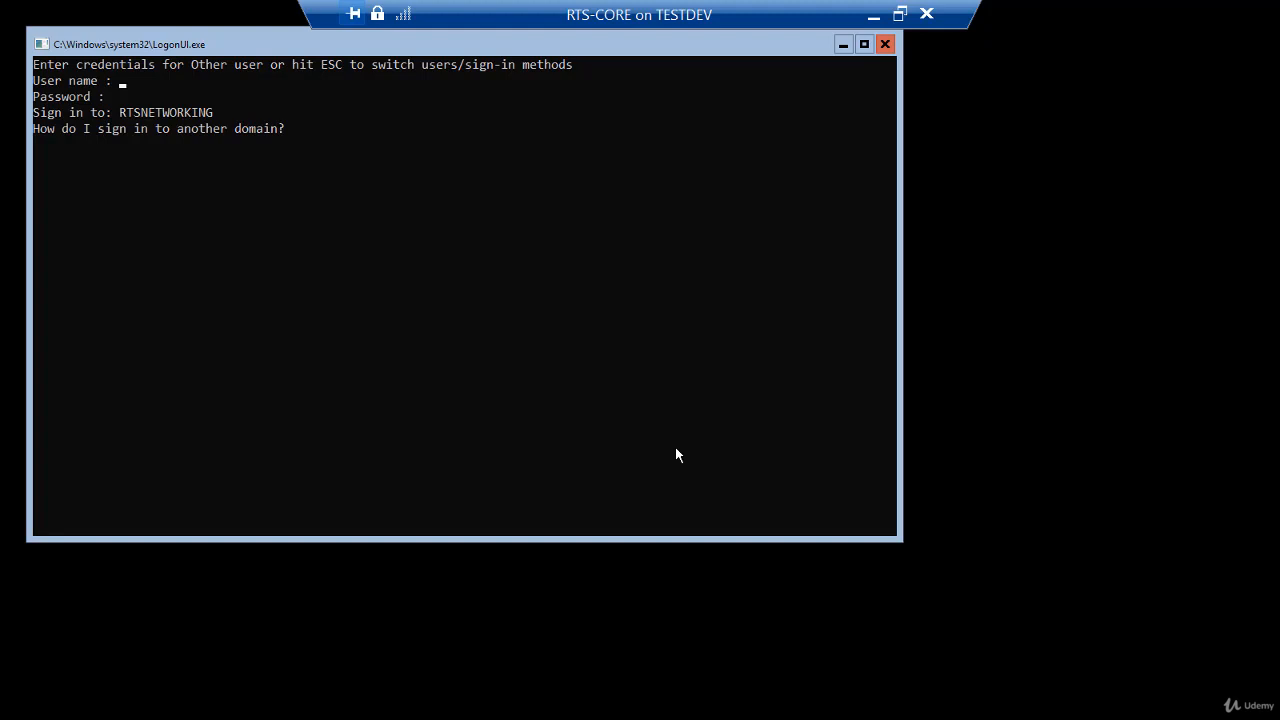
mouse_move(342, 253)
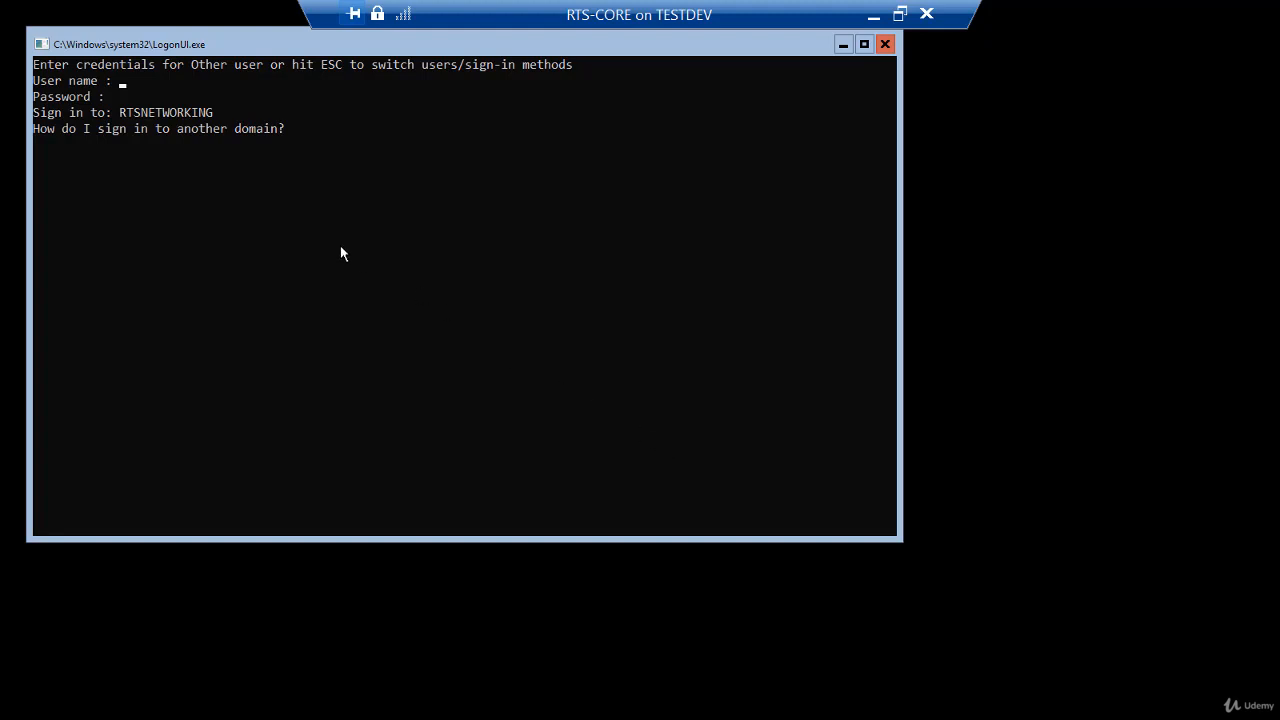
mouse_move(168, 123)
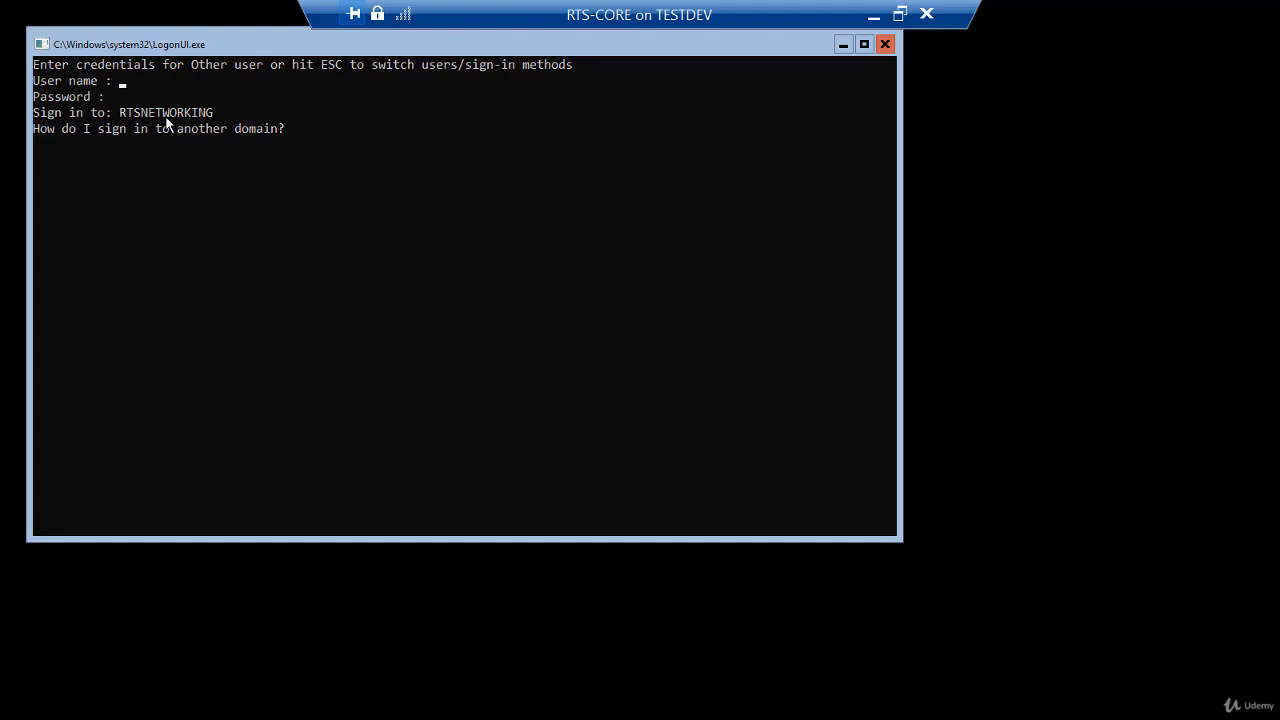
mouse_move(148, 120)
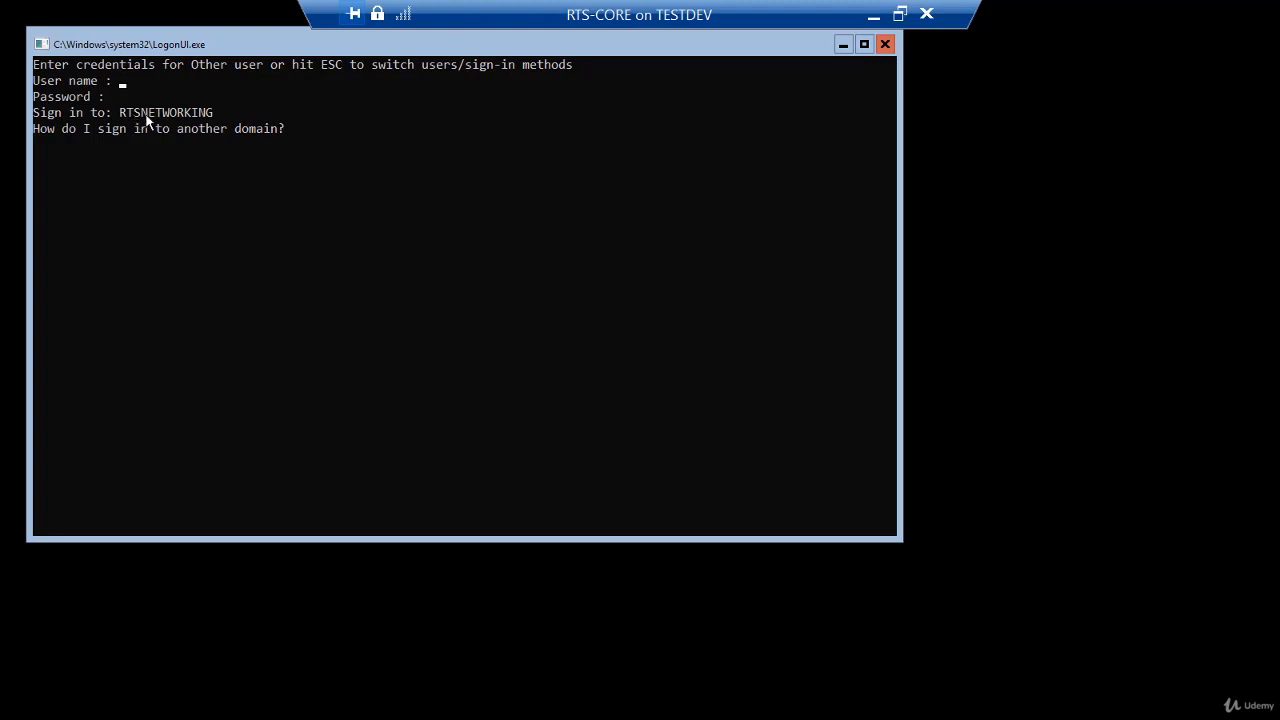
Enter administrator as the user name at RTS-CORE's Other user sign-in prompt
text(admi)
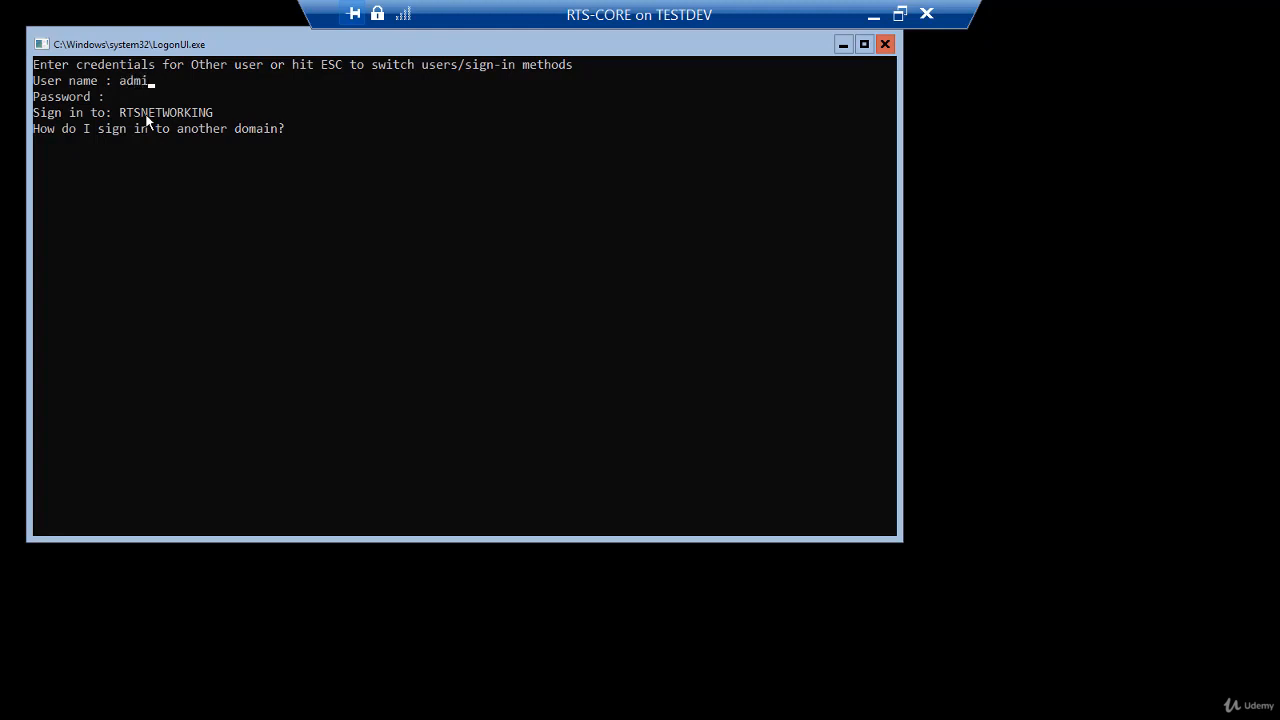
text(nistrator)
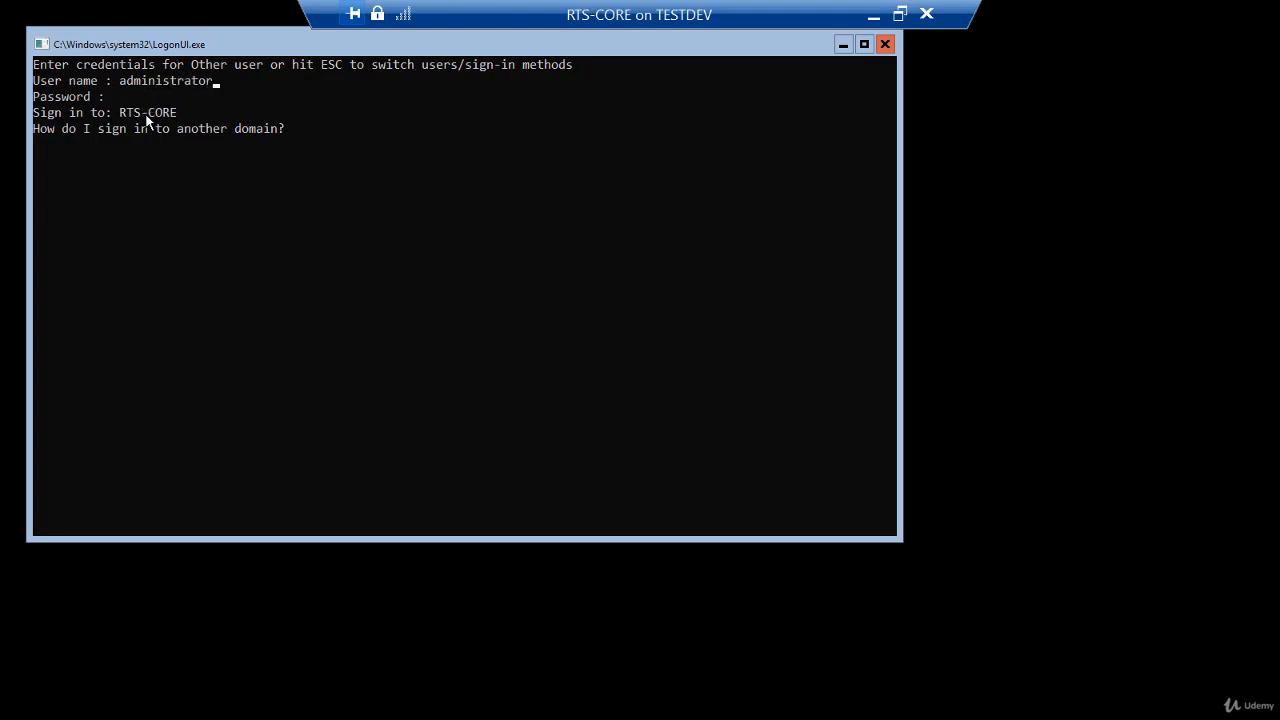
mouse_move(215, 97)
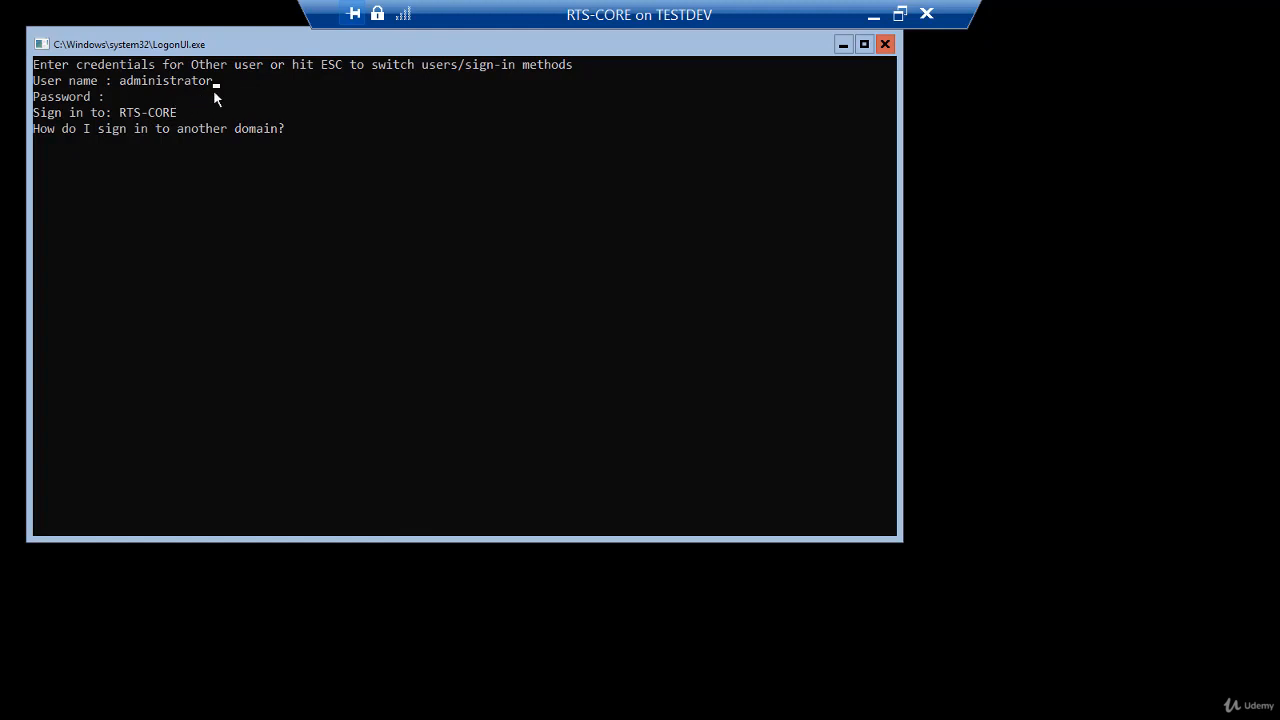
mouse_move(163, 132)
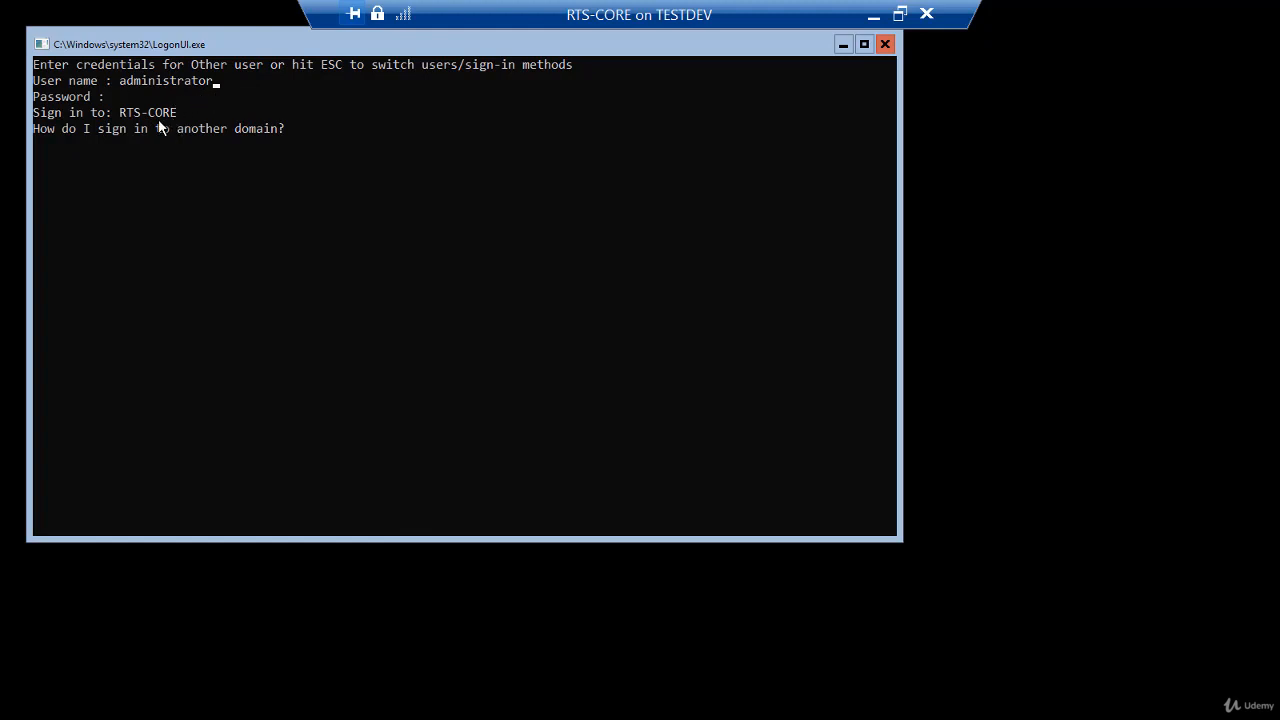
mouse_move(170, 138)
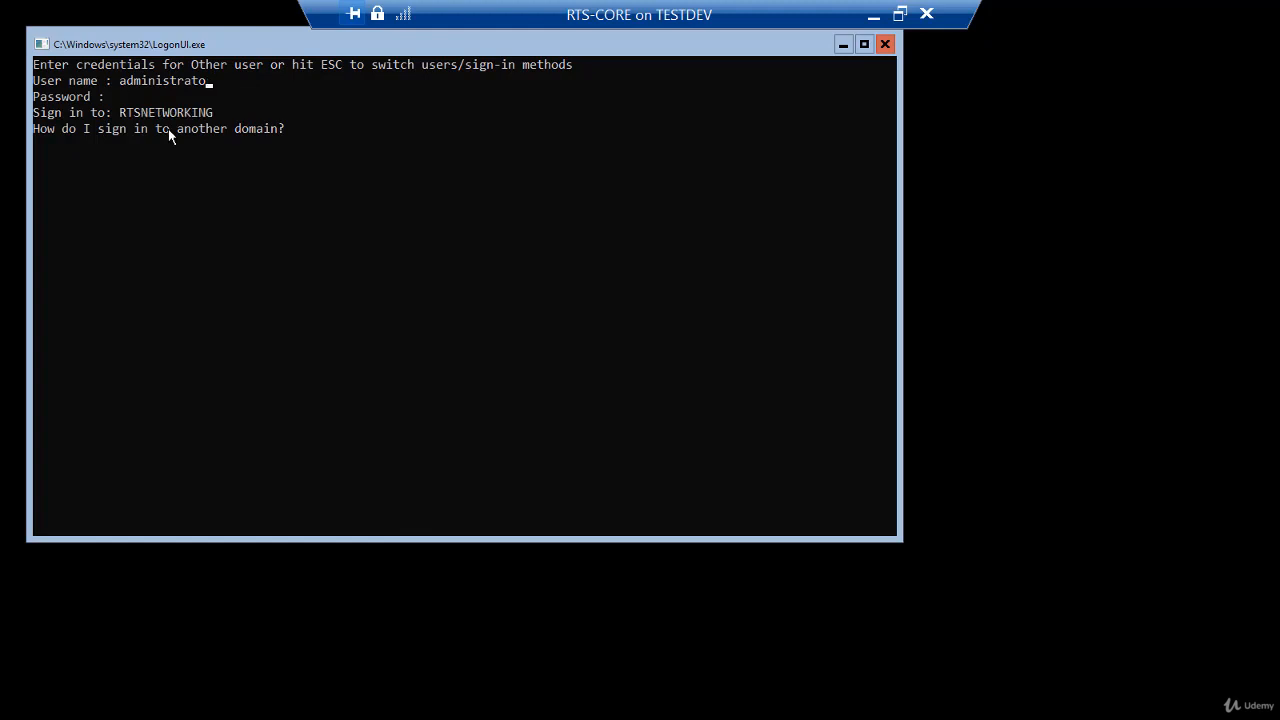
mouse_move(182, 128)
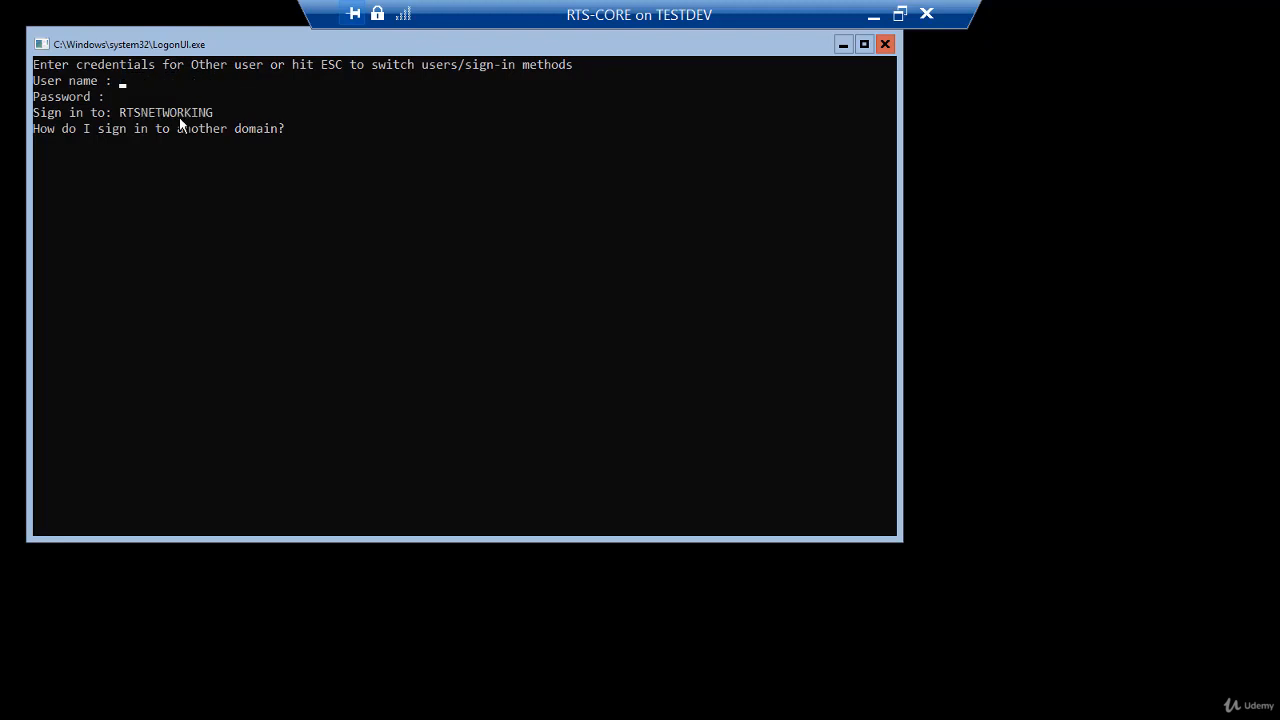
Log on to RTS-CORE as rtsnetworking\administrator with its password
text(rts)
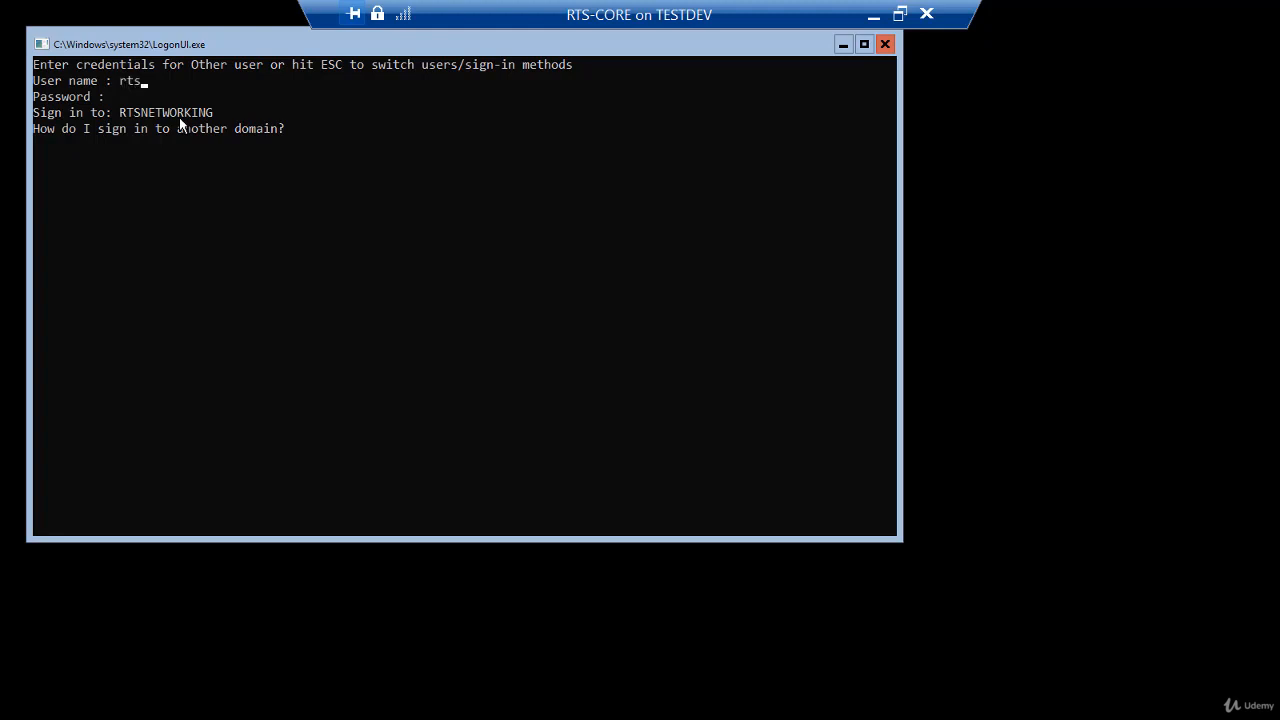
text(net)
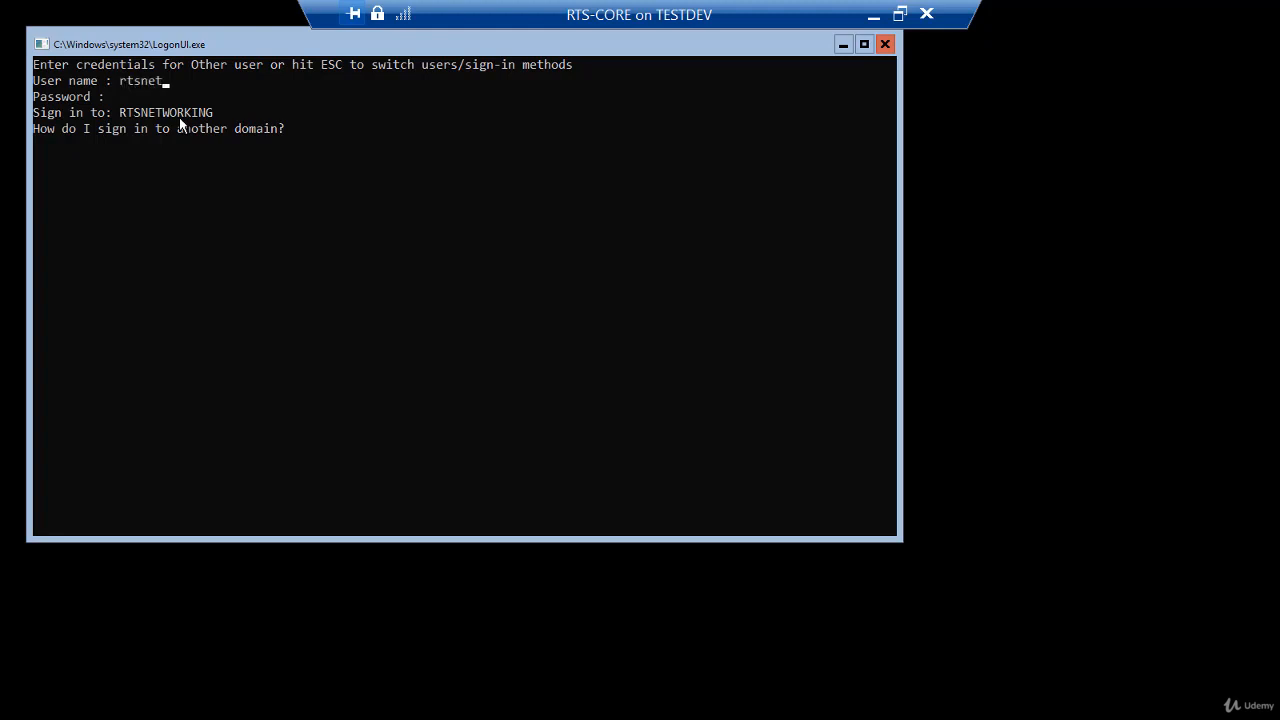
text(working\)
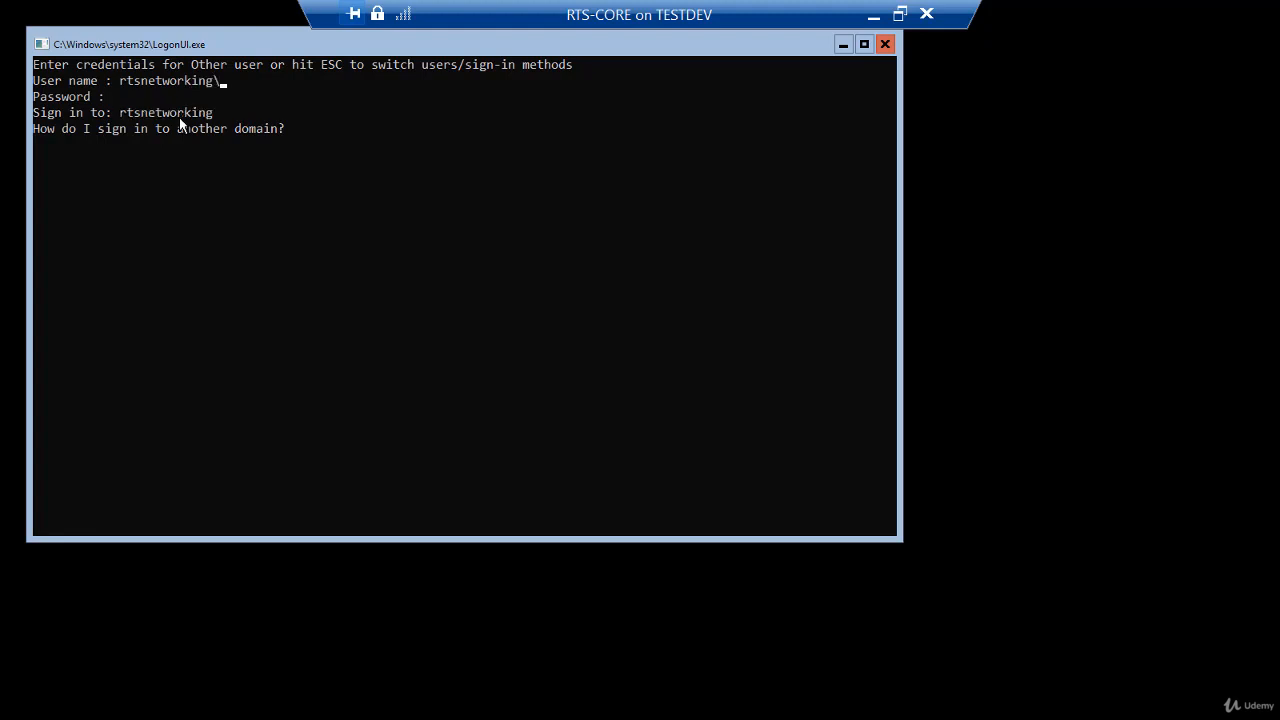
text(administ)
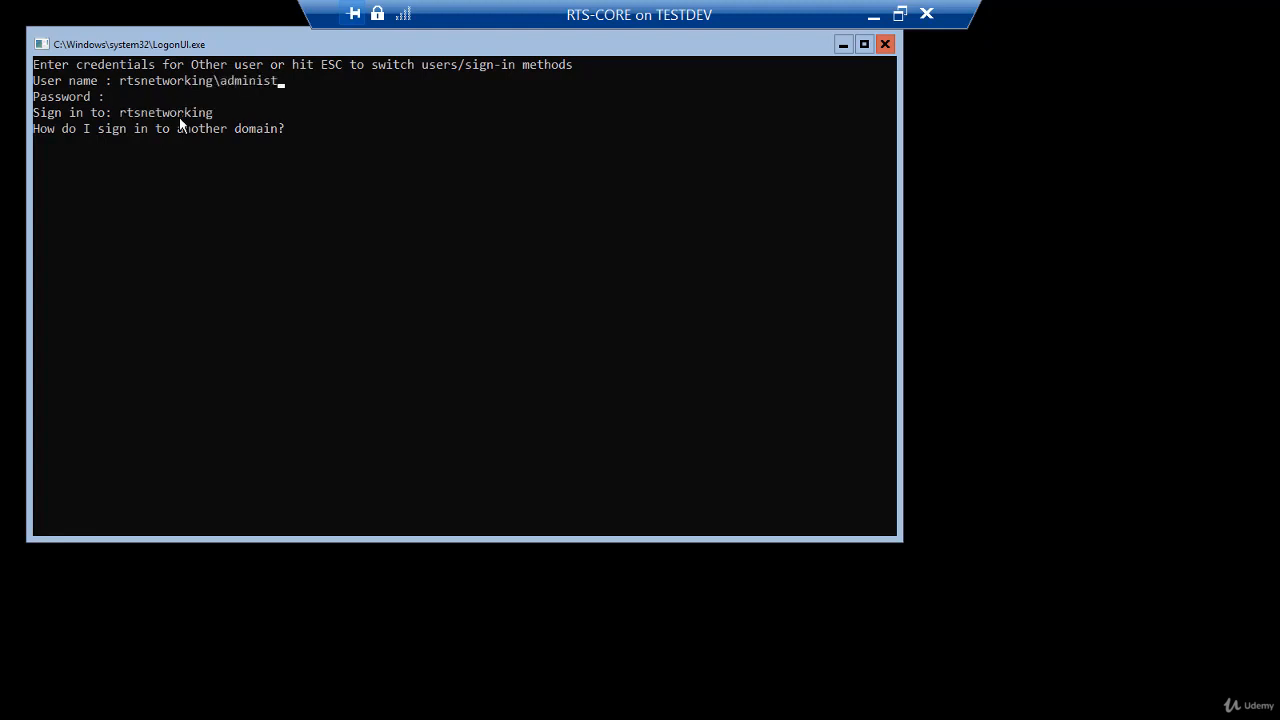
text(rator)
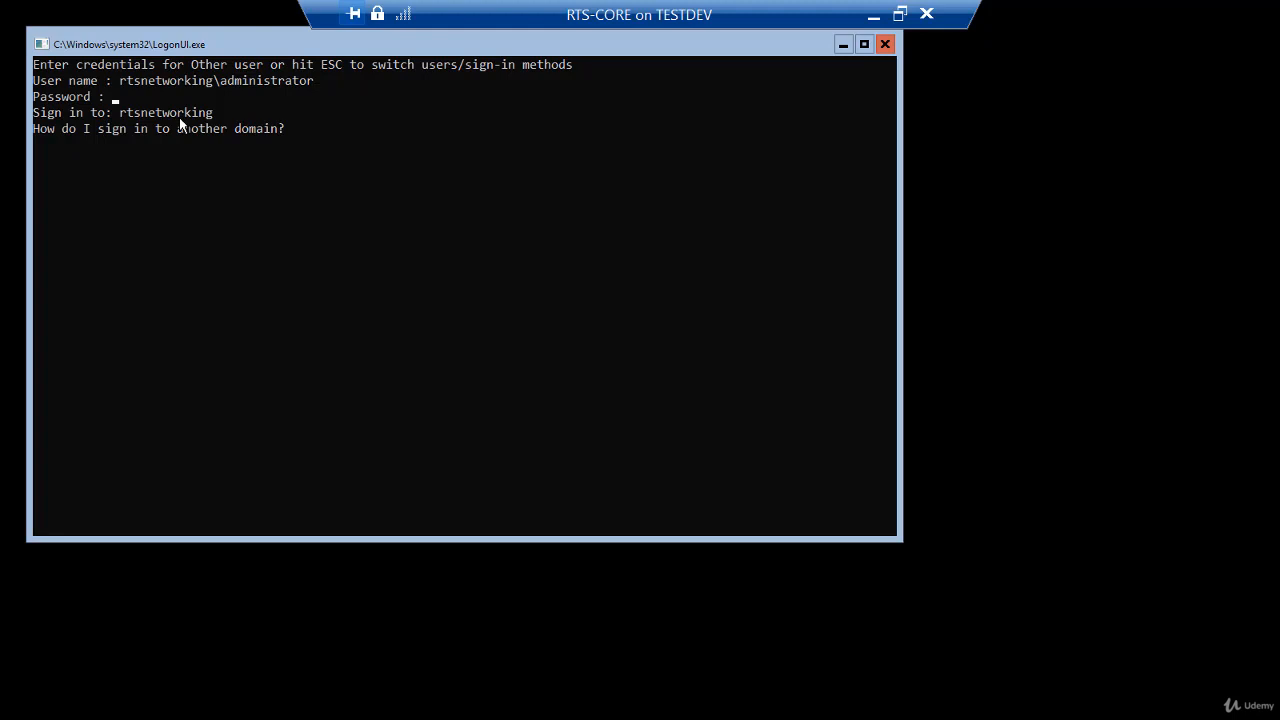
text(********)
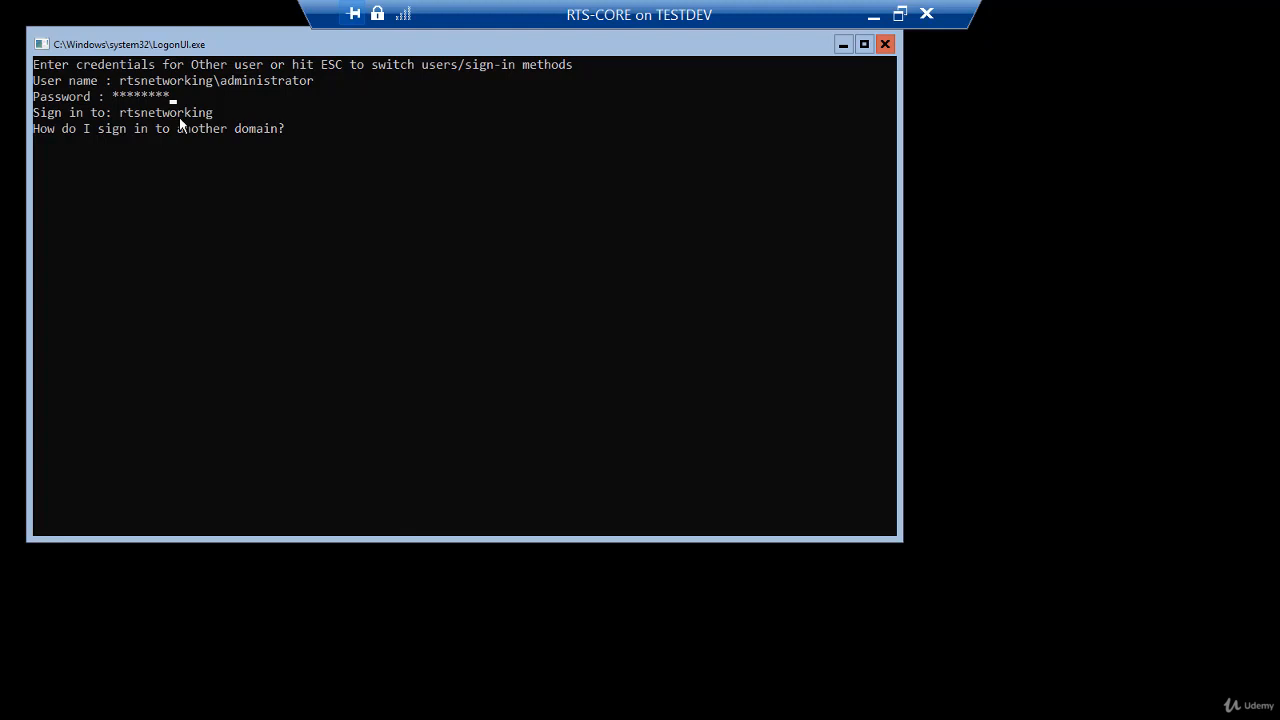
key(Enter)
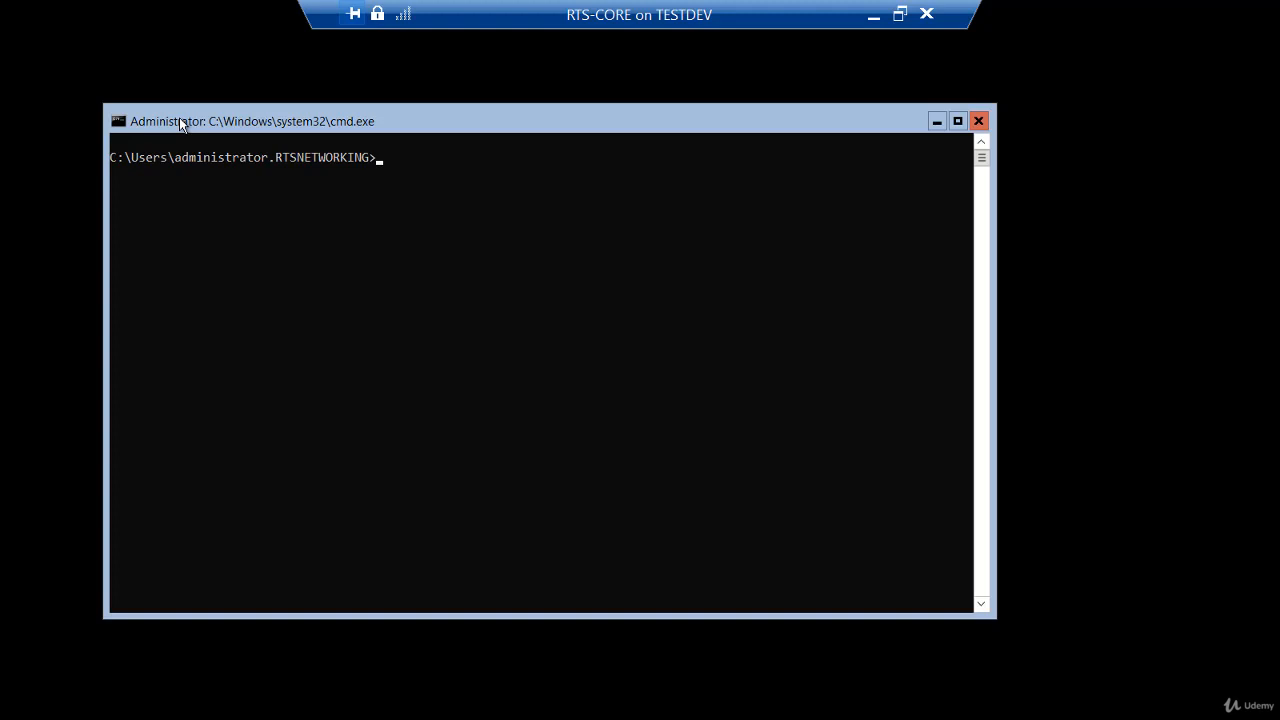
mouse_move(182, 172)
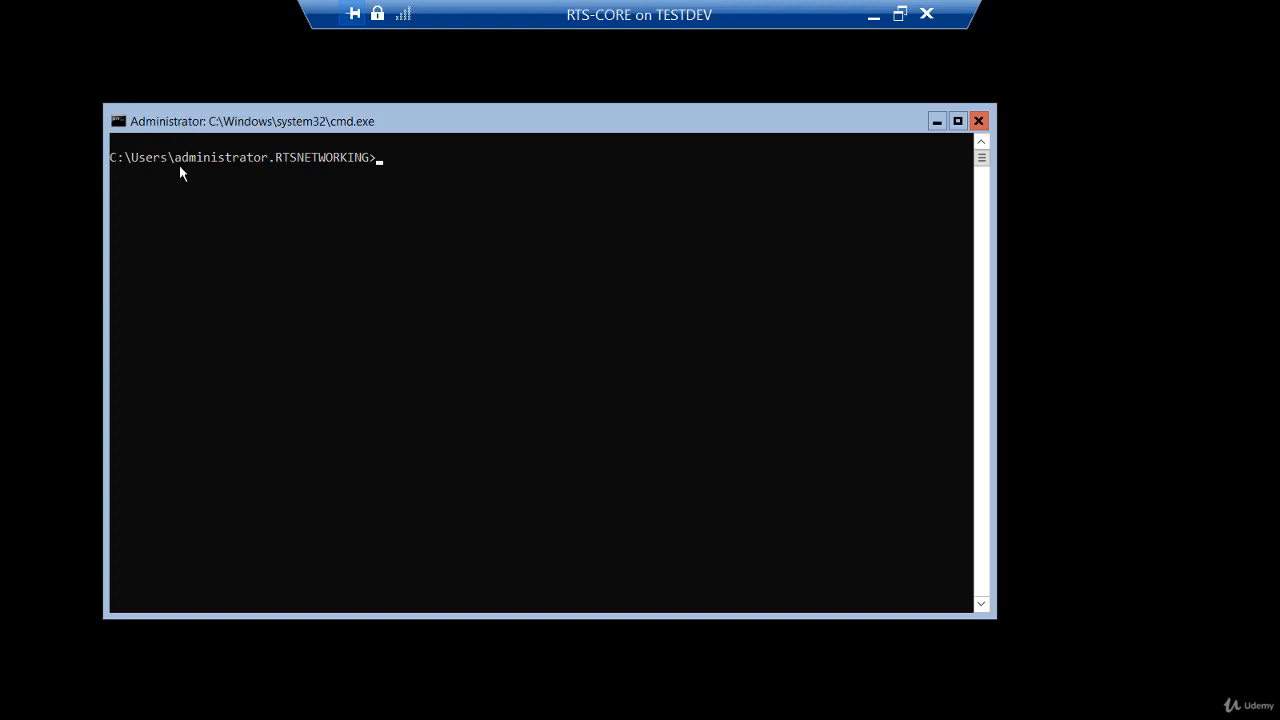
mouse_move(193, 181)
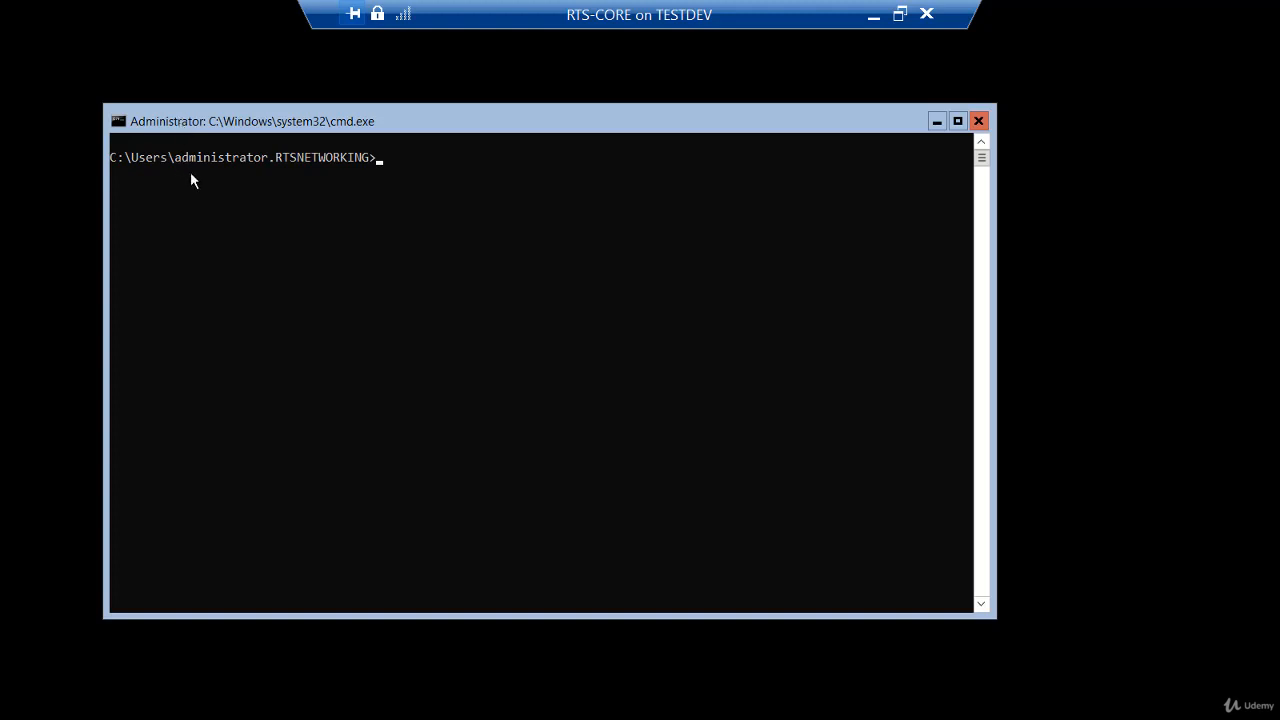
mouse_move(288, 174)
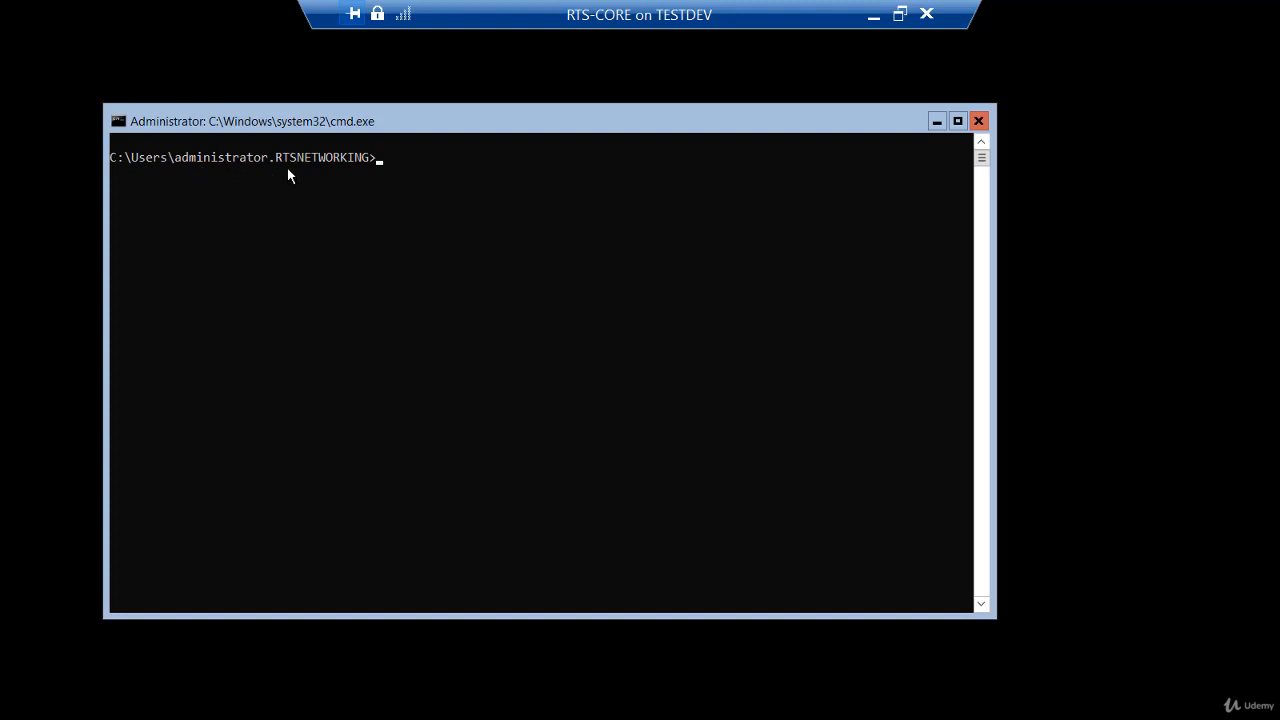
mouse_move(355, 182)
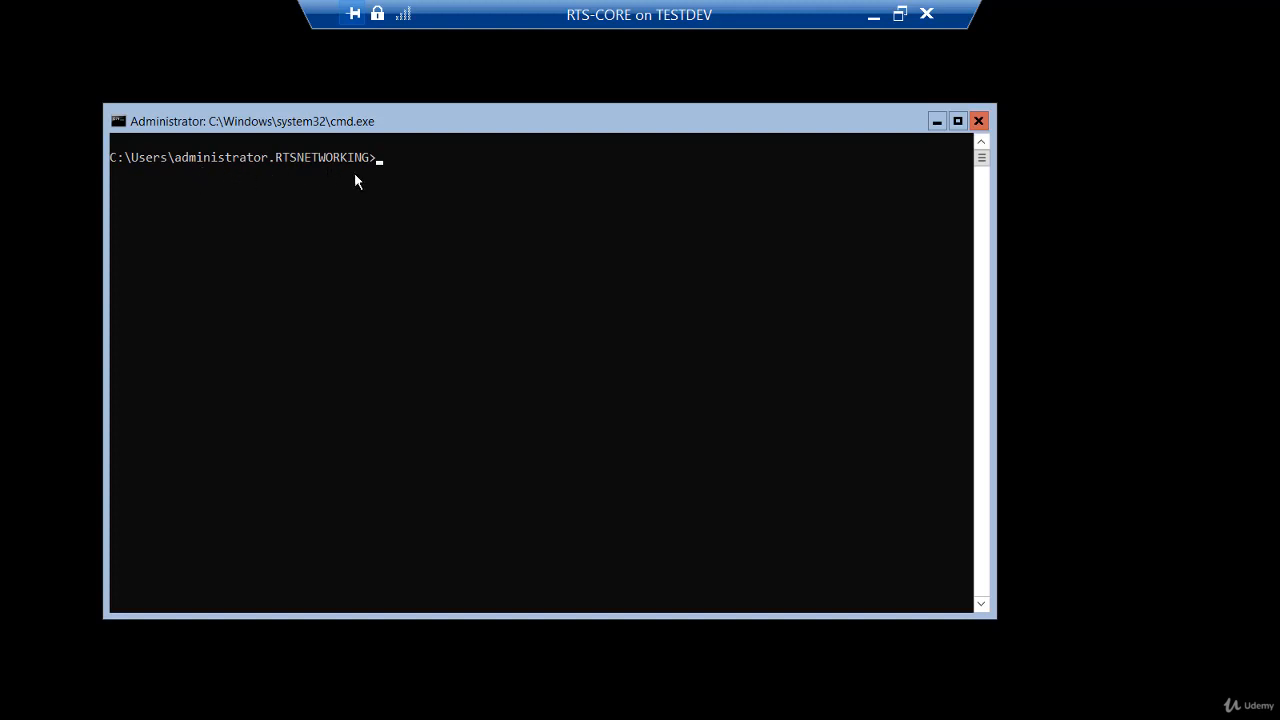
Run whoami at RTS-CORE's command prompt to verify the signed-in account
text(aho)
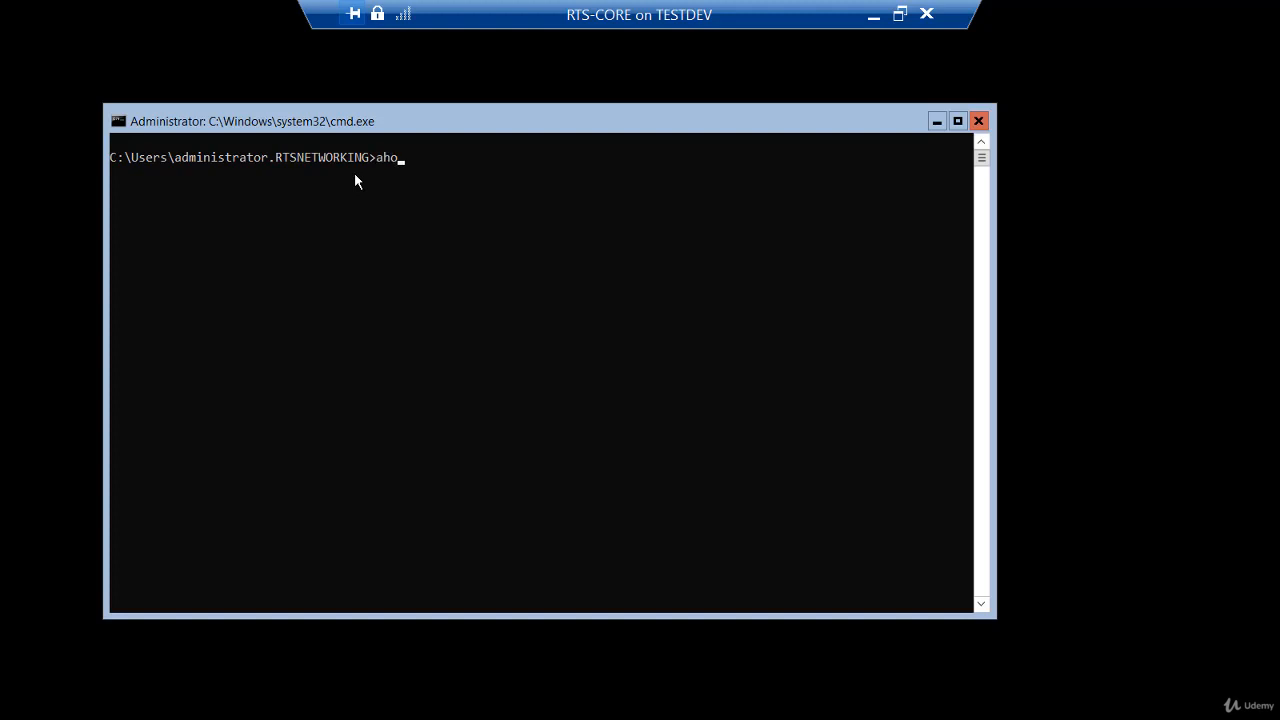
text(whoami)
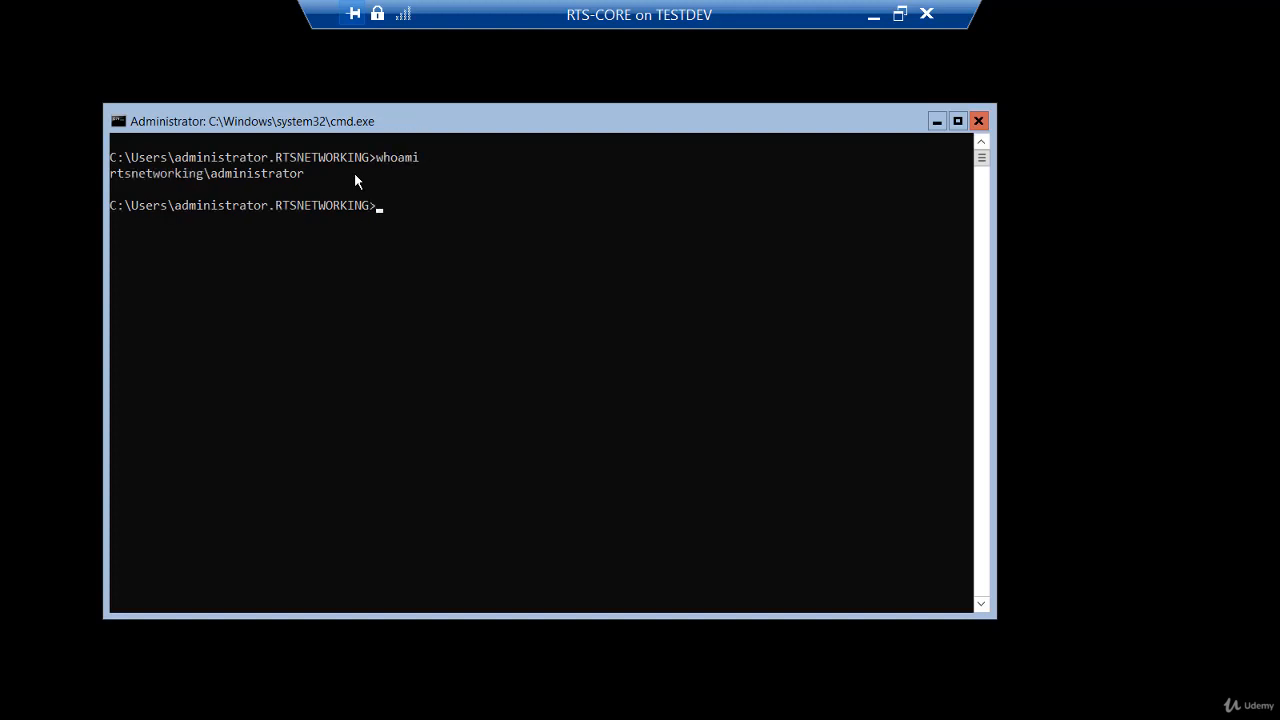
mouse_move(267, 188)
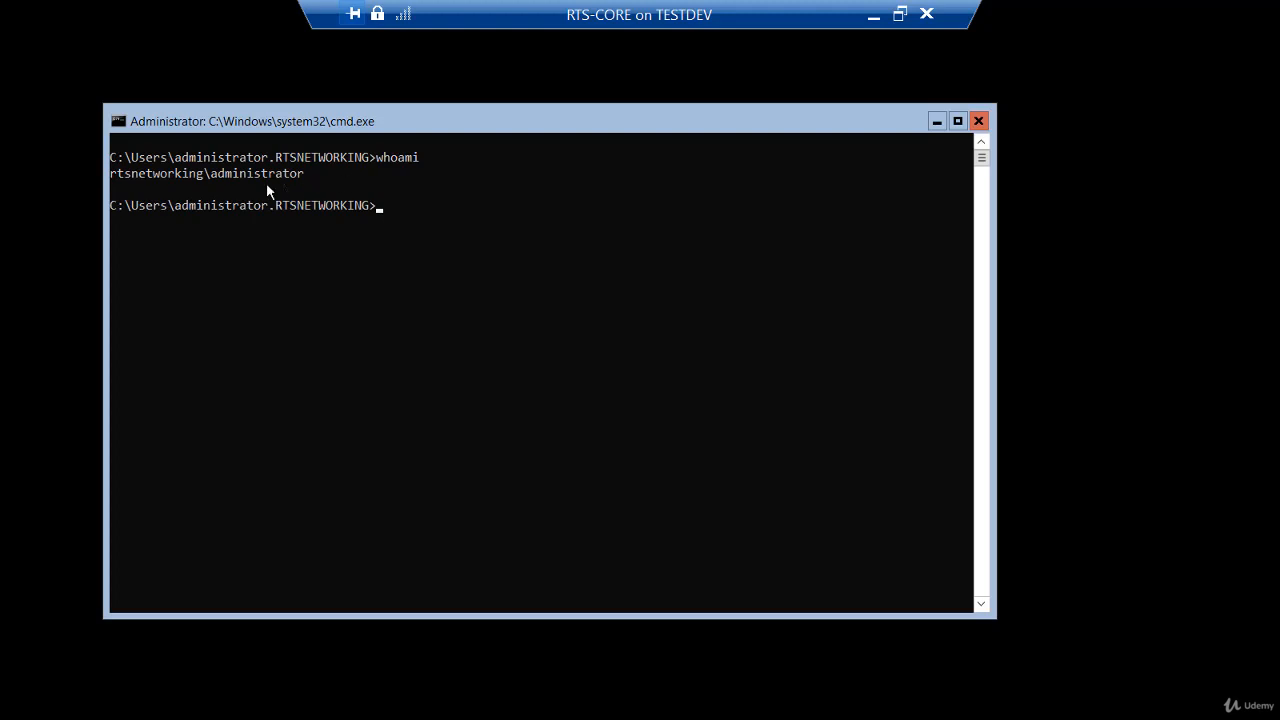
mouse_move(208, 185)
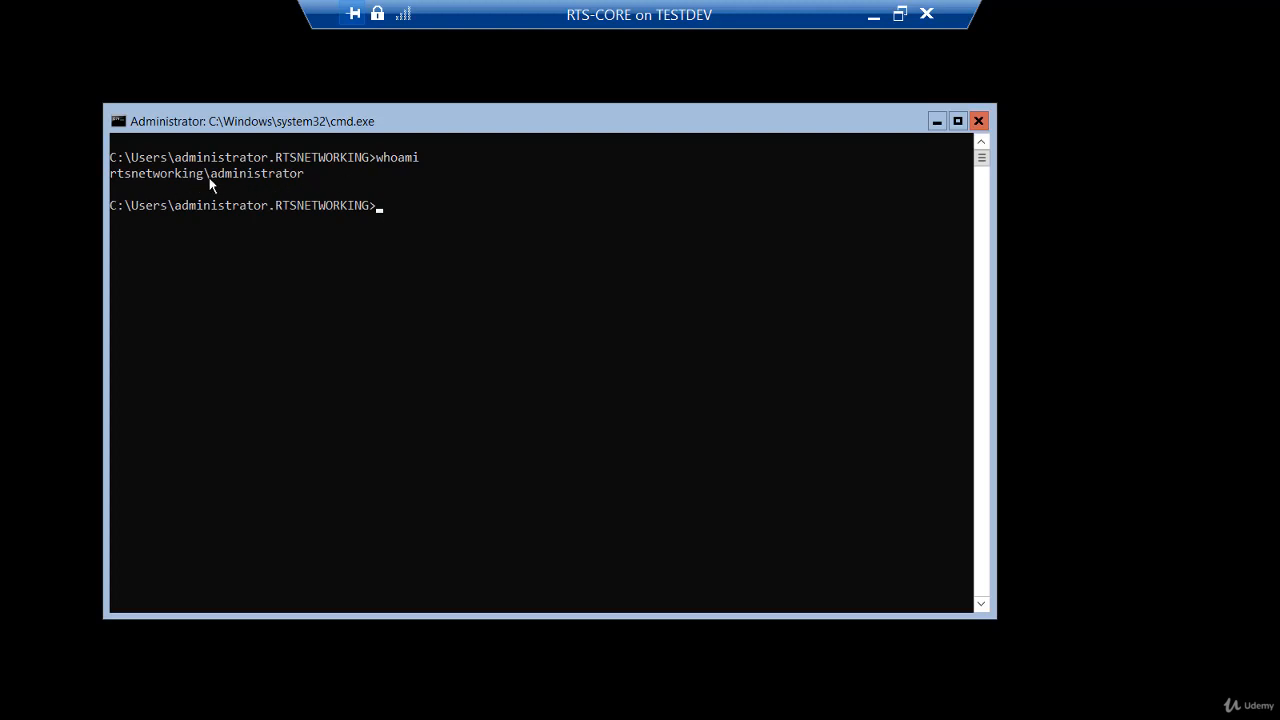
mouse_move(240, 188)
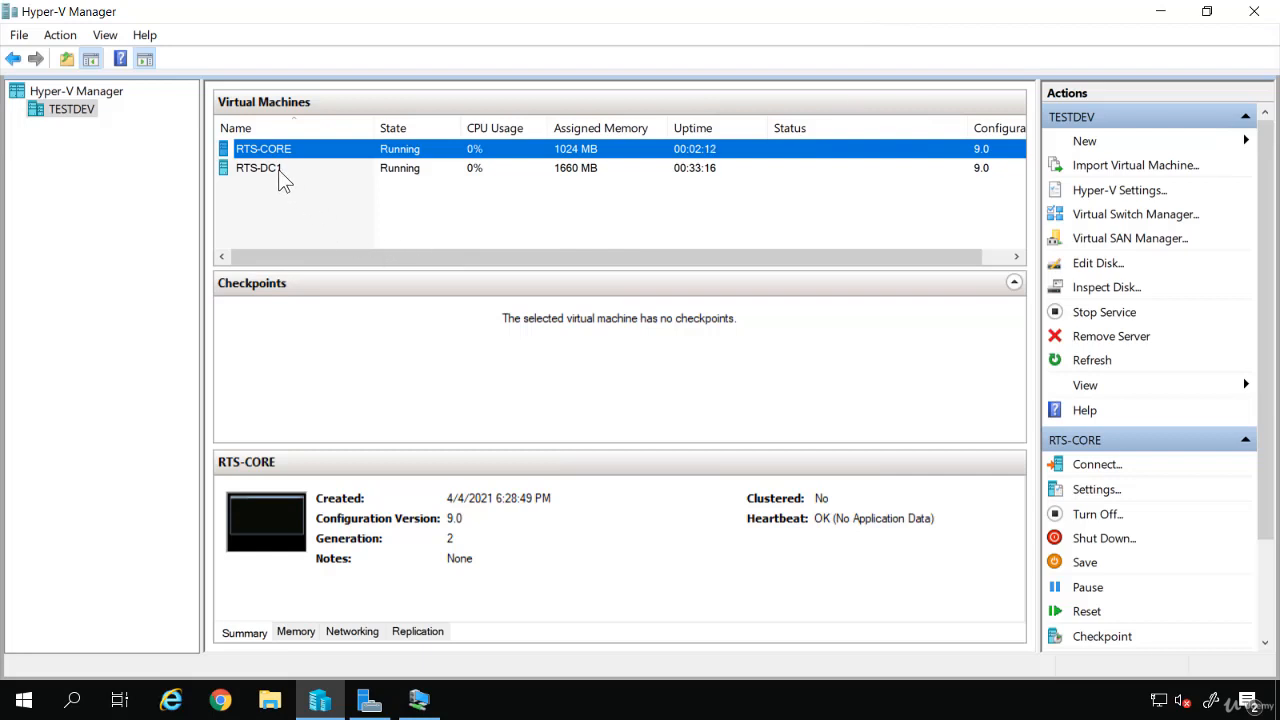
Connect to the RTS-DC1 console and sign in as administrator
right_click(258, 167)
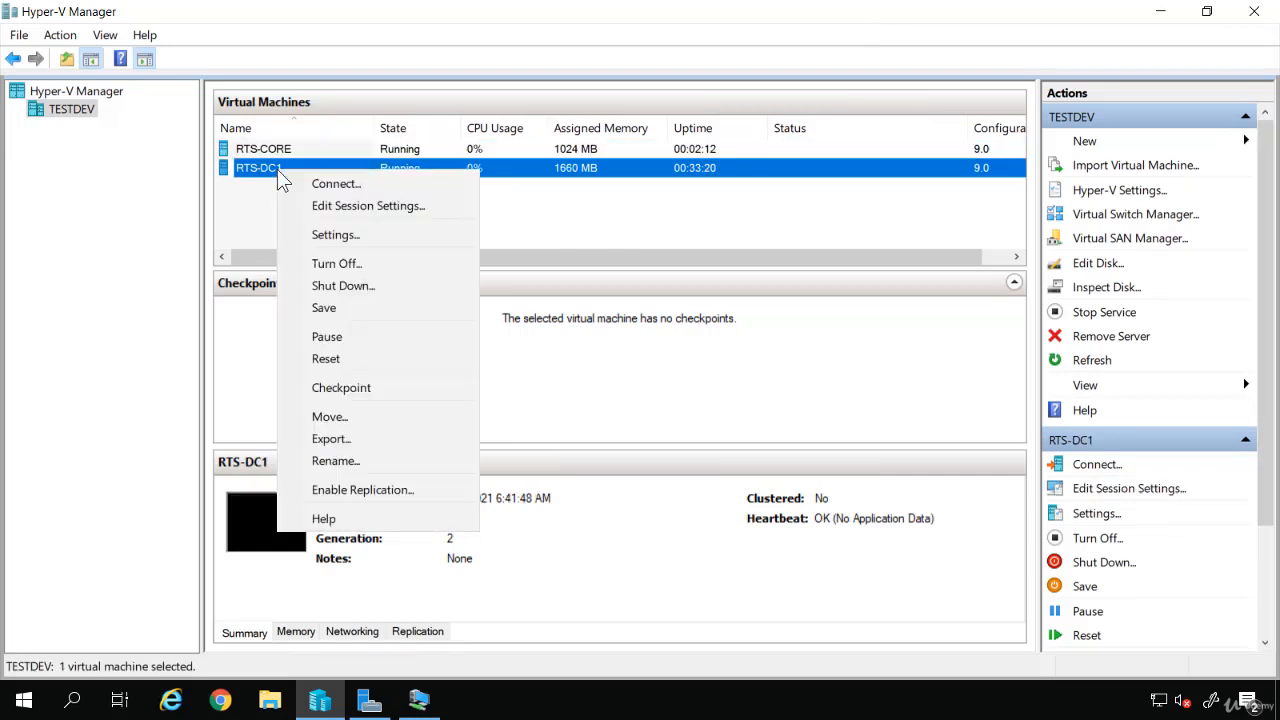
click(335, 183)
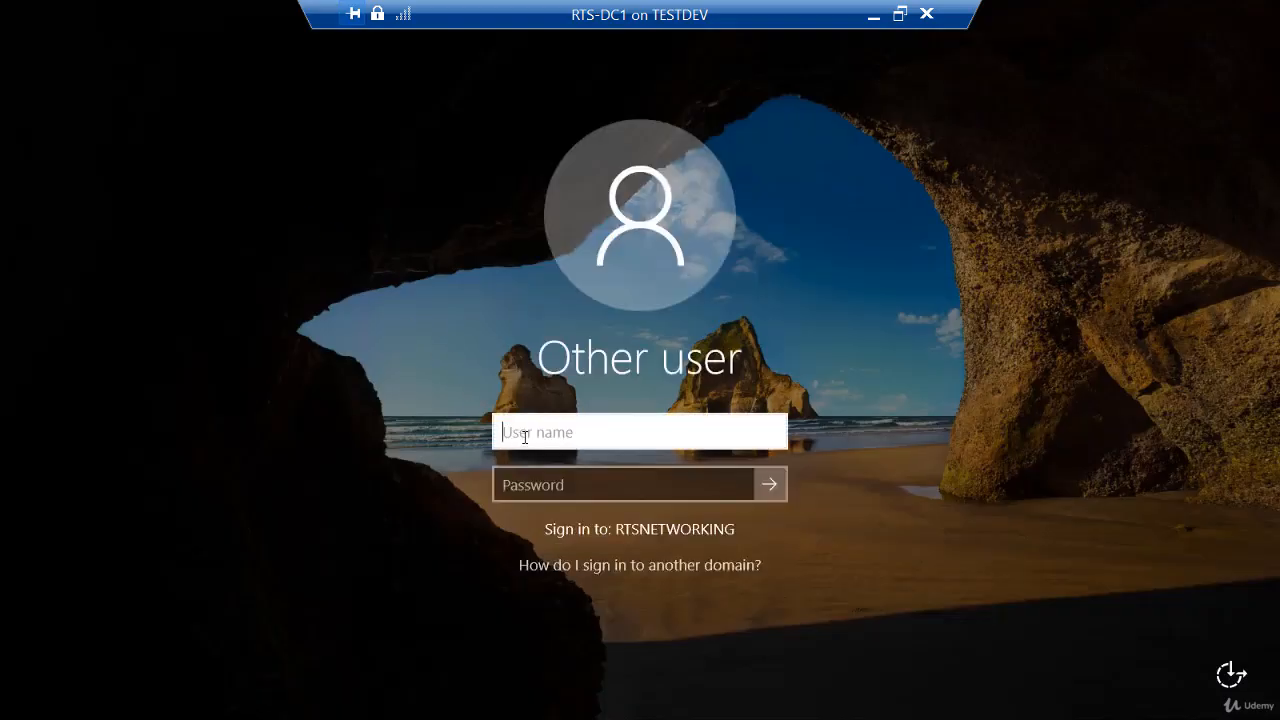
text(administrator)
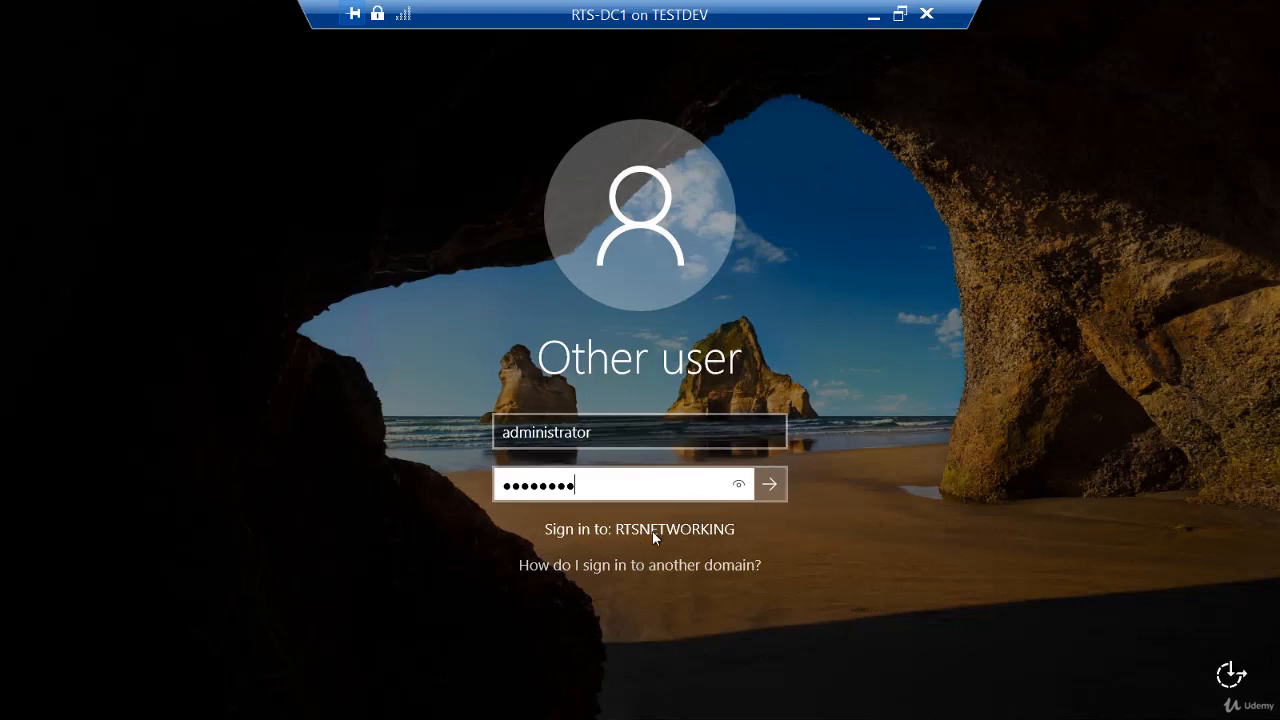
mouse_move(690, 540)
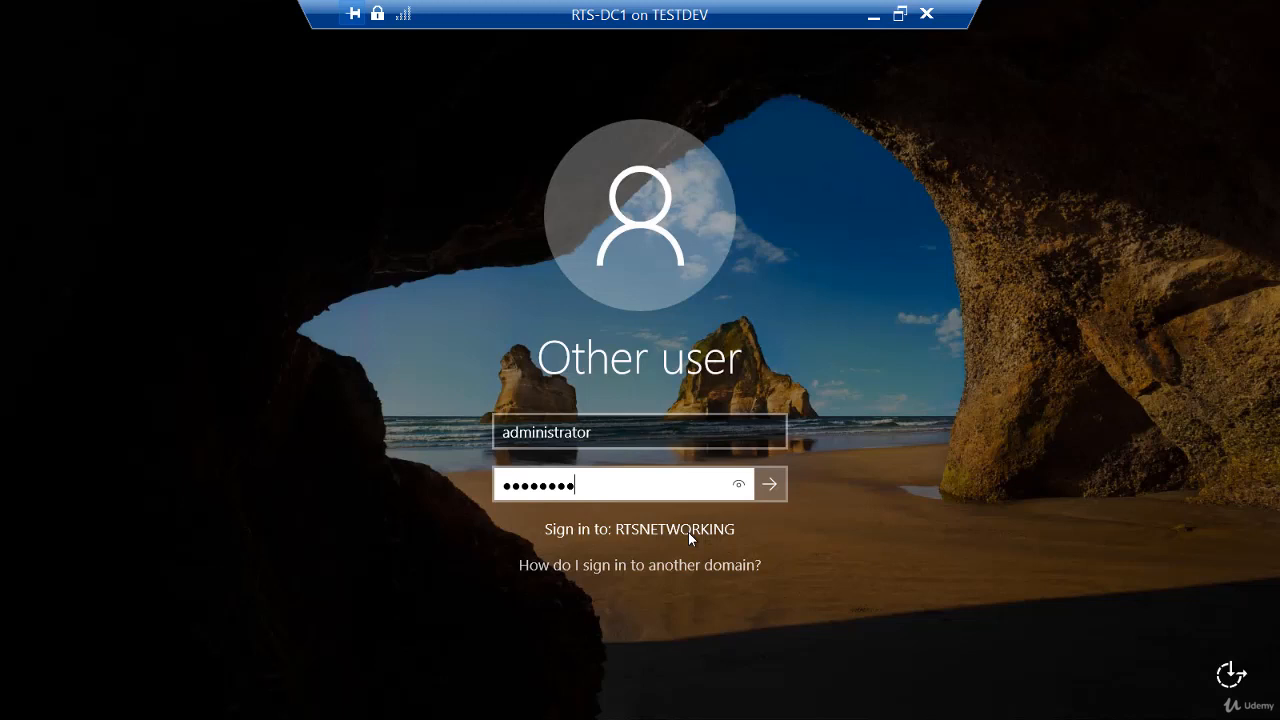
click(770, 483)
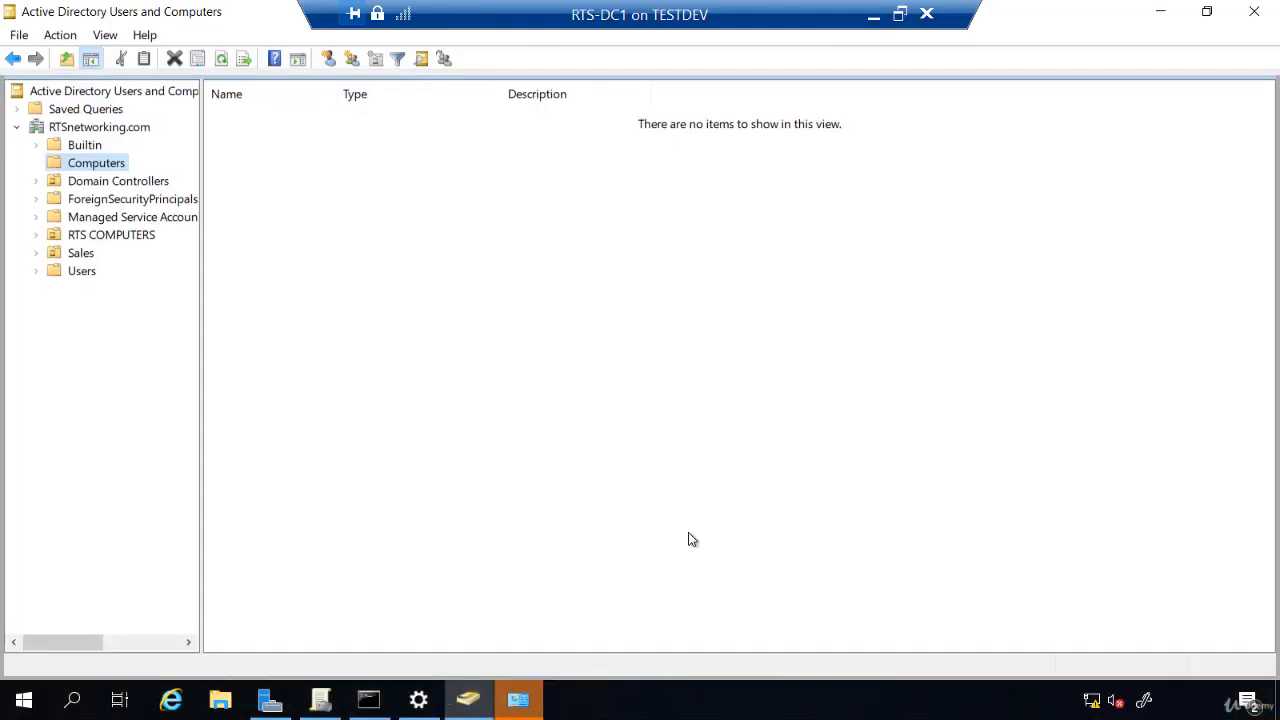
mouse_move(150, 198)
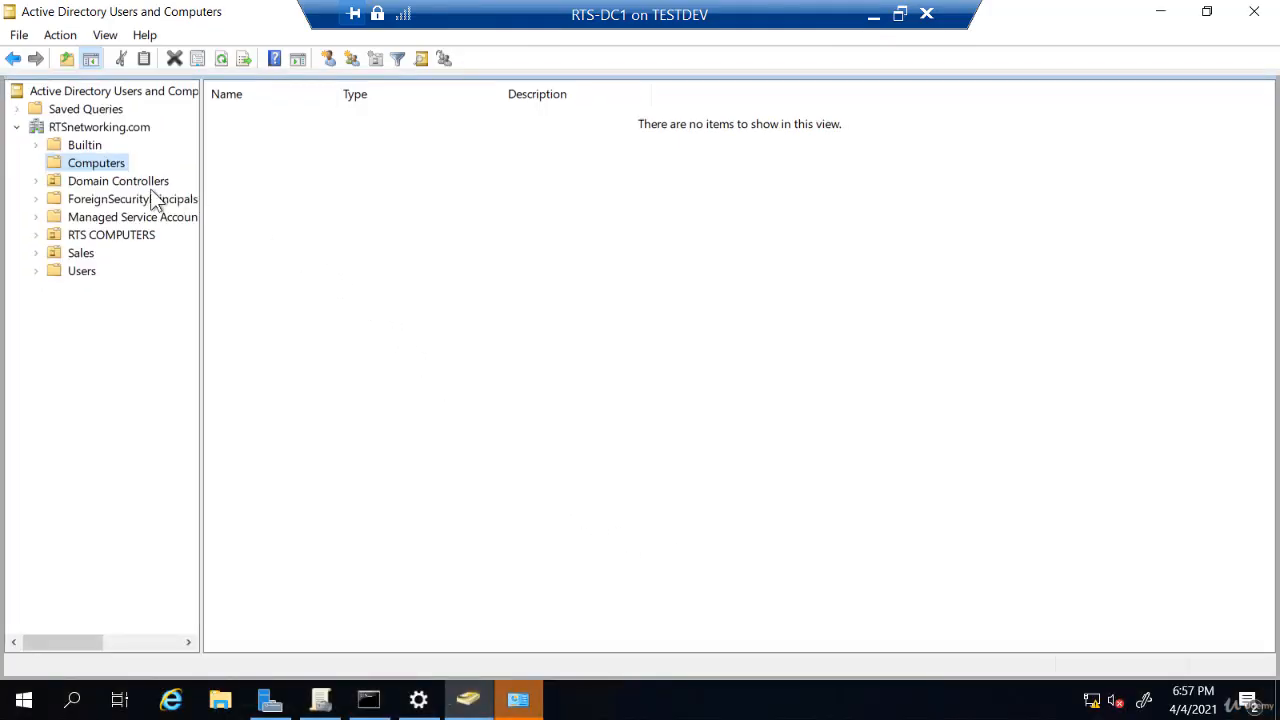
mouse_move(1267, 37)
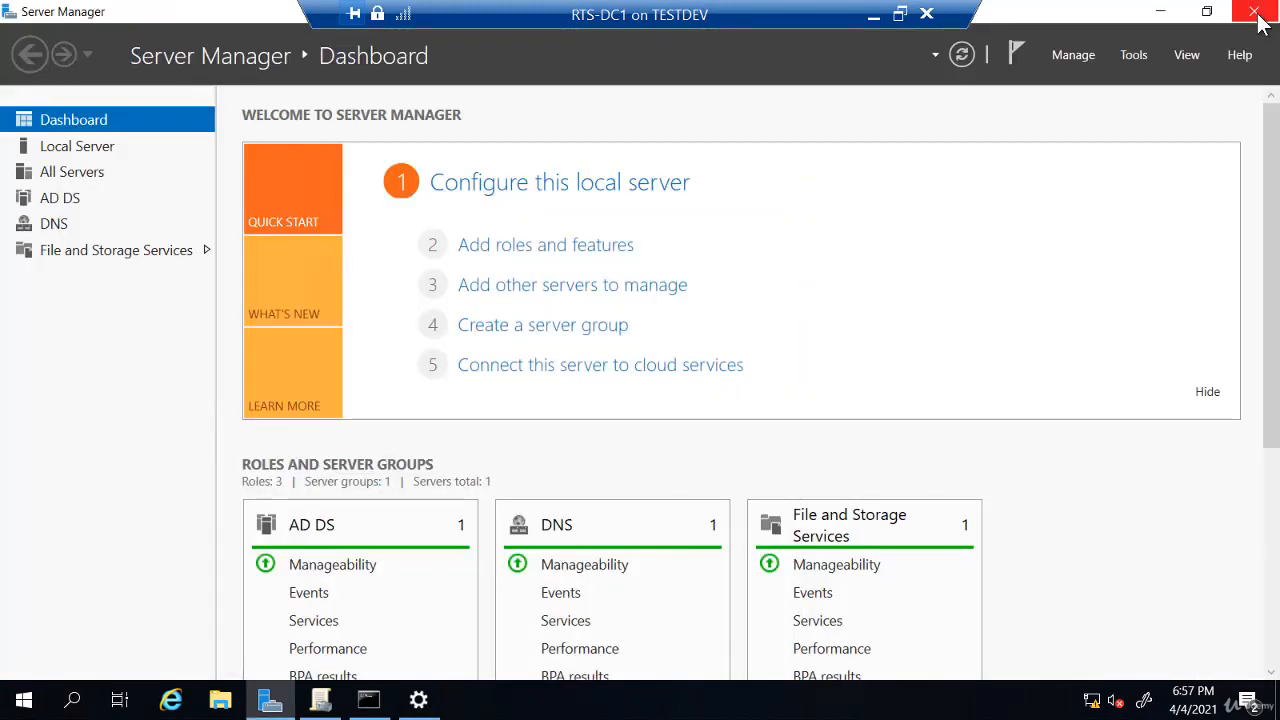
mouse_move(1122, 103)
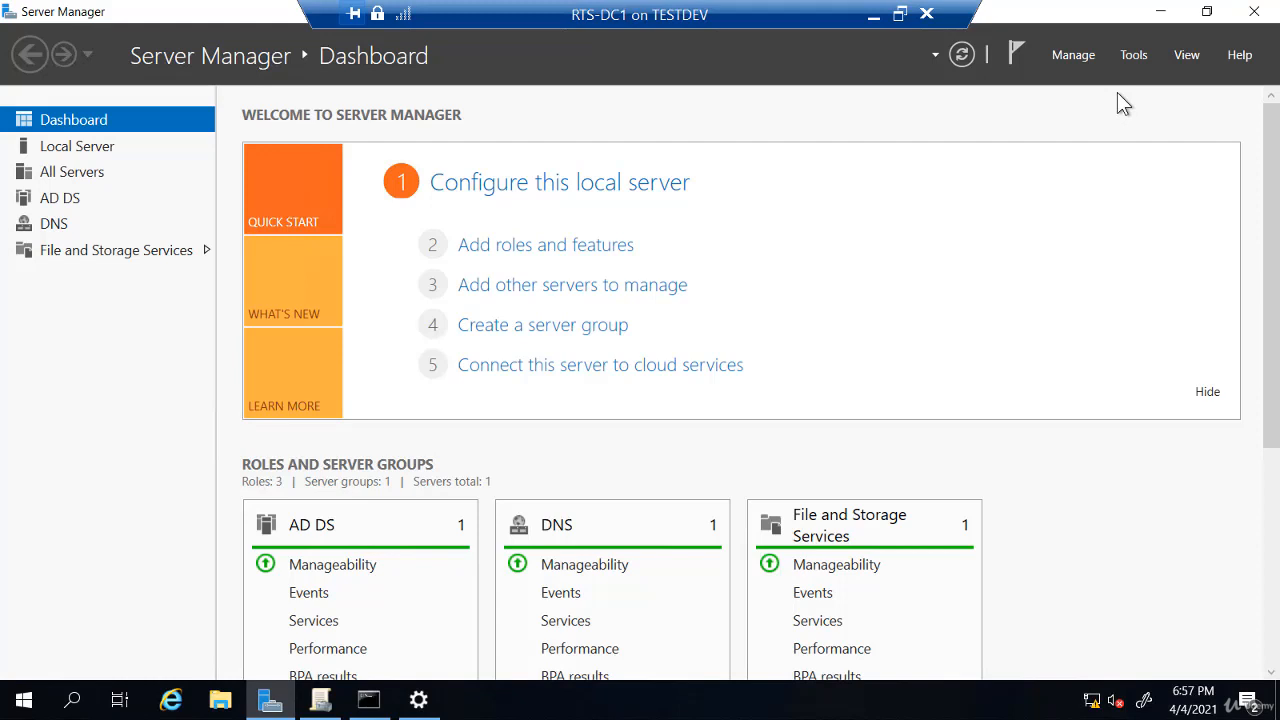
mouse_move(1134, 55)
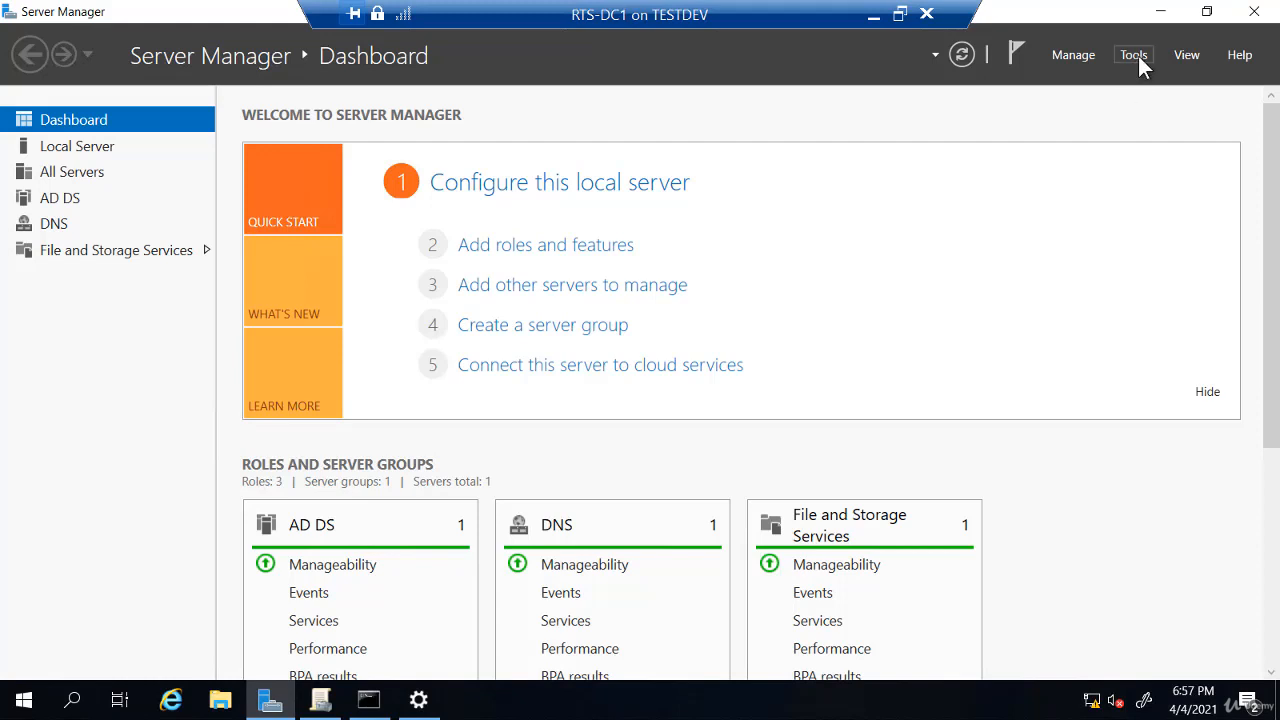
Open Server Manager's Tools menu to relaunch Active Directory Users and Computers
click(1133, 55)
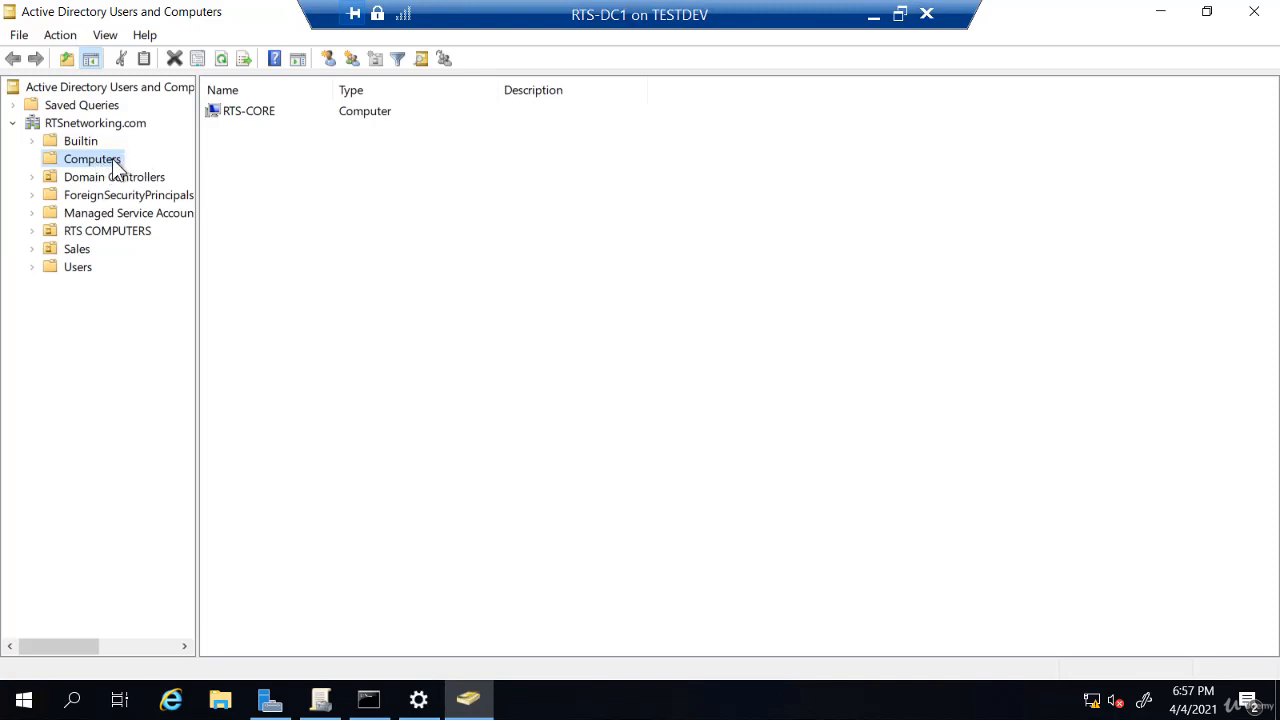
mouse_move(165, 150)
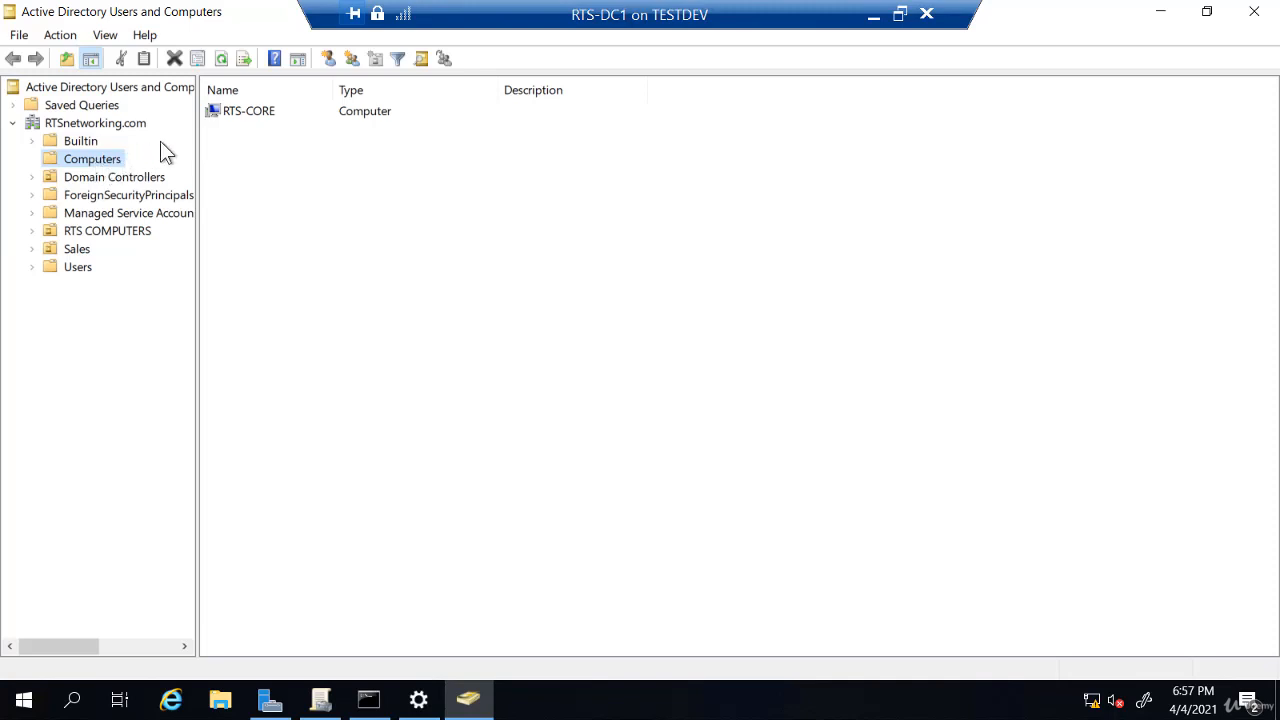
mouse_move(242, 123)
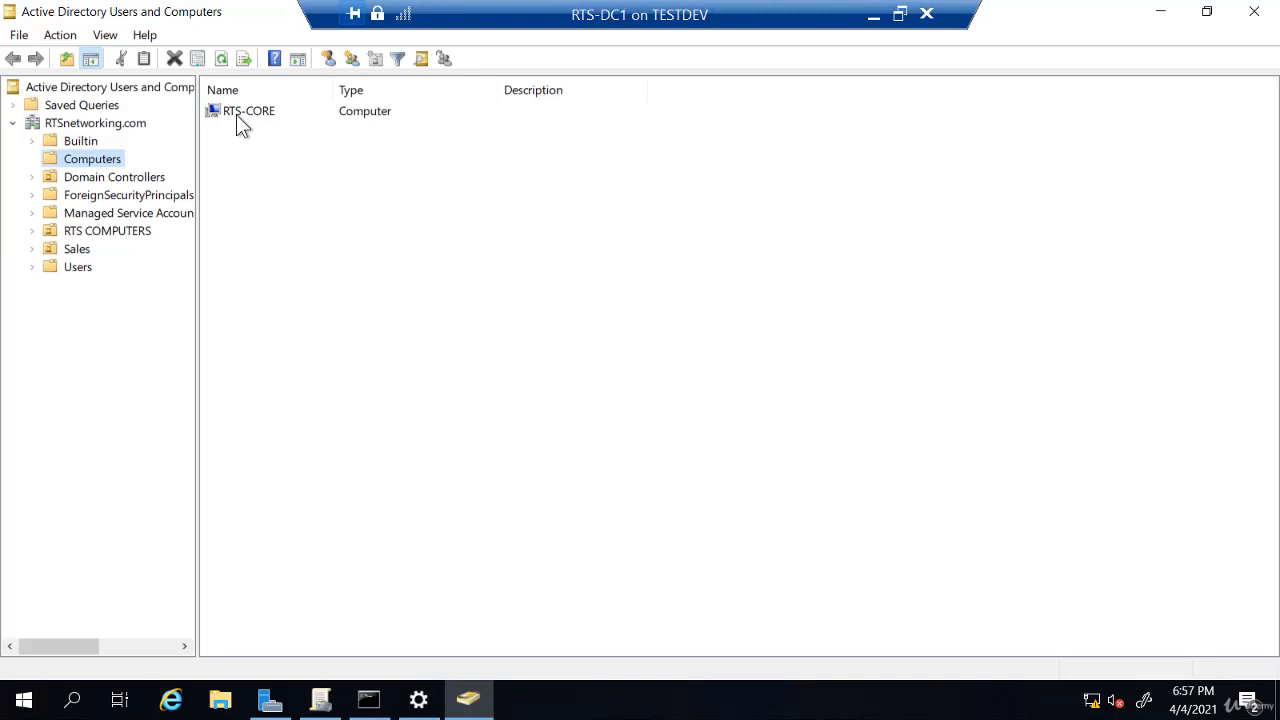
Select the RTS-CORE computer account in the Computers container
click(240, 110)
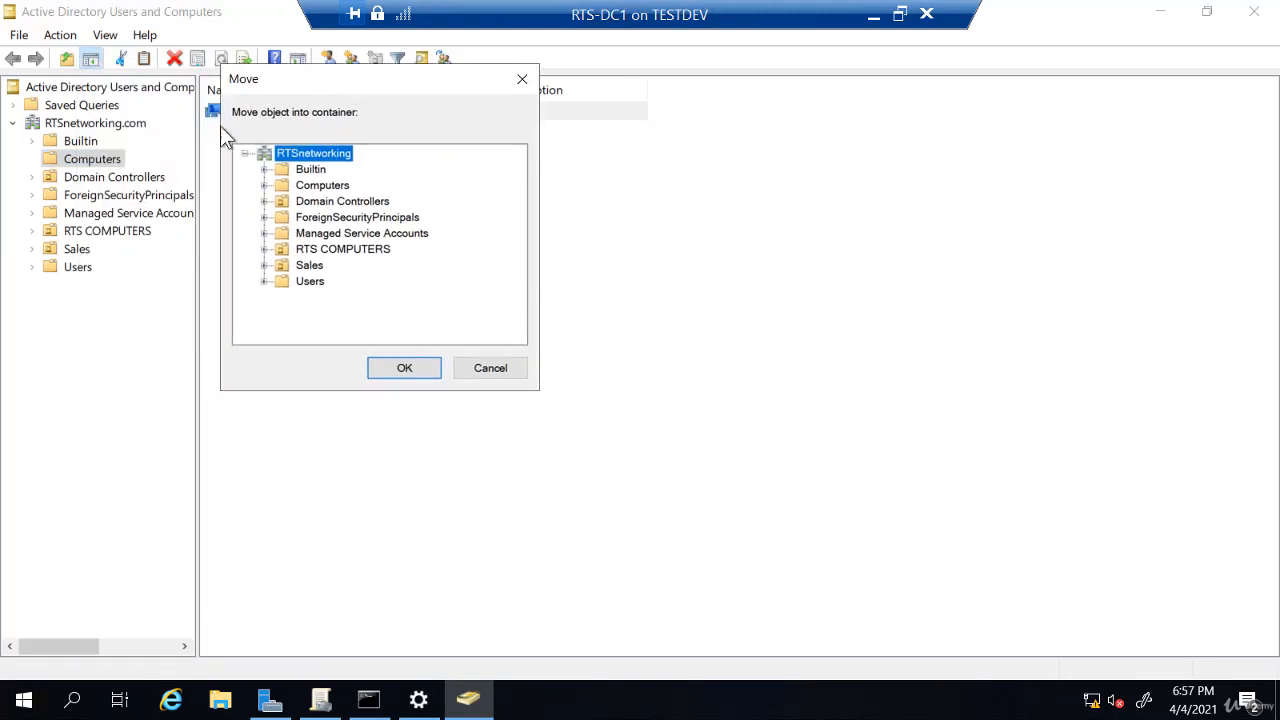
mouse_move(75, 207)
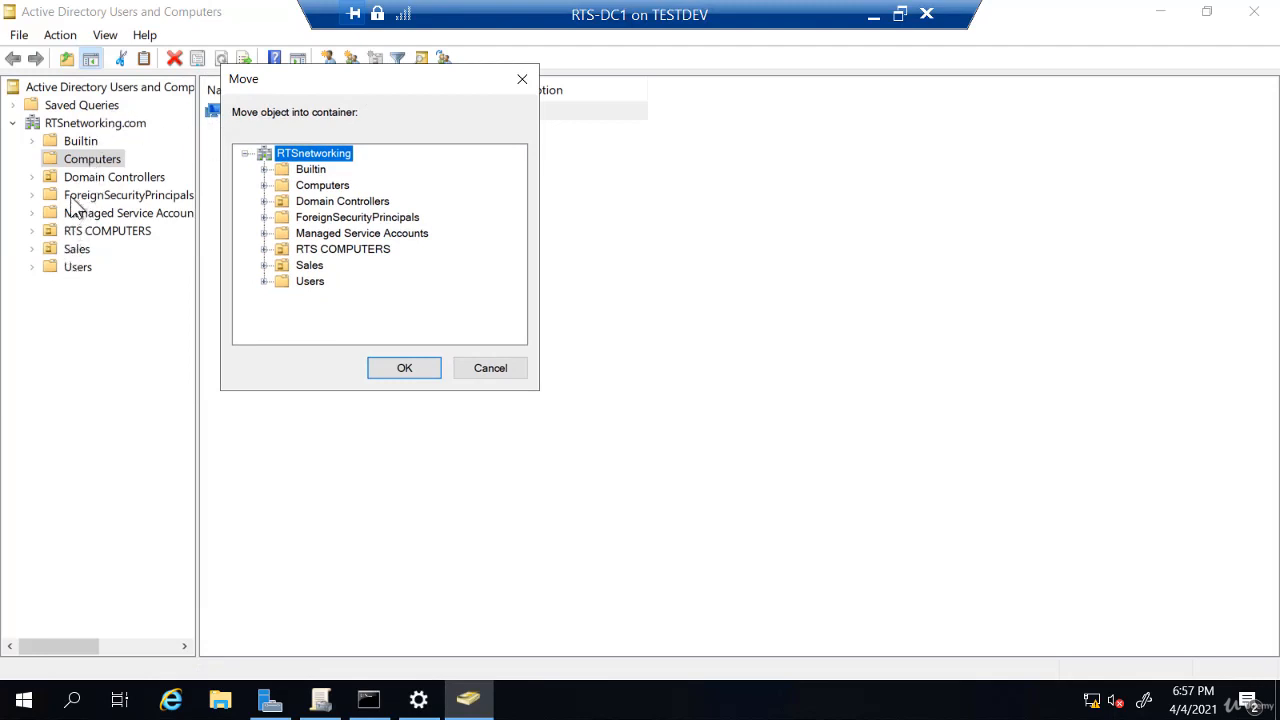
mouse_move(263, 292)
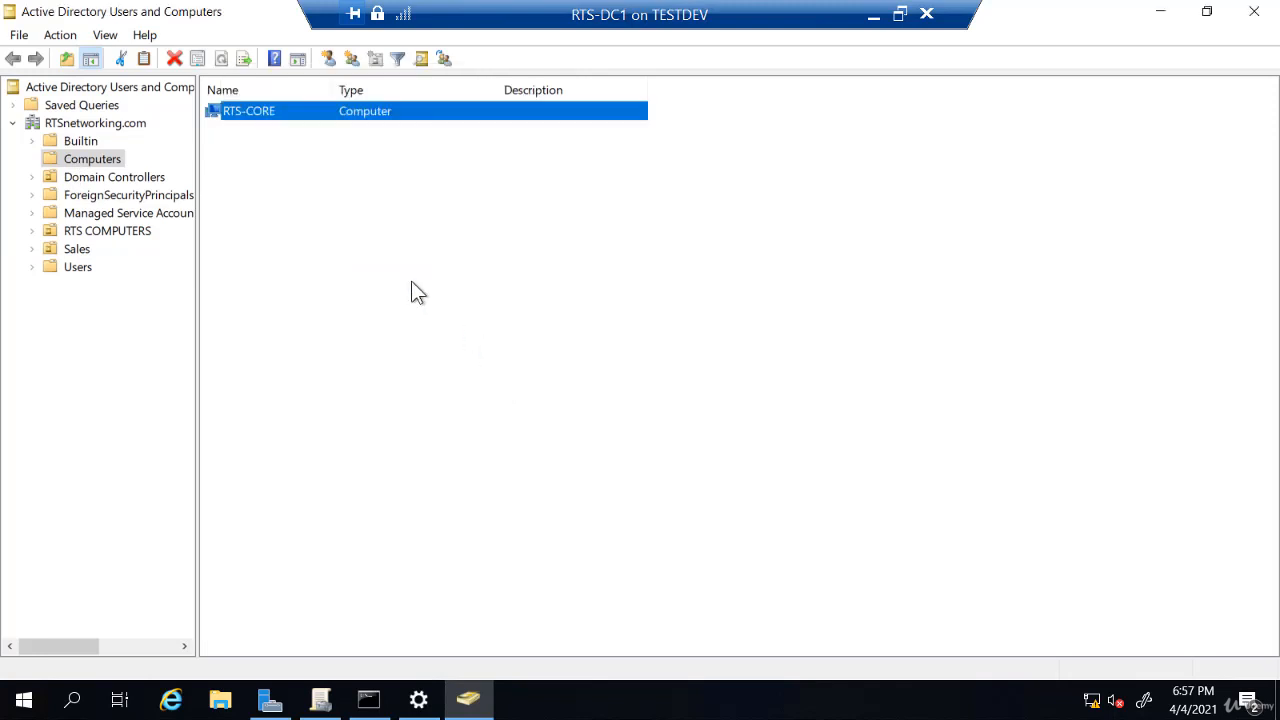
mouse_move(262, 128)
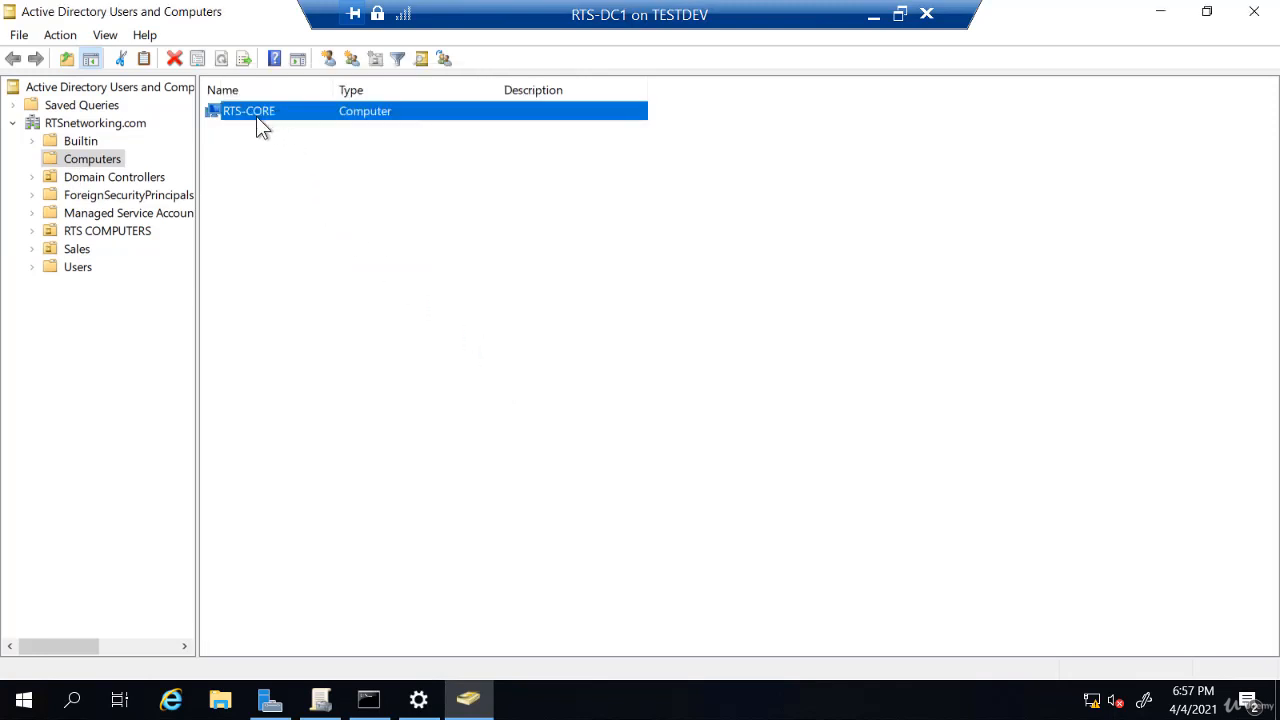
mouse_move(85, 261)
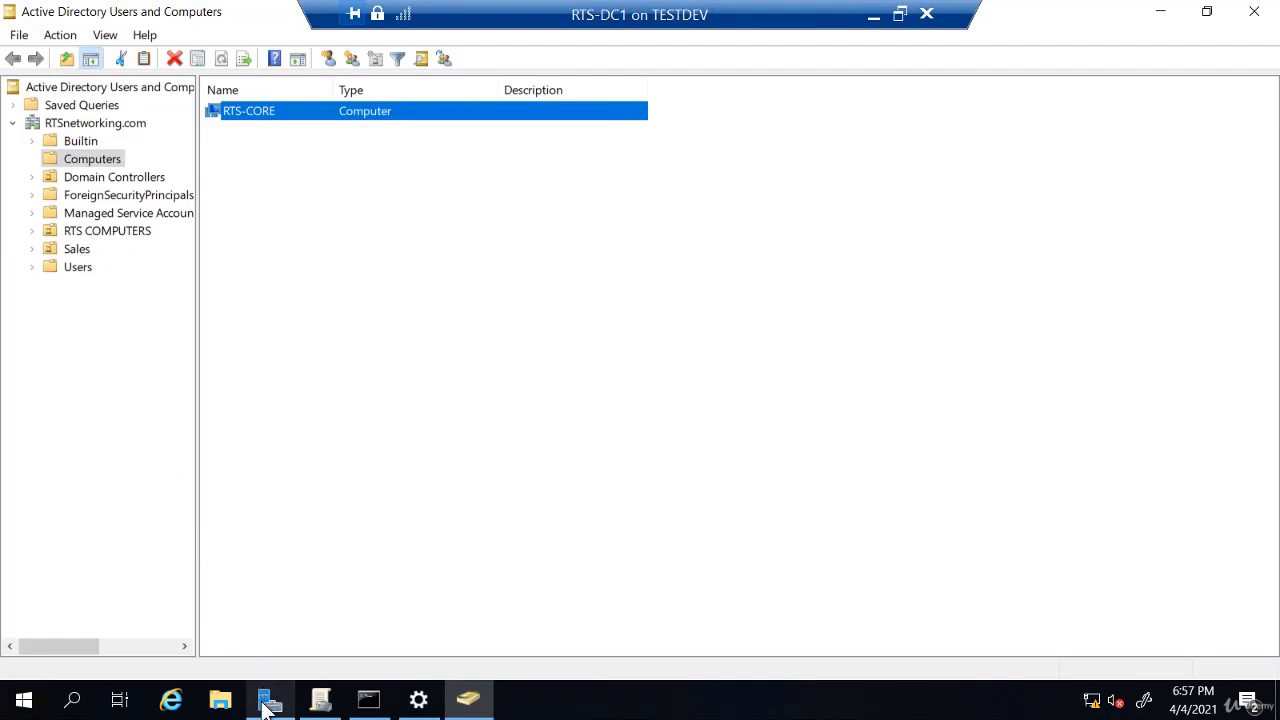
Add RTS-CORE, found via Find Now in Add Servers, to Server Manager's All Servers
click(269, 700)
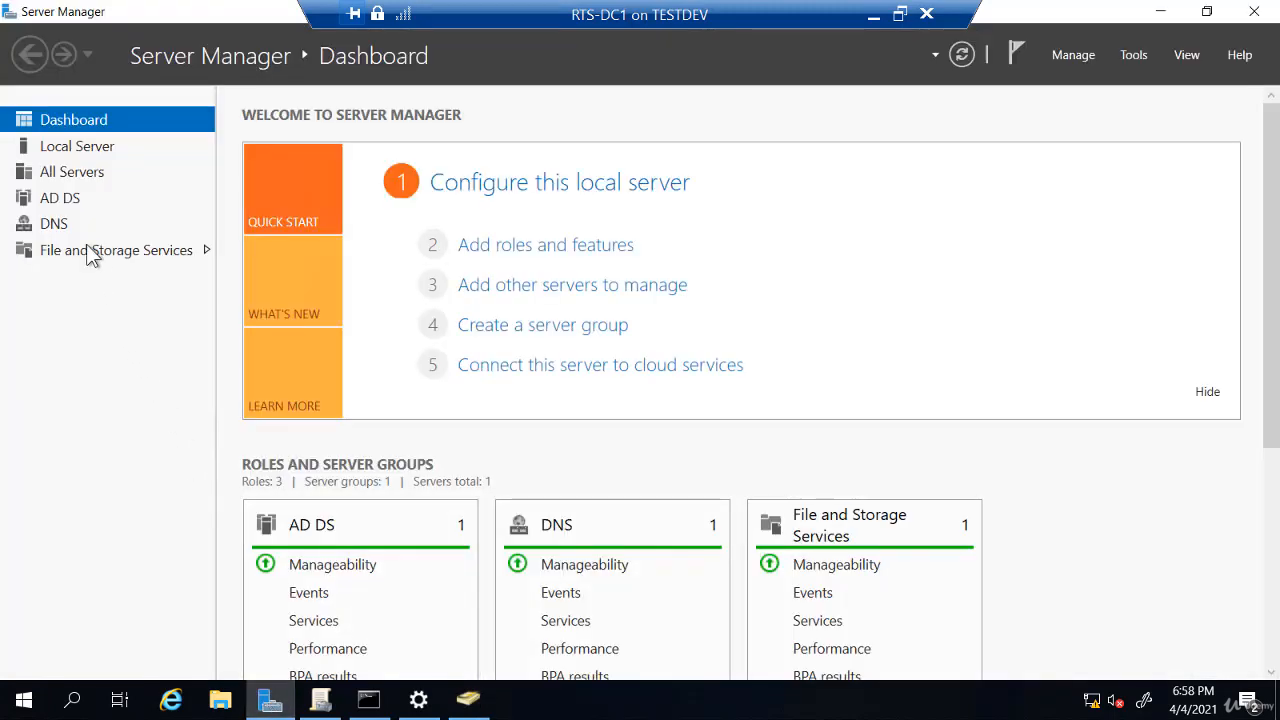
click(72, 171)
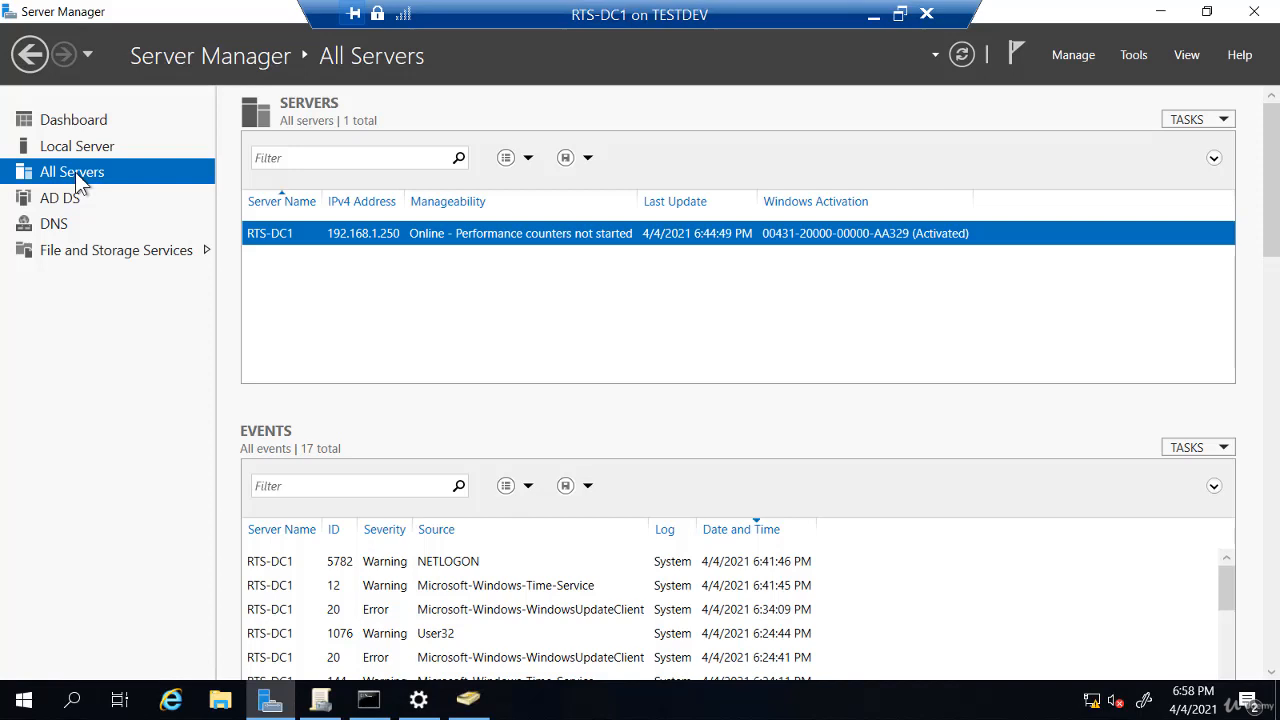
right_click(77, 178)
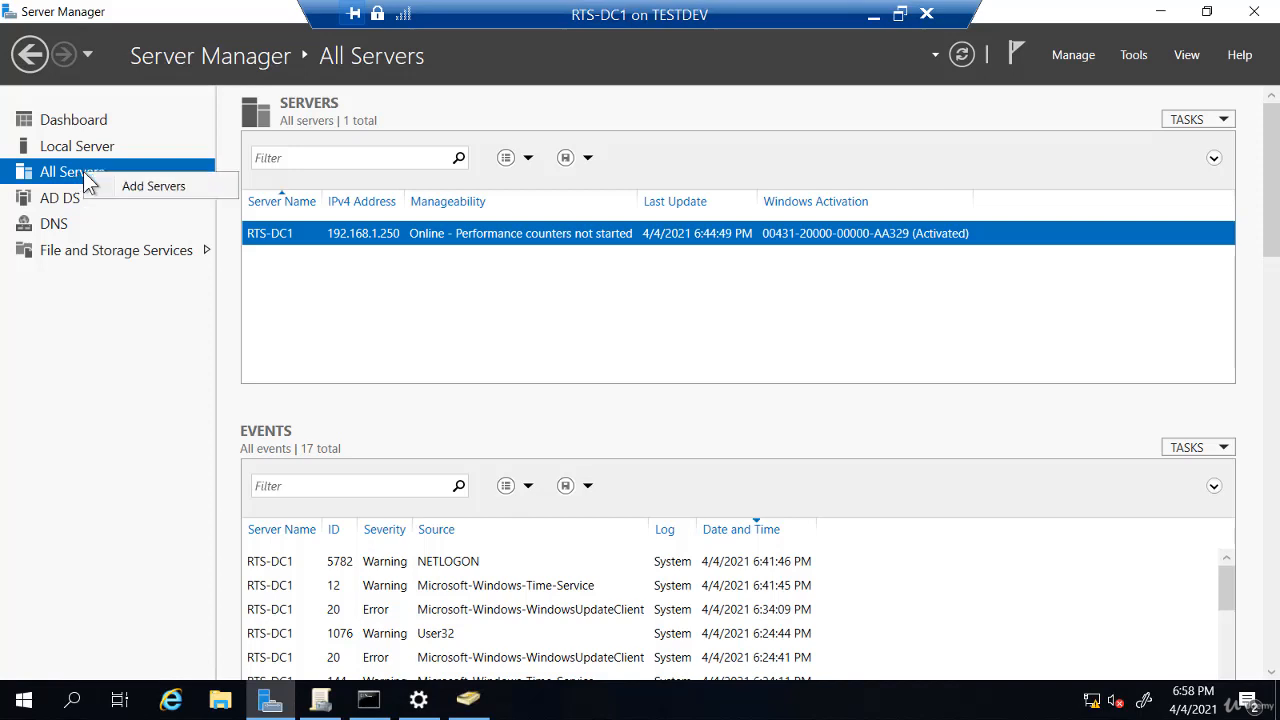
mouse_move(132, 192)
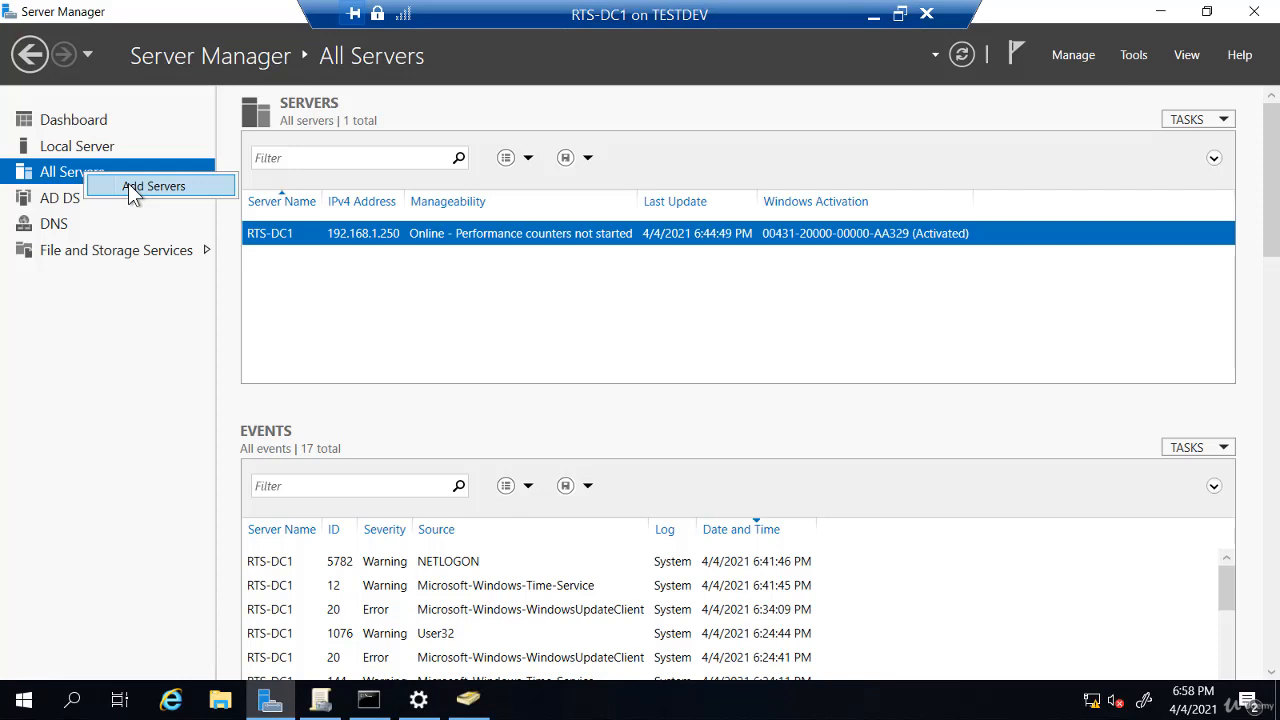
click(153, 186)
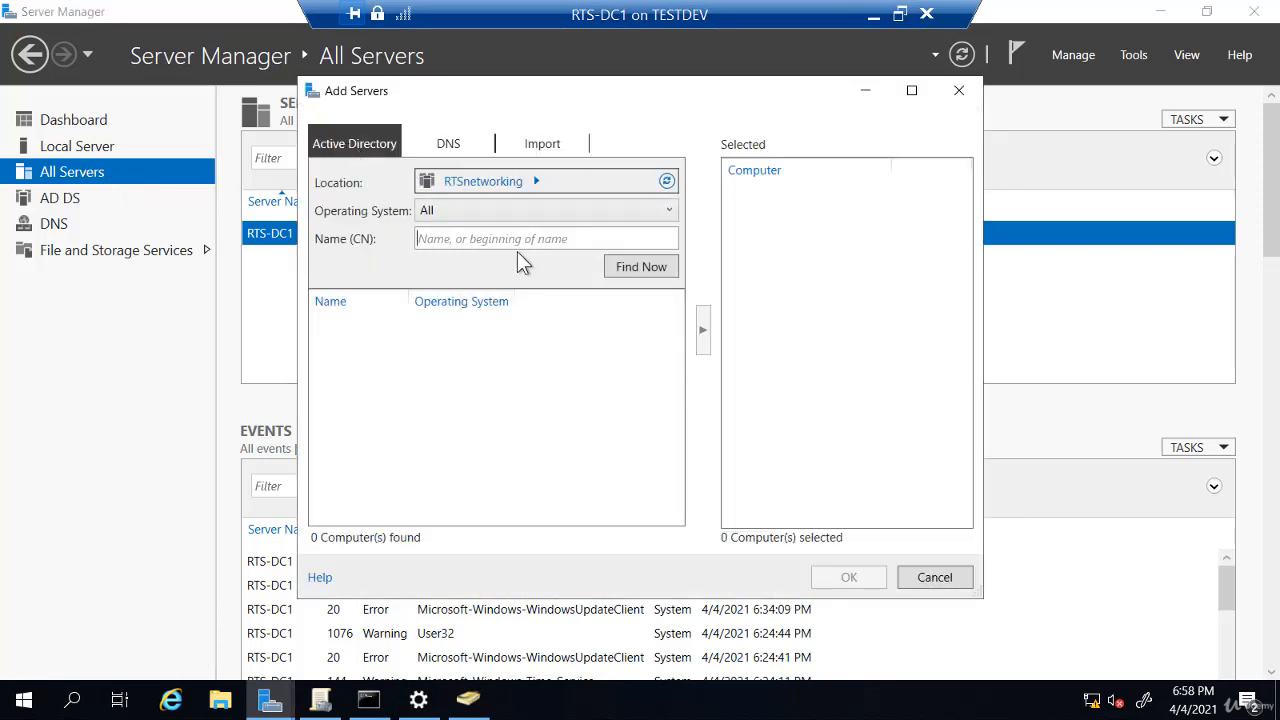
click(640, 266)
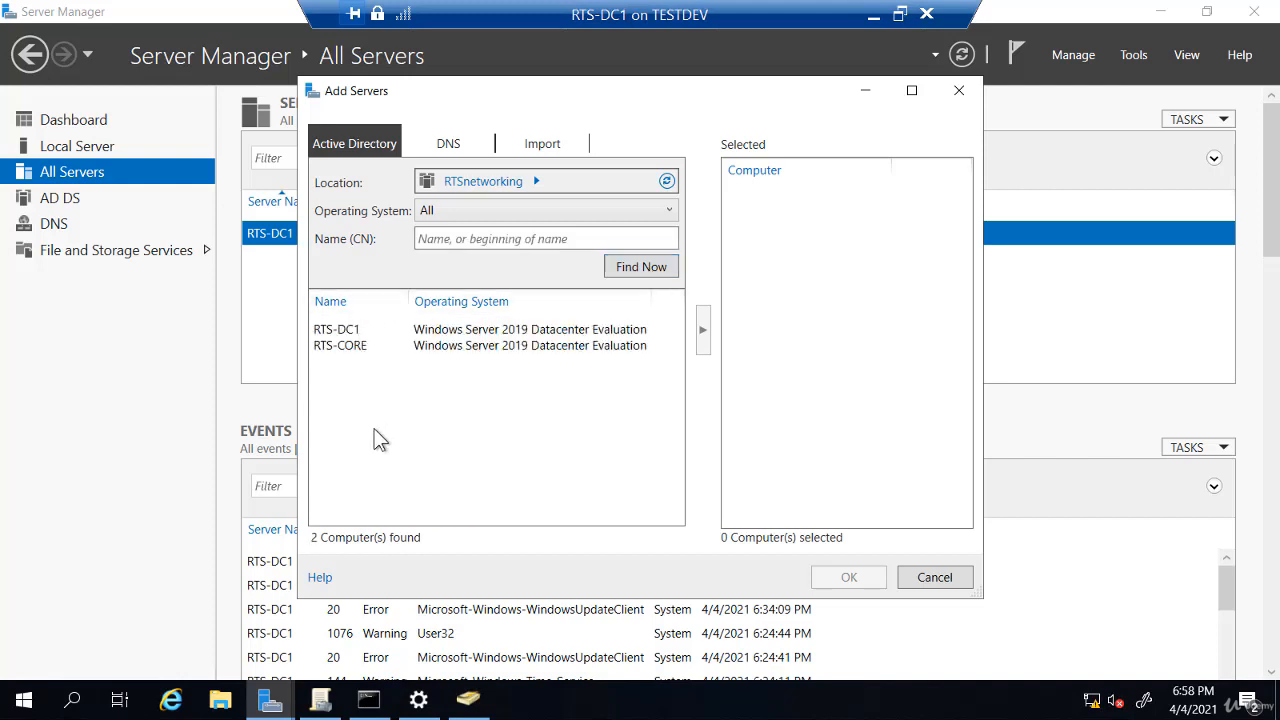
mouse_move(380, 435)
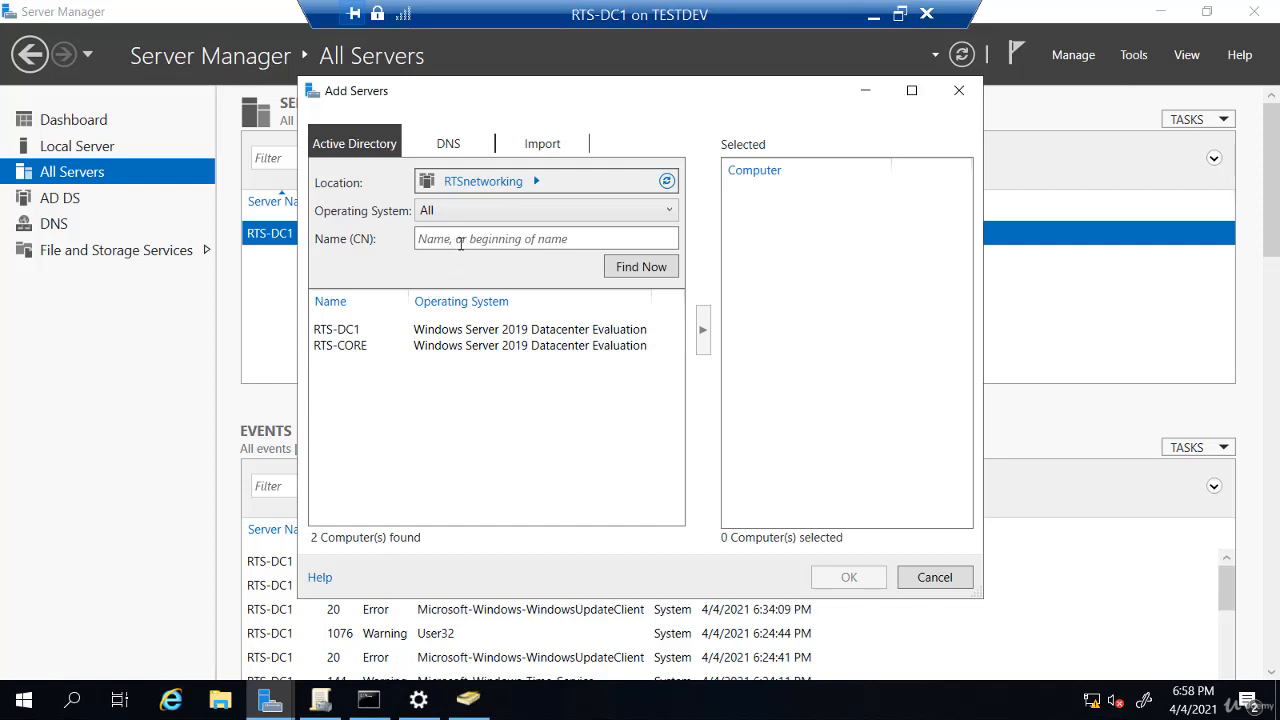
mouse_move(467, 250)
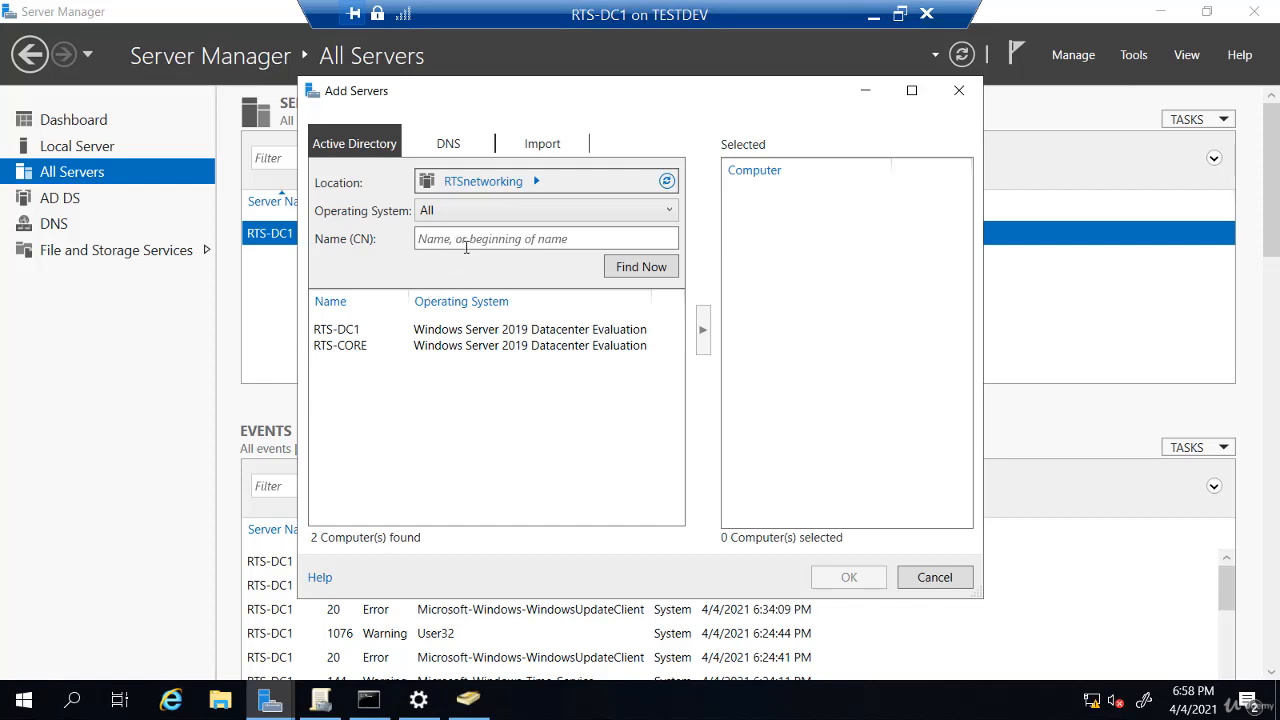
mouse_move(356, 356)
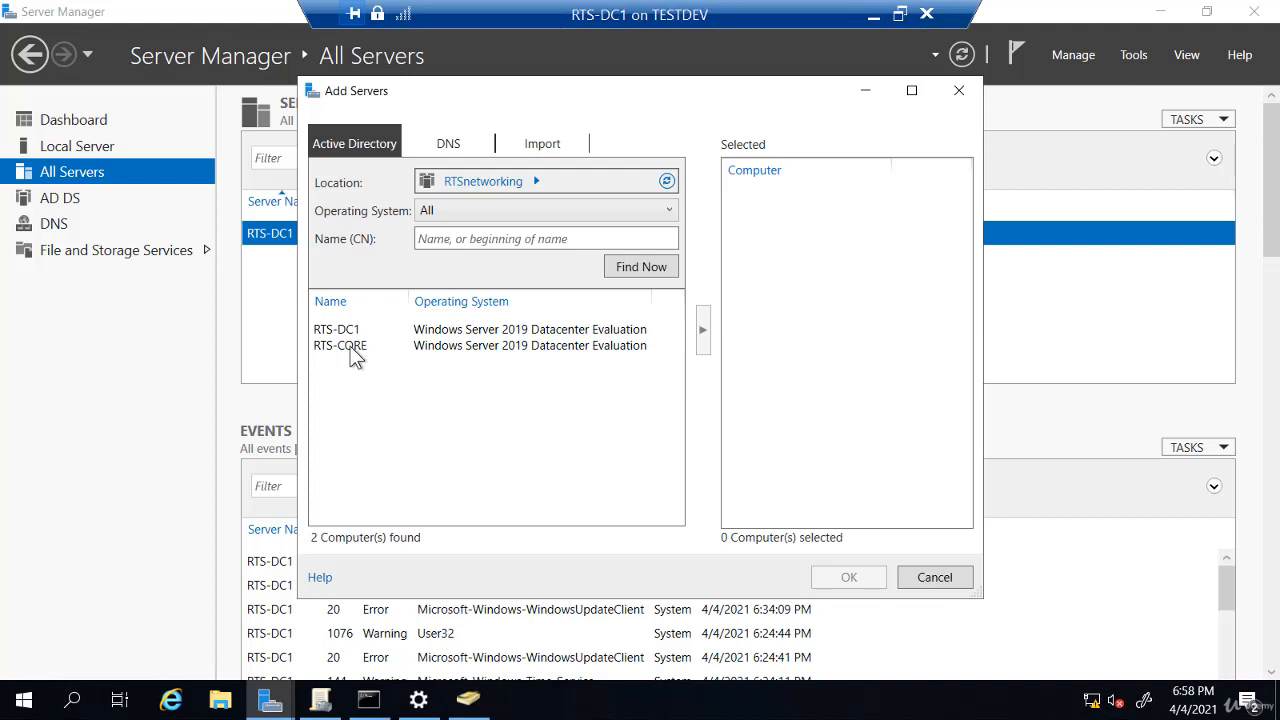
click(340, 345)
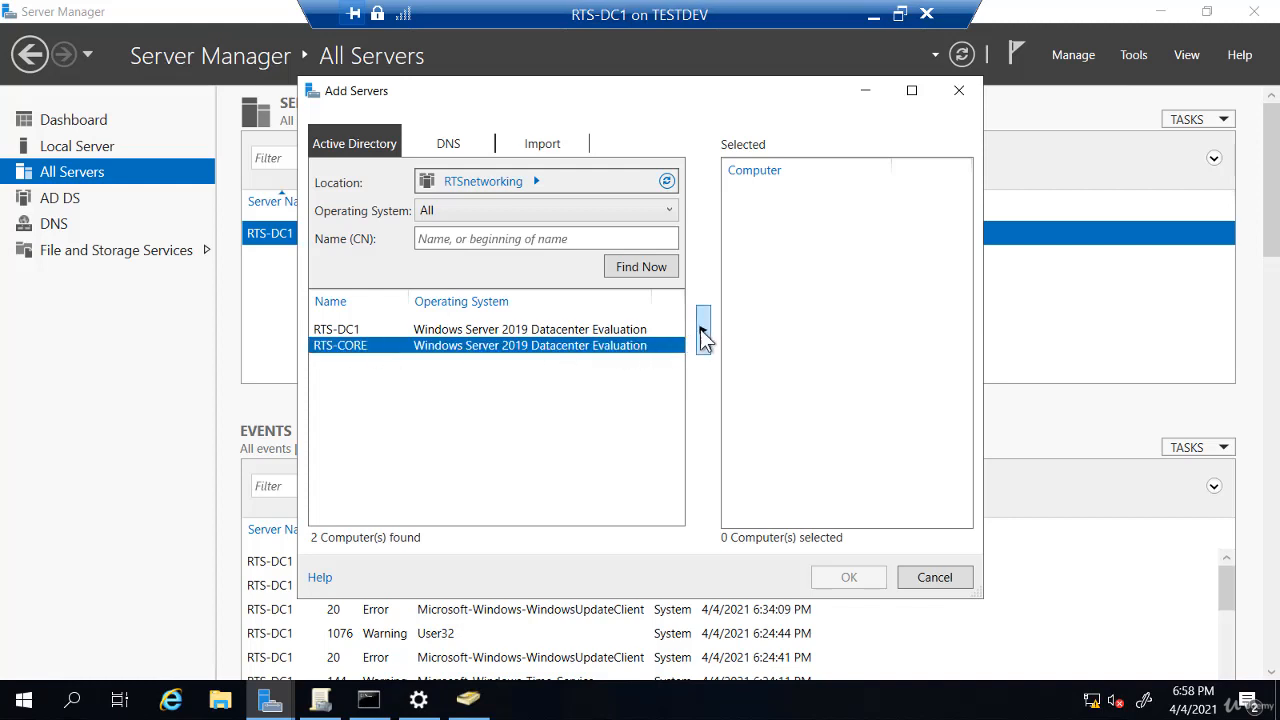
click(702, 330)
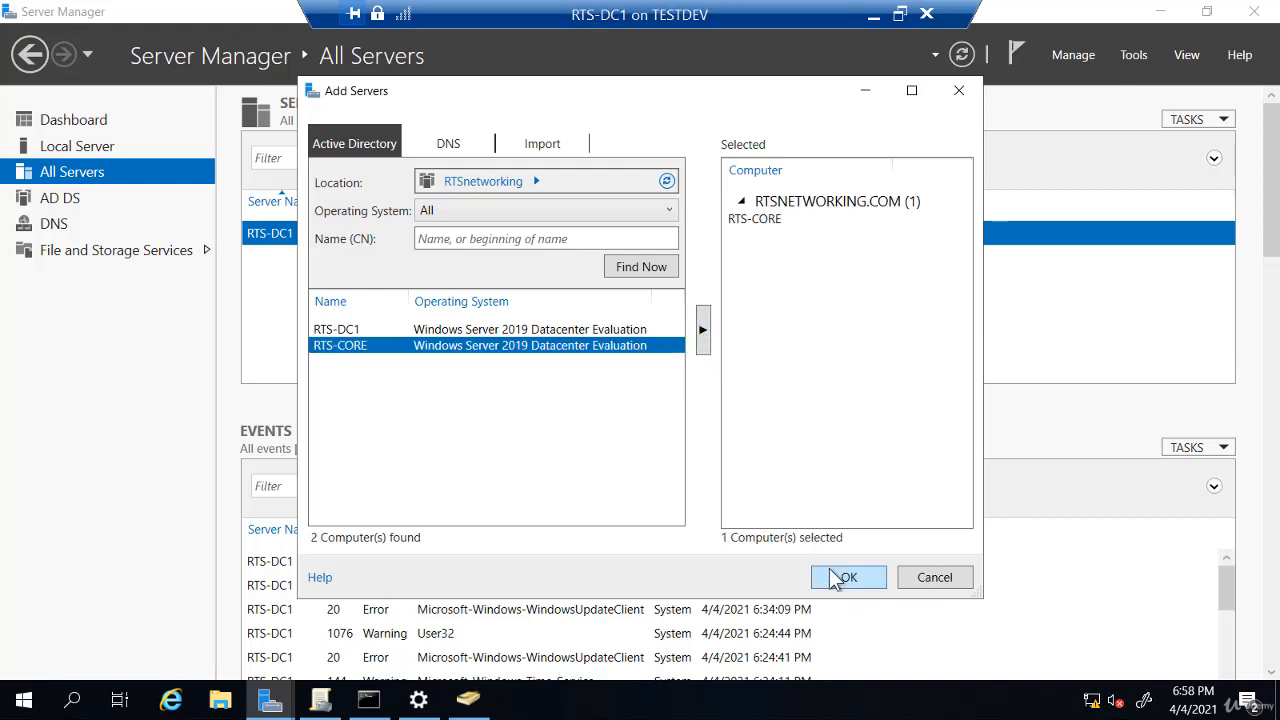
click(849, 577)
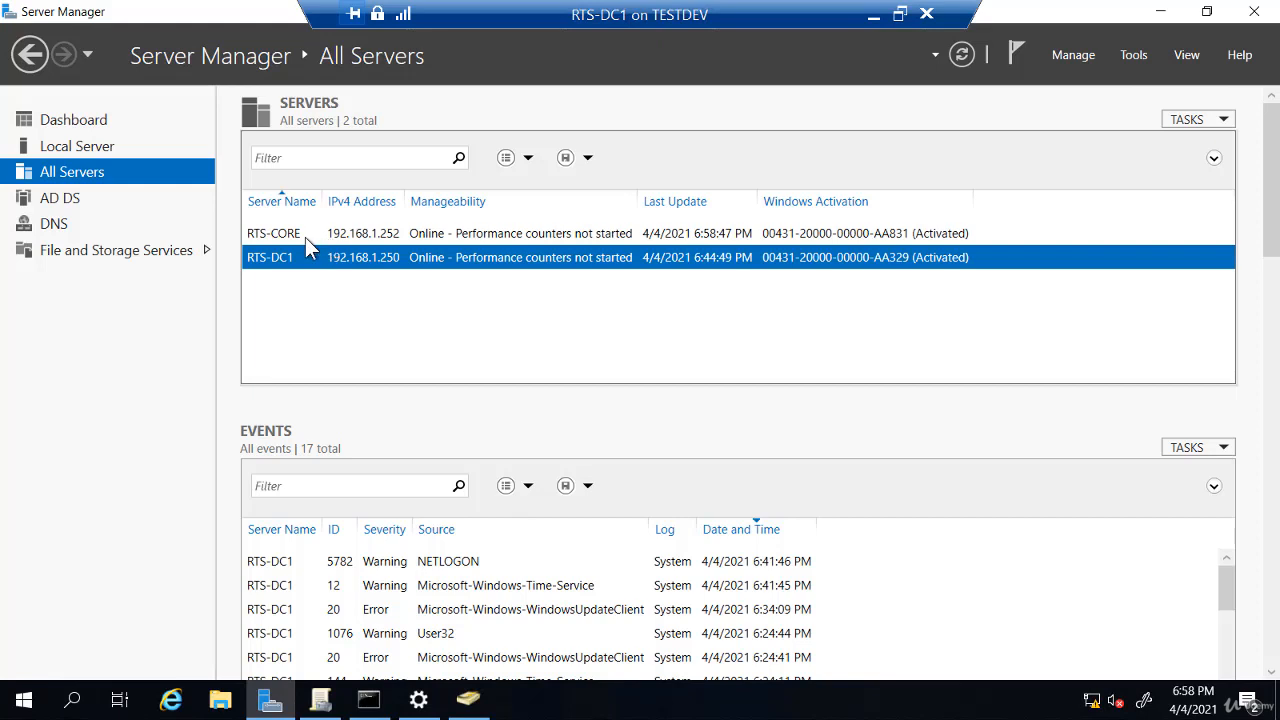
Start Add Roles and Features for RTS-CORE, keeping role-based installation with RTS-CORE as destination
right_click(273, 233)
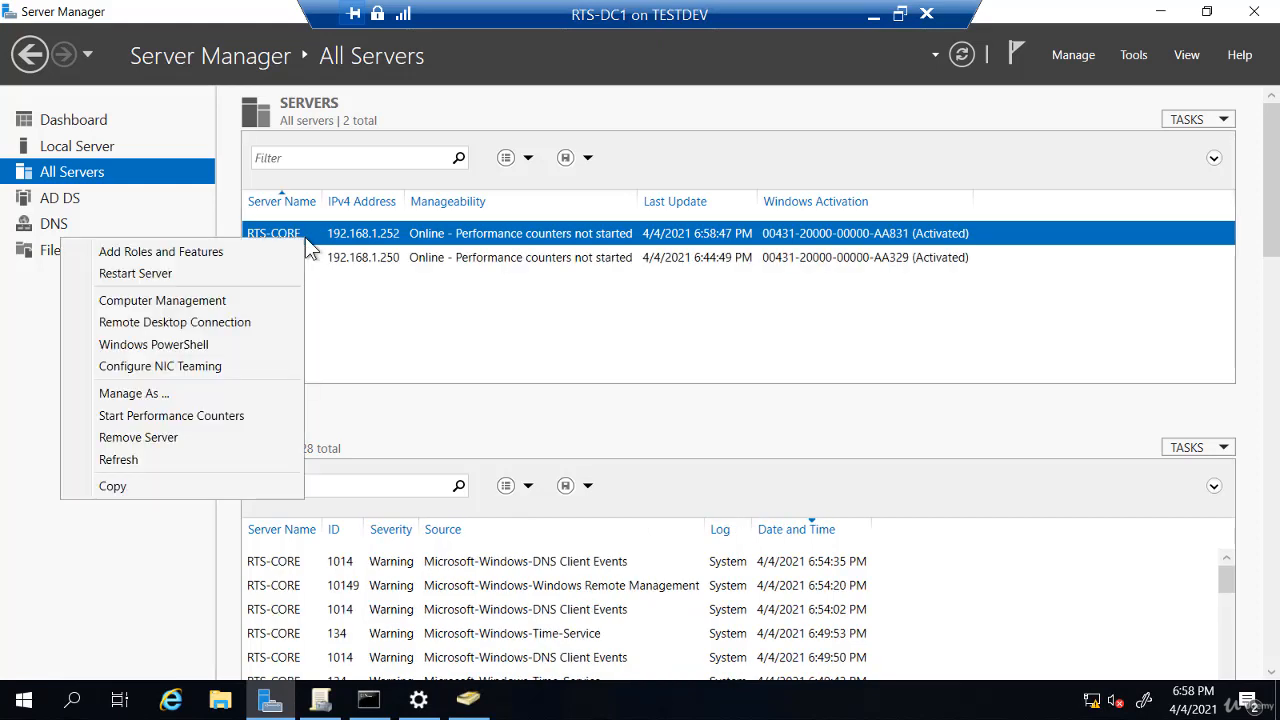
mouse_move(216, 253)
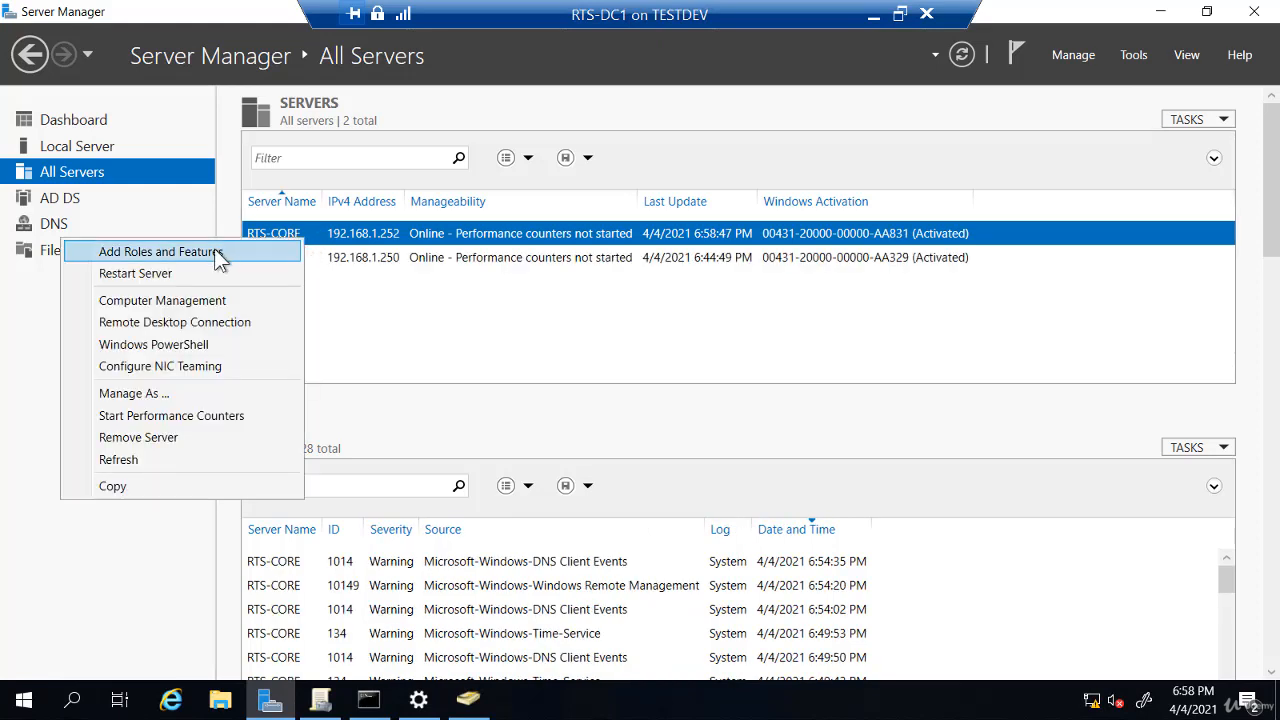
click(160, 251)
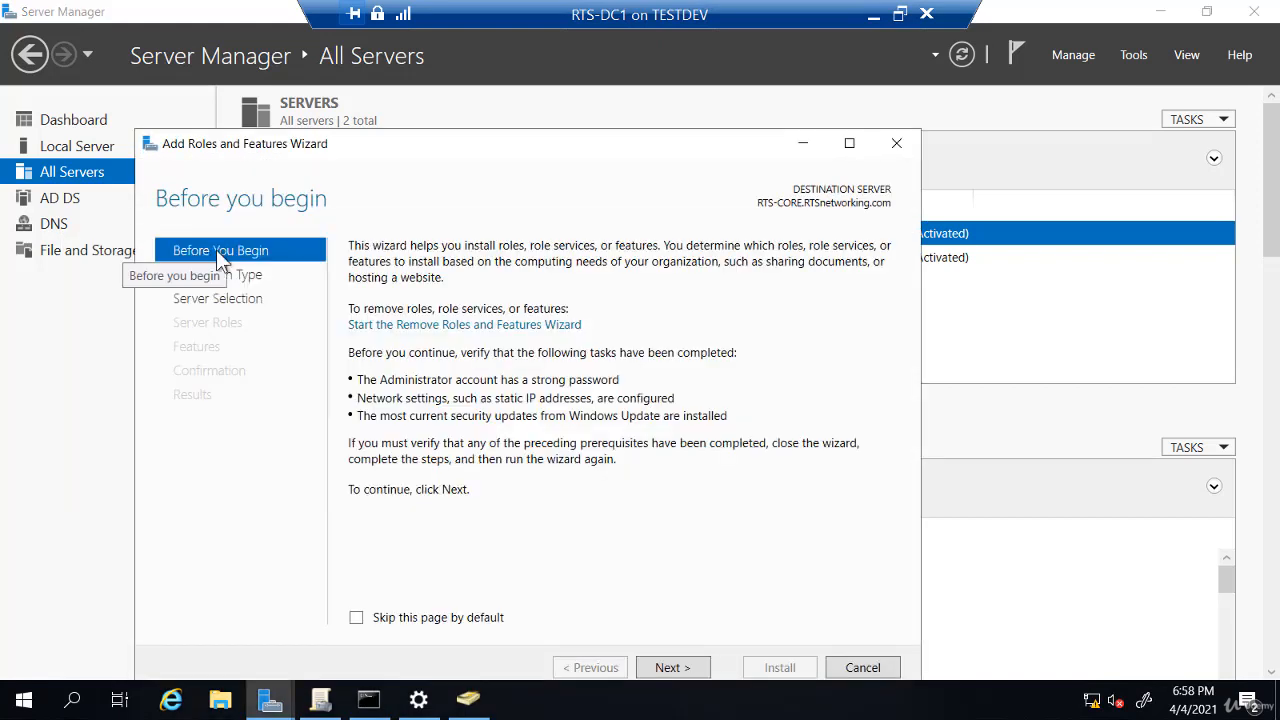
mouse_move(253, 277)
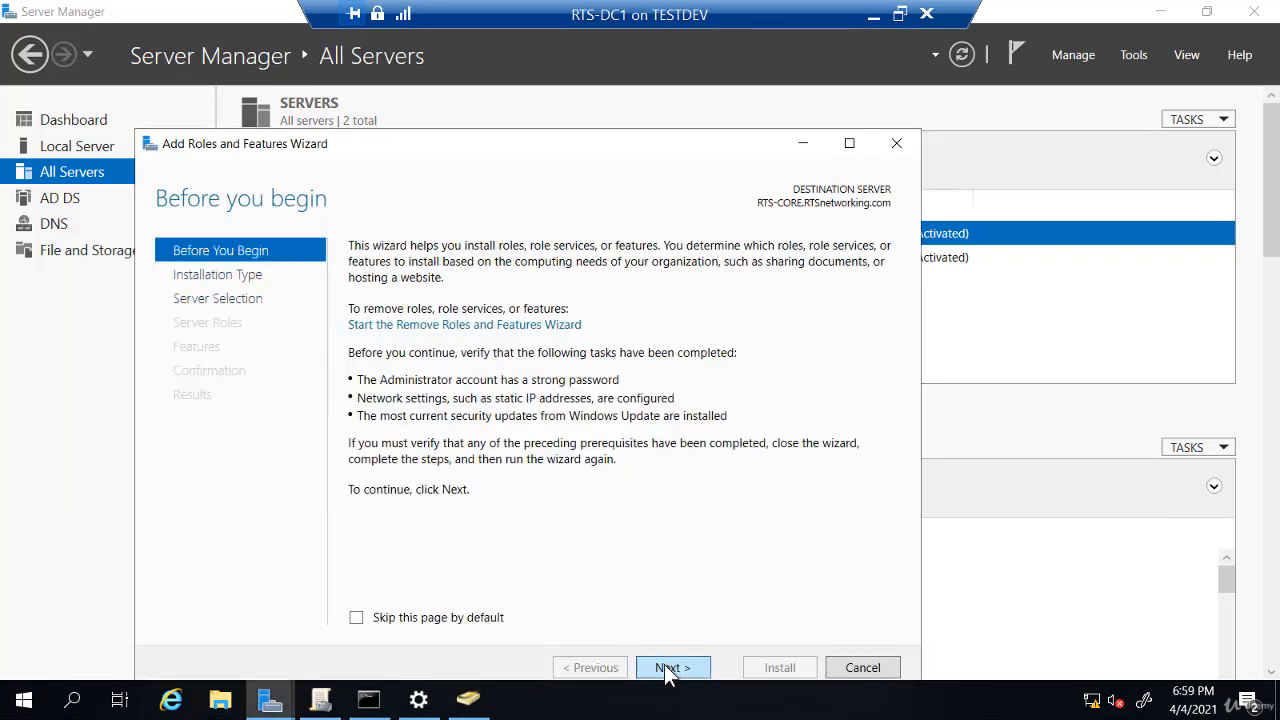
click(673, 667)
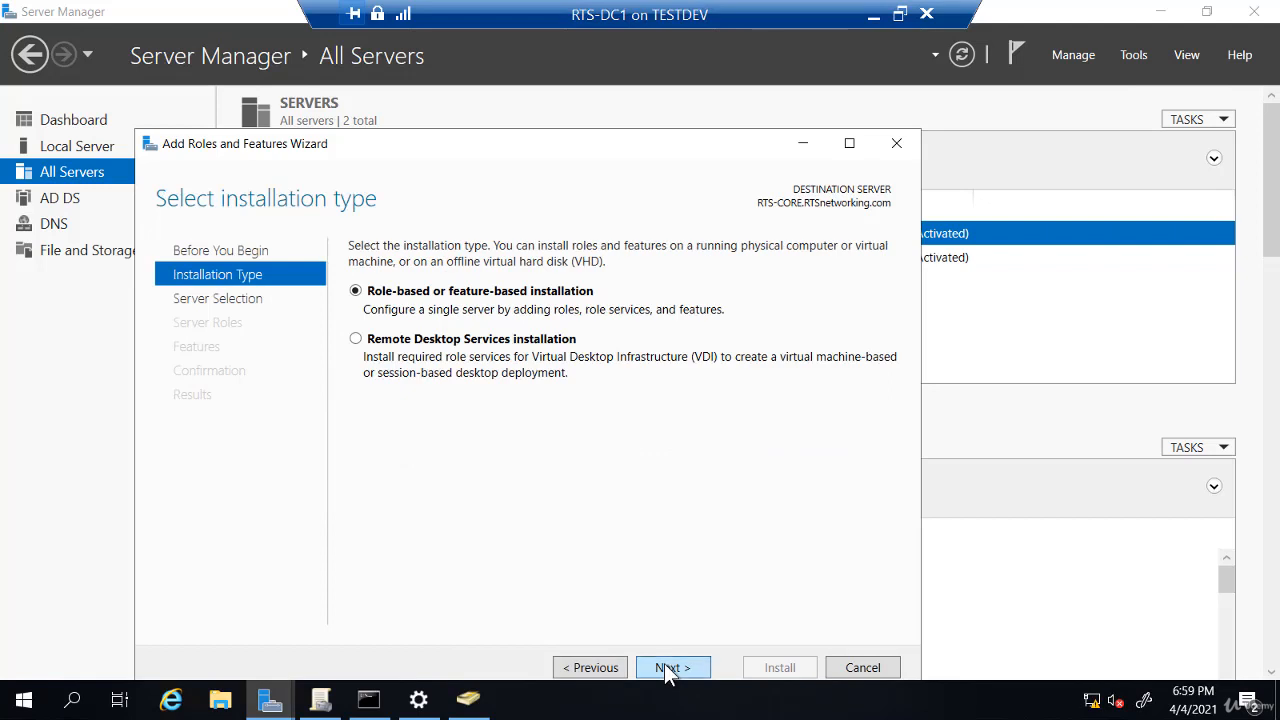
click(672, 667)
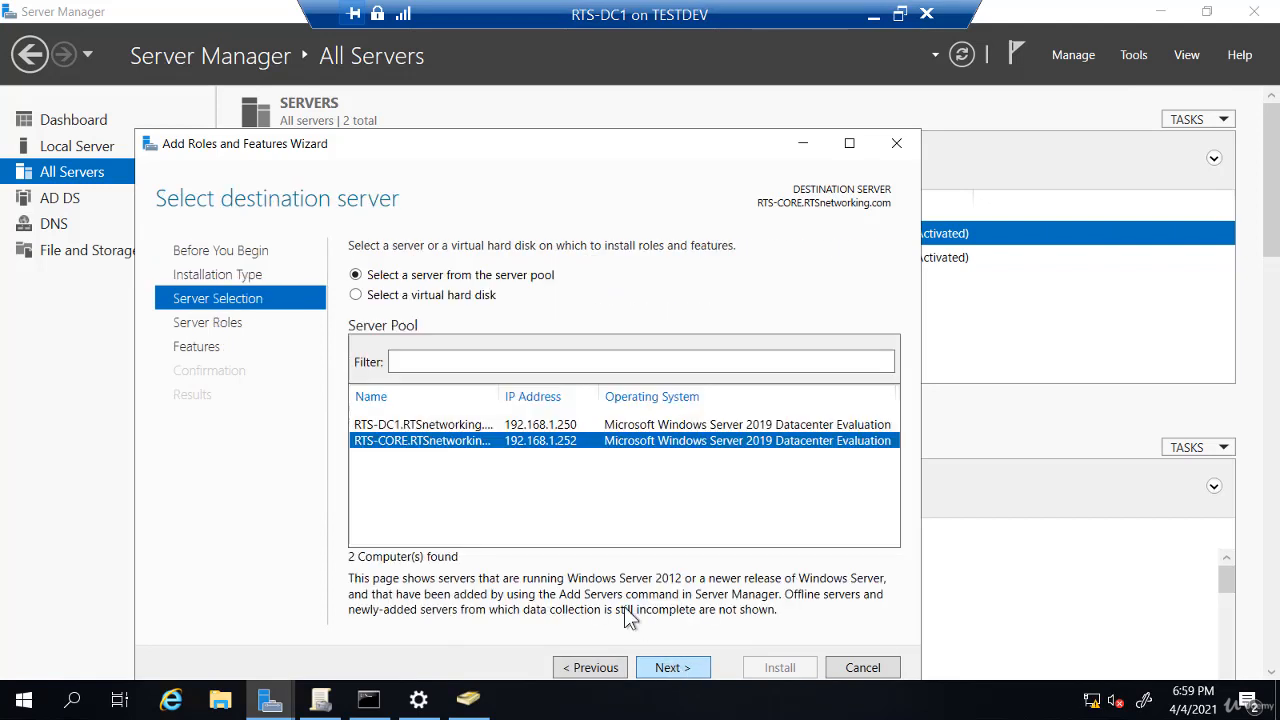
mouse_move(437, 459)
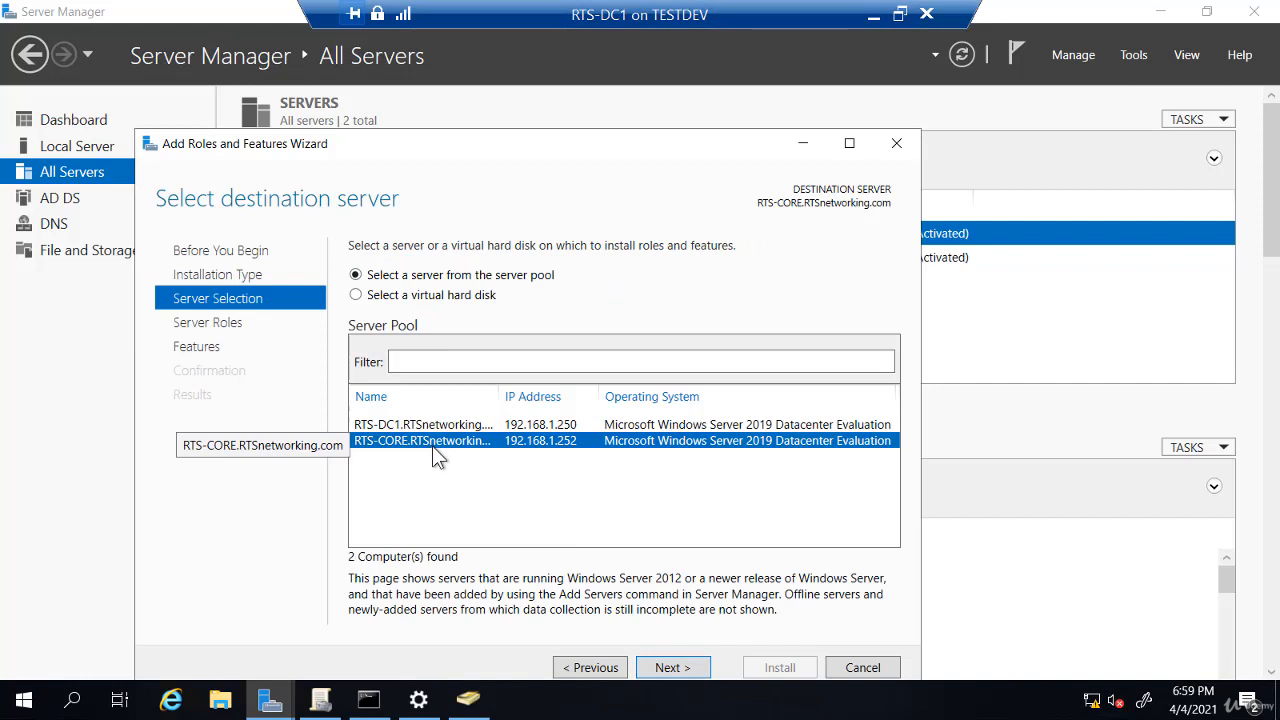
click(672, 667)
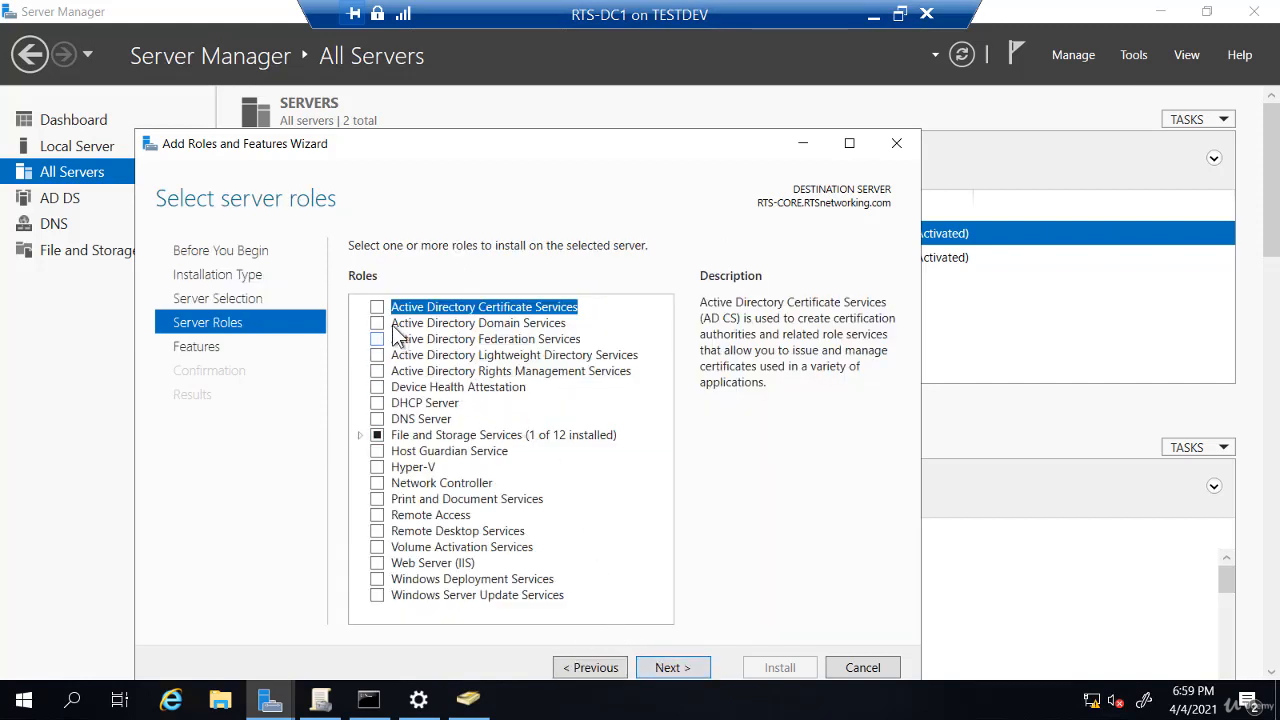
Tick Active Directory Domain Services with its features and expand File and Storage Services roles
click(377, 322)
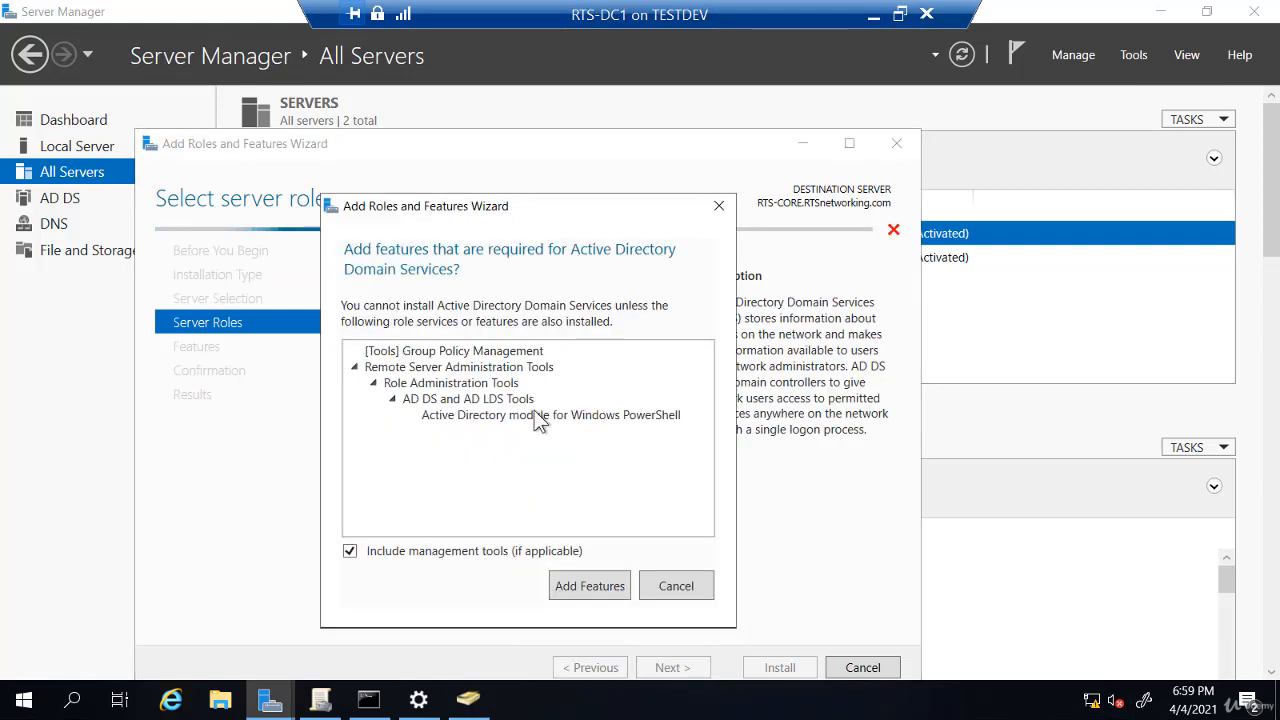
click(589, 585)
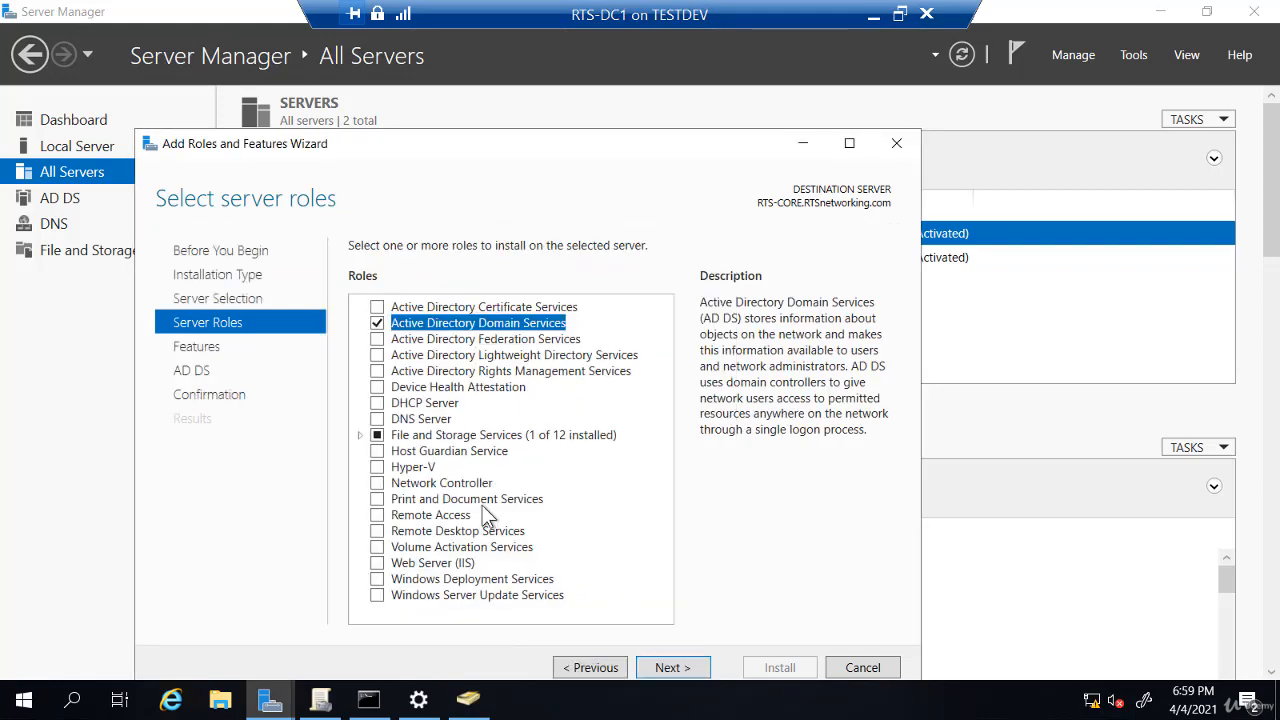
click(360, 434)
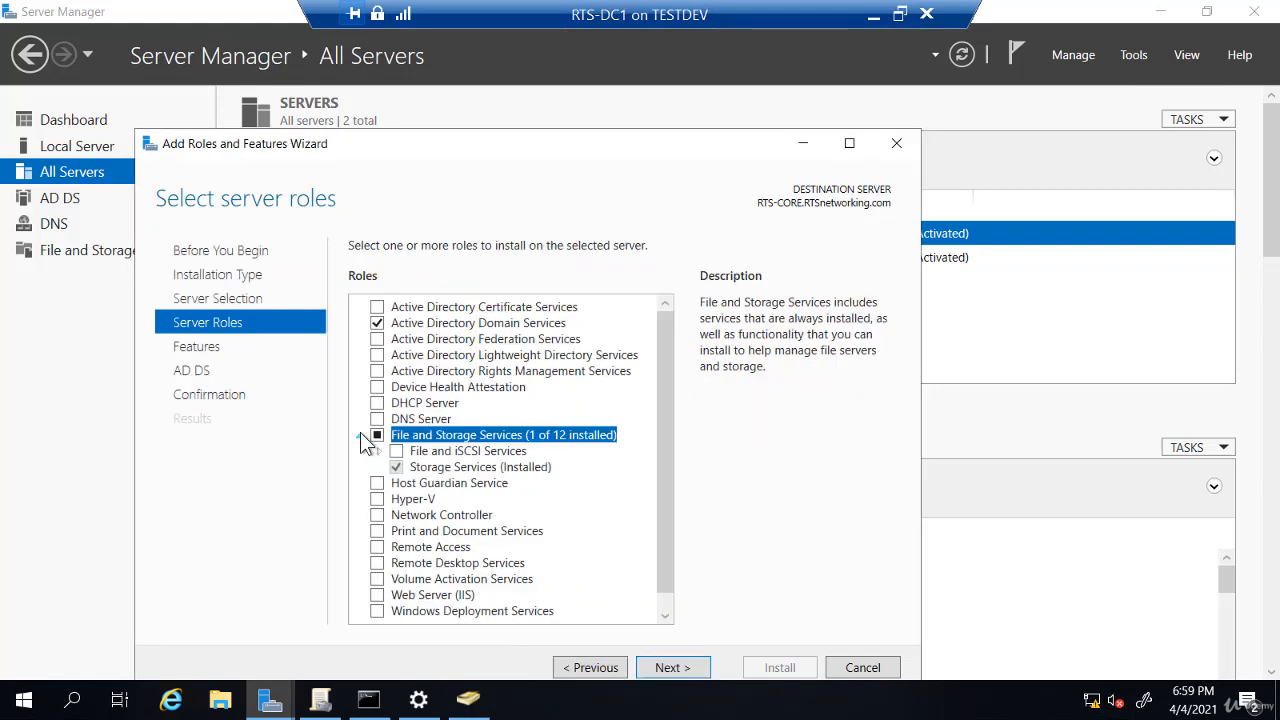
click(377, 451)
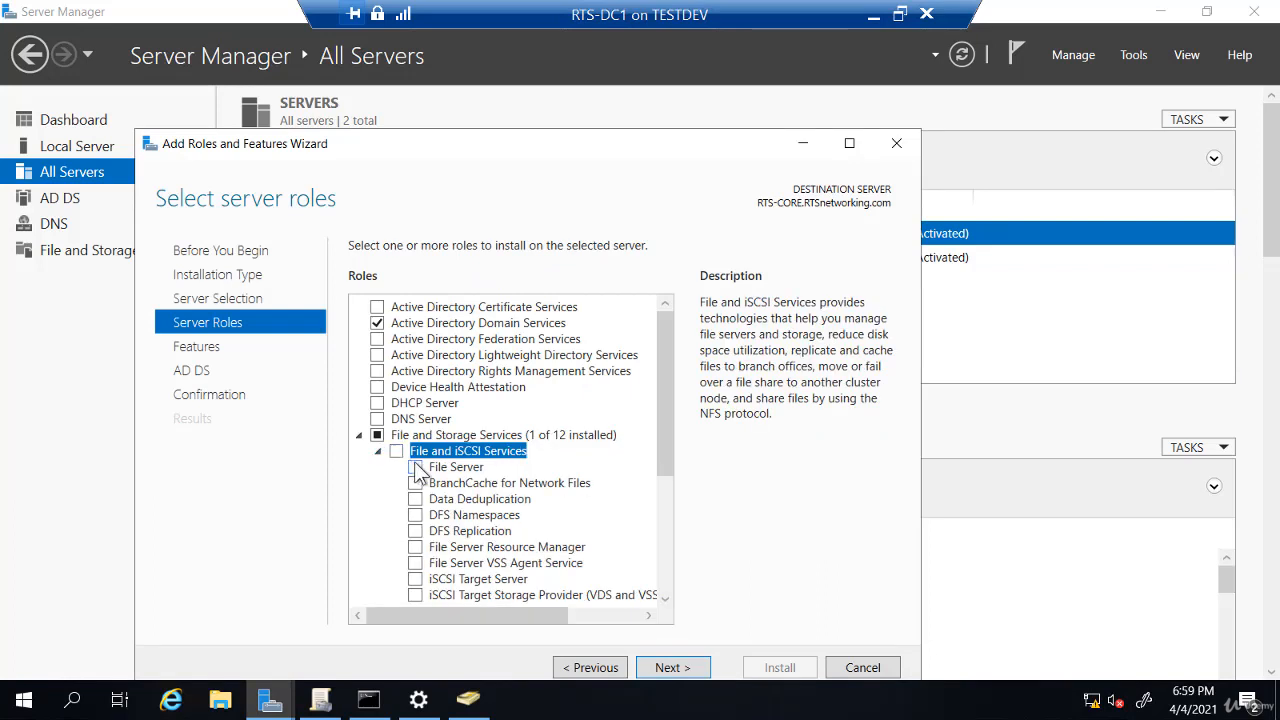
click(415, 466)
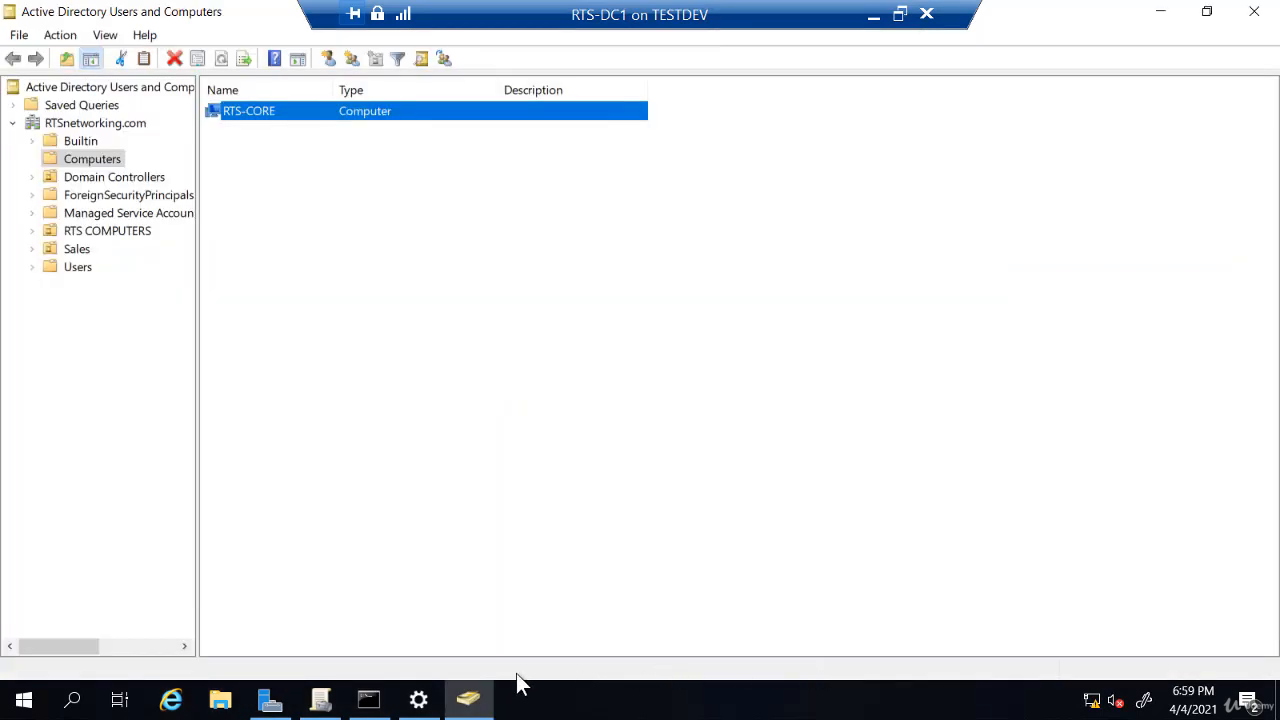
mouse_move(90, 146)
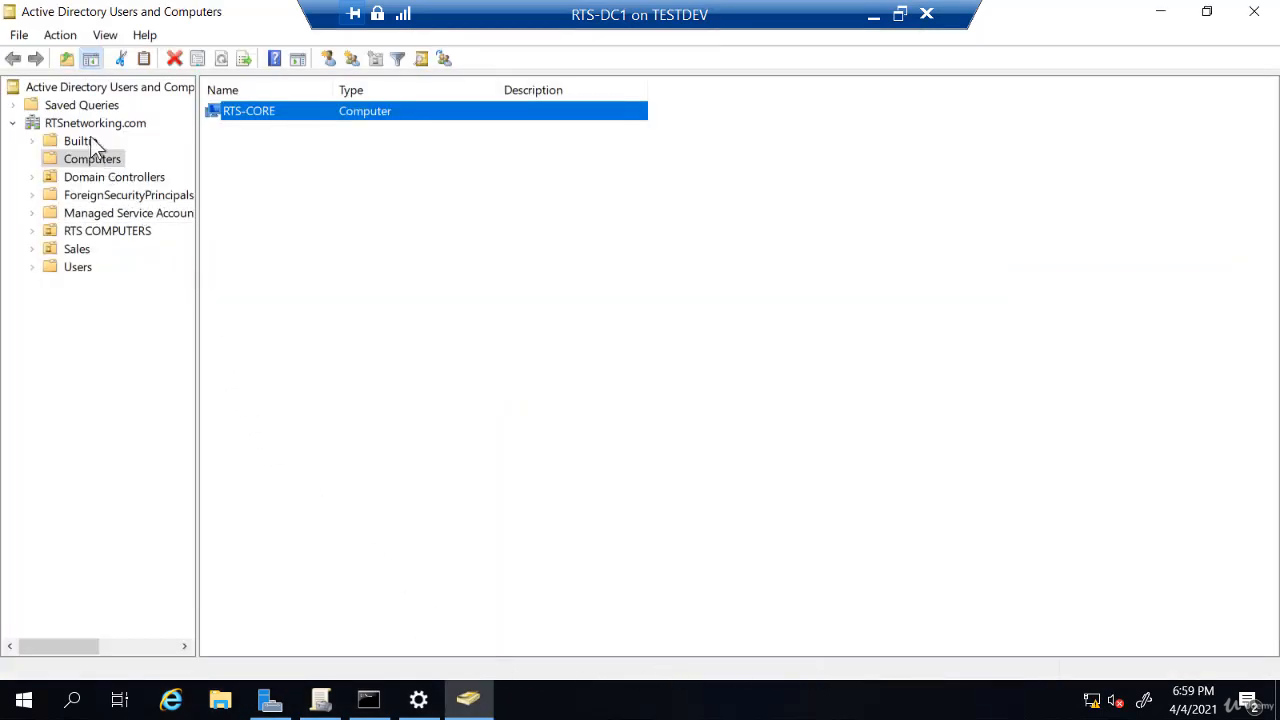
right_click(95, 123)
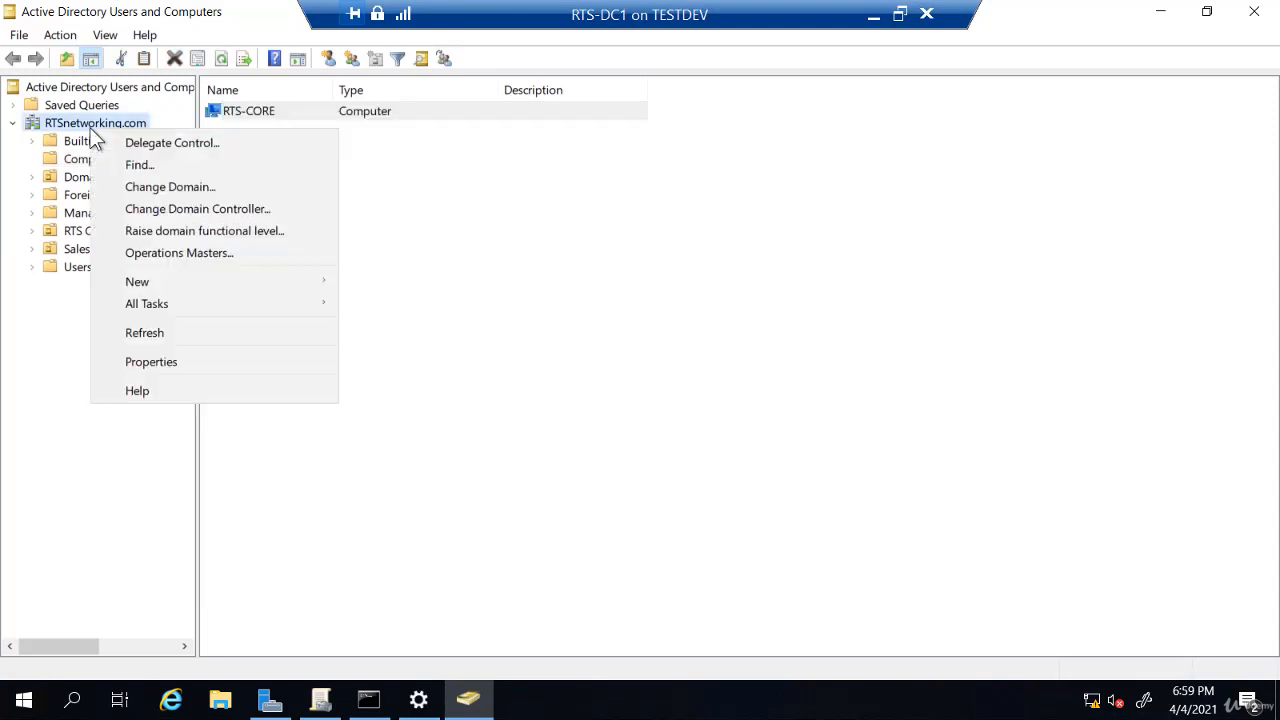
mouse_move(197, 208)
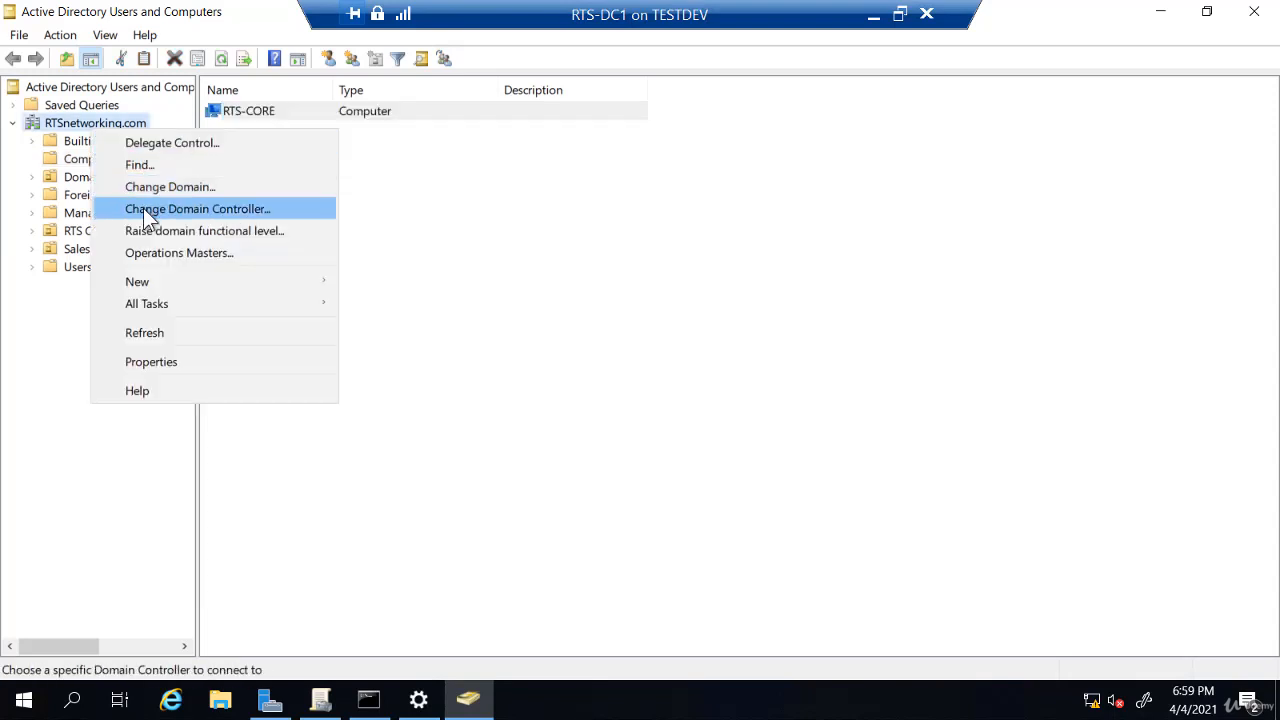
click(197, 208)
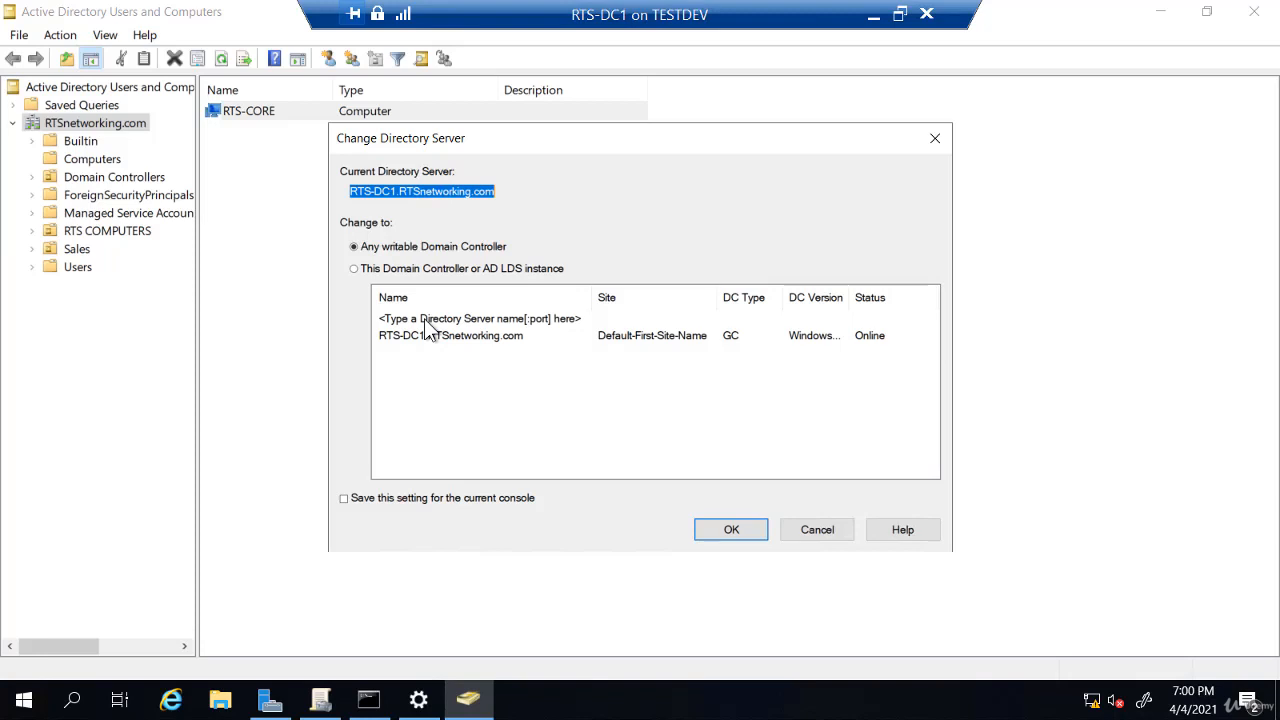
mouse_move(80, 146)
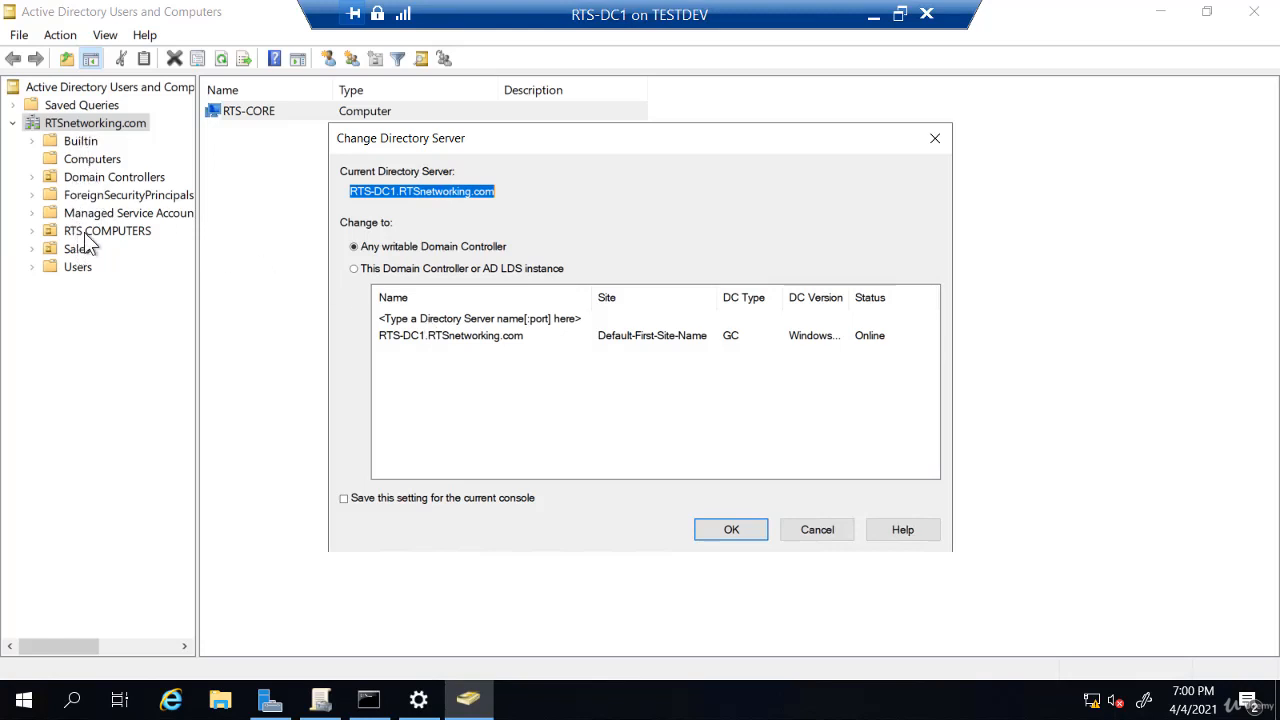
mouse_move(464, 390)
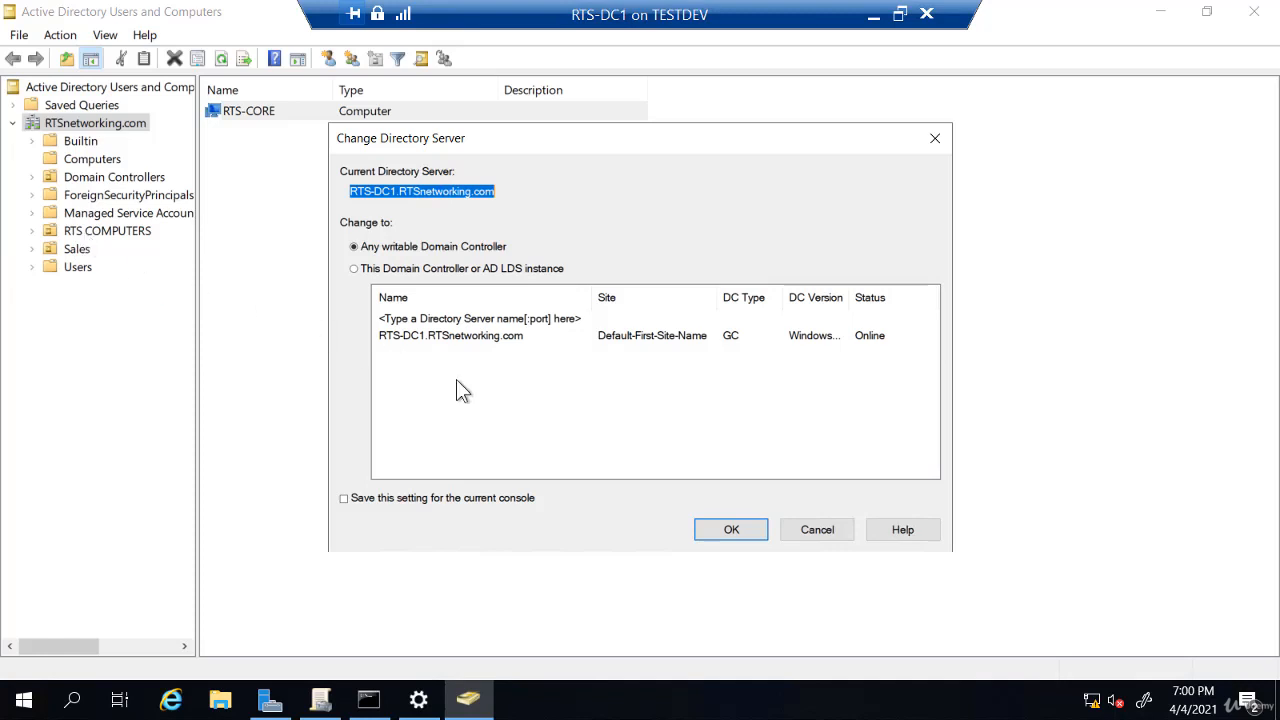
mouse_move(824, 550)
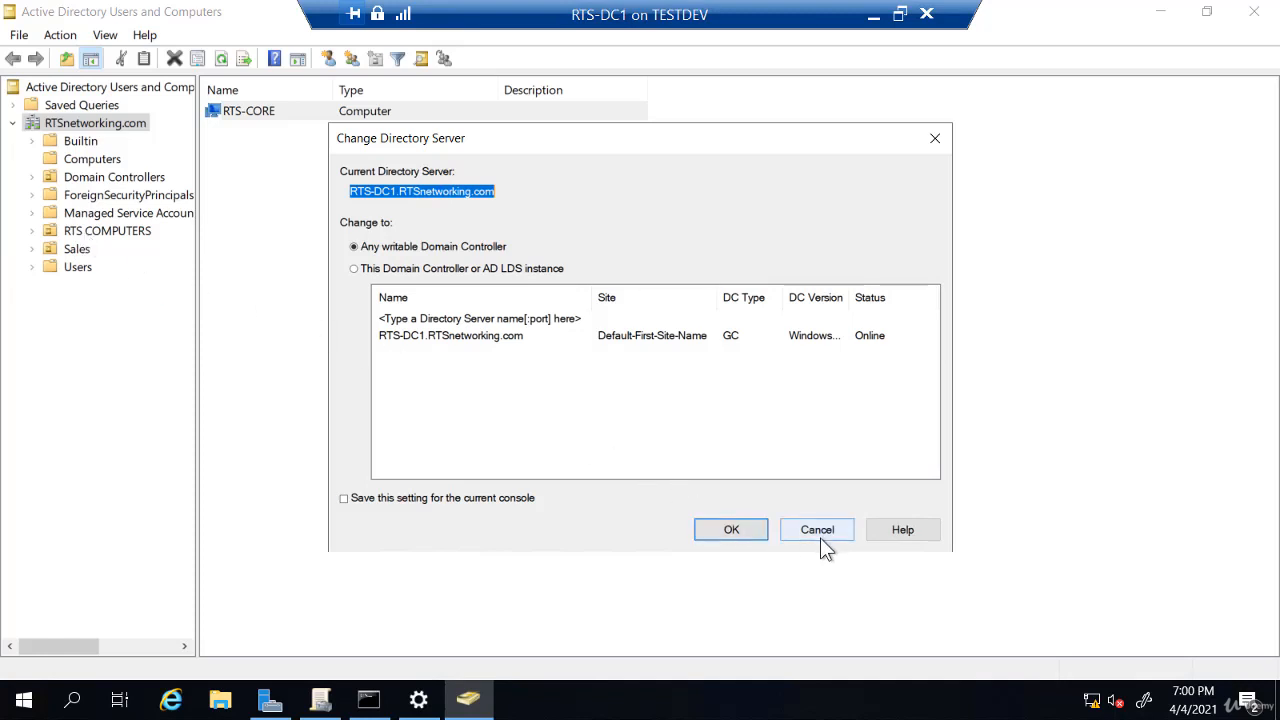
click(816, 529)
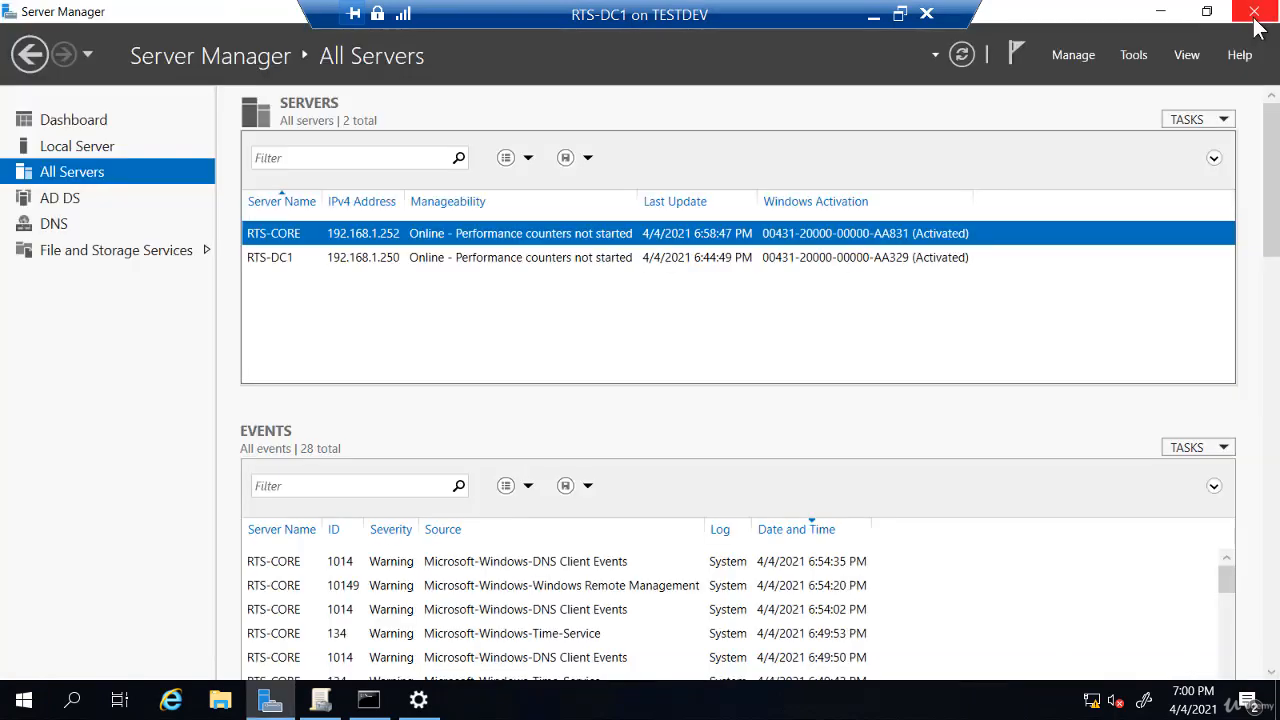
mouse_move(1263, 13)
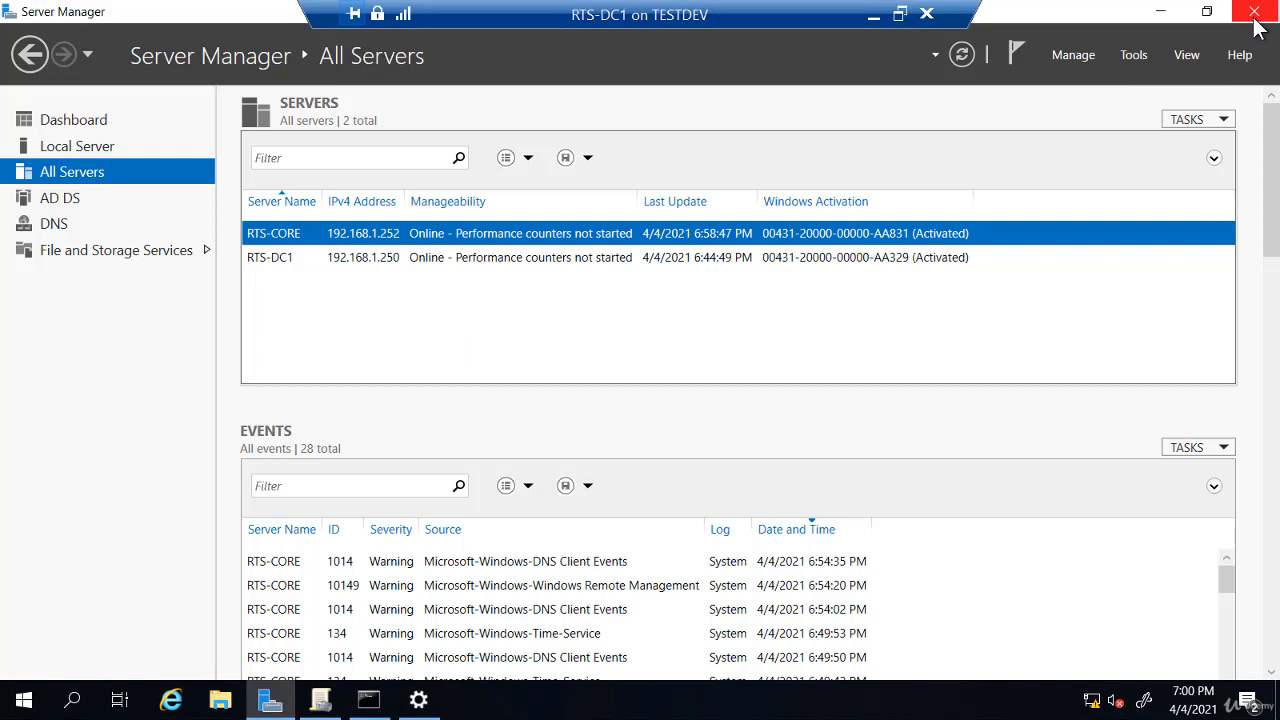
mouse_move(1266, 37)
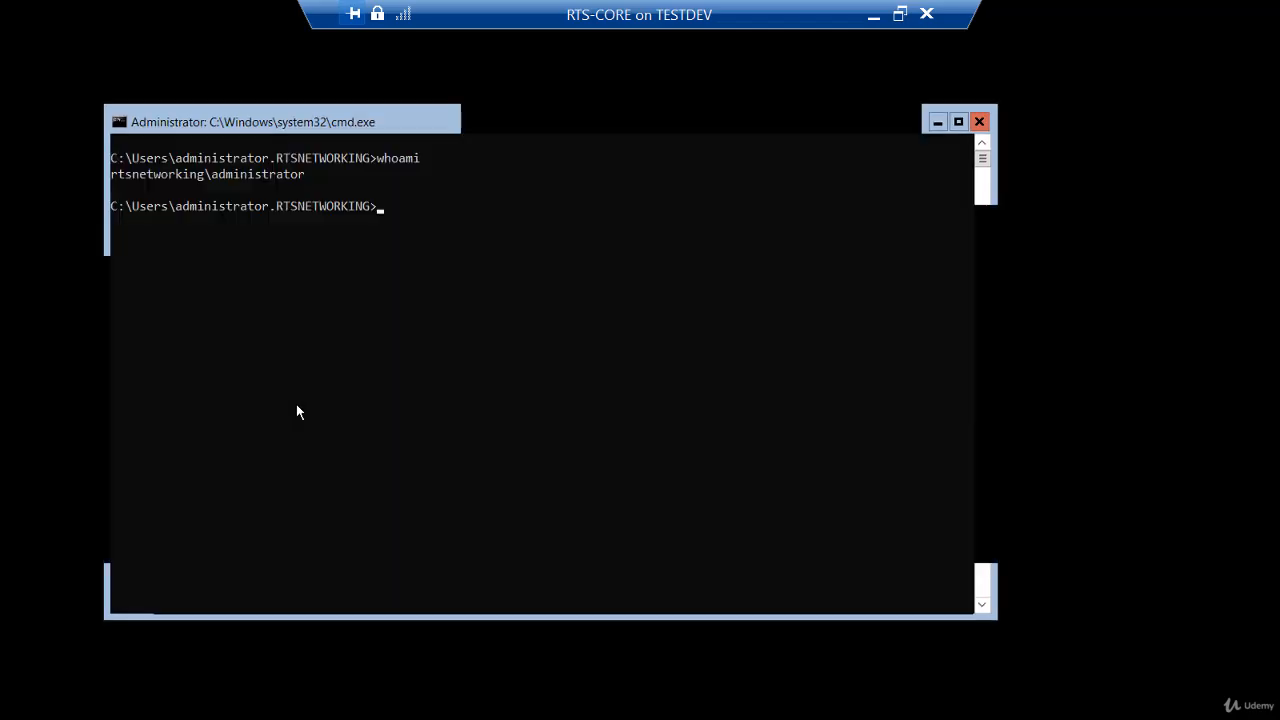
Run sconfig on RTS-CORE, choose option 1 with W, and confirm leaving the domain
click(293, 398)
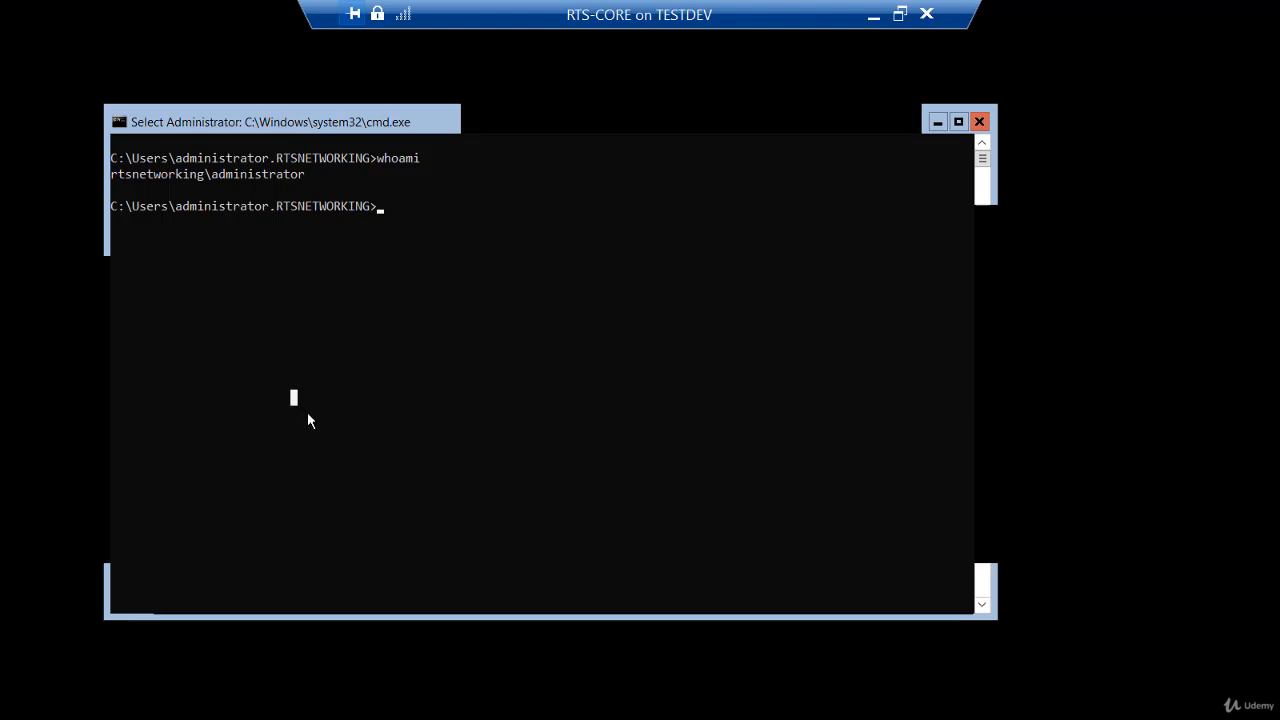
text(sconf)
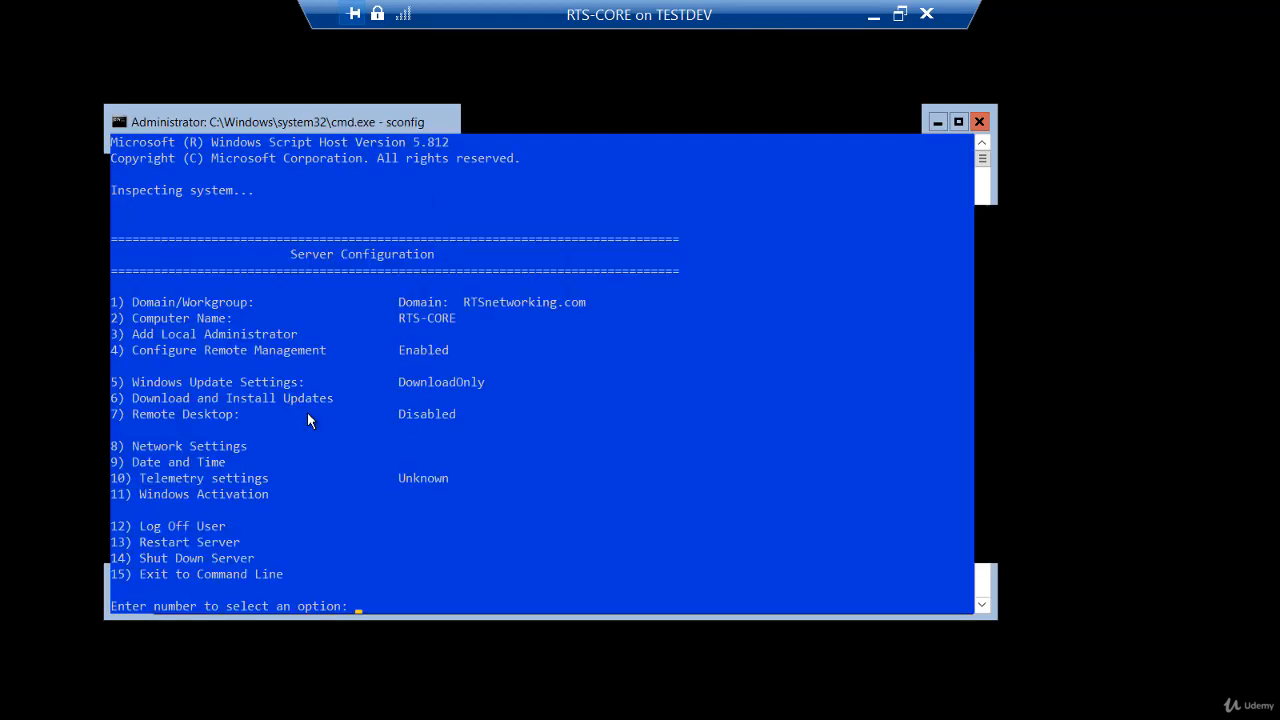
mouse_move(140, 321)
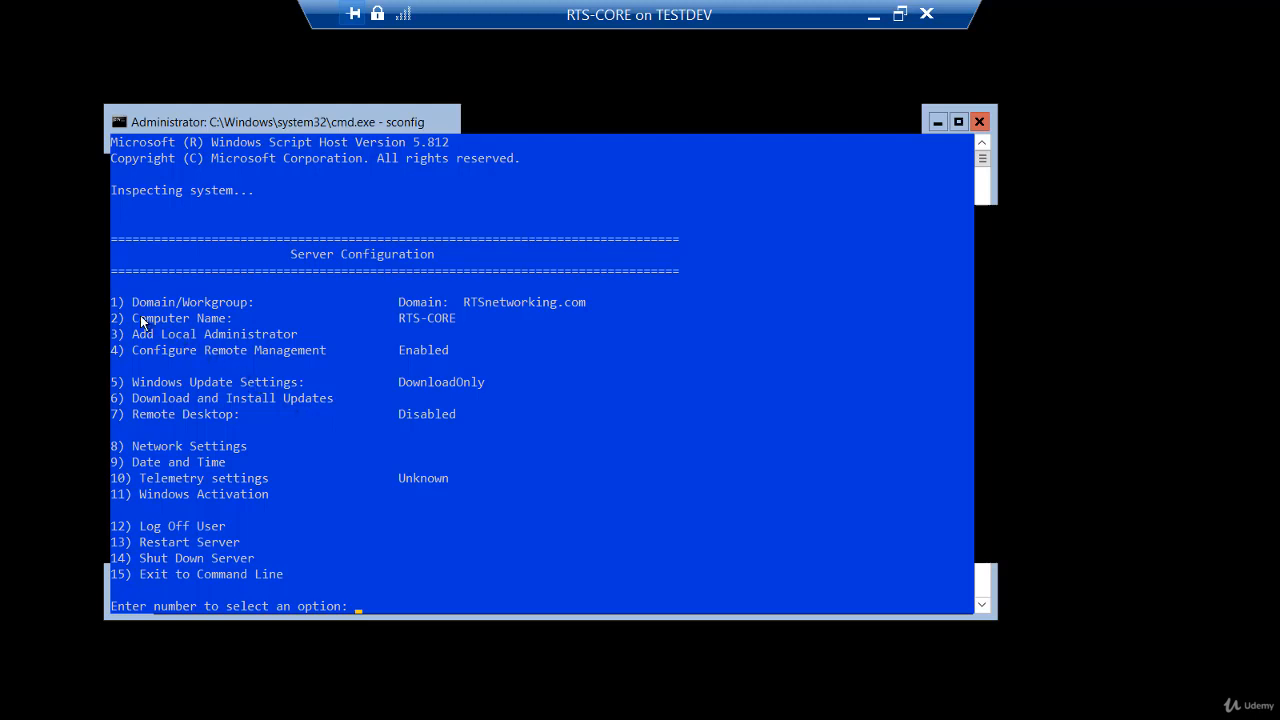
mouse_move(207, 311)
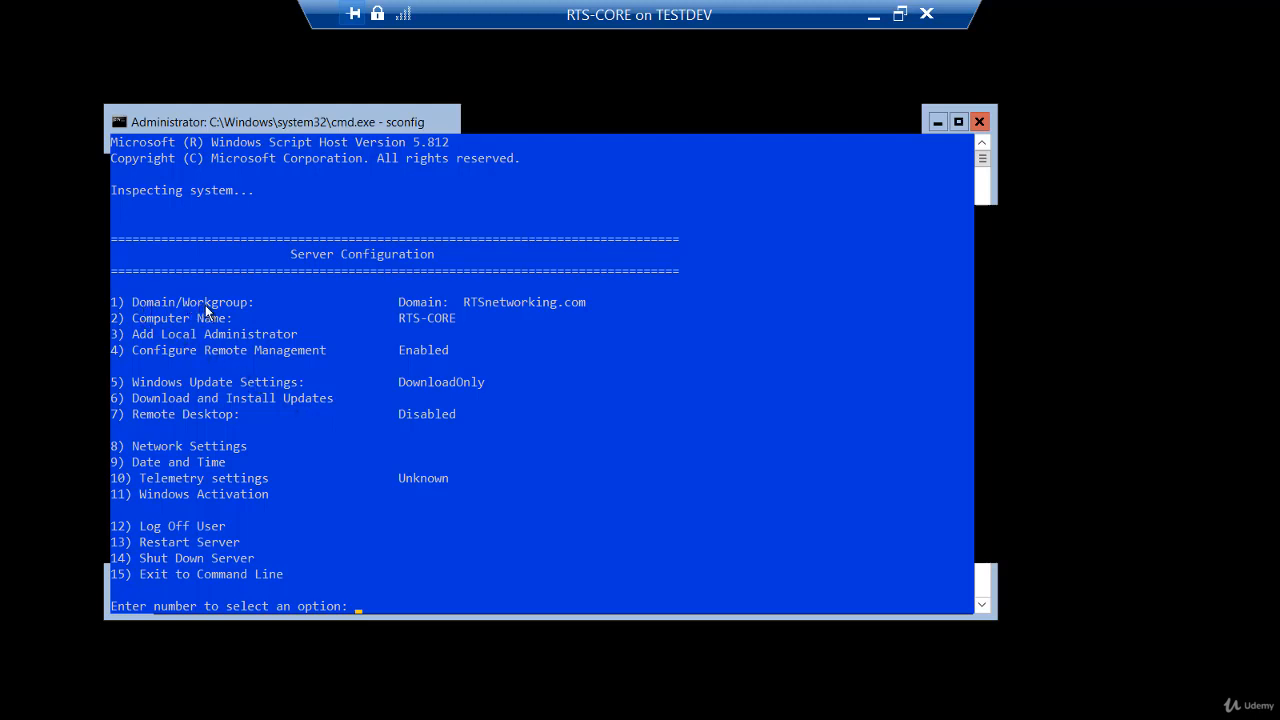
text(1)
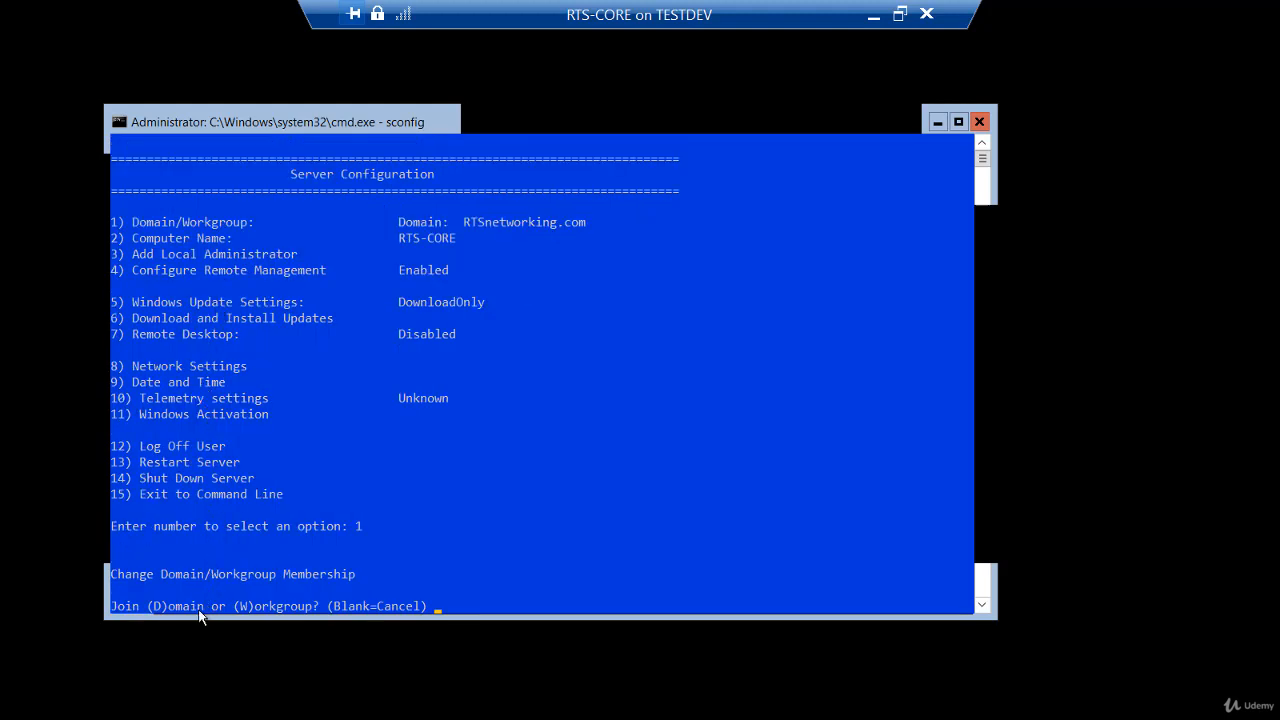
mouse_move(235, 610)
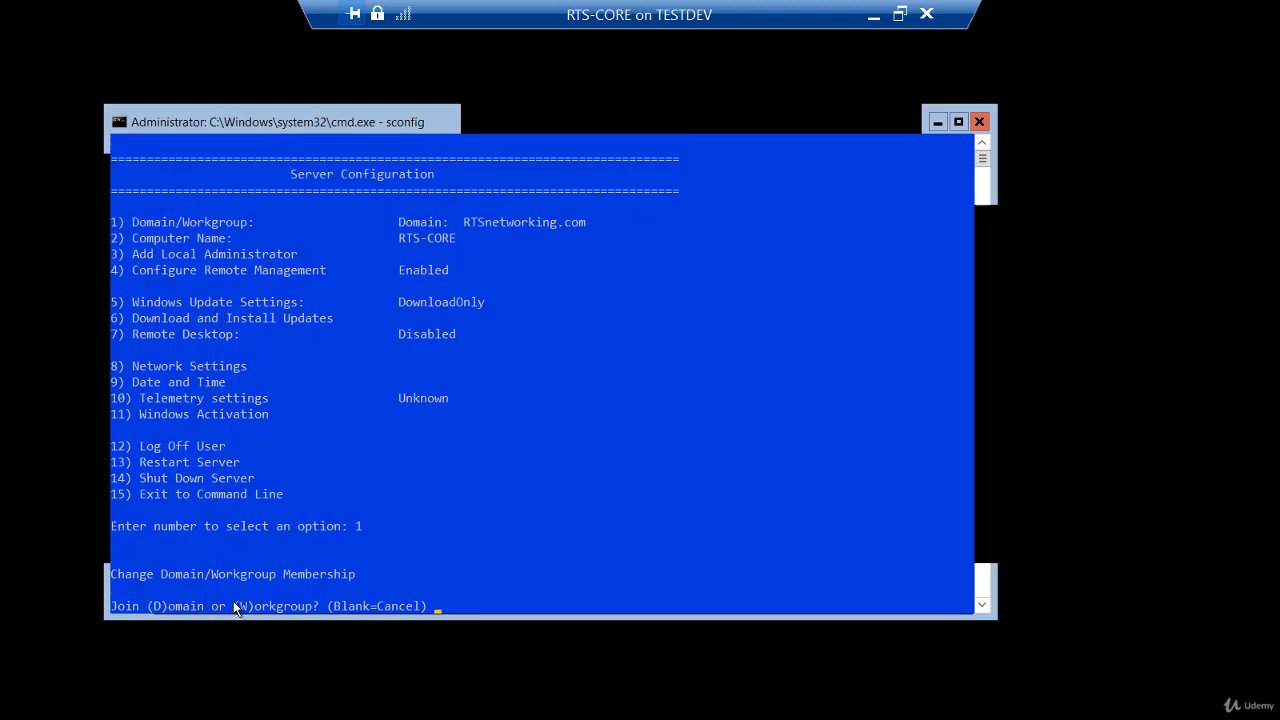
text(w)
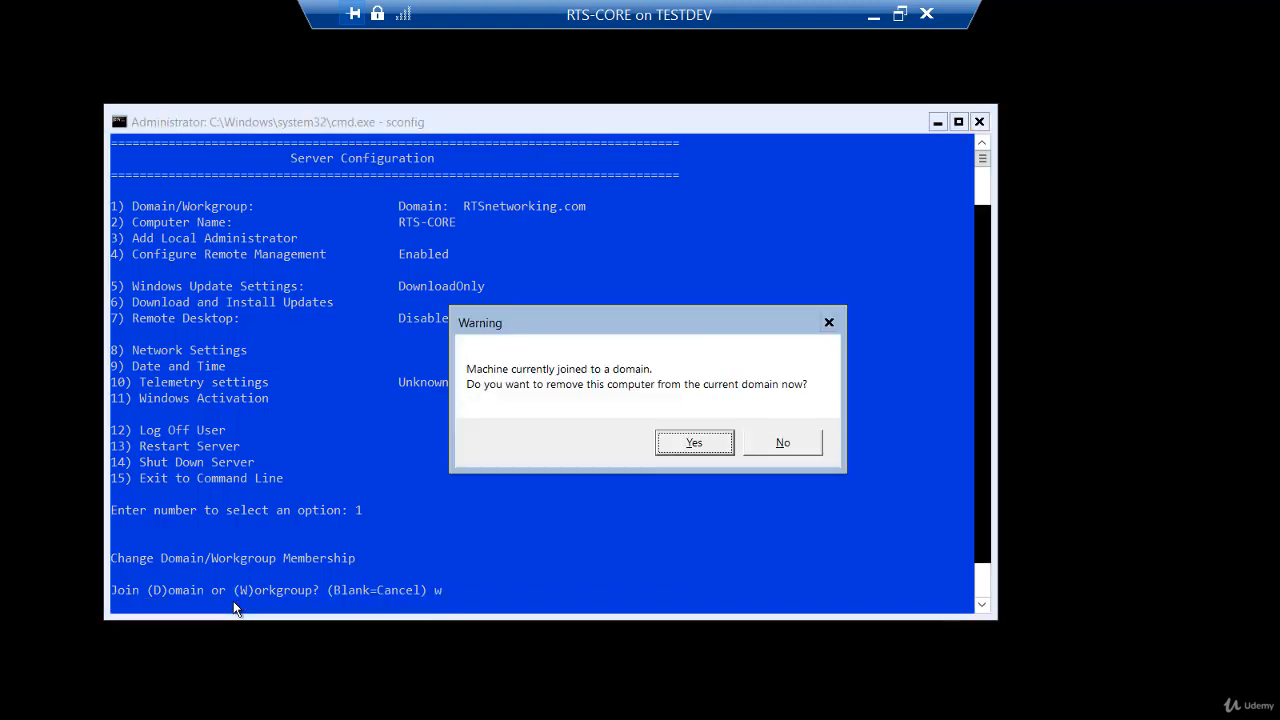
mouse_move(562, 386)
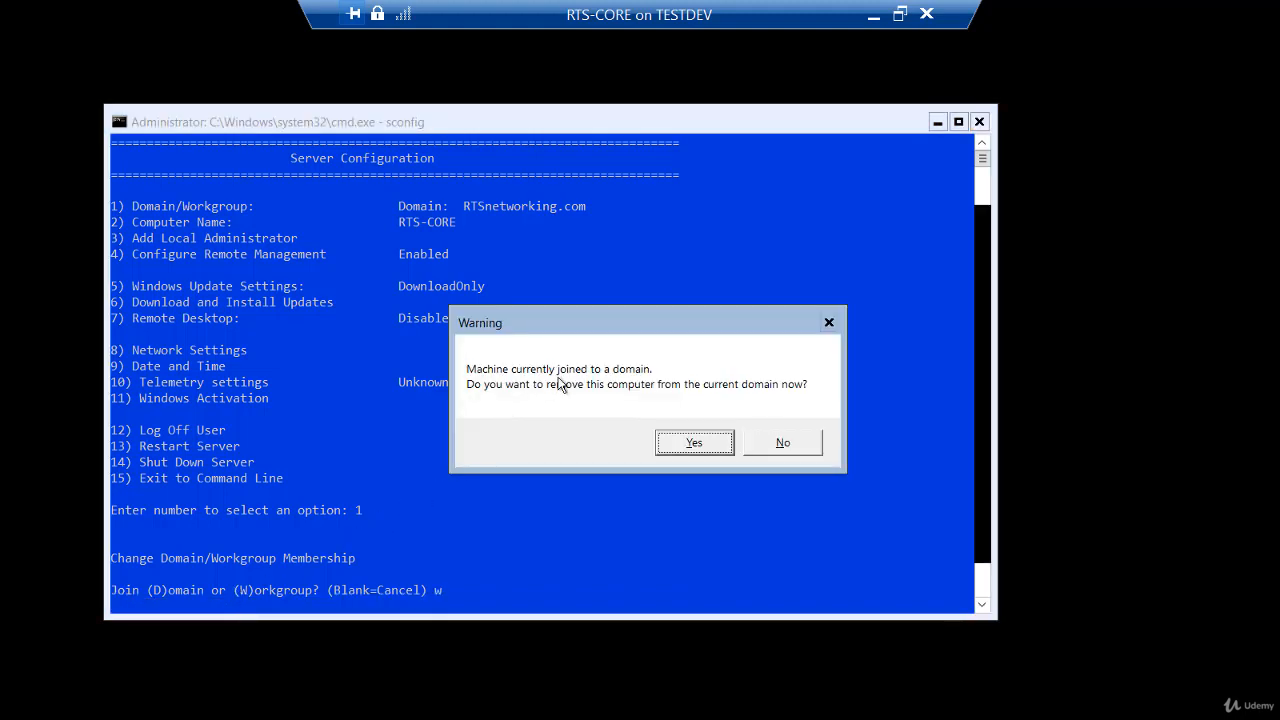
mouse_move(637, 399)
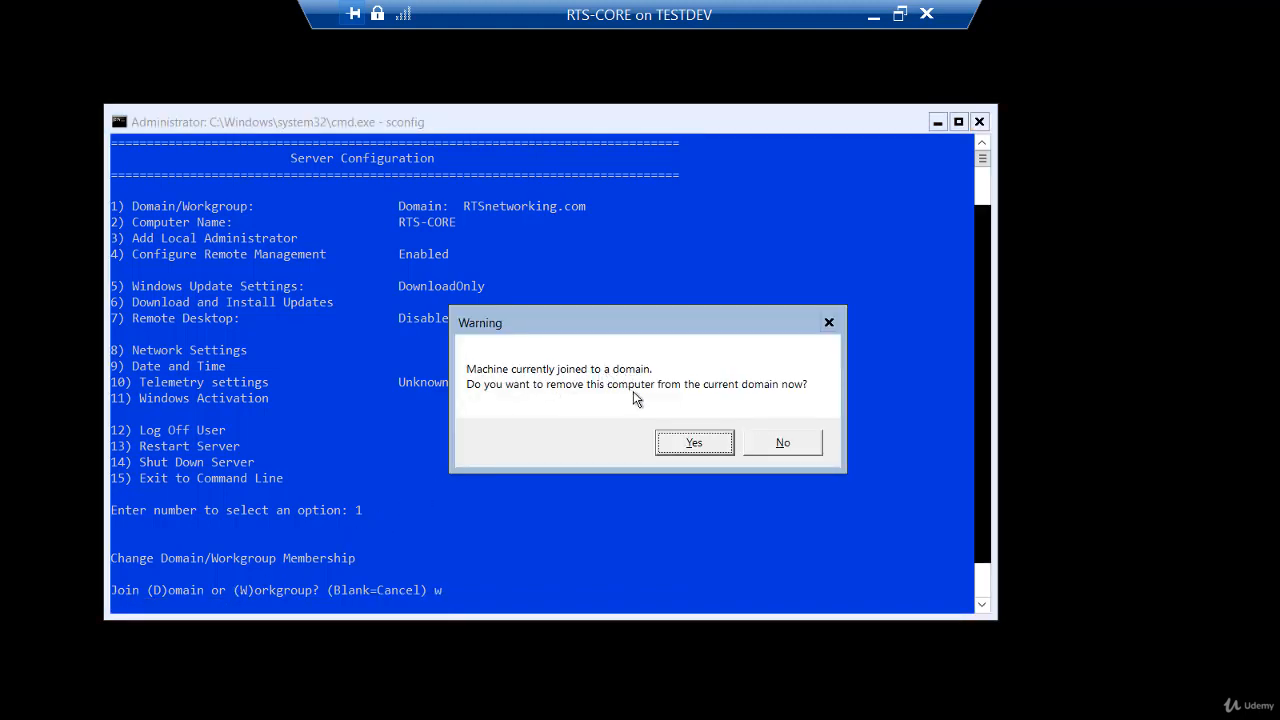
mouse_move(680, 401)
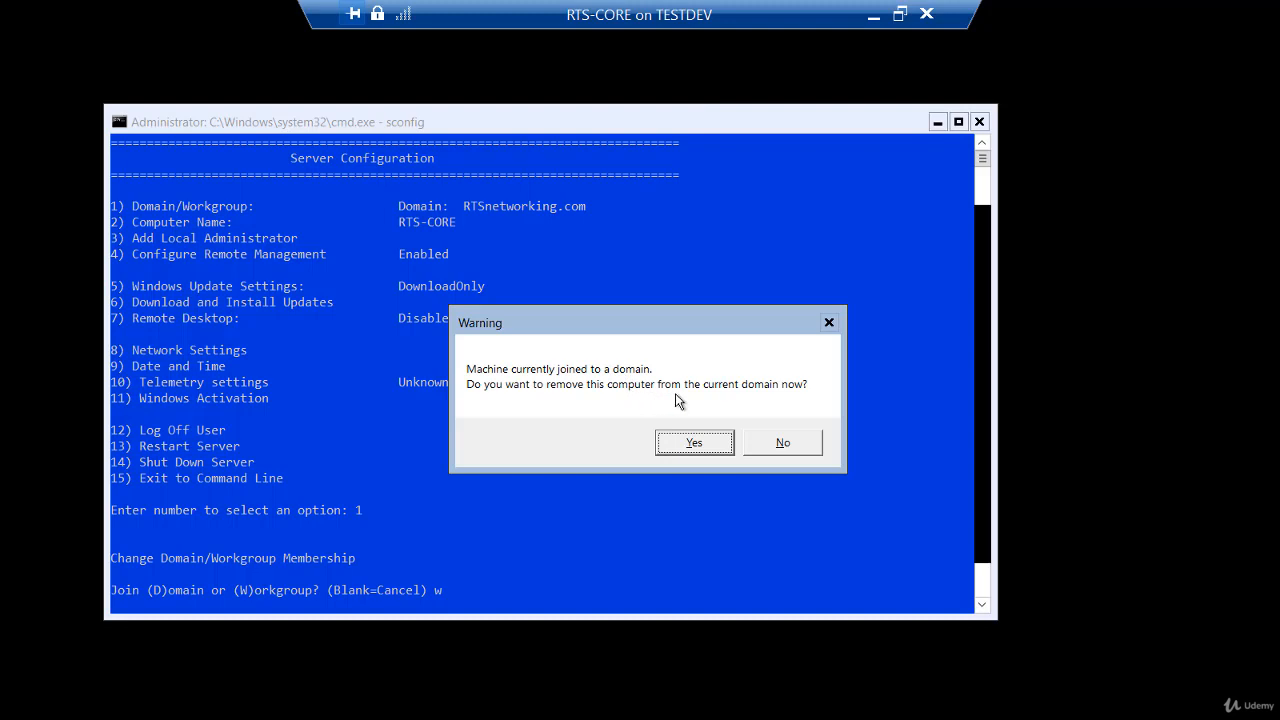
click(694, 442)
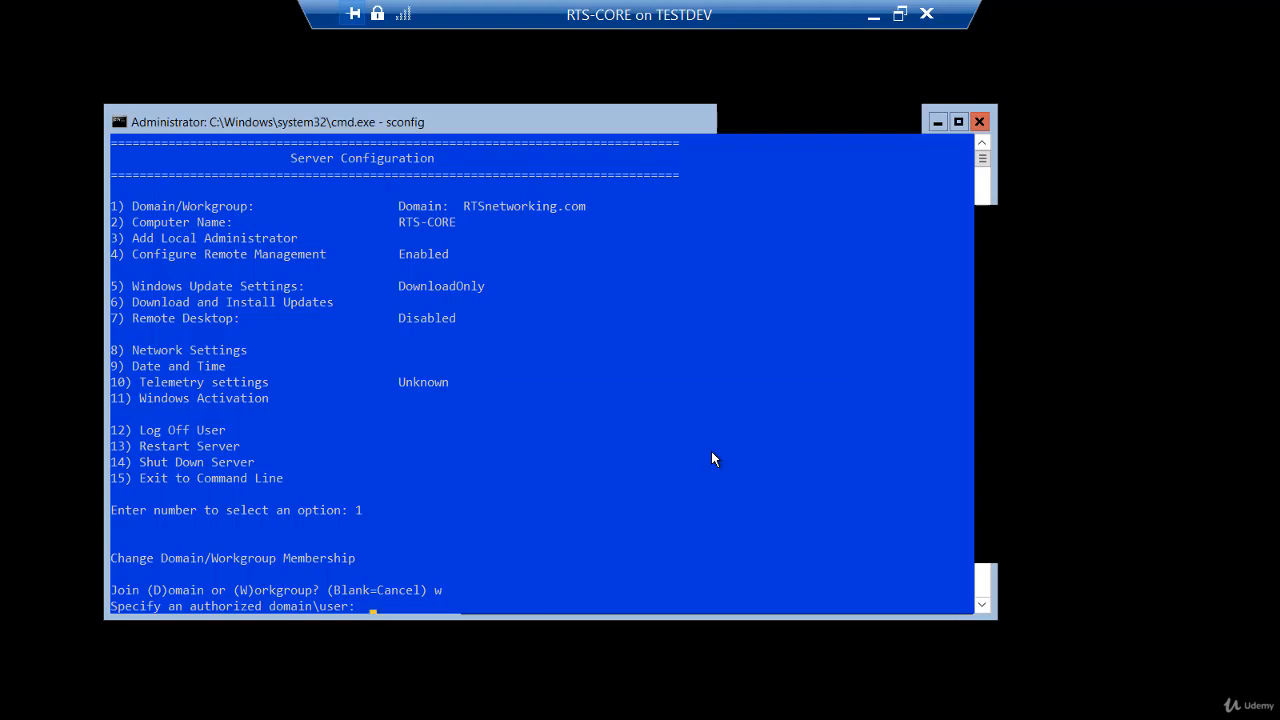
mouse_move(262, 615)
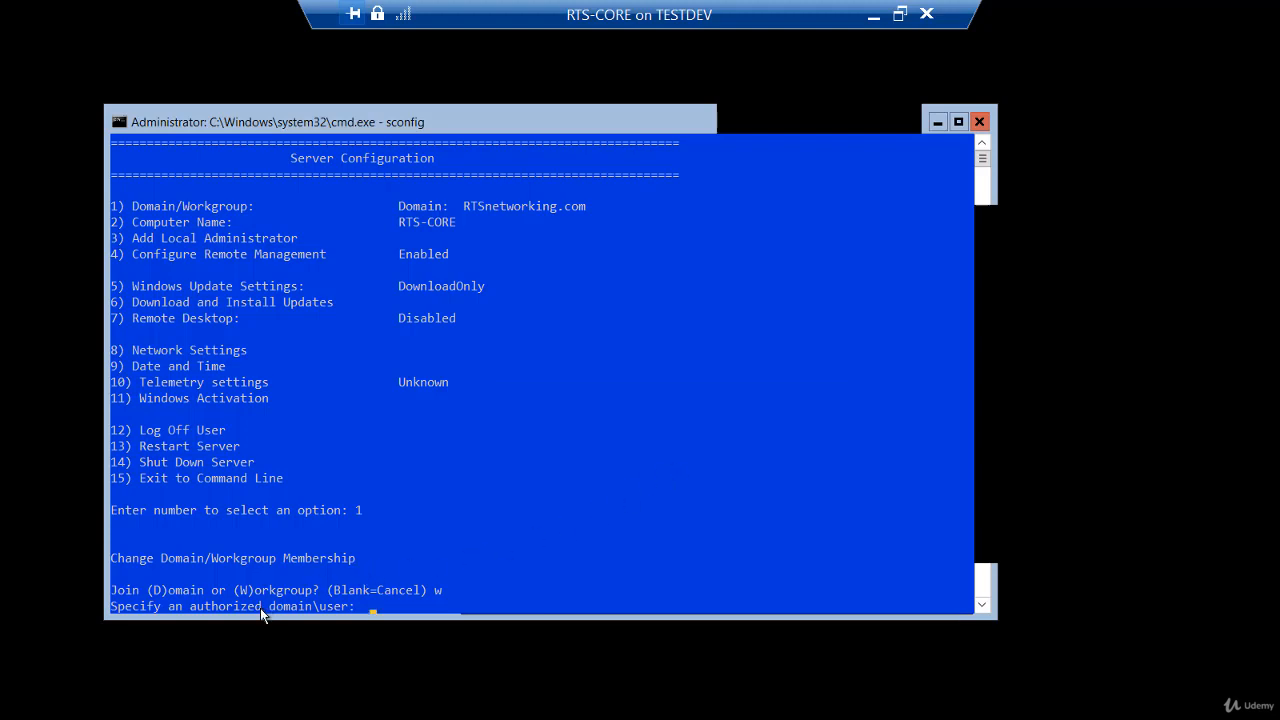
mouse_move(420, 620)
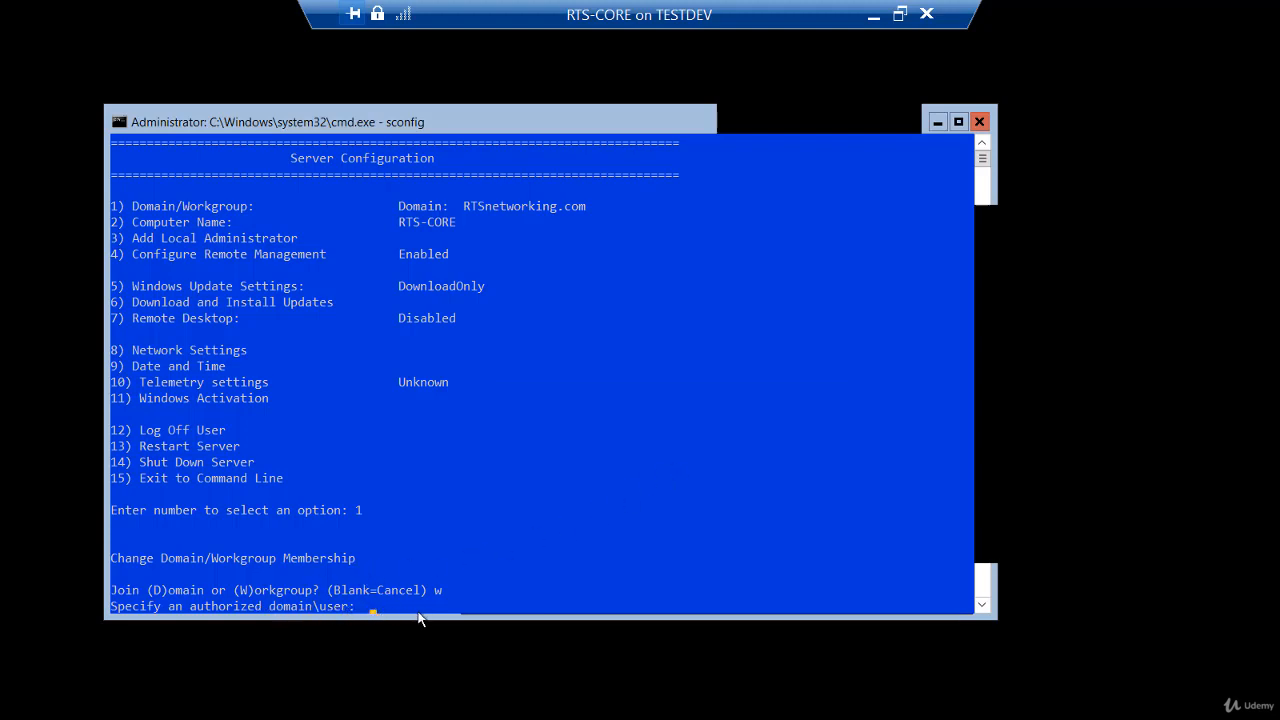
mouse_move(485, 605)
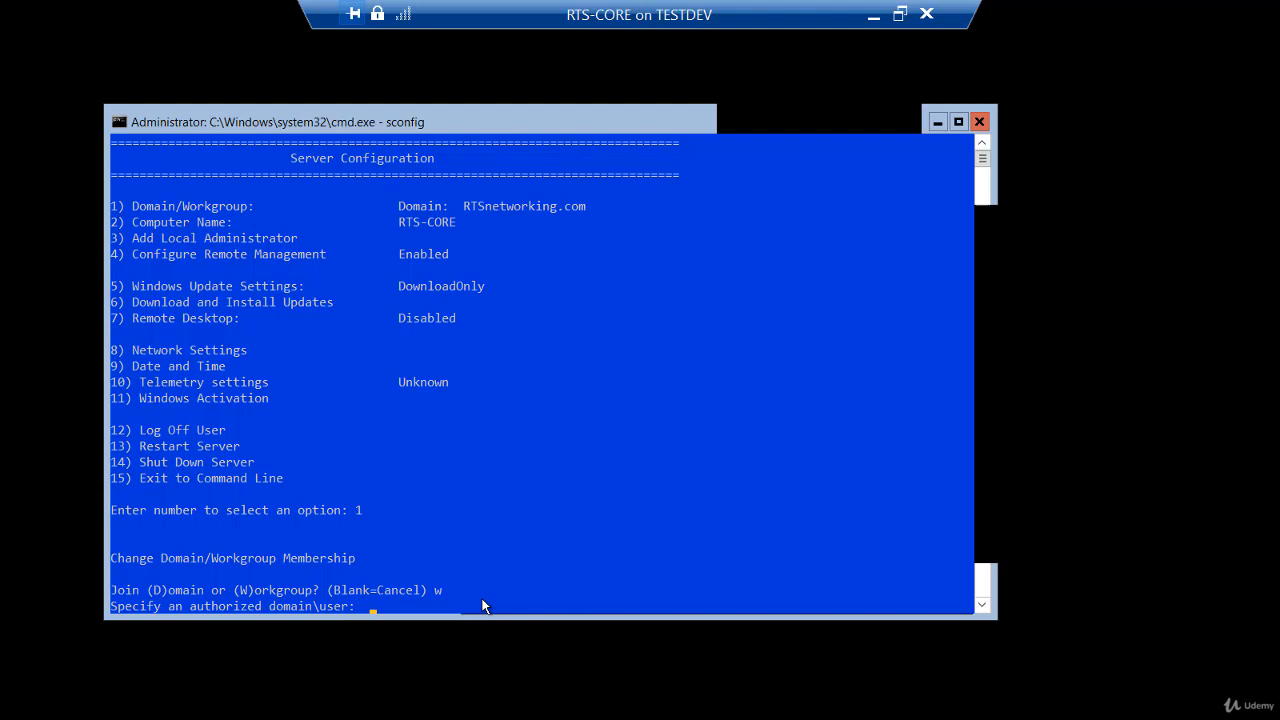
Authorize the domain removal as rtsnetworking\administrator and restart RTS-CORE
text(r)
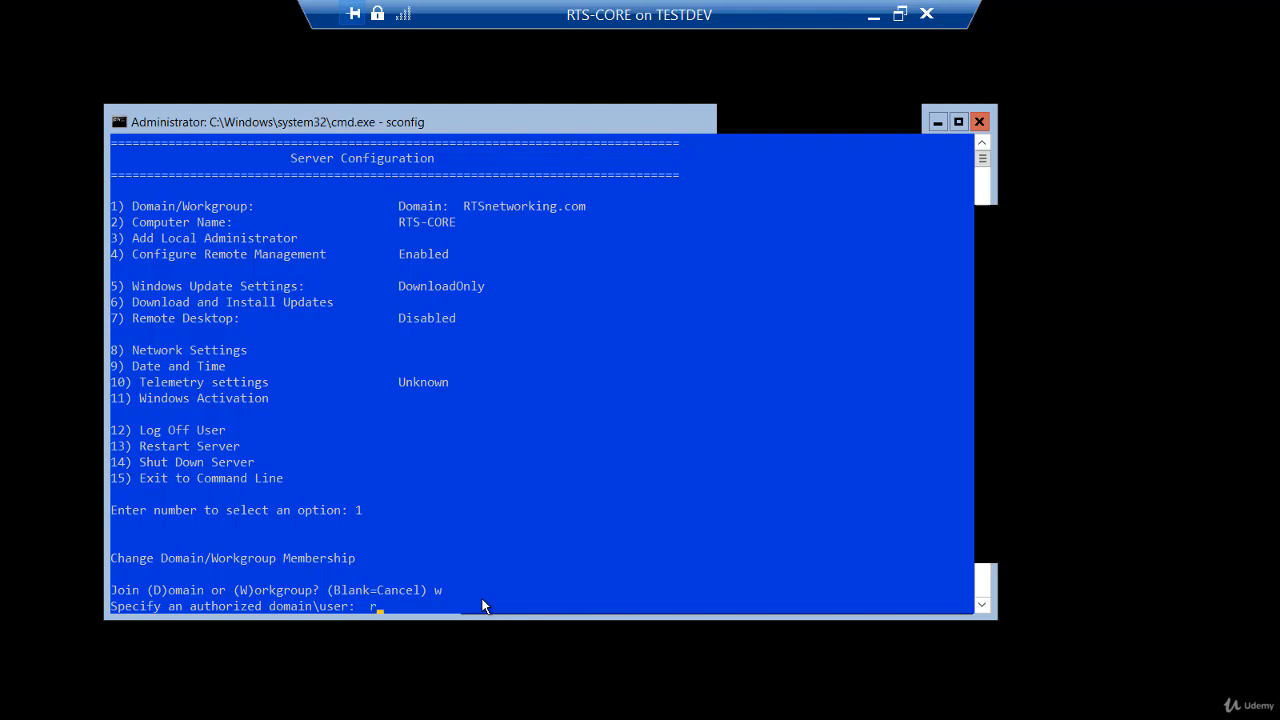
text(rtsnetworking)
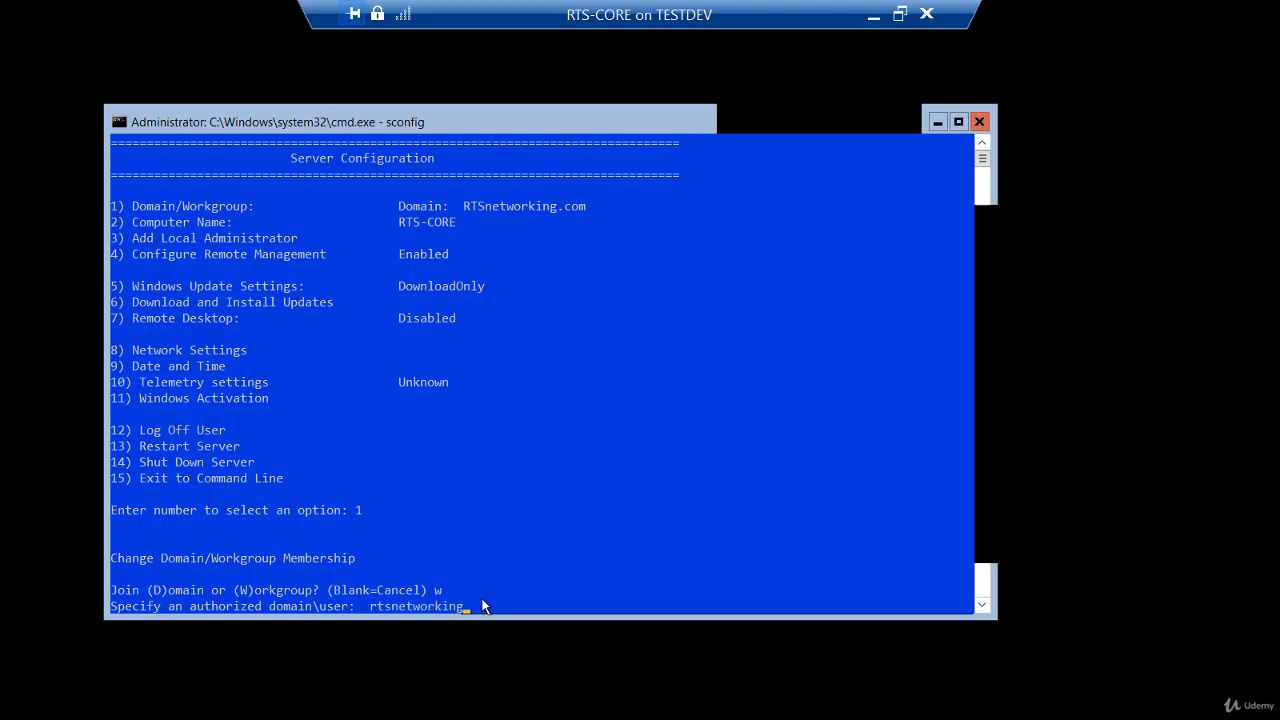
text(\administrator)
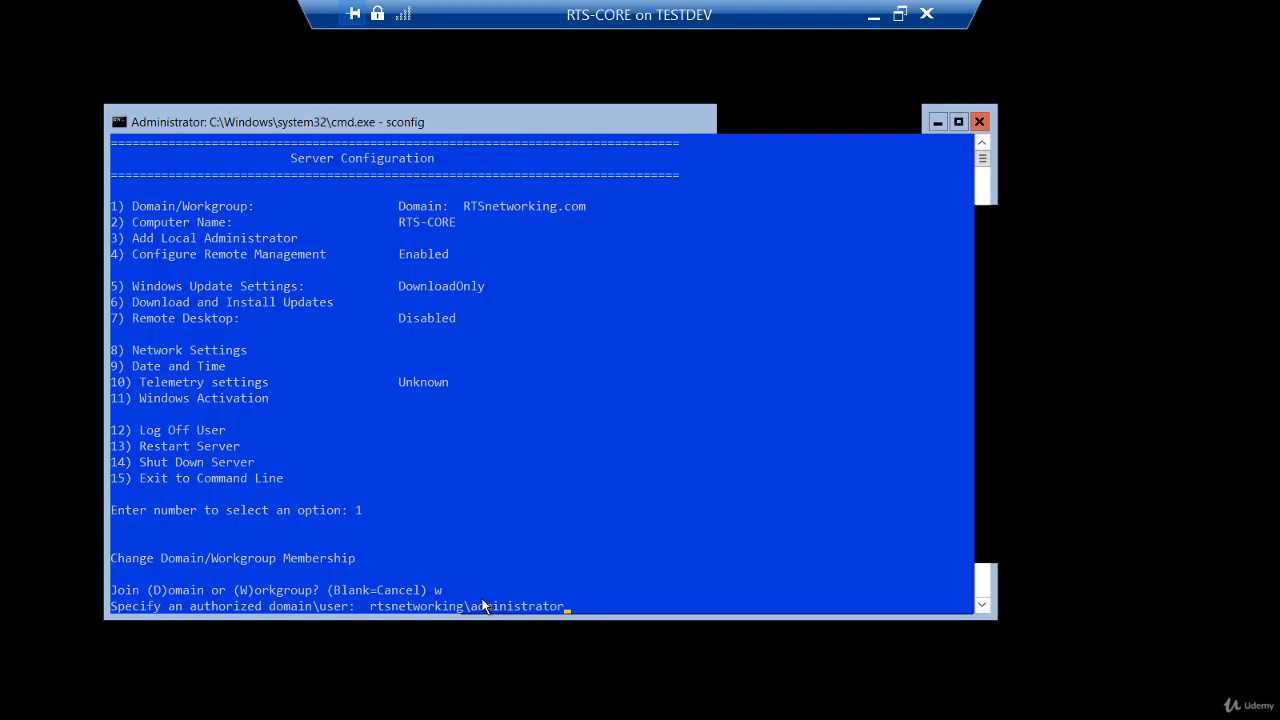
key(Enter)
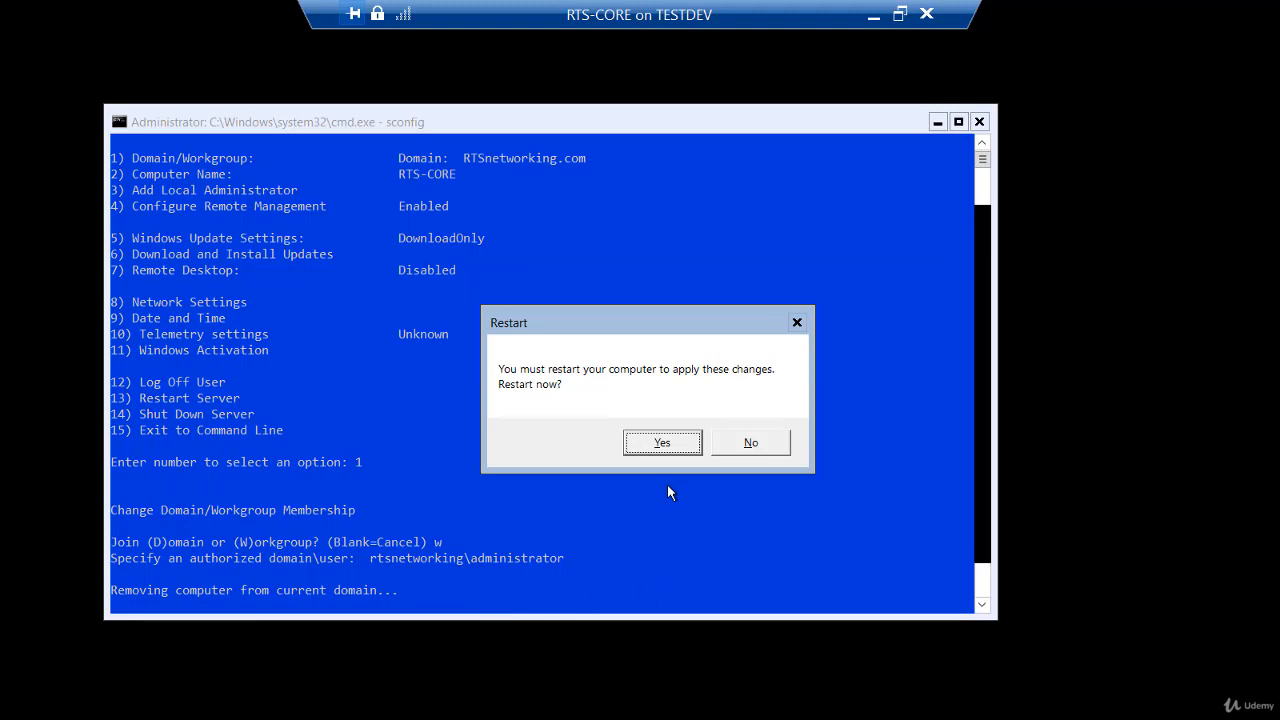
click(662, 442)
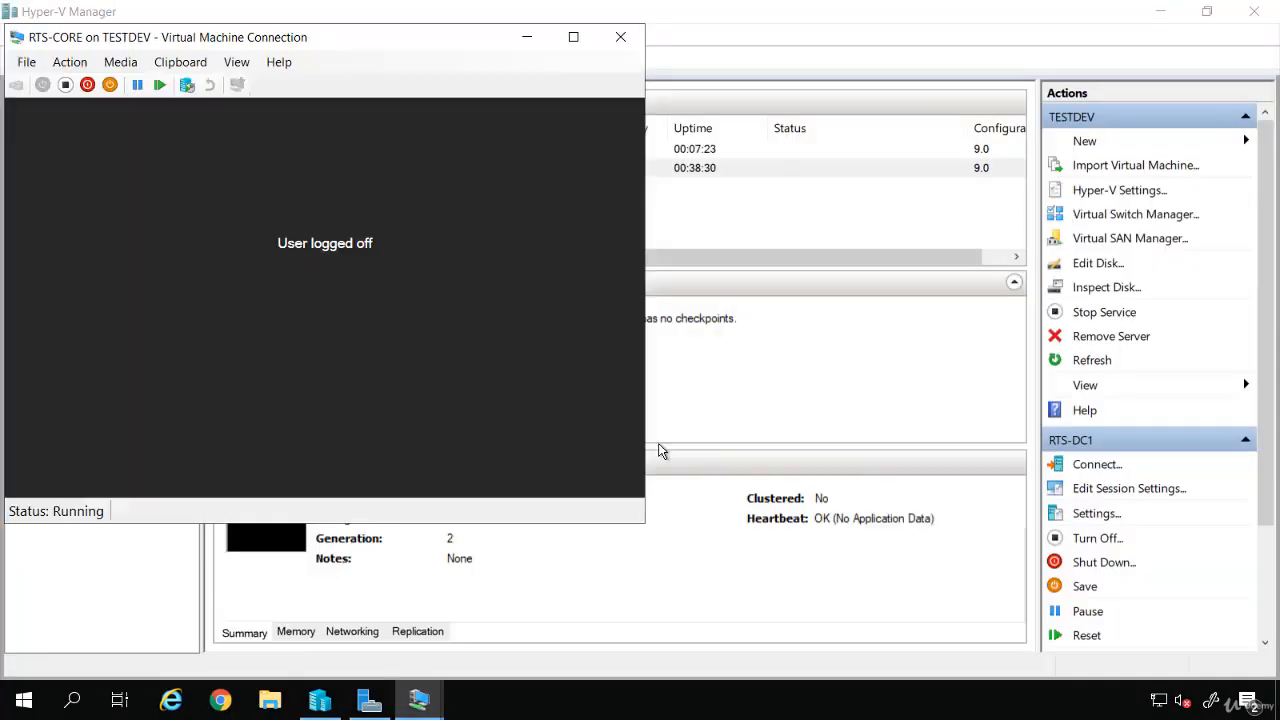
Refocus the RTS-CORE console, then bring the RTS-DC1 virtual machine session forward
click(566, 33)
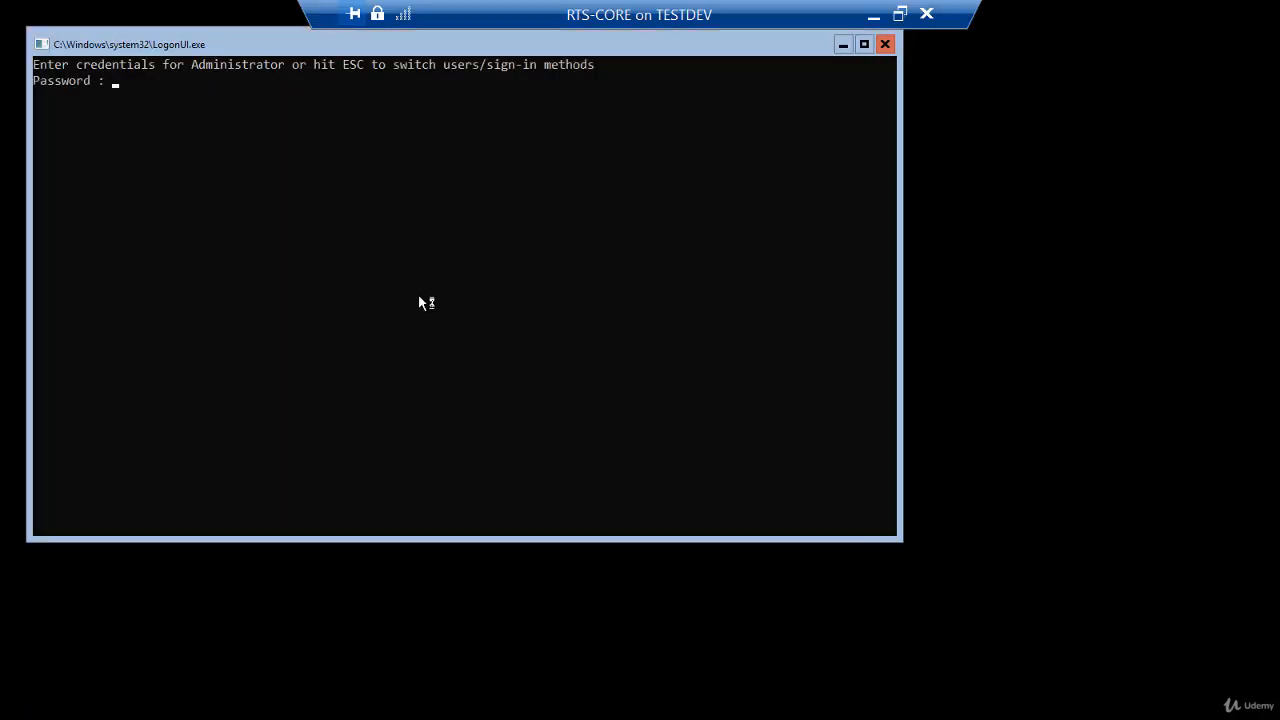
mouse_move(108, 93)
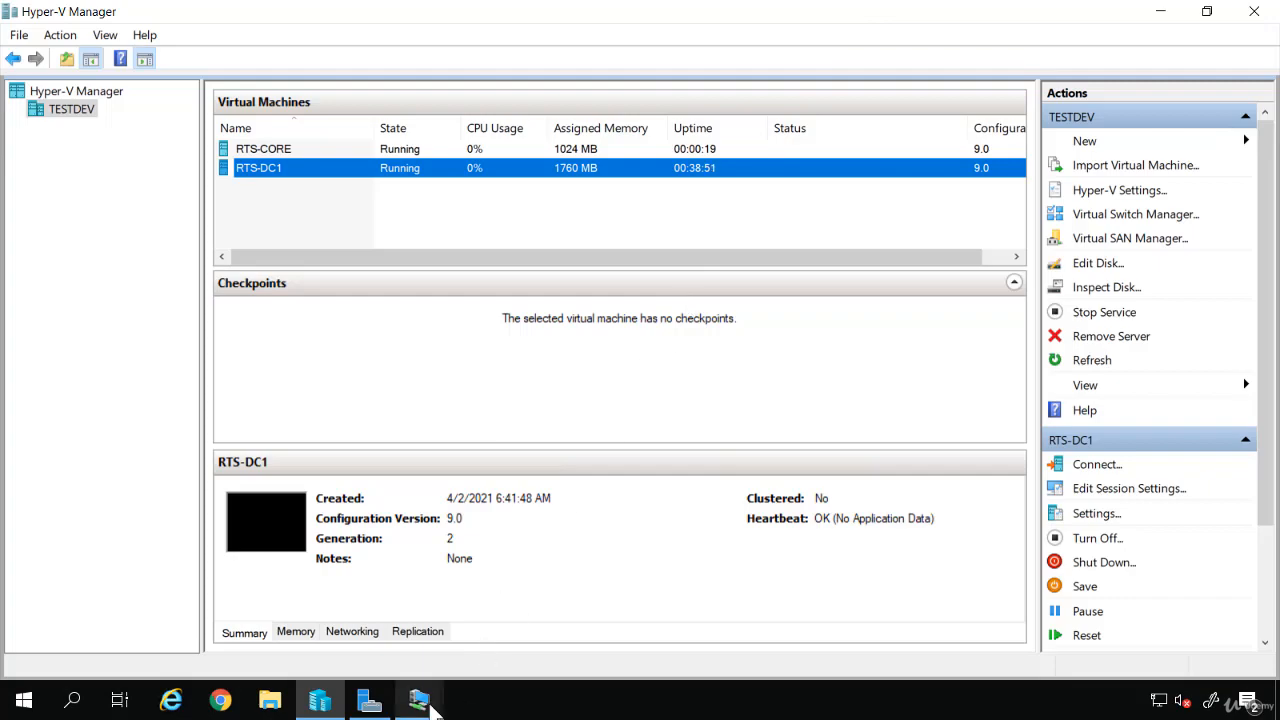
click(415, 700)
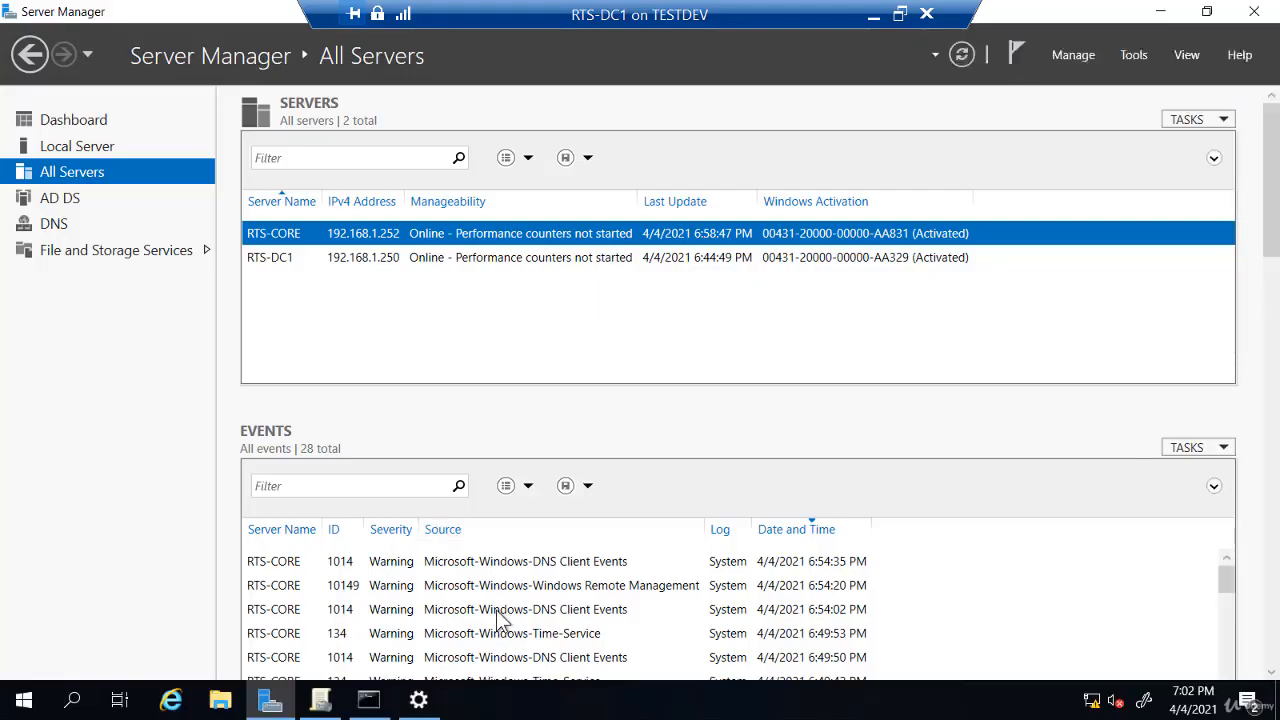
mouse_move(416, 699)
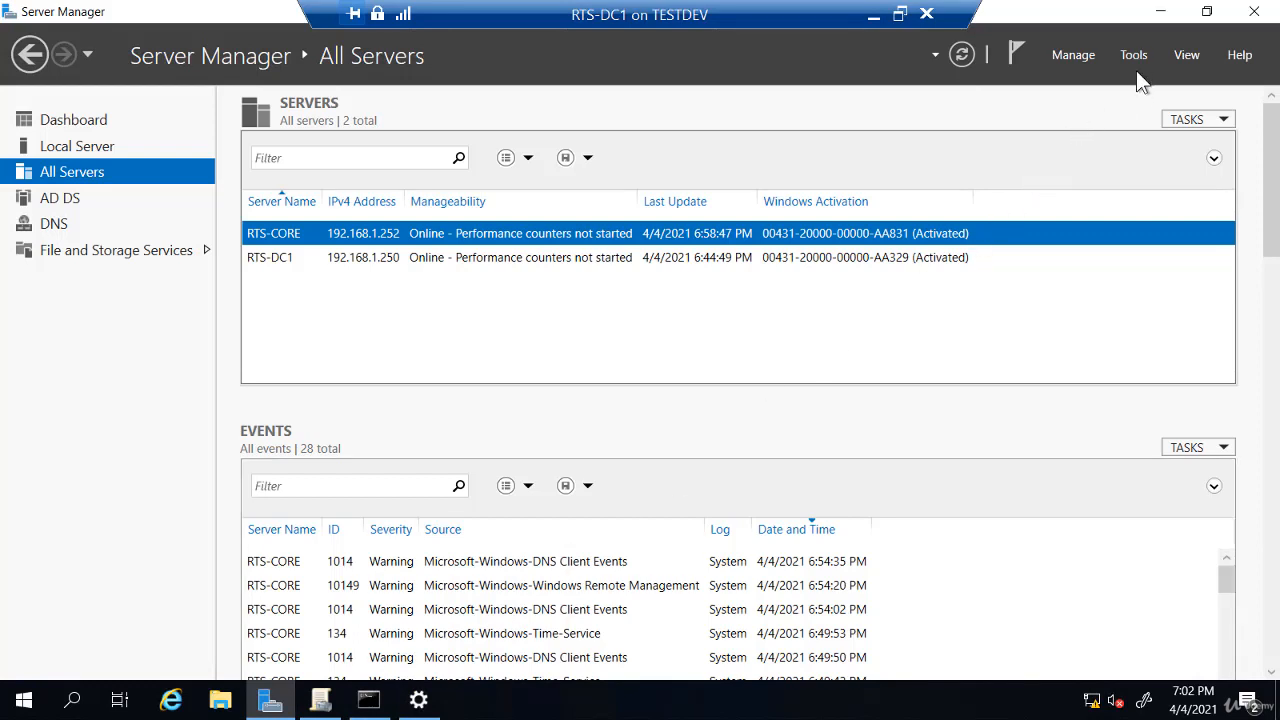
mouse_move(1025, 181)
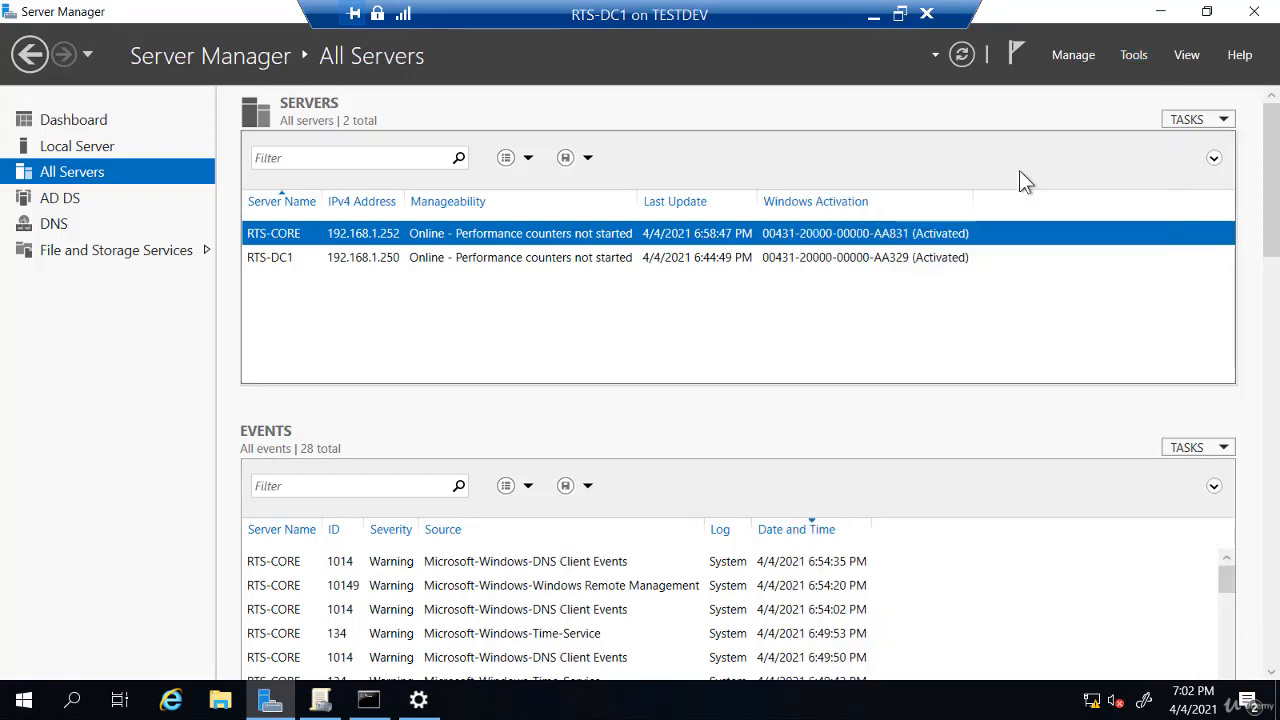
mouse_move(859, 189)
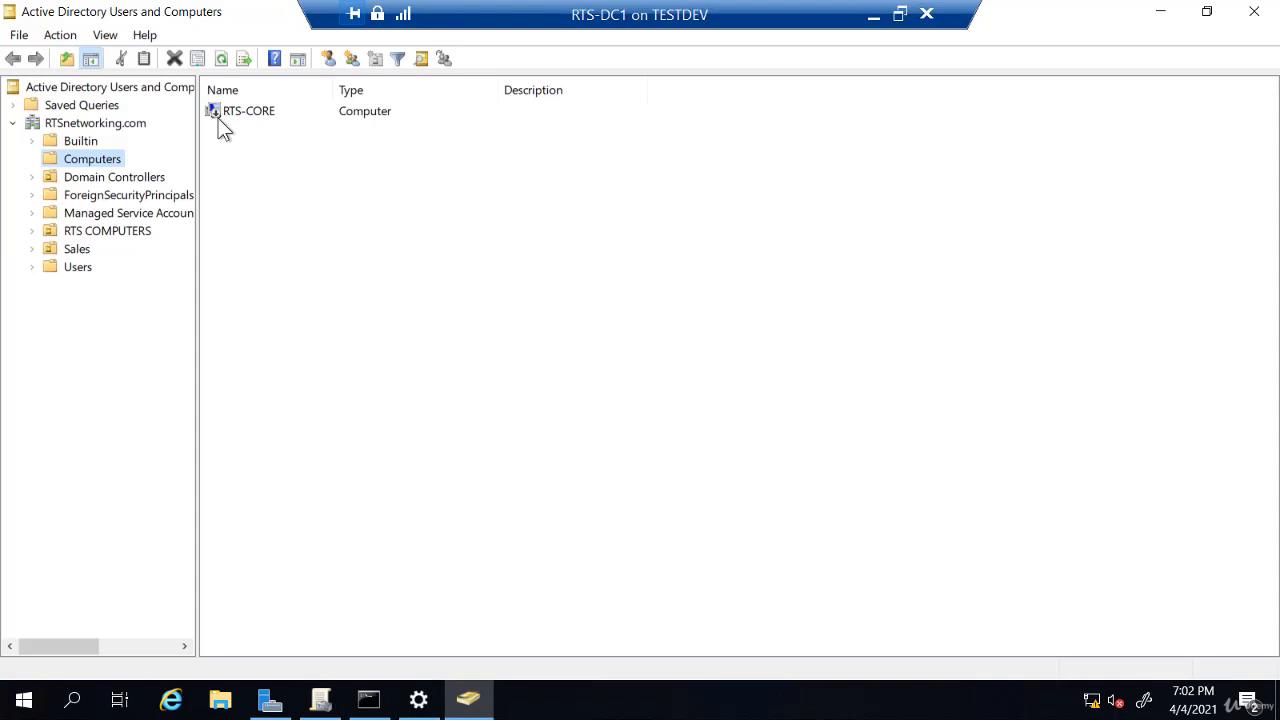
mouse_move(228, 131)
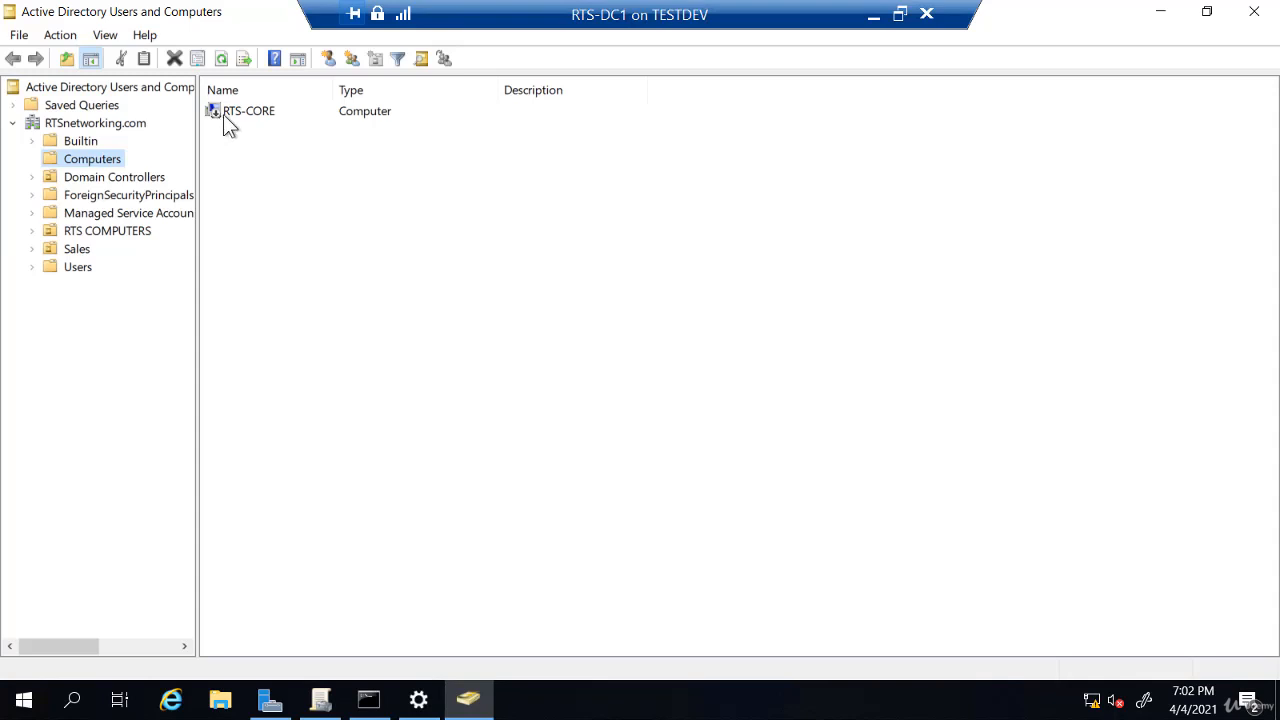
mouse_move(225, 140)
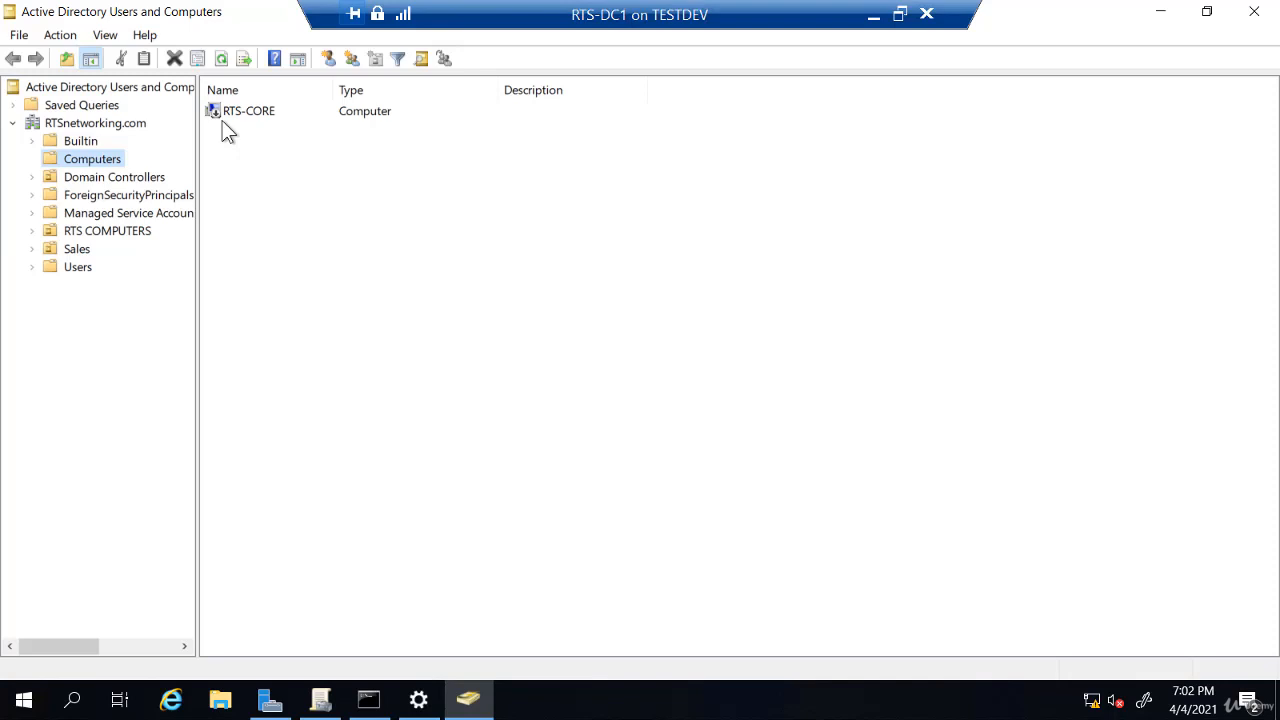
Delete the RTS-CORE computer account and its contained objects, confirming both prompts
right_click(247, 110)
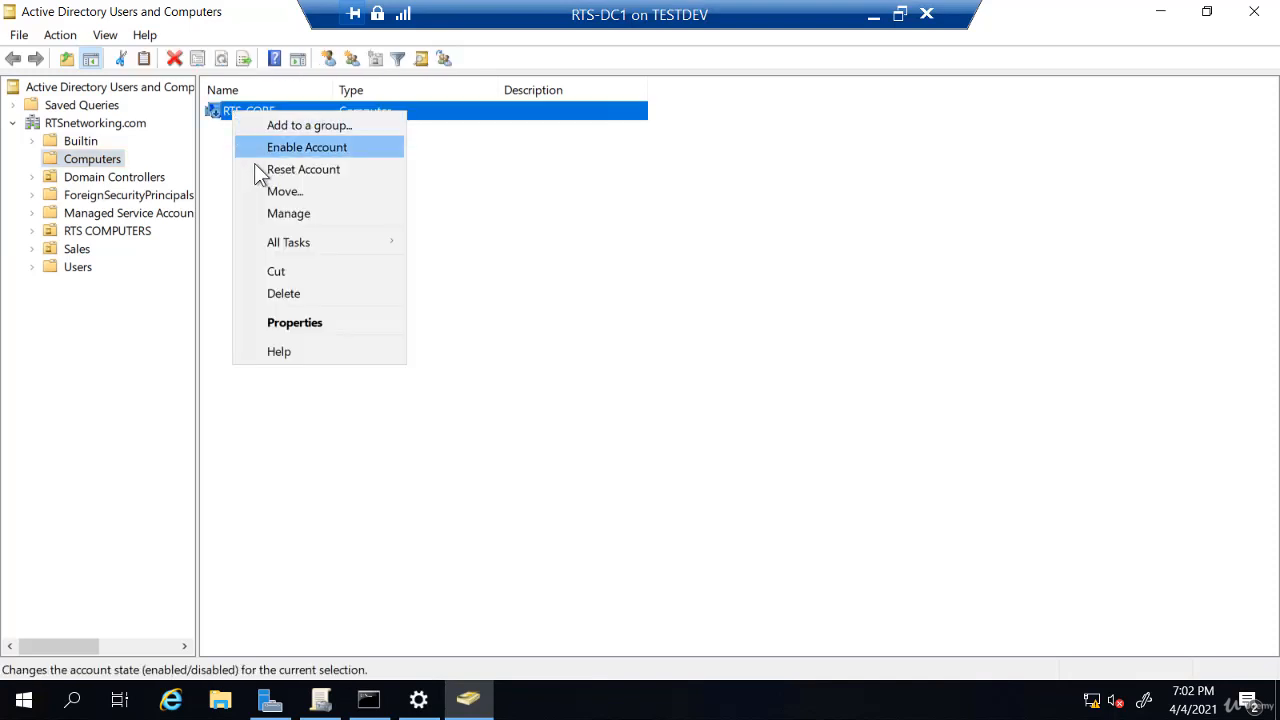
mouse_move(284, 293)
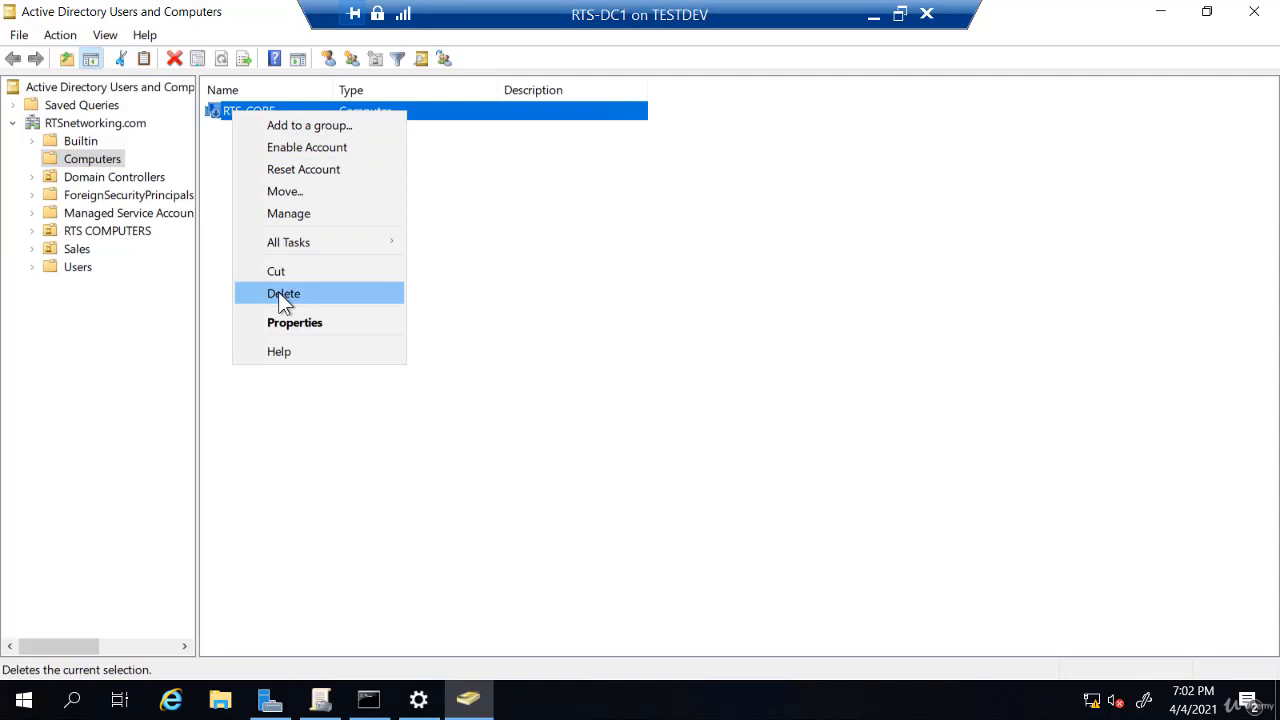
click(284, 293)
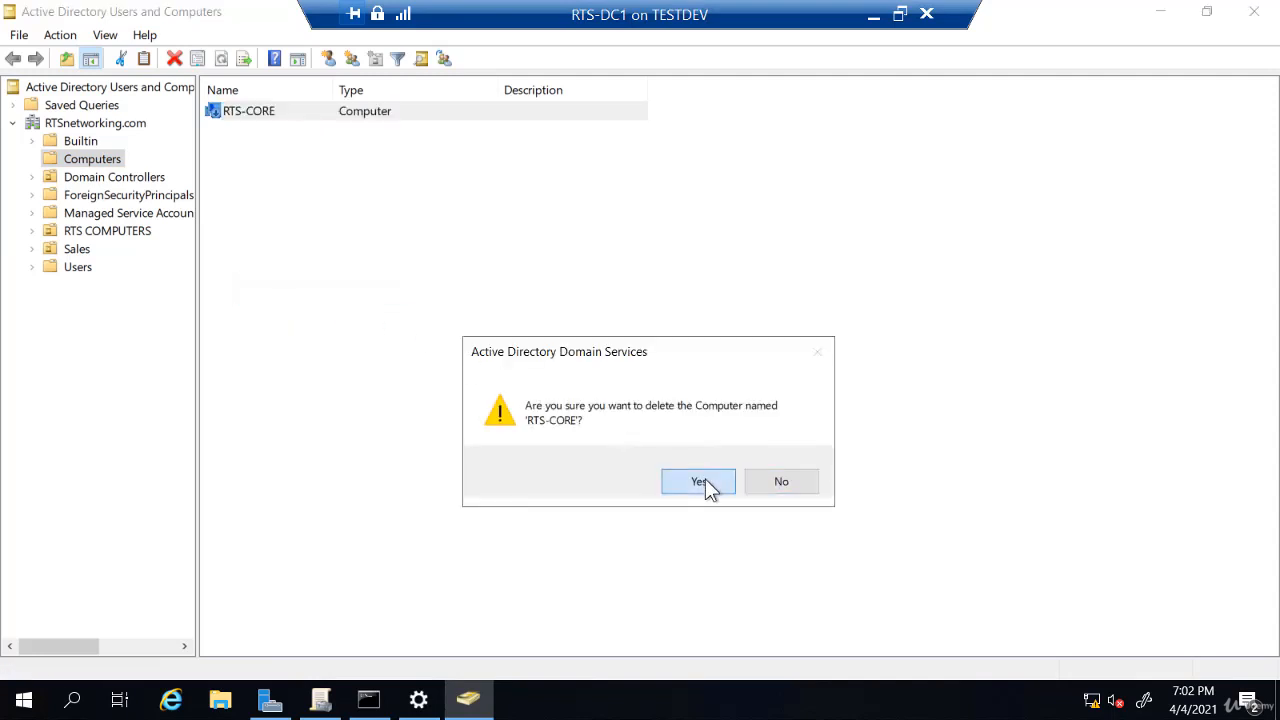
click(697, 481)
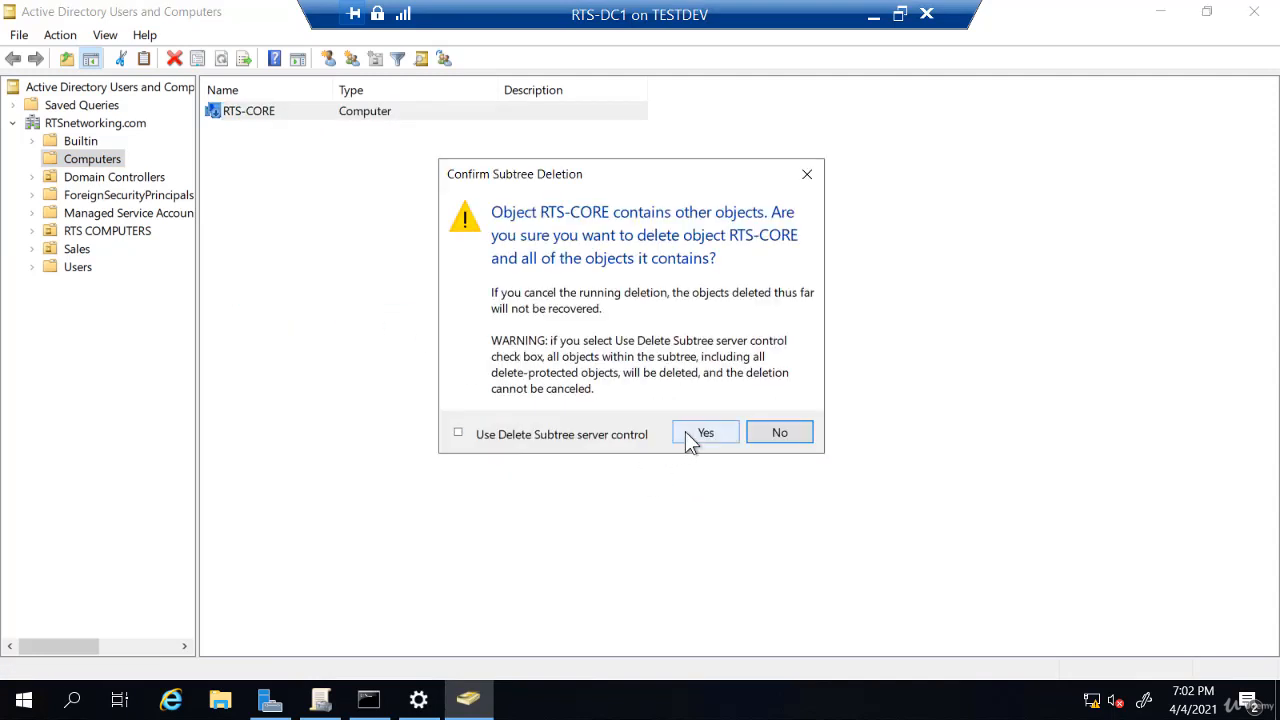
click(705, 432)
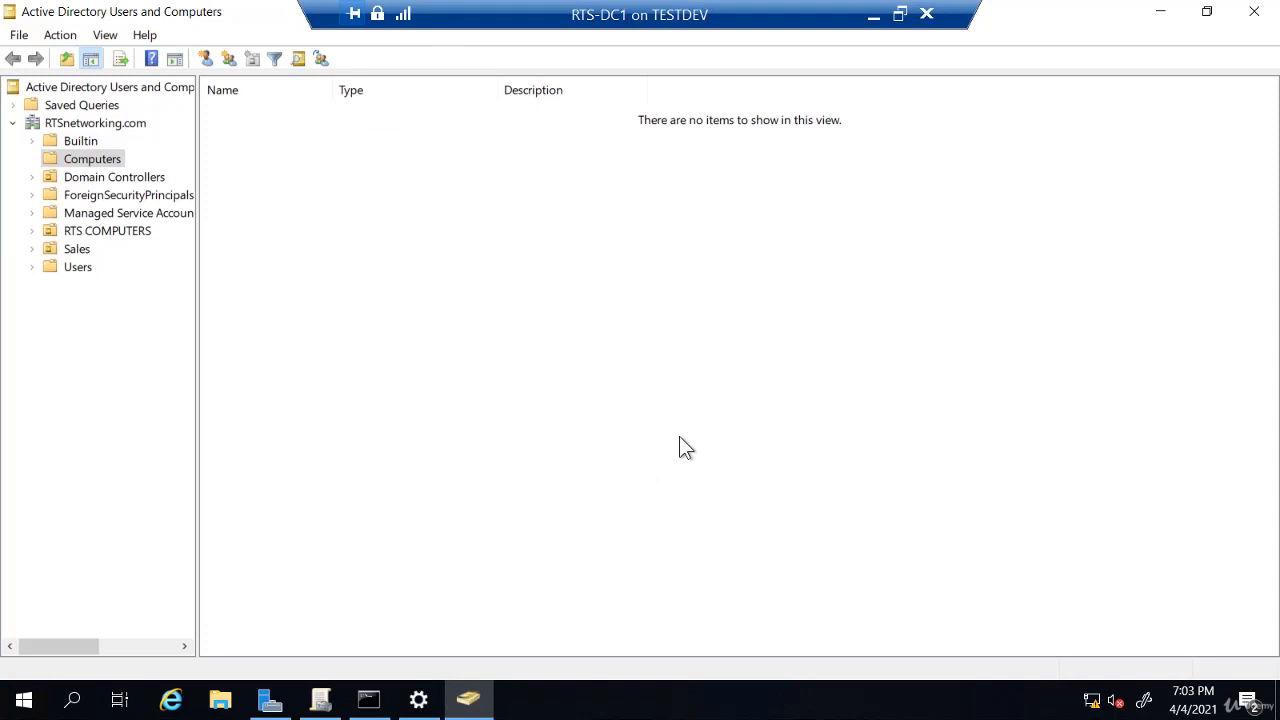
mouse_move(331, 628)
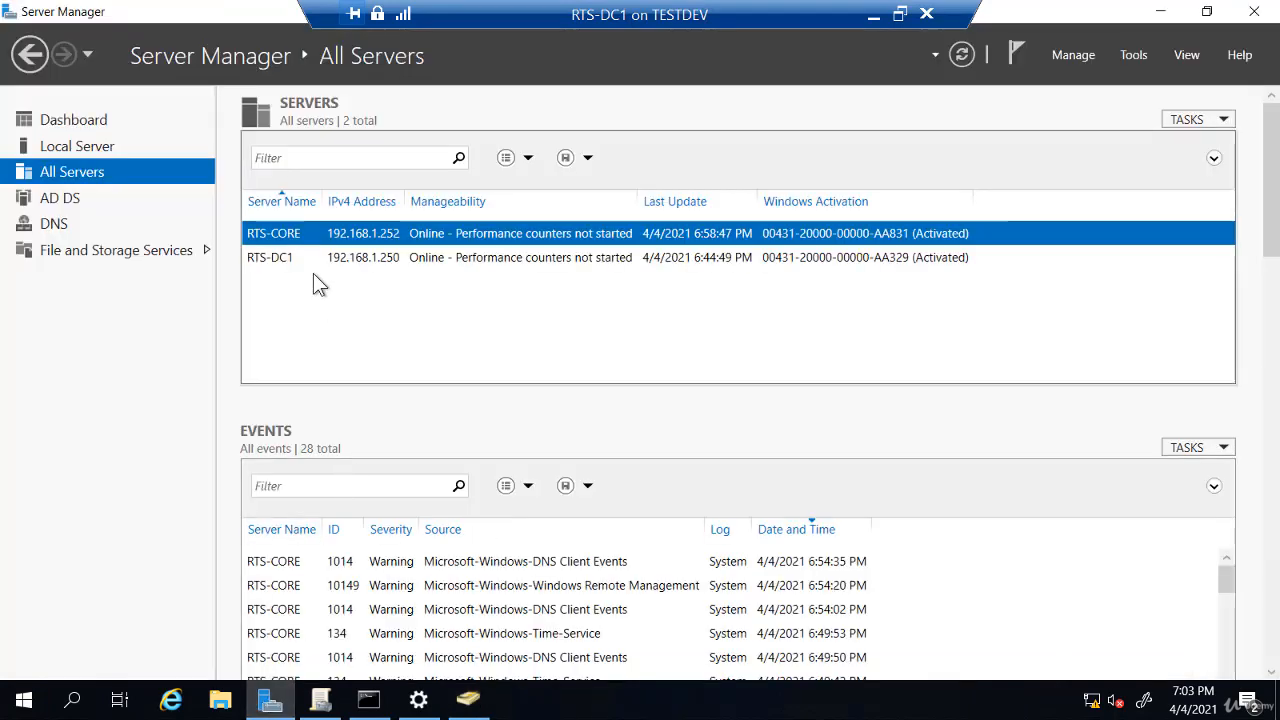
mouse_move(898, 108)
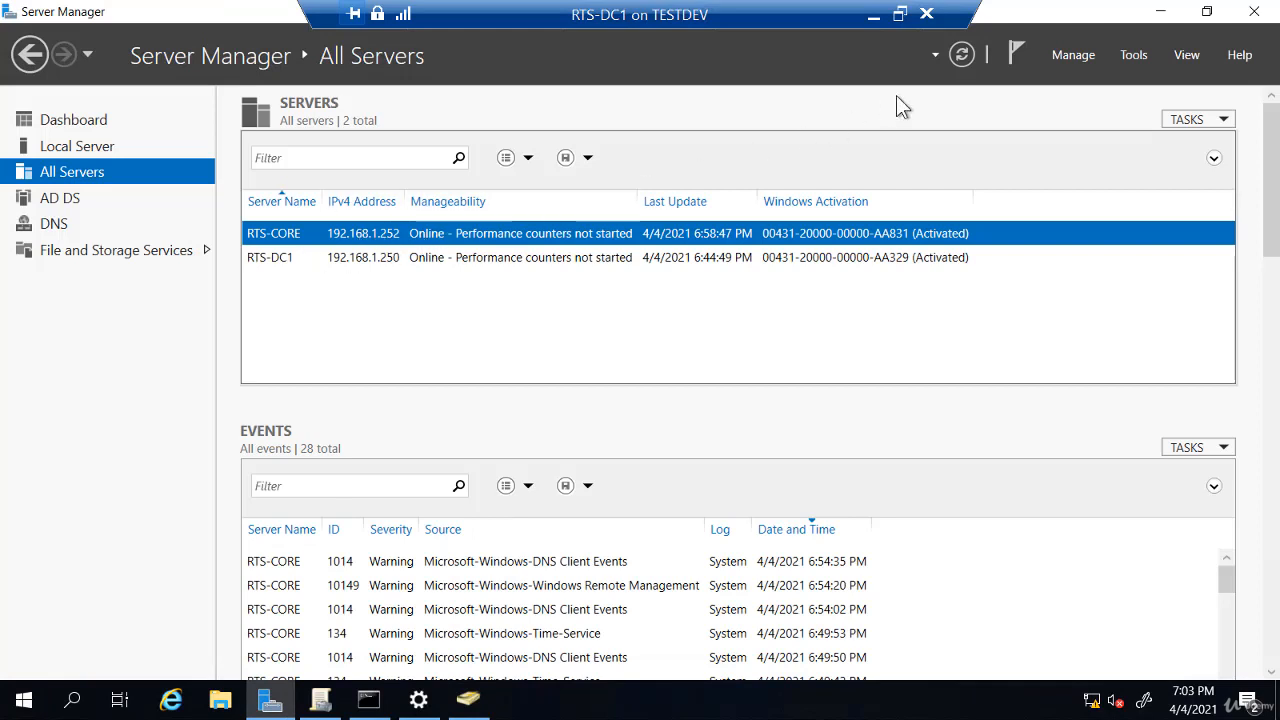
Refresh Server Manager so RTS-CORE shows Online - Access denied
click(964, 55)
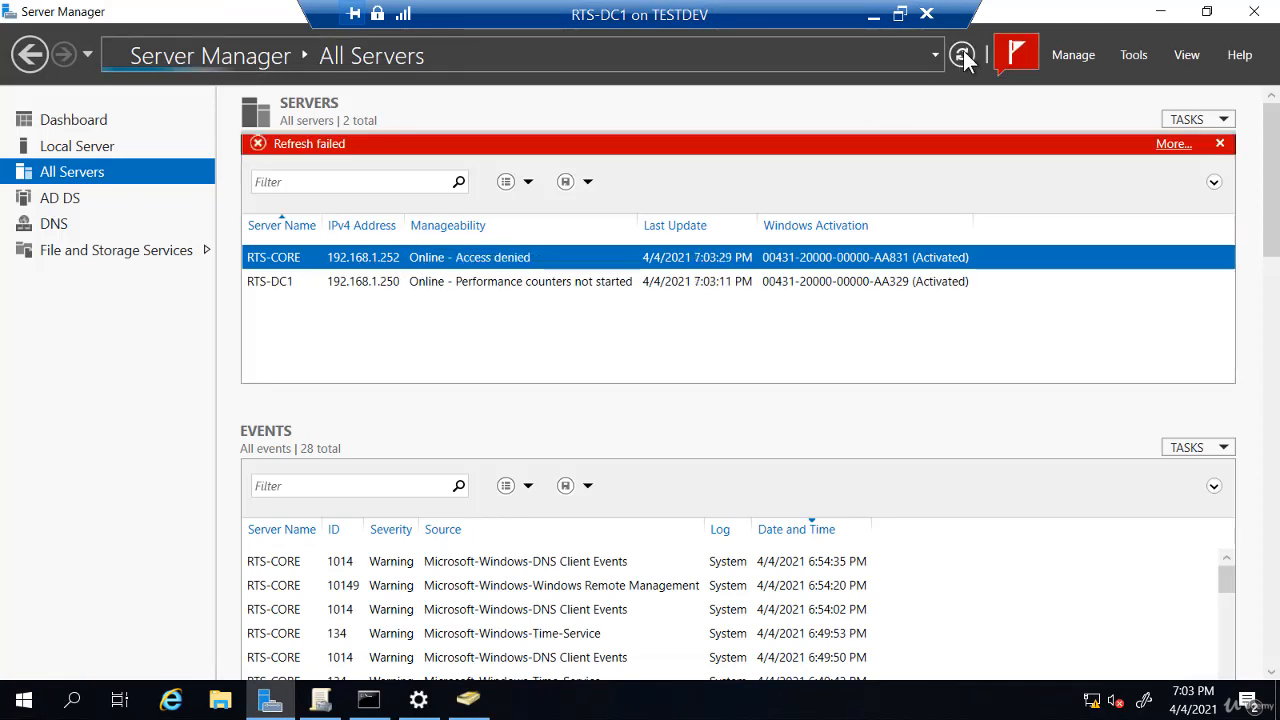
click(960, 54)
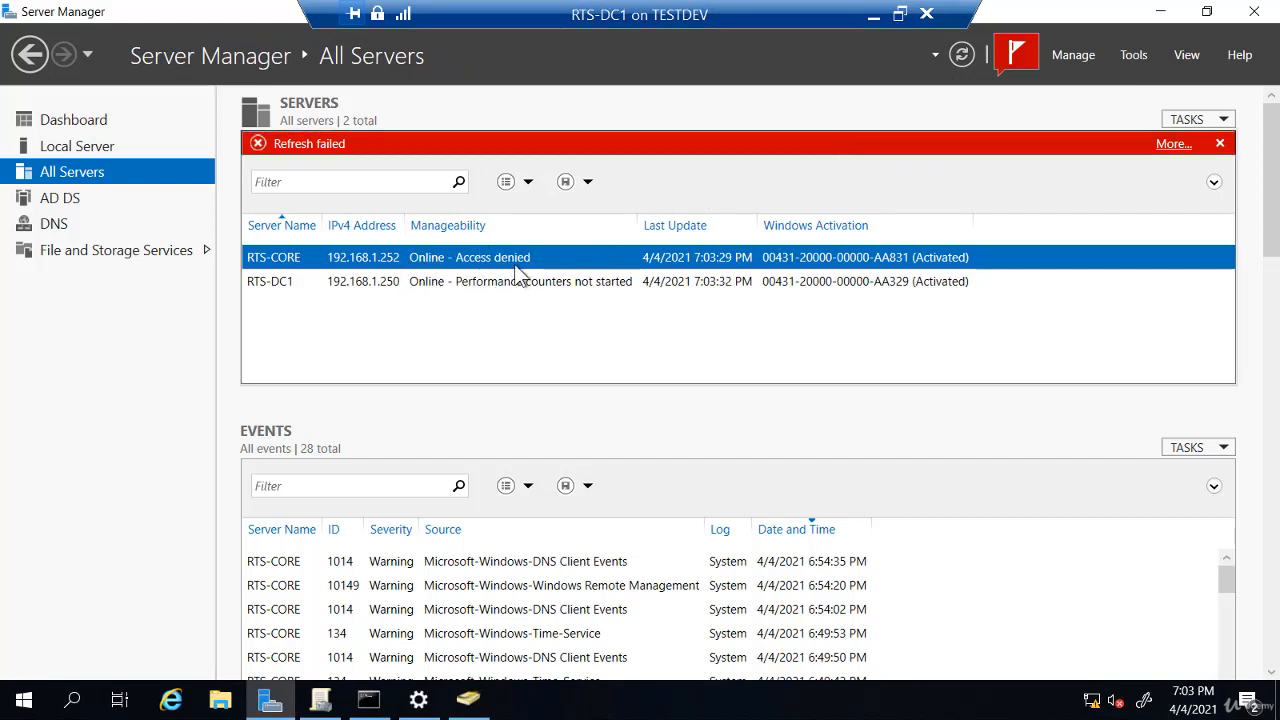
mouse_move(552, 247)
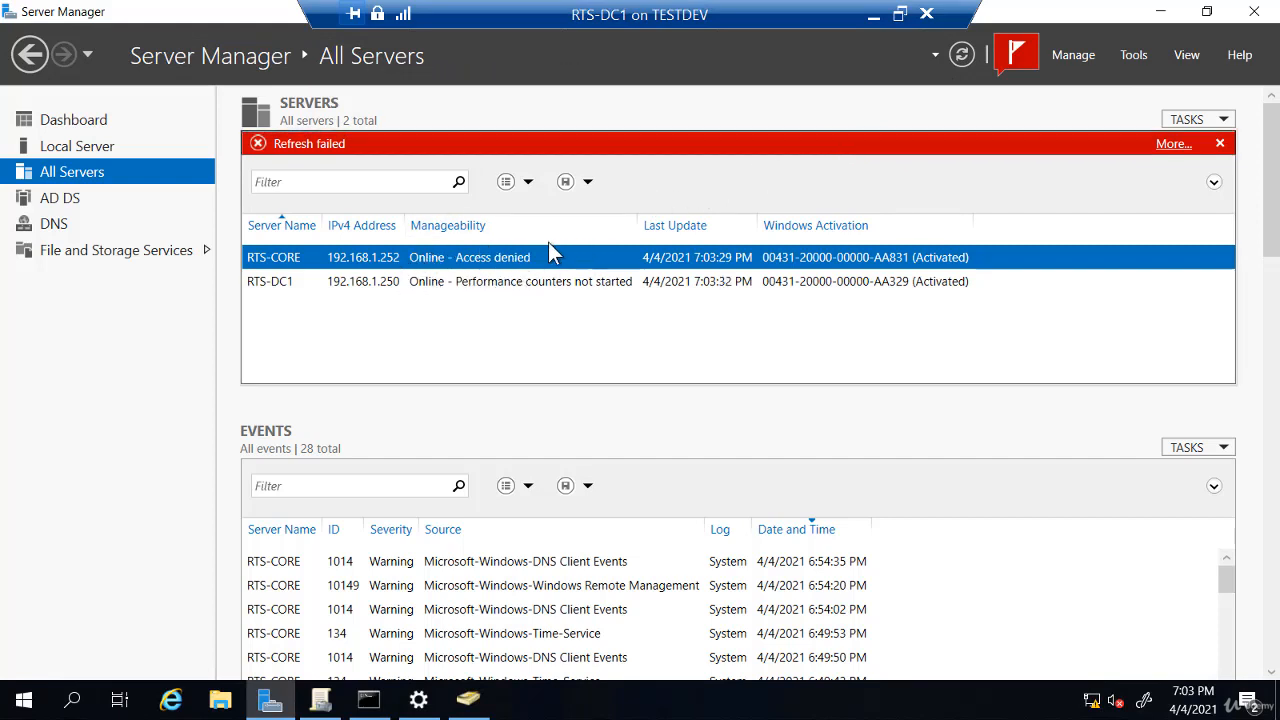
mouse_move(520, 282)
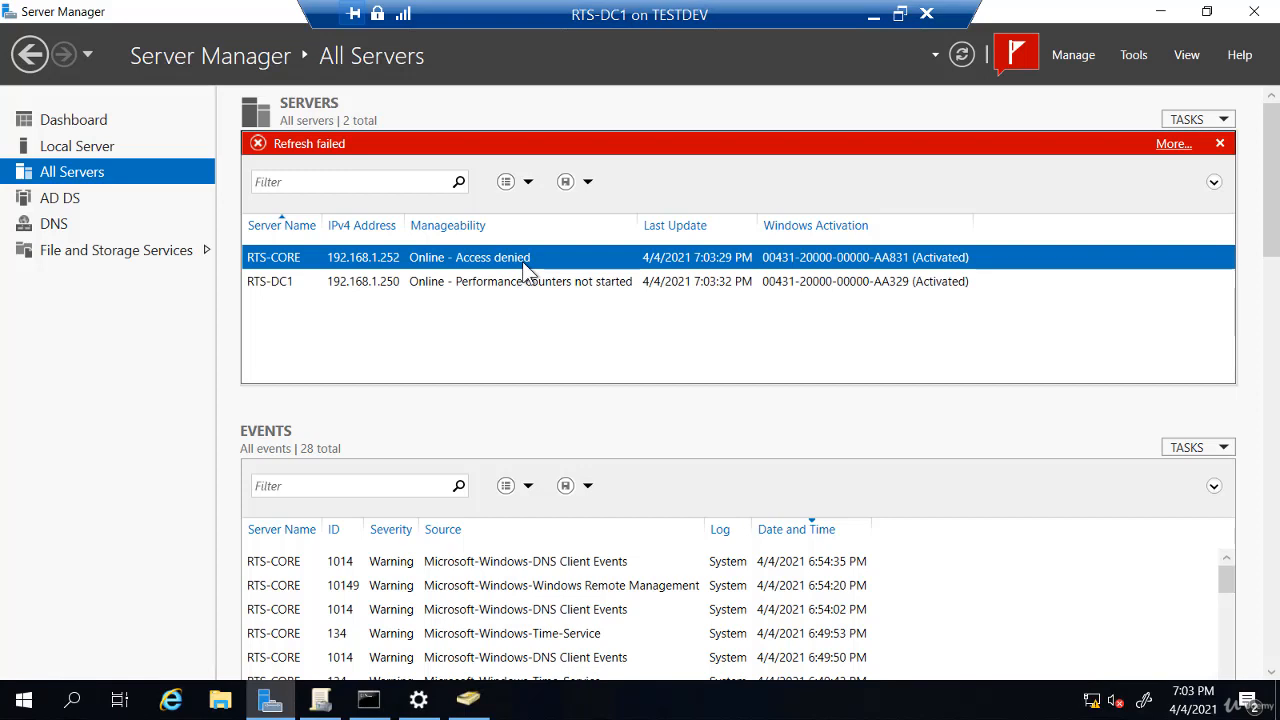
mouse_move(512, 276)
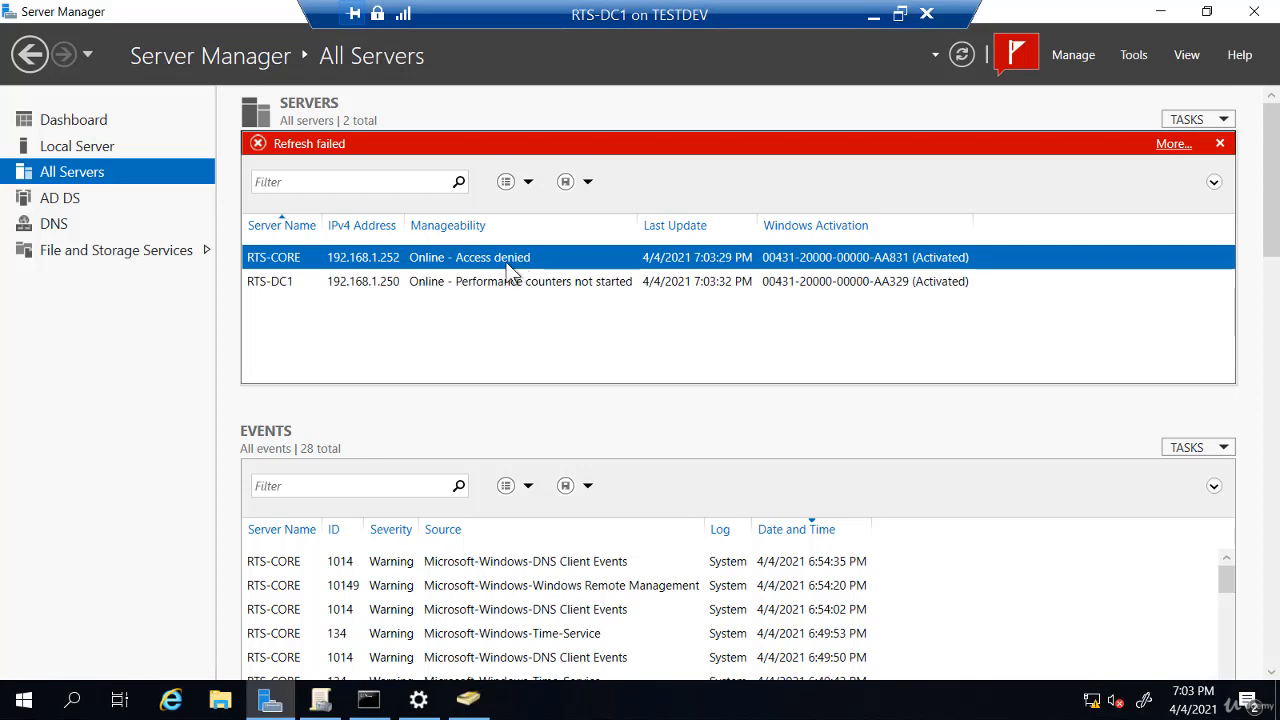
mouse_move(455, 265)
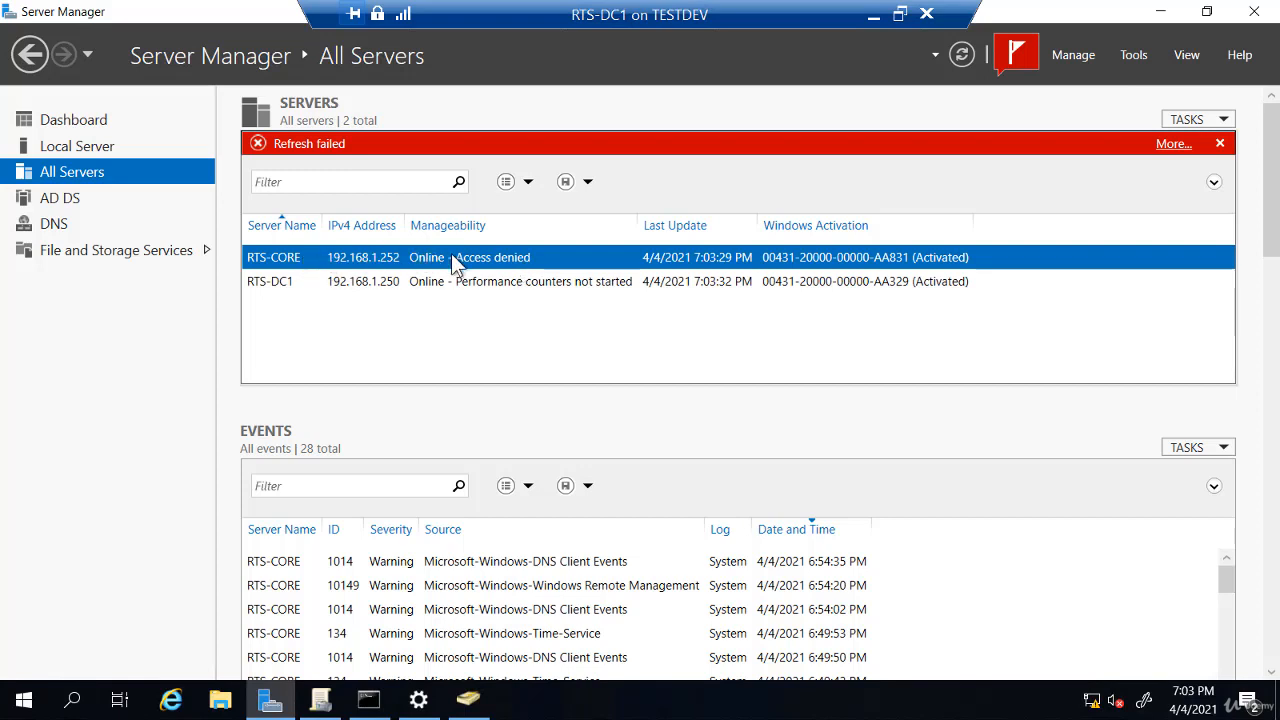
mouse_move(391, 278)
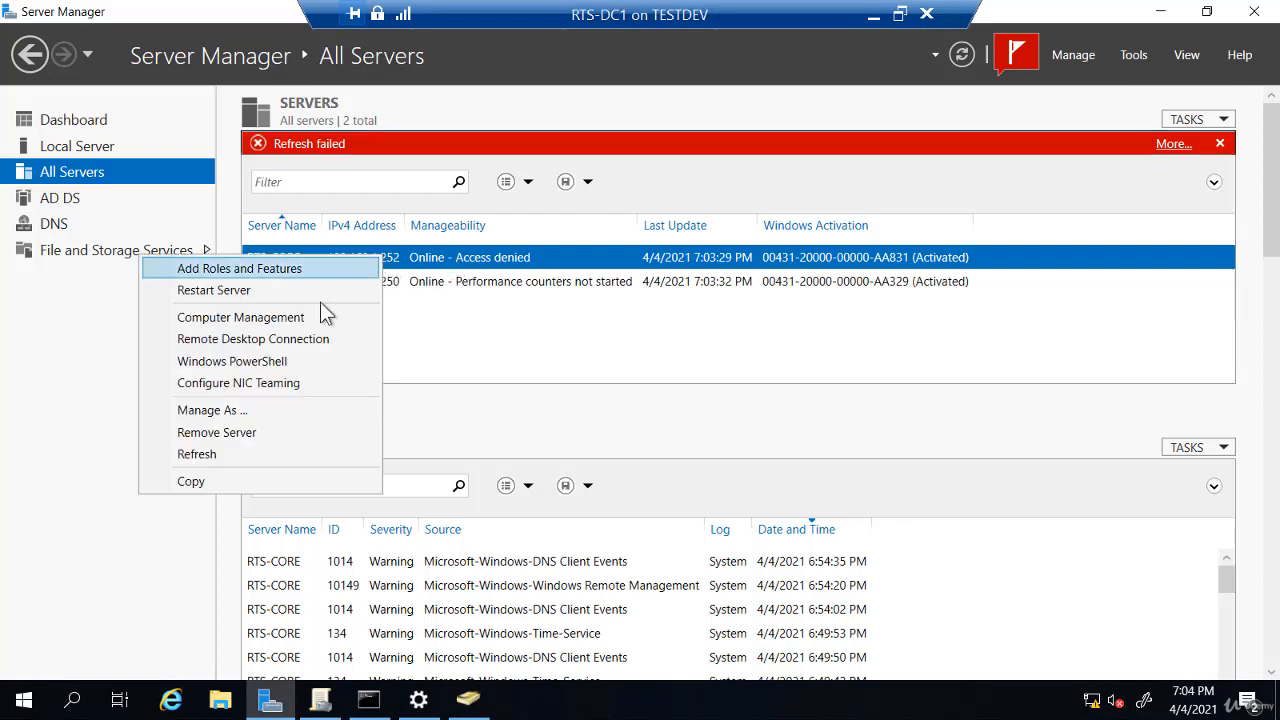
mouse_move(285, 440)
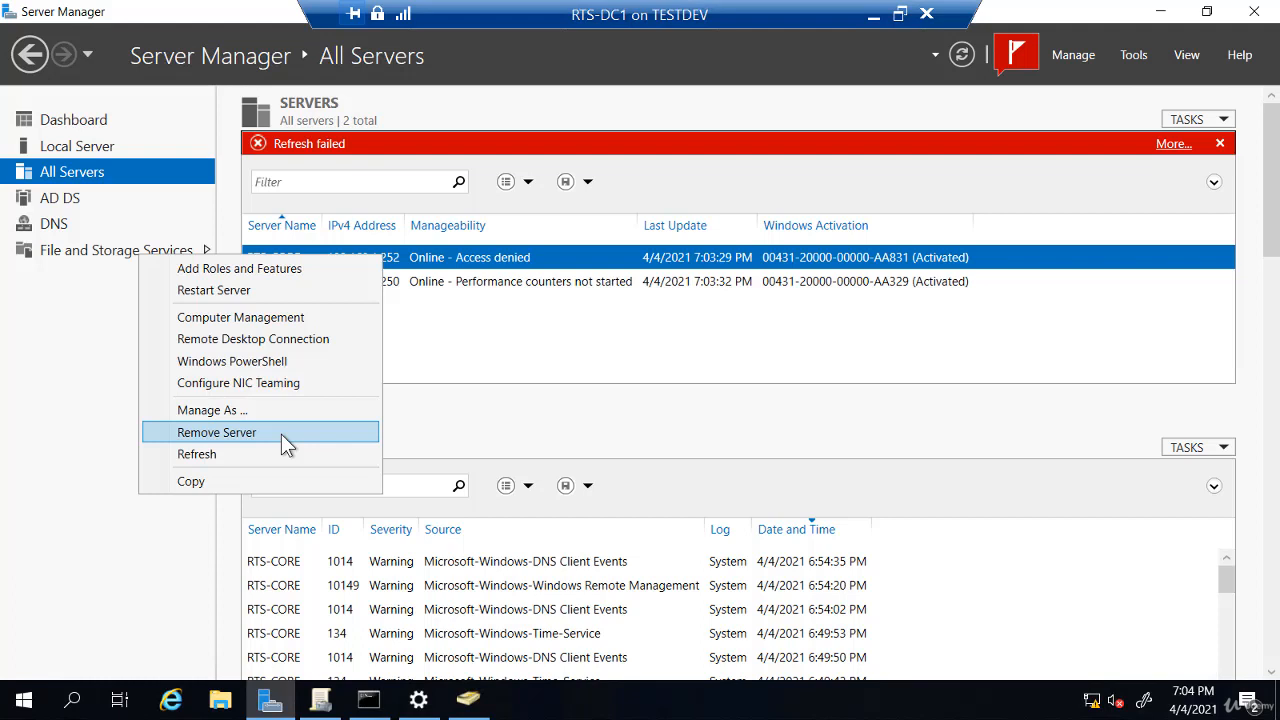
Remove RTS-CORE from Server Manager and dismiss the Refresh failed notice
click(216, 432)
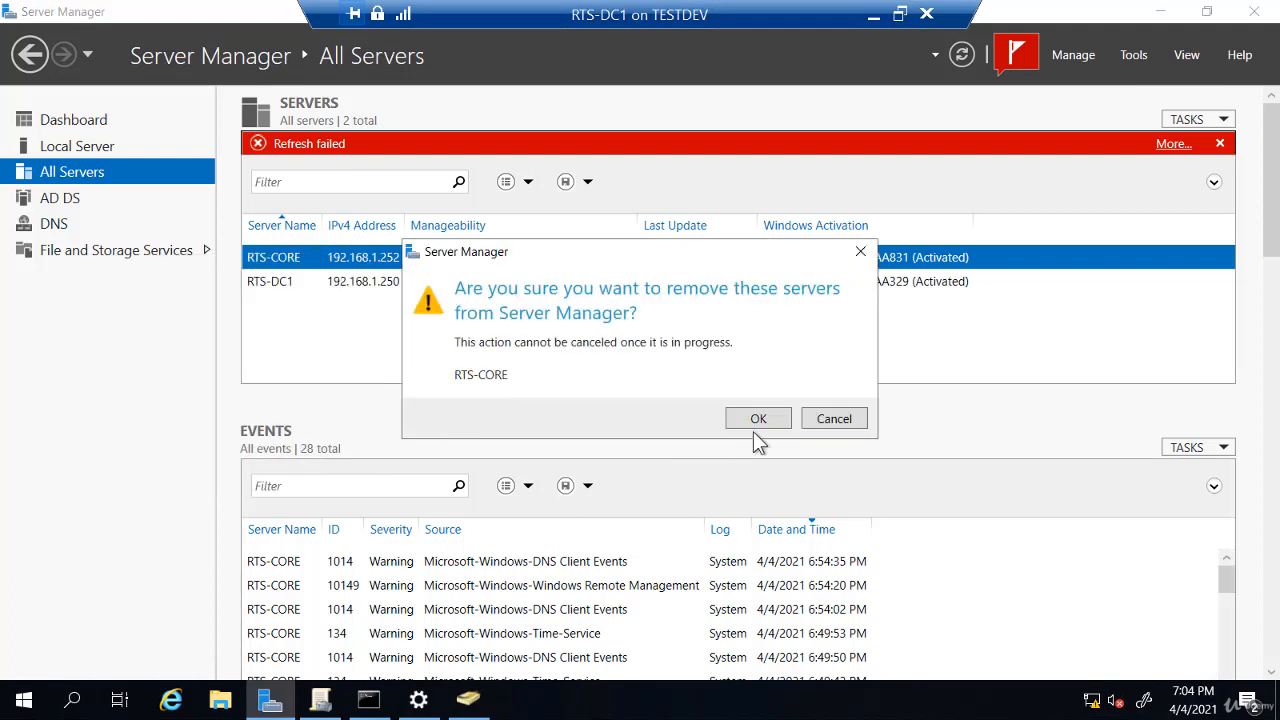
click(758, 418)
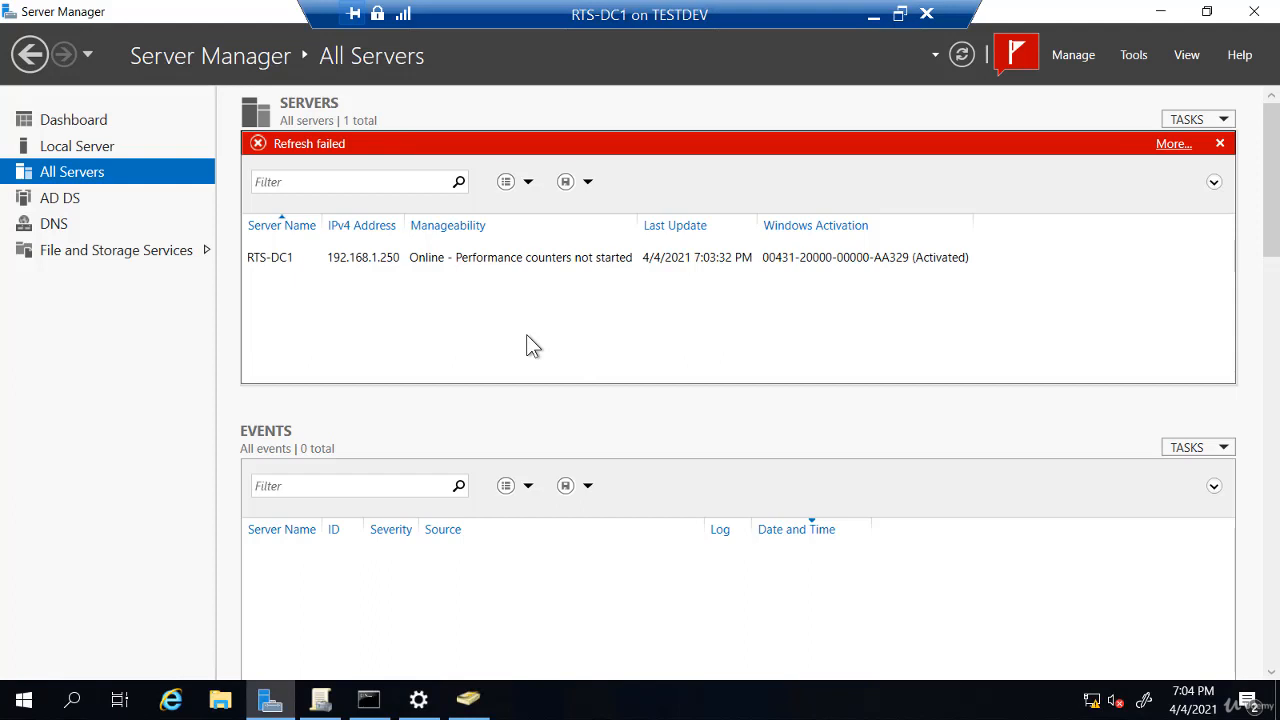
mouse_move(400, 147)
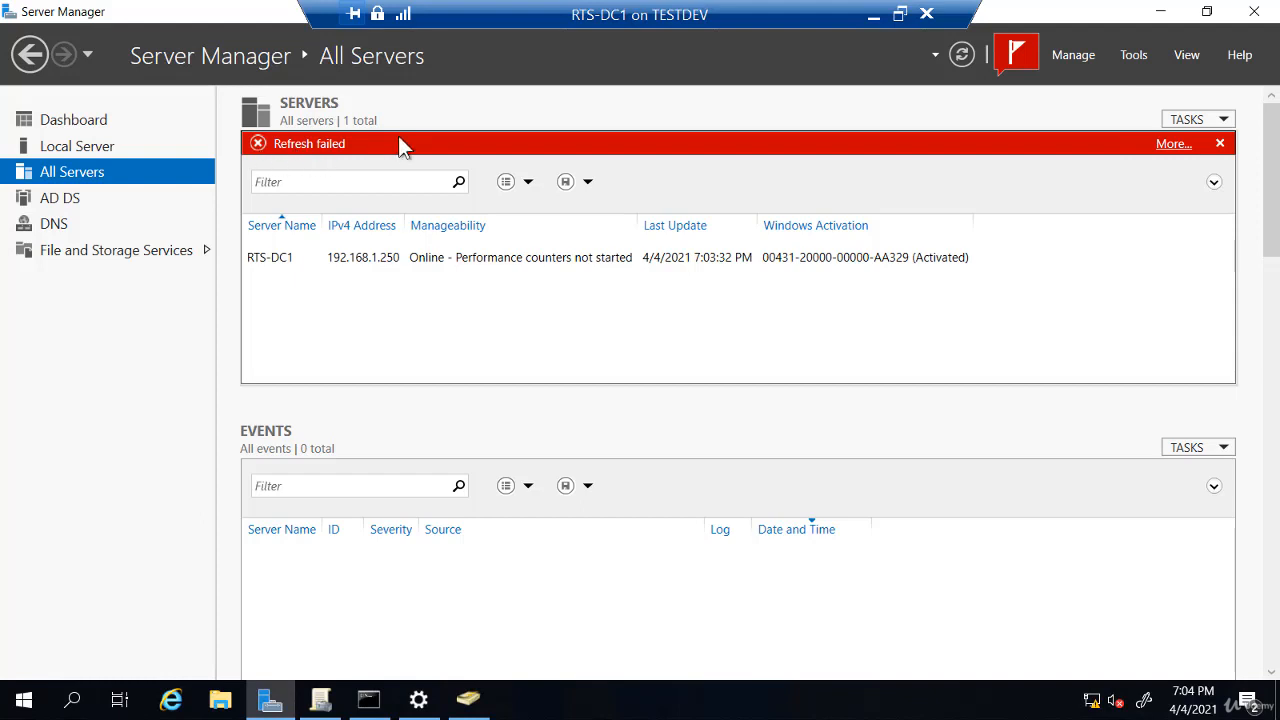
mouse_move(1220, 143)
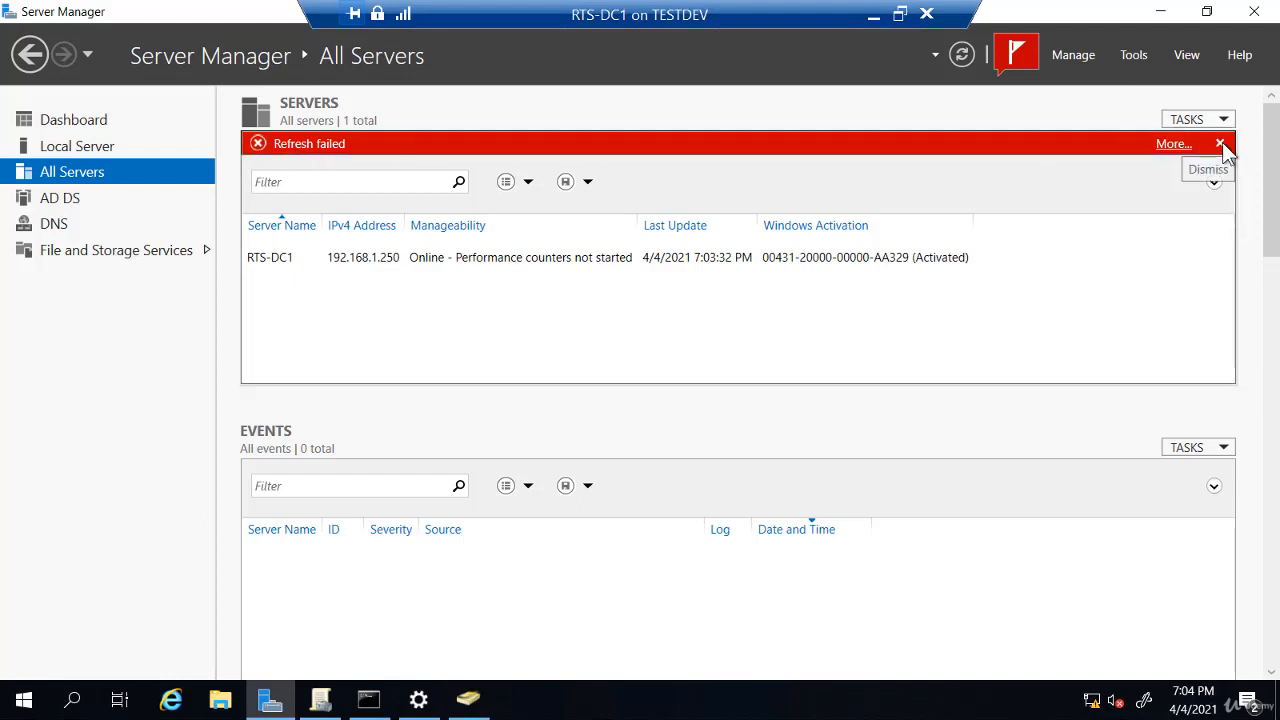
click(1220, 143)
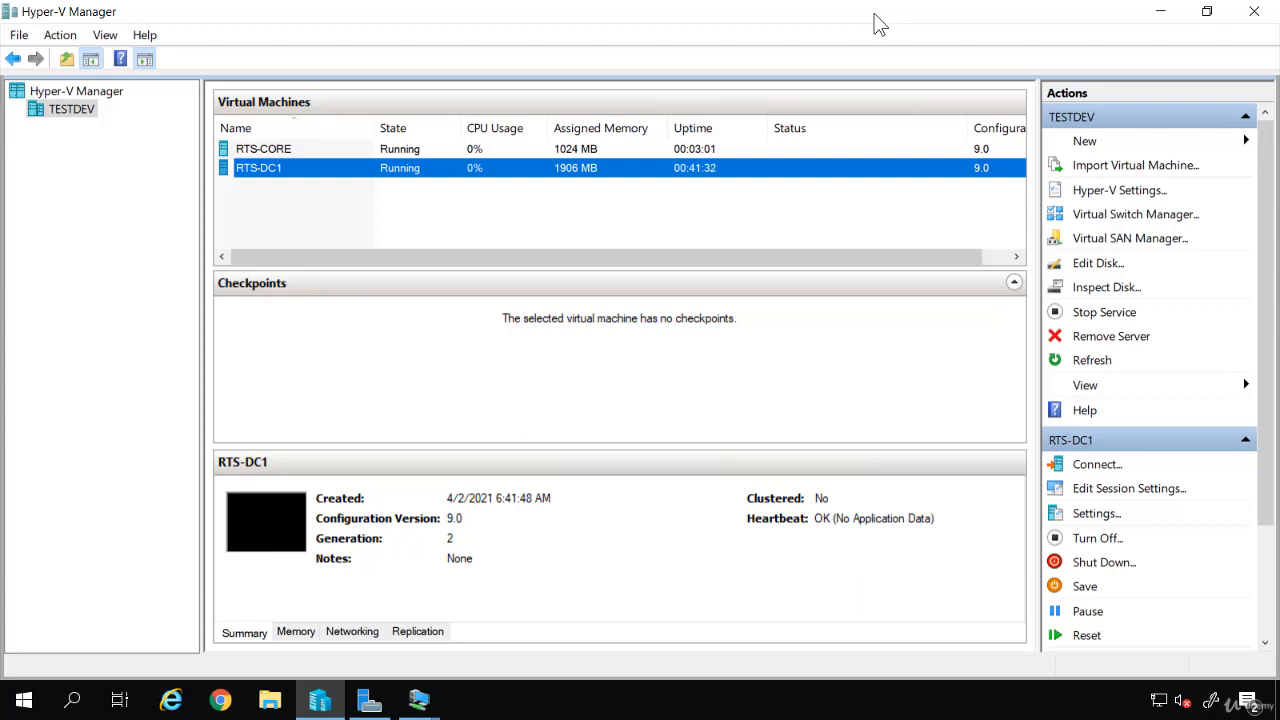
mouse_move(291, 160)
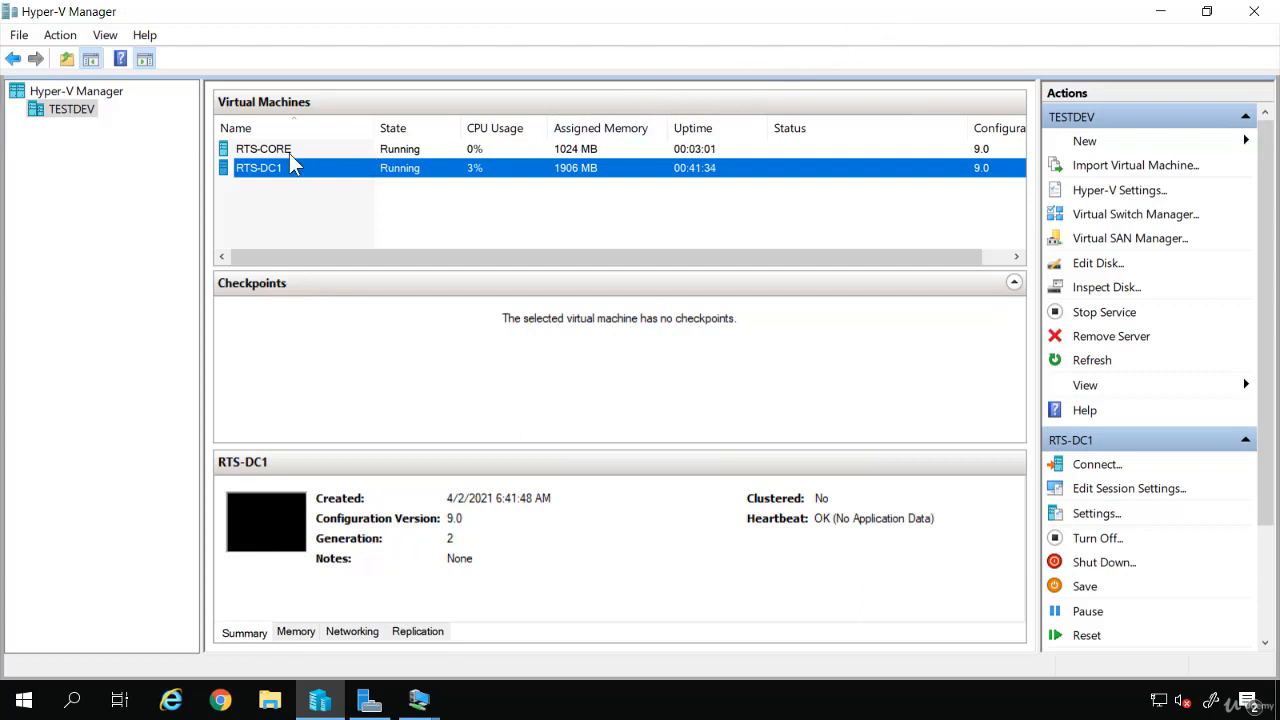
Turn off the RTS-CORE virtual machine, then delete it from Hyper-V Manager
right_click(263, 148)
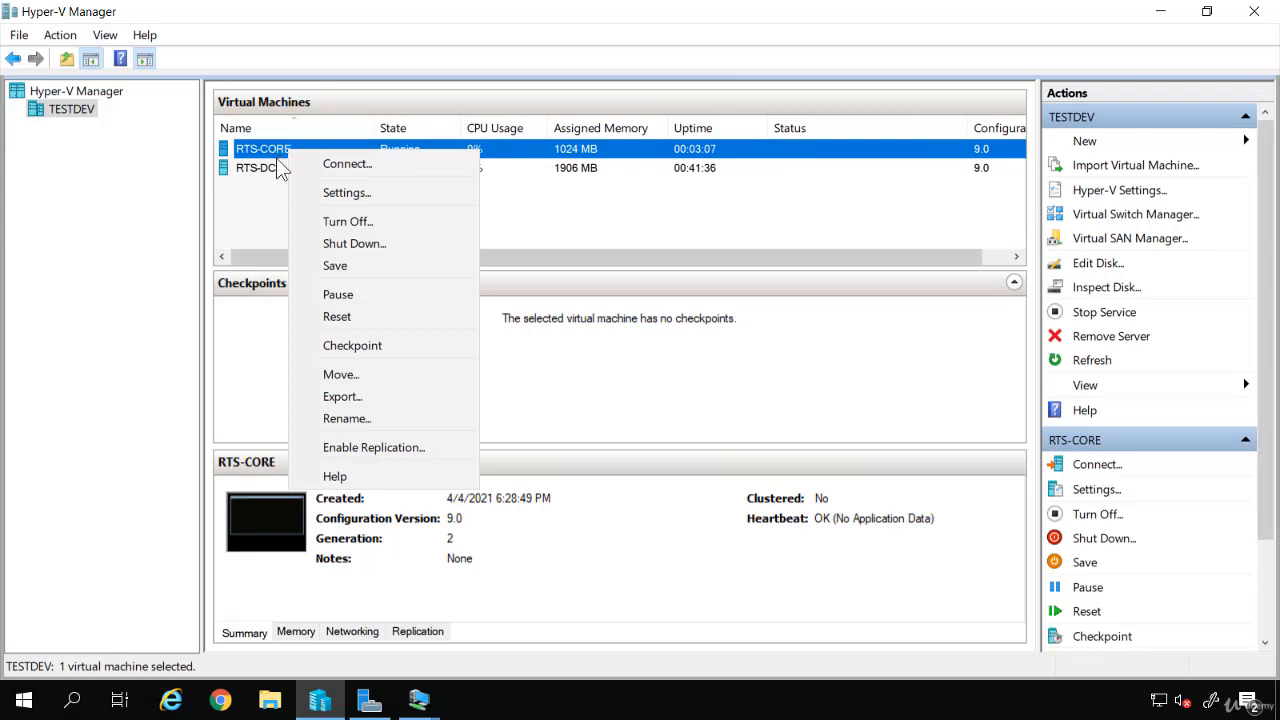
mouse_move(360, 398)
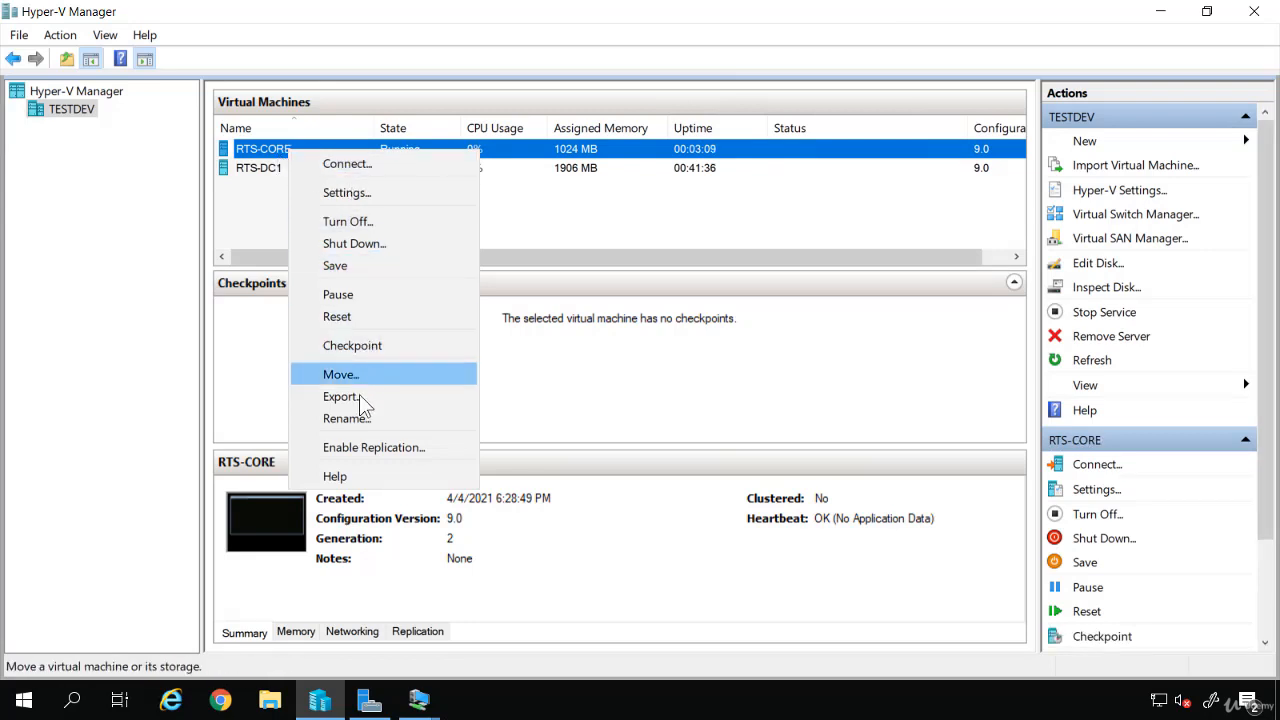
mouse_move(352, 228)
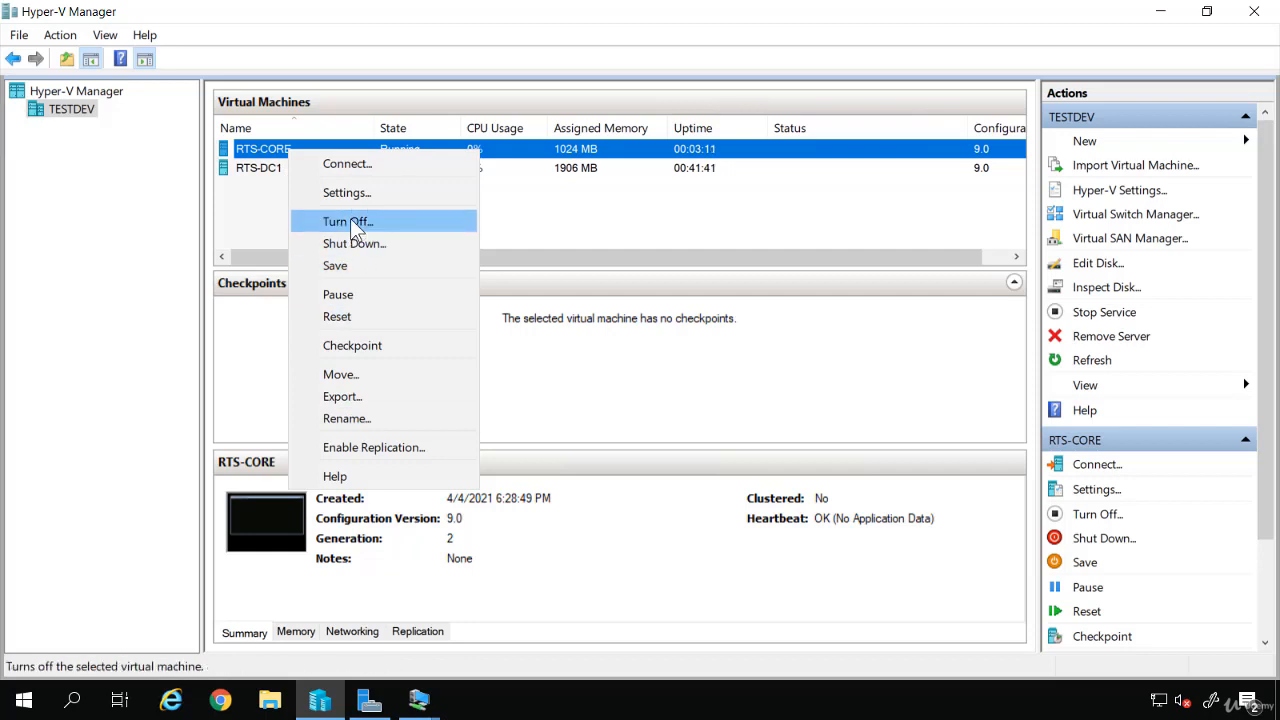
click(347, 221)
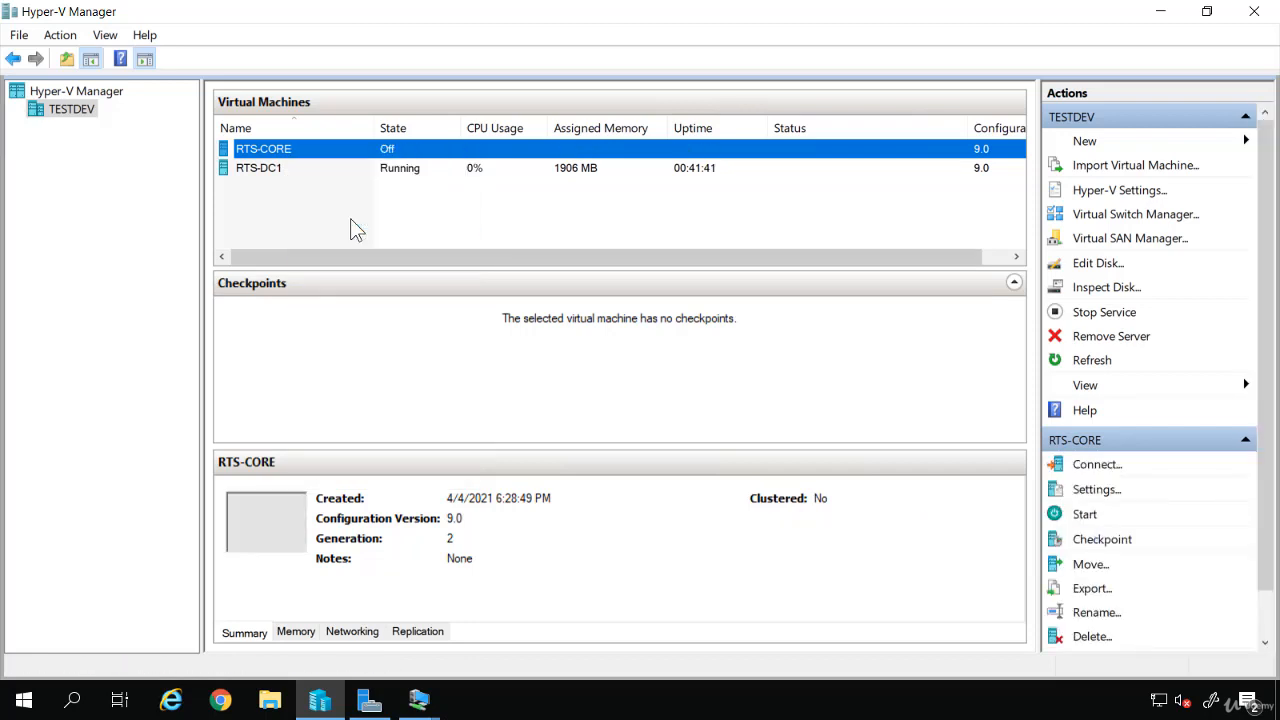
mouse_move(313, 170)
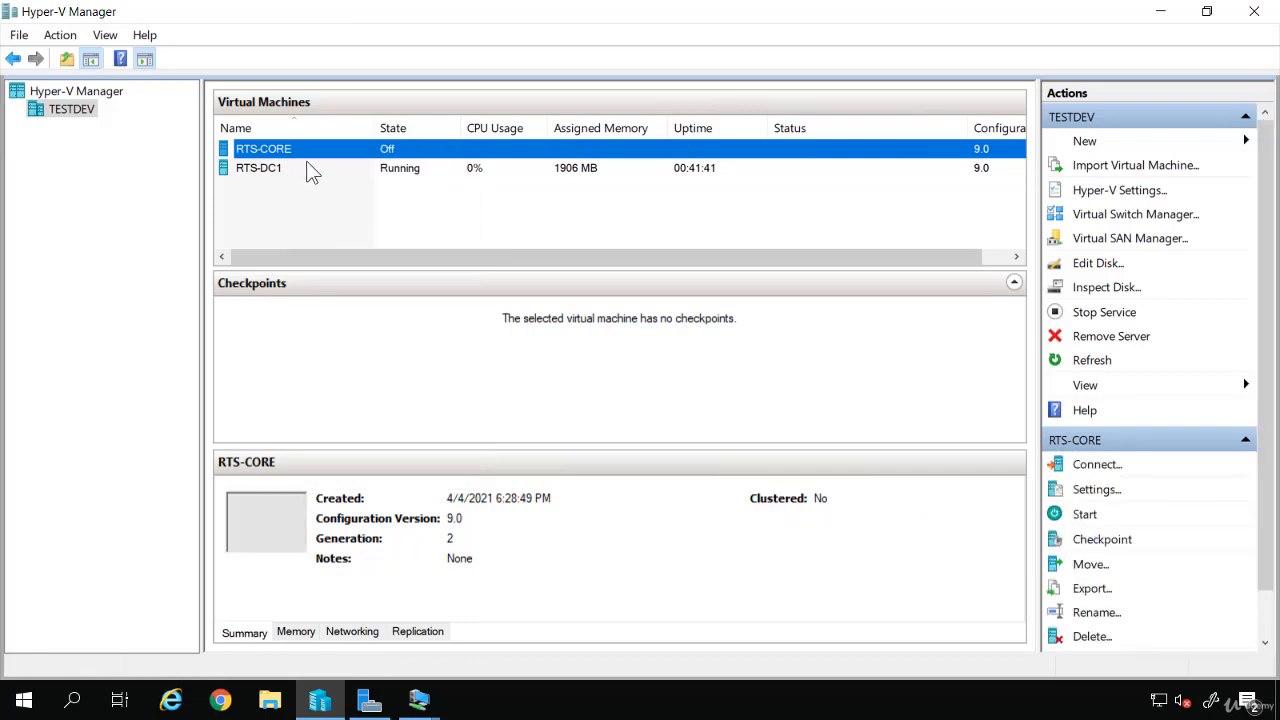
right_click(263, 148)
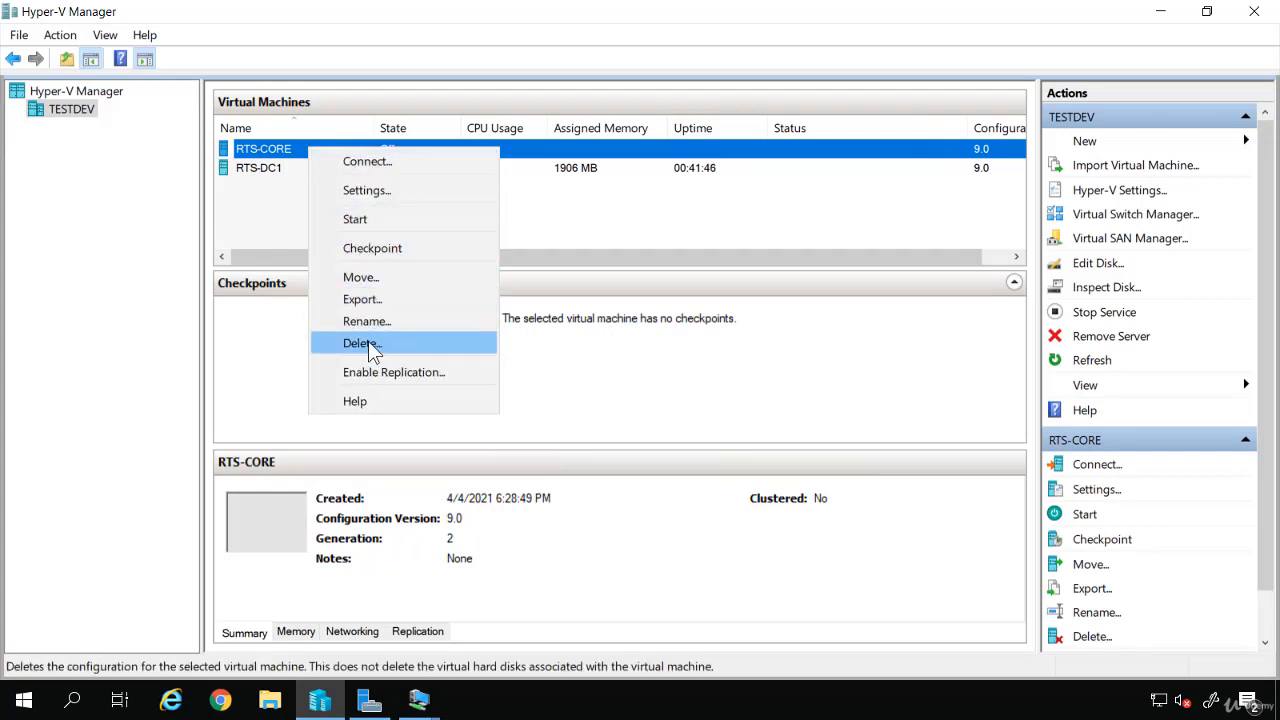
click(362, 343)
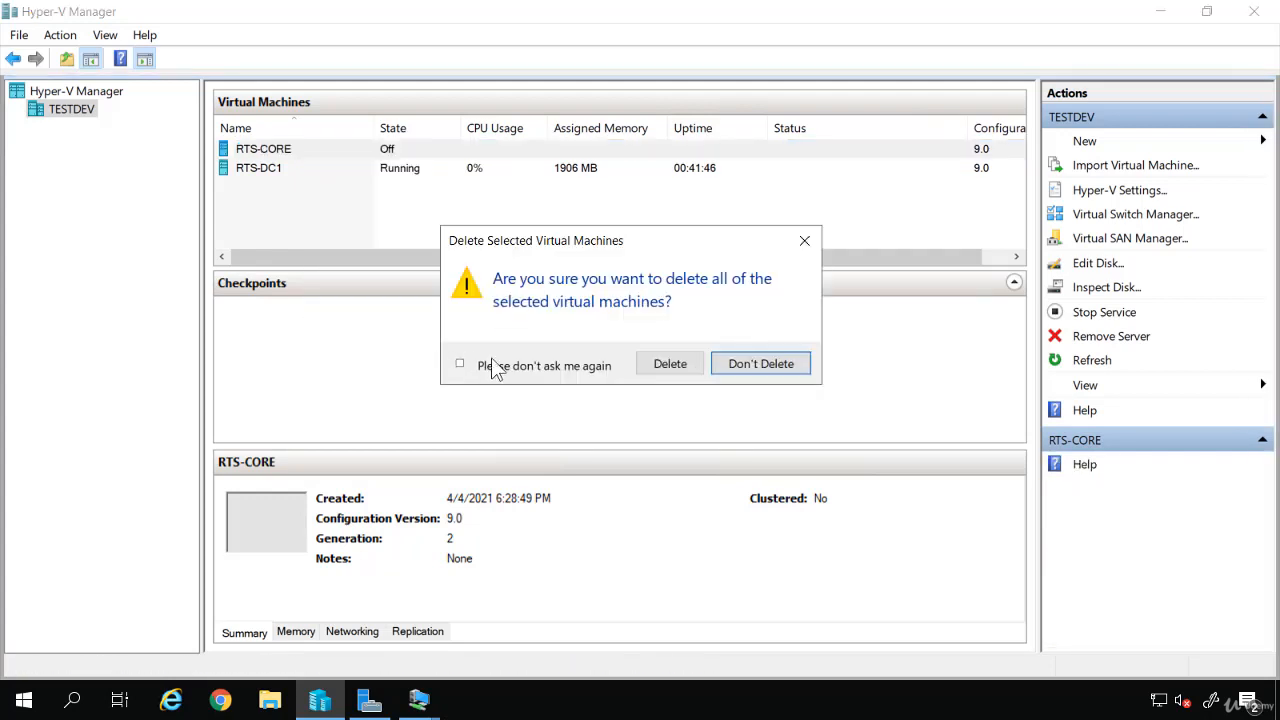
click(670, 363)
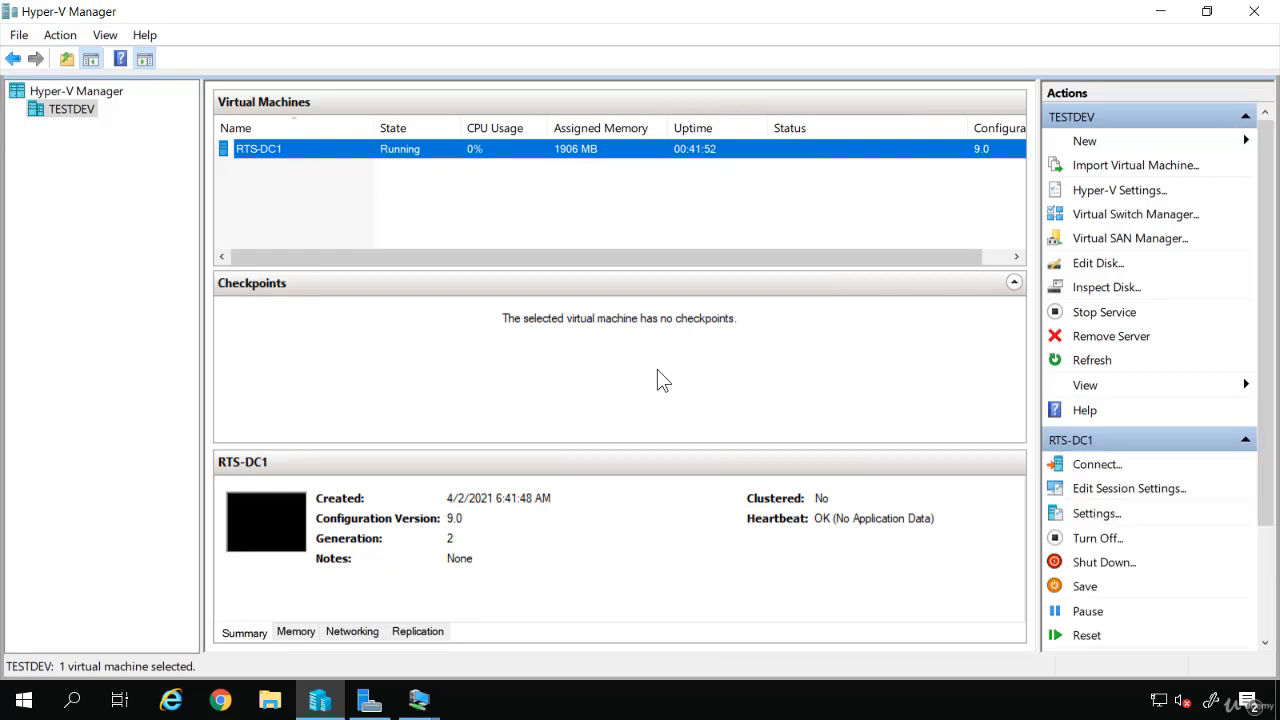
mouse_move(654, 385)
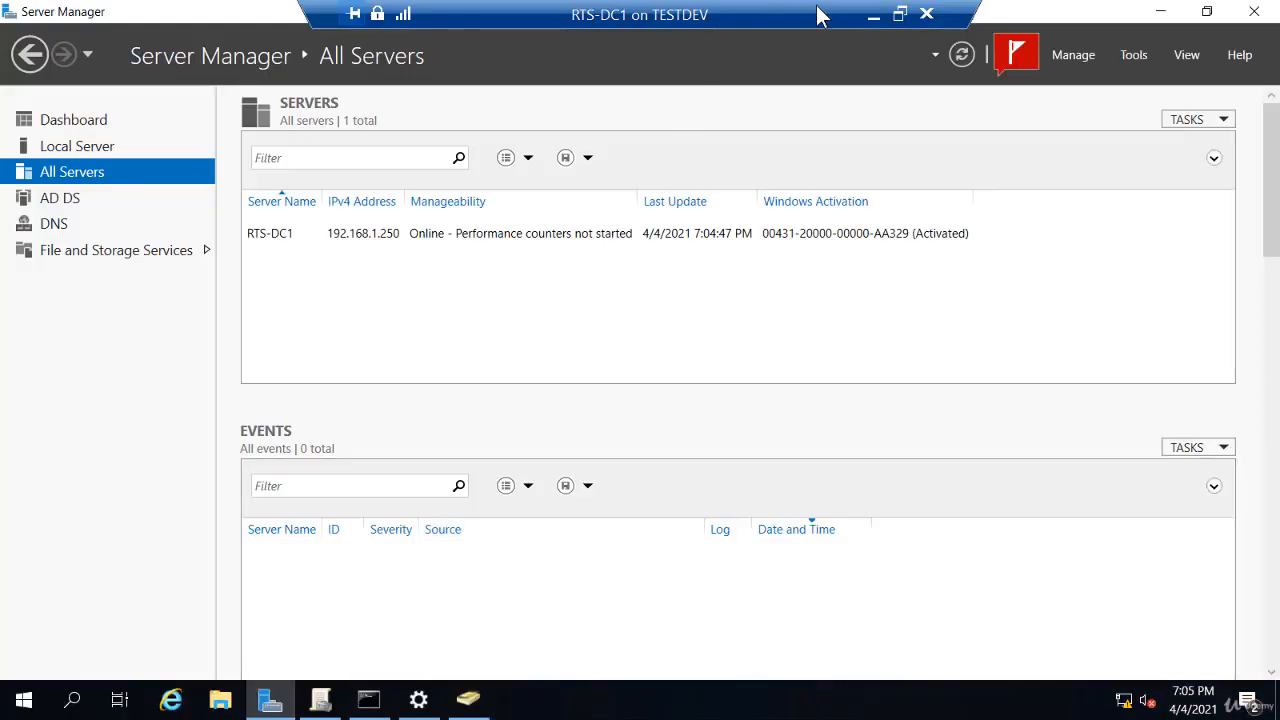
Minimize RTS-DC1's window and exit the RTS-CORE connection window reporting the deleted machine
click(417, 700)
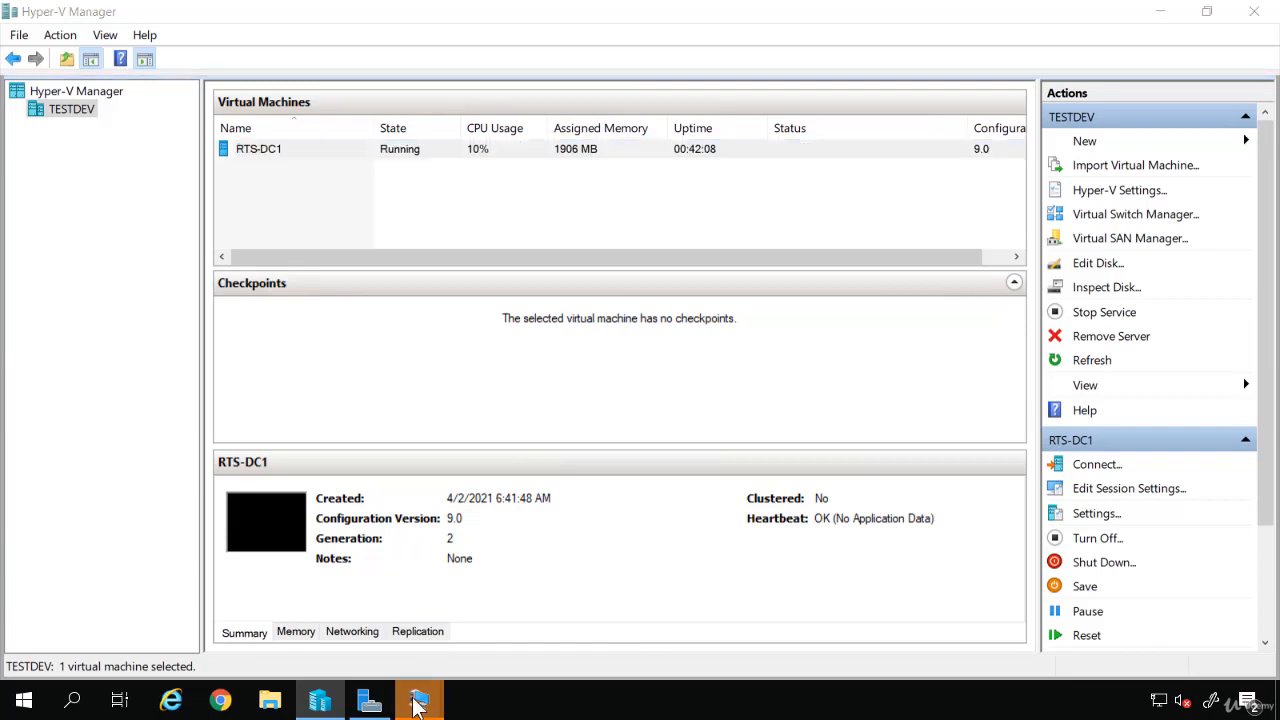
click(418, 700)
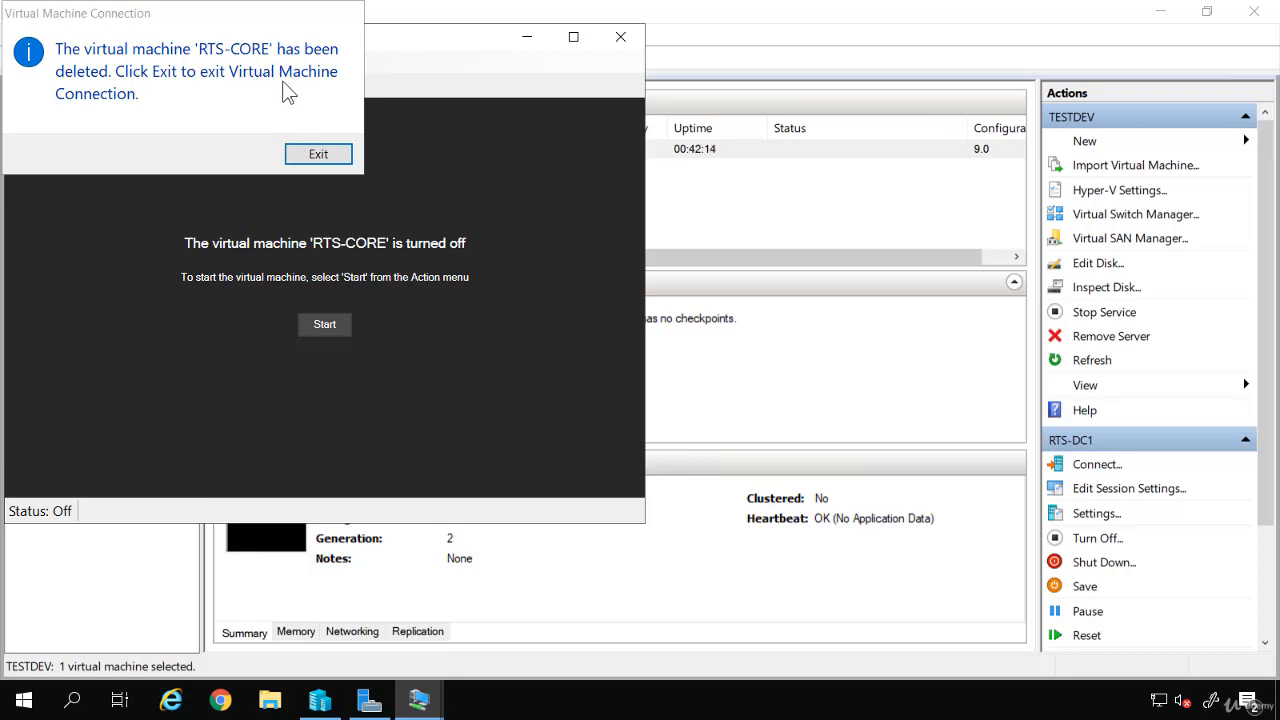
click(318, 153)
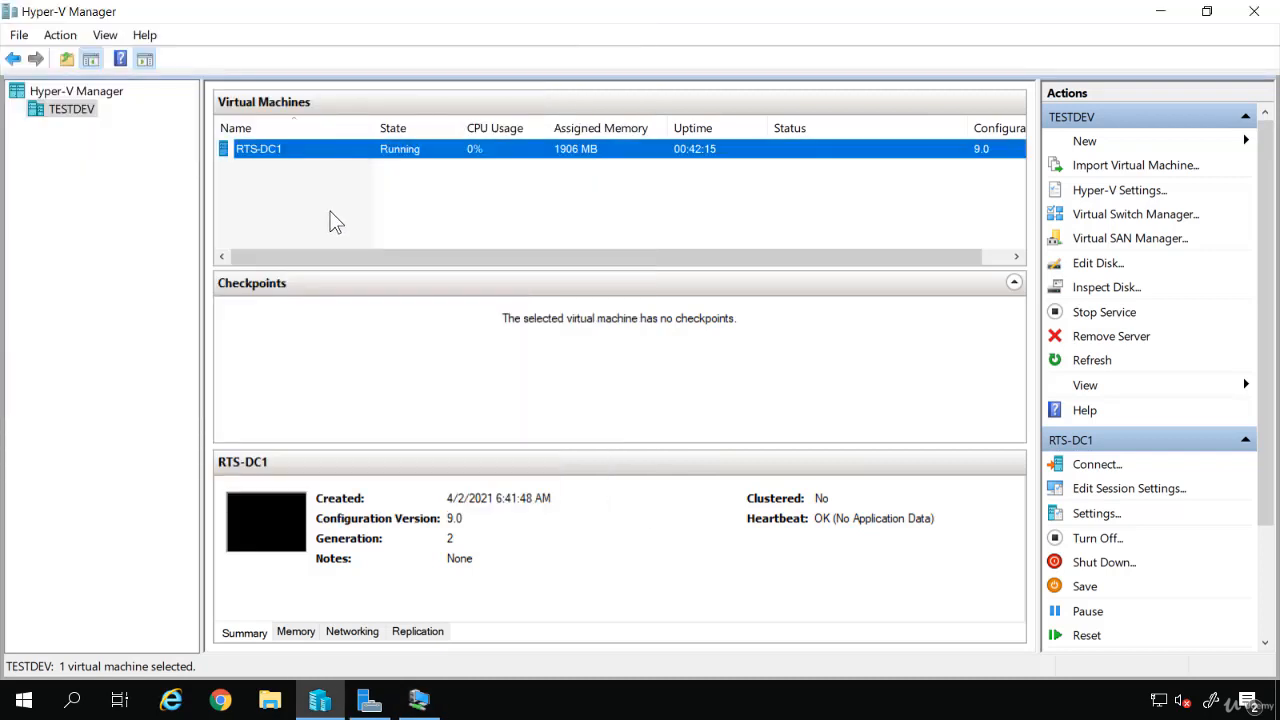
mouse_move(270, 677)
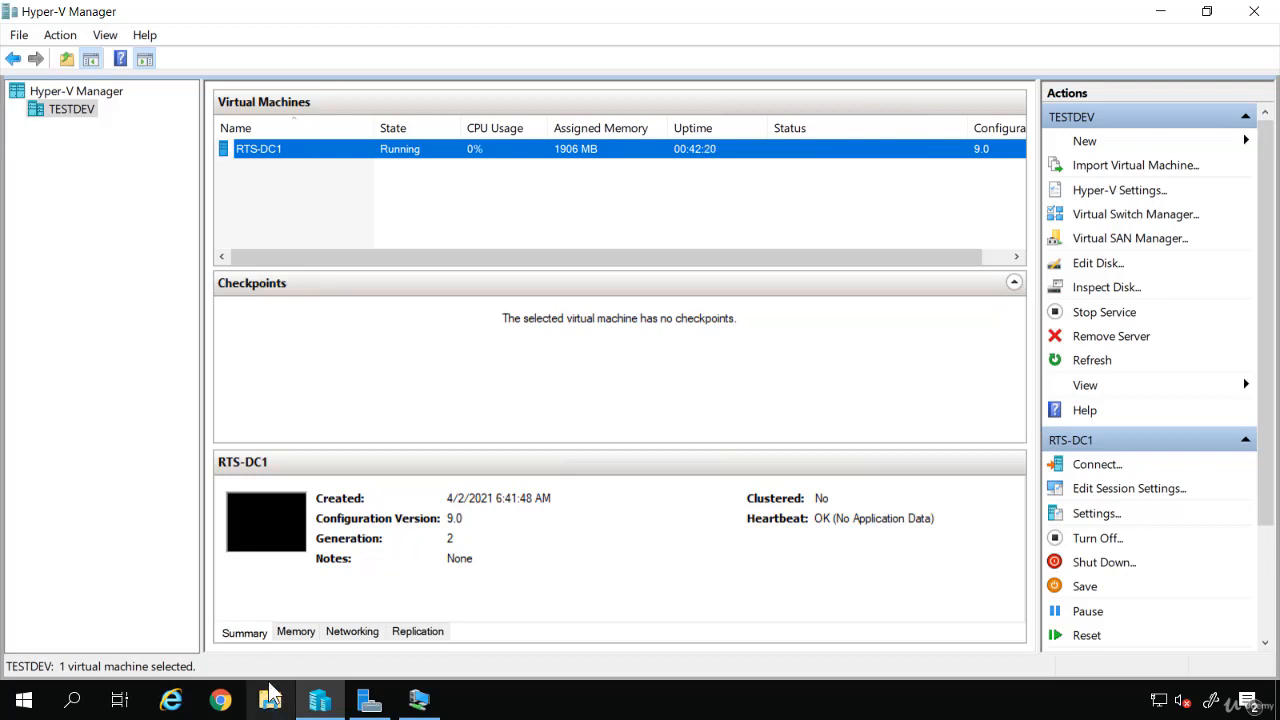
mouse_move(268, 699)
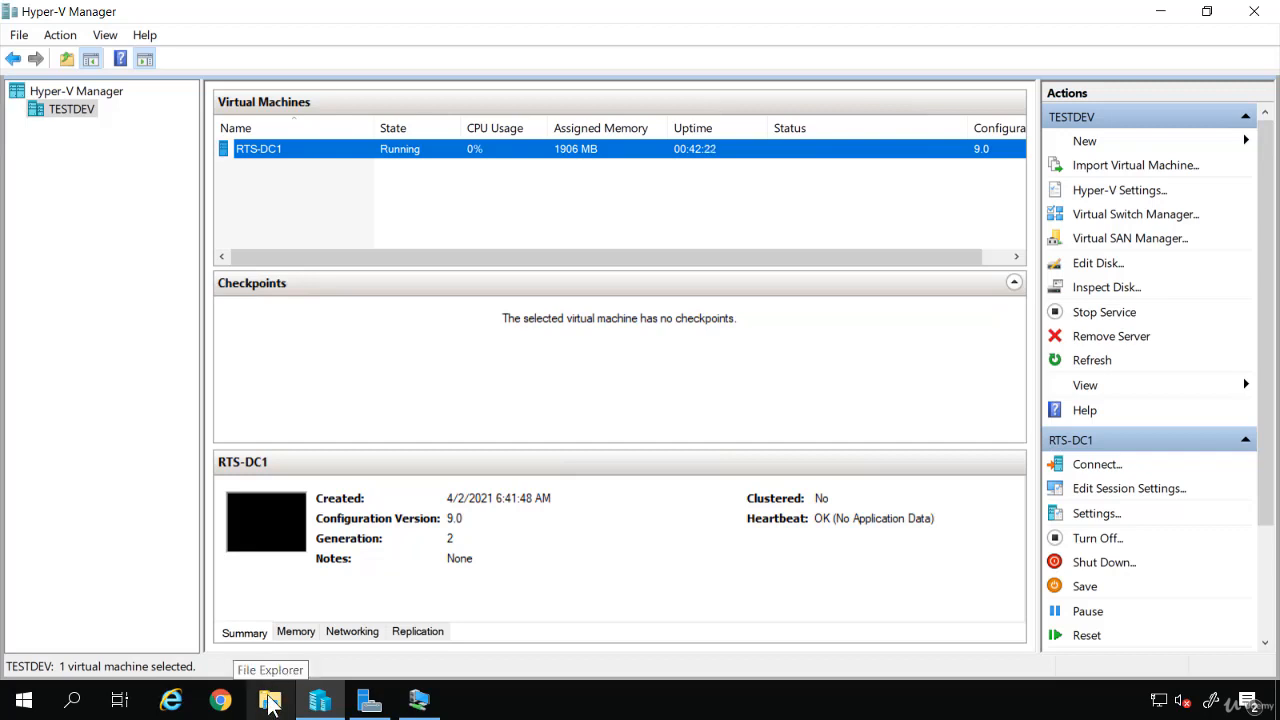
Browse to C:\Users\Public\Public Documents\Hyper-V\Virtual hard disks and select the RTS-CORE disk image
click(270, 701)
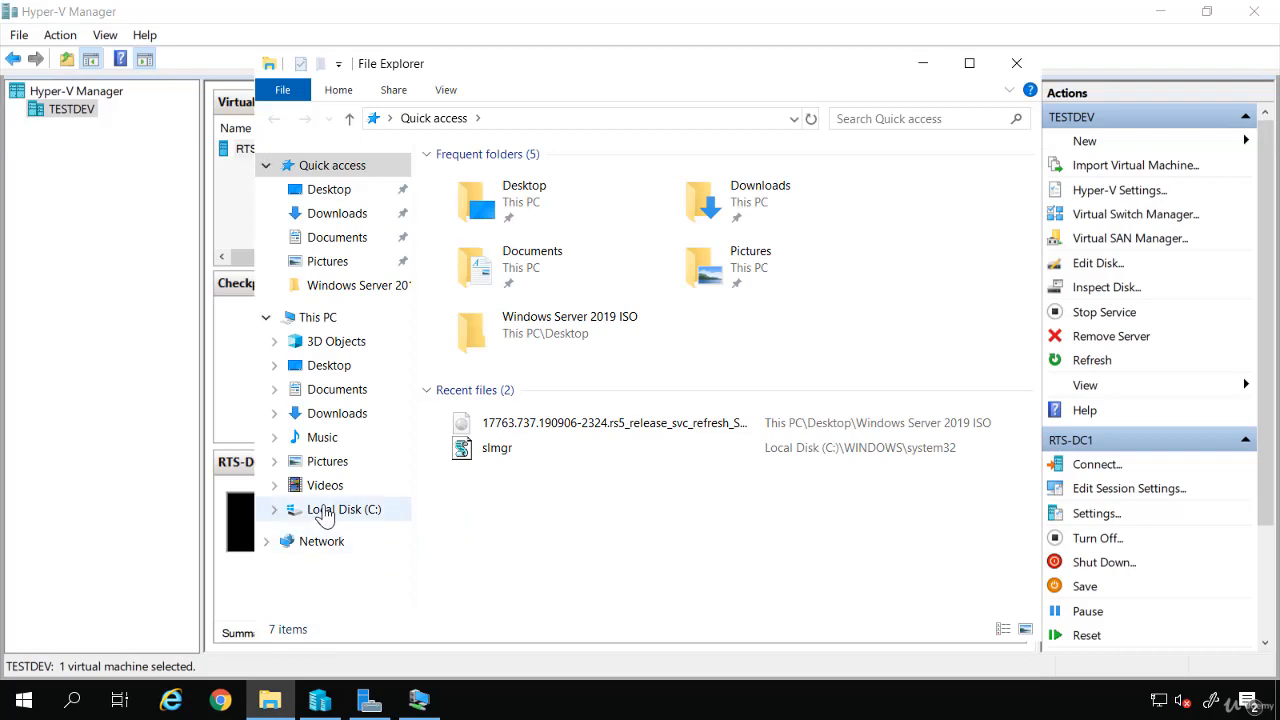
click(344, 509)
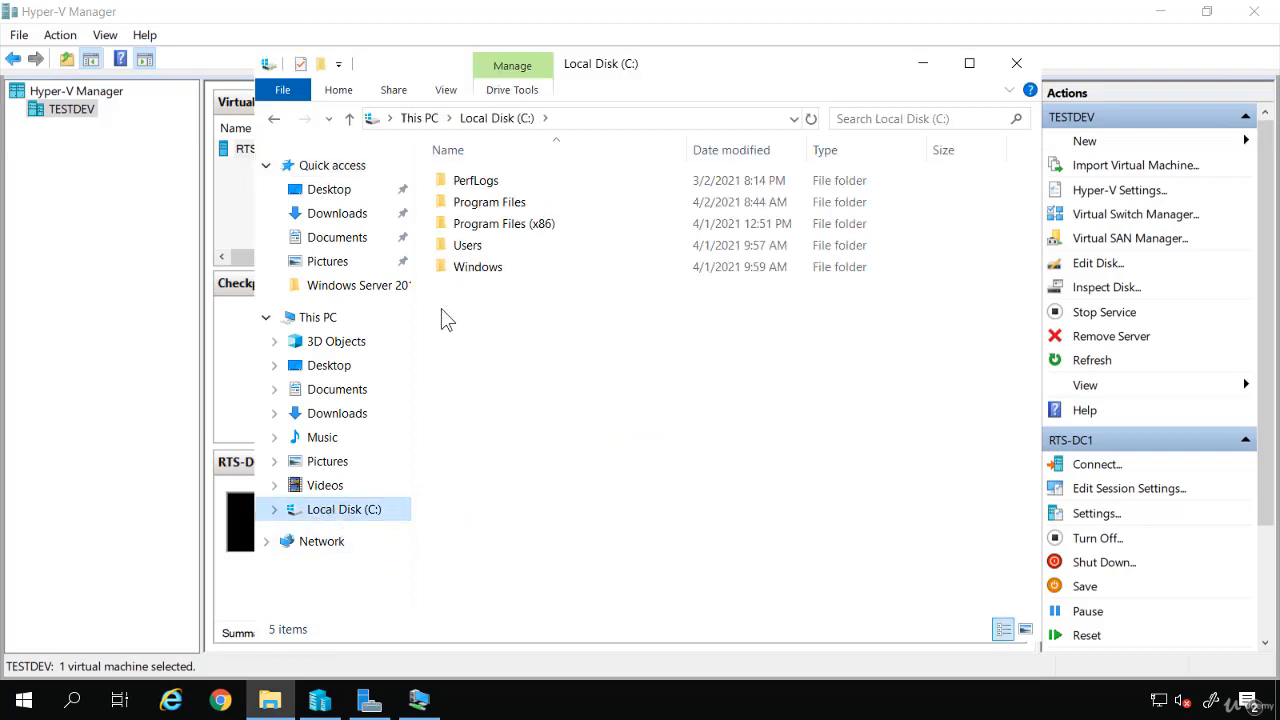
double_click(467, 245)
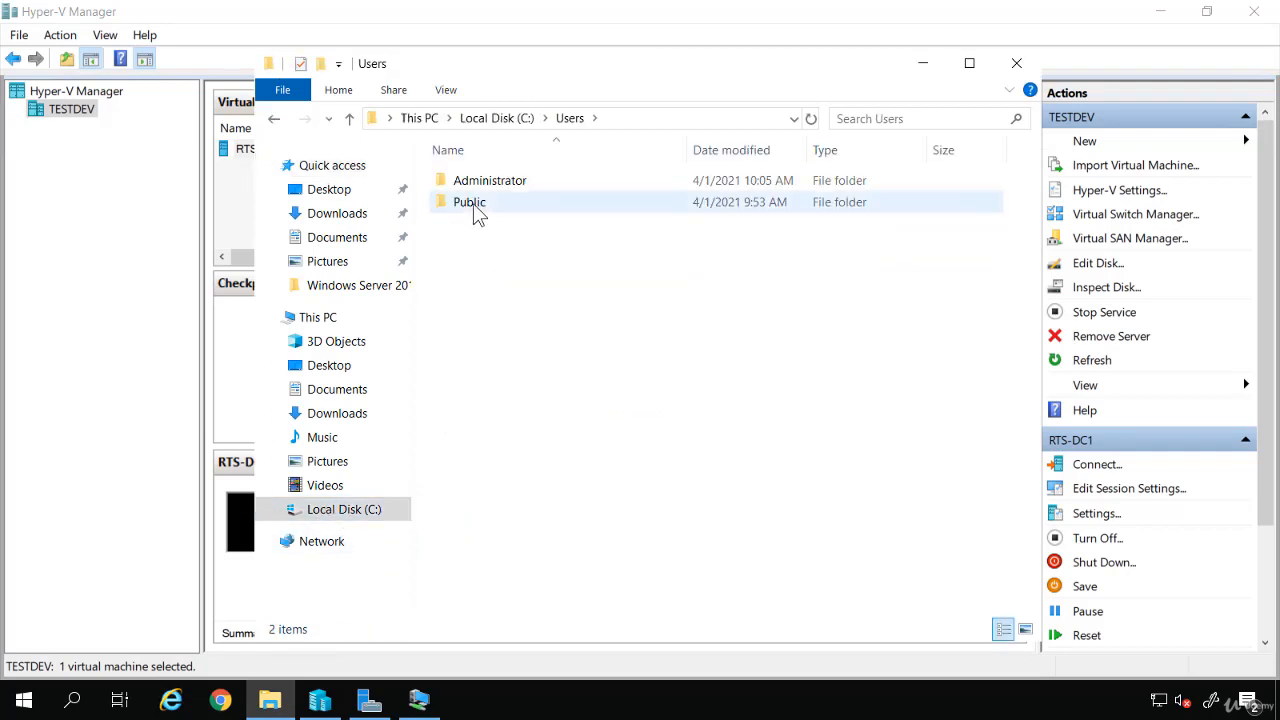
double_click(469, 202)
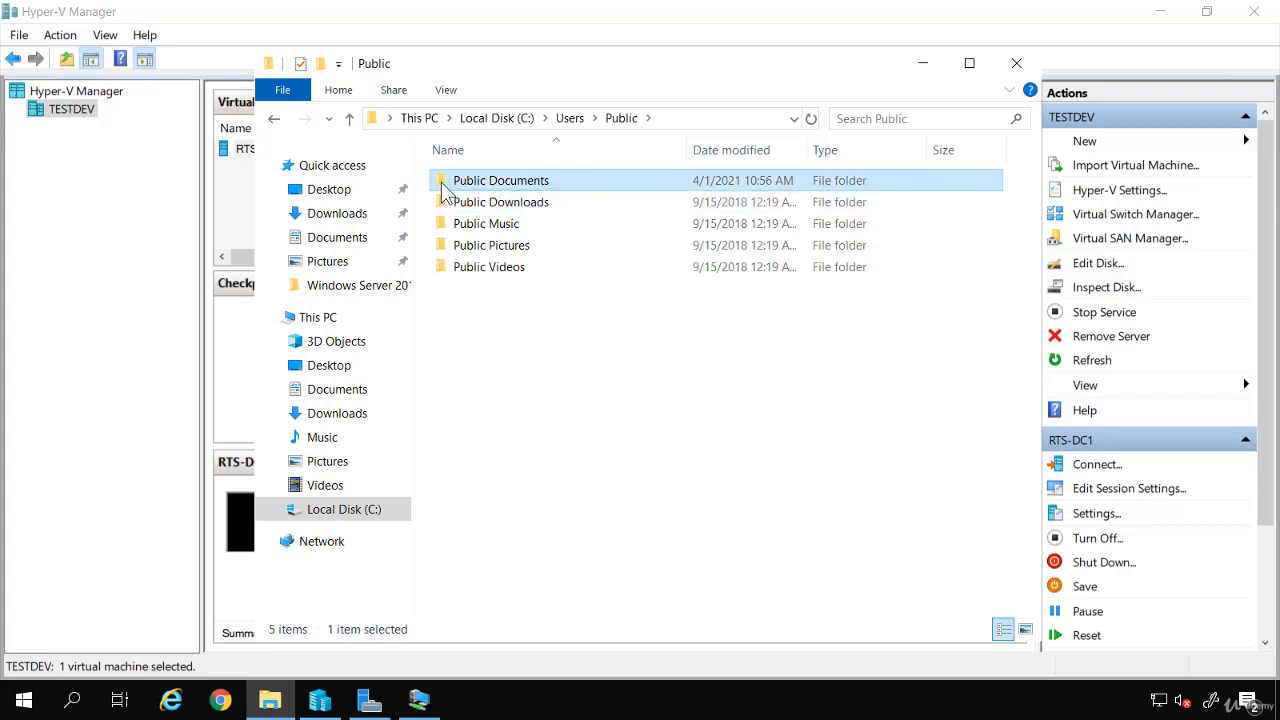
double_click(500, 180)
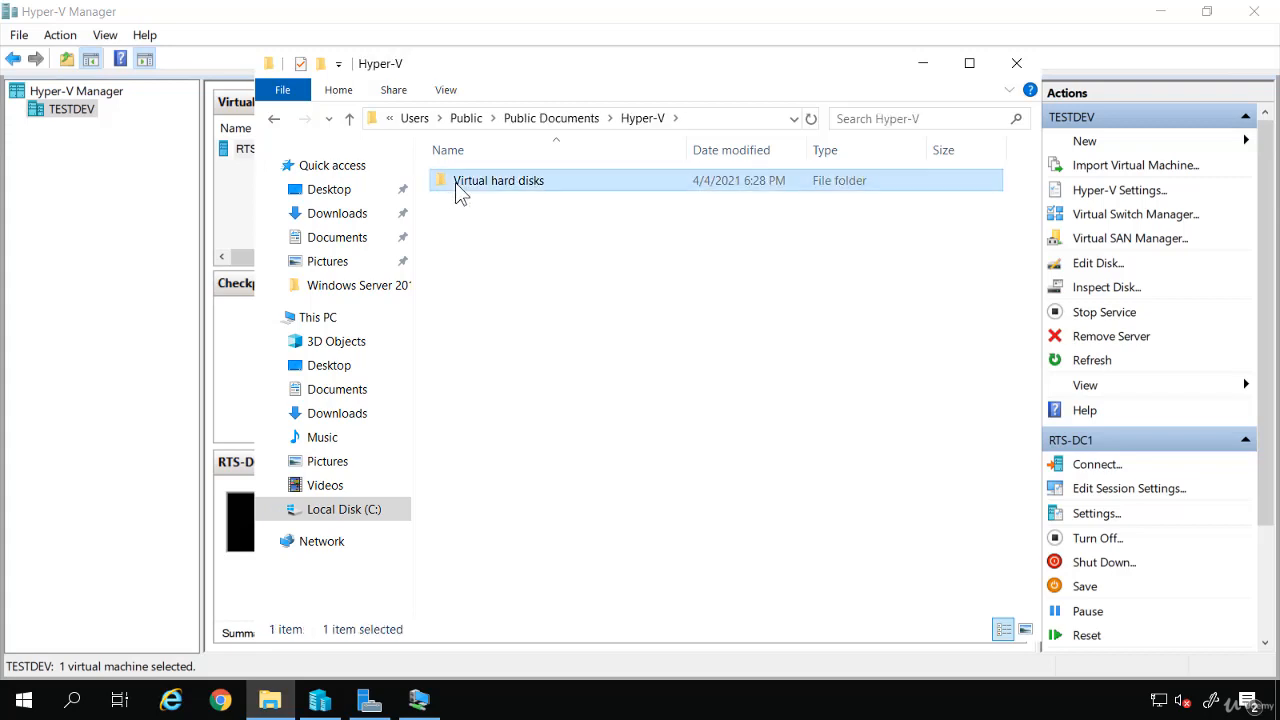
double_click(500, 180)
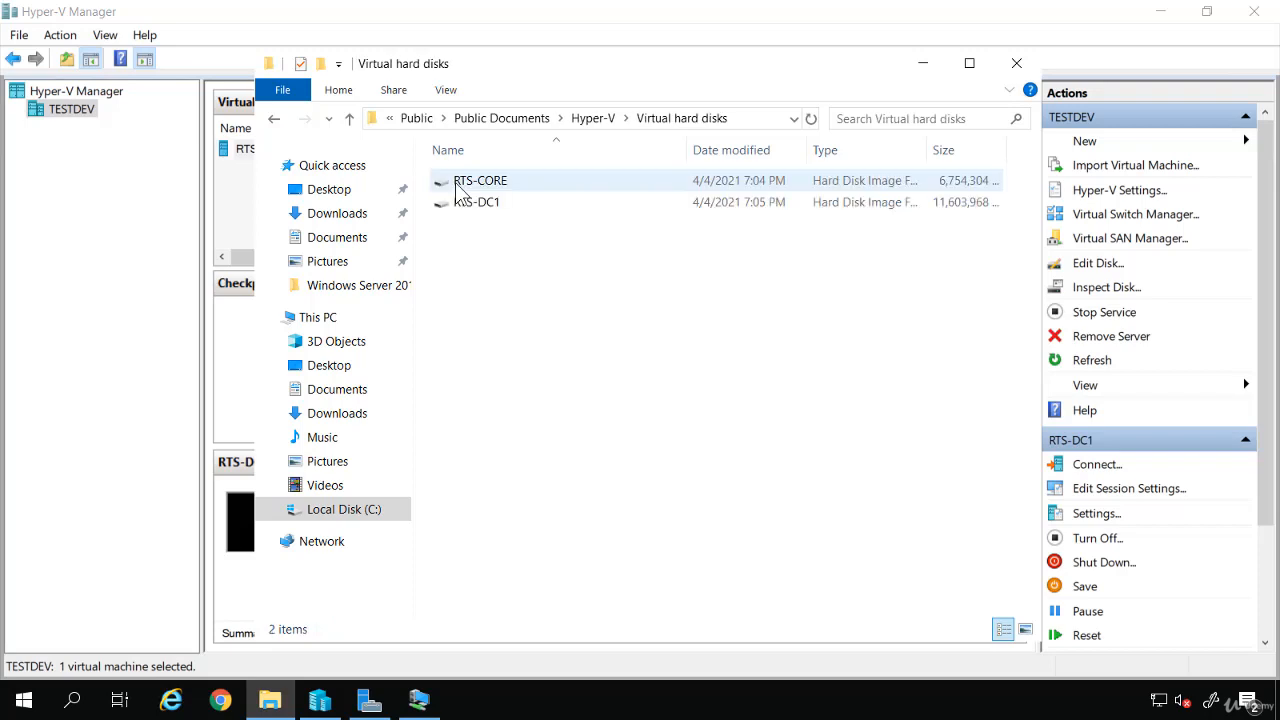
click(480, 180)
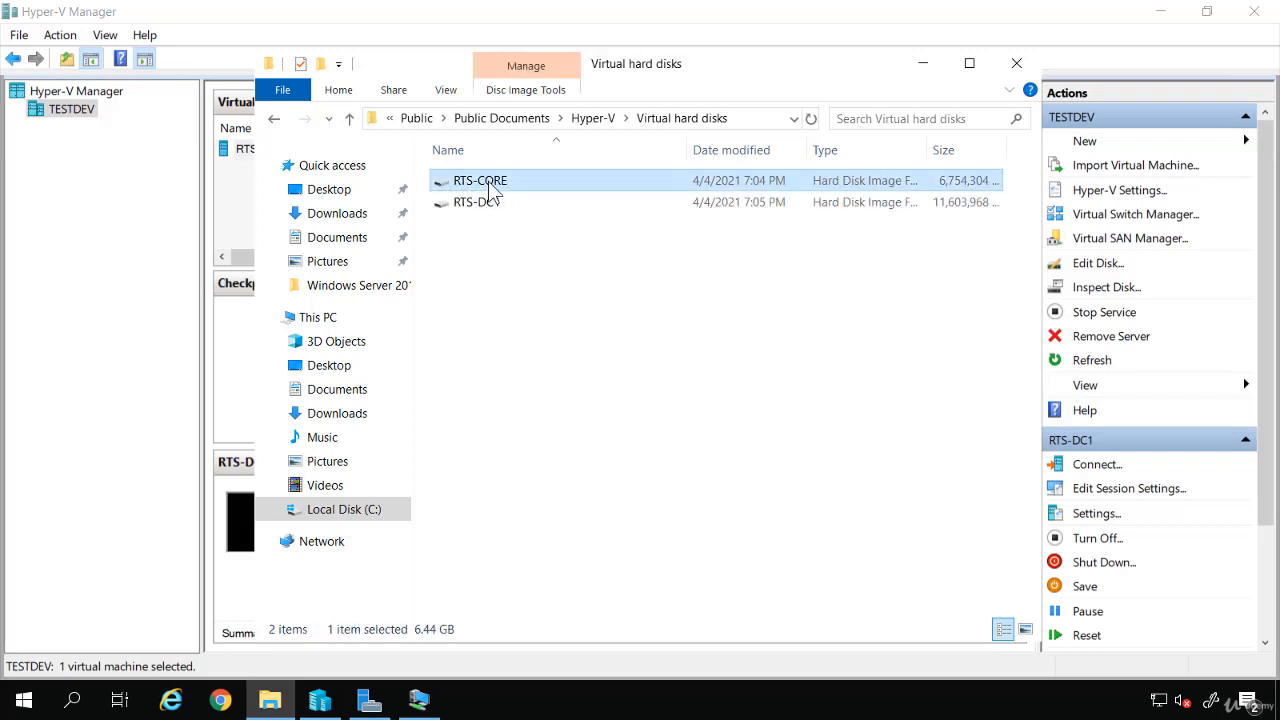
mouse_move(444, 653)
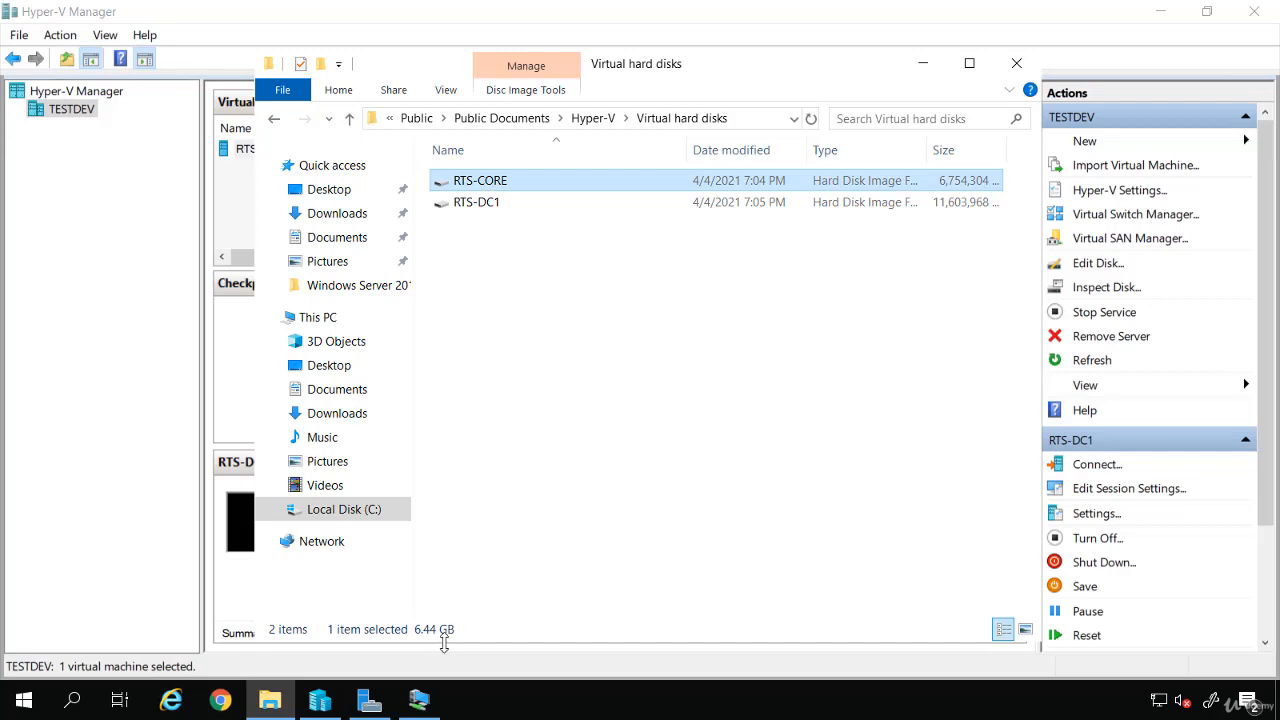
mouse_move(450, 619)
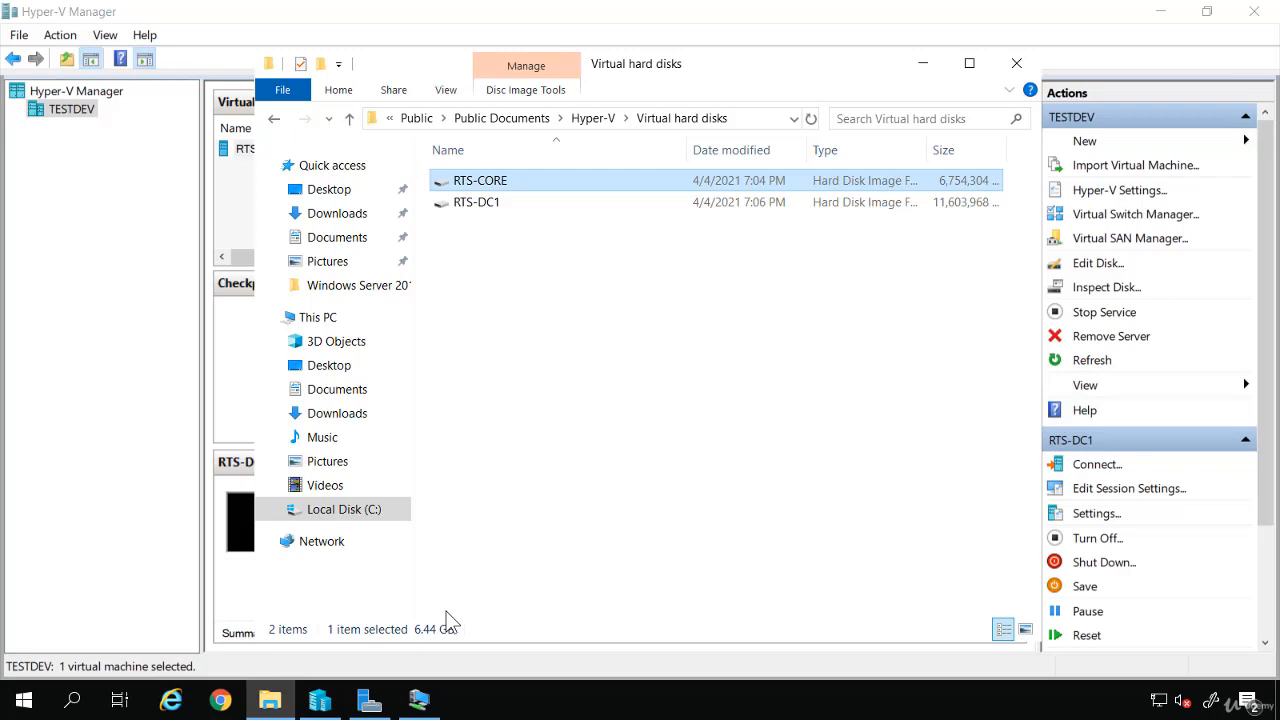
mouse_move(482, 251)
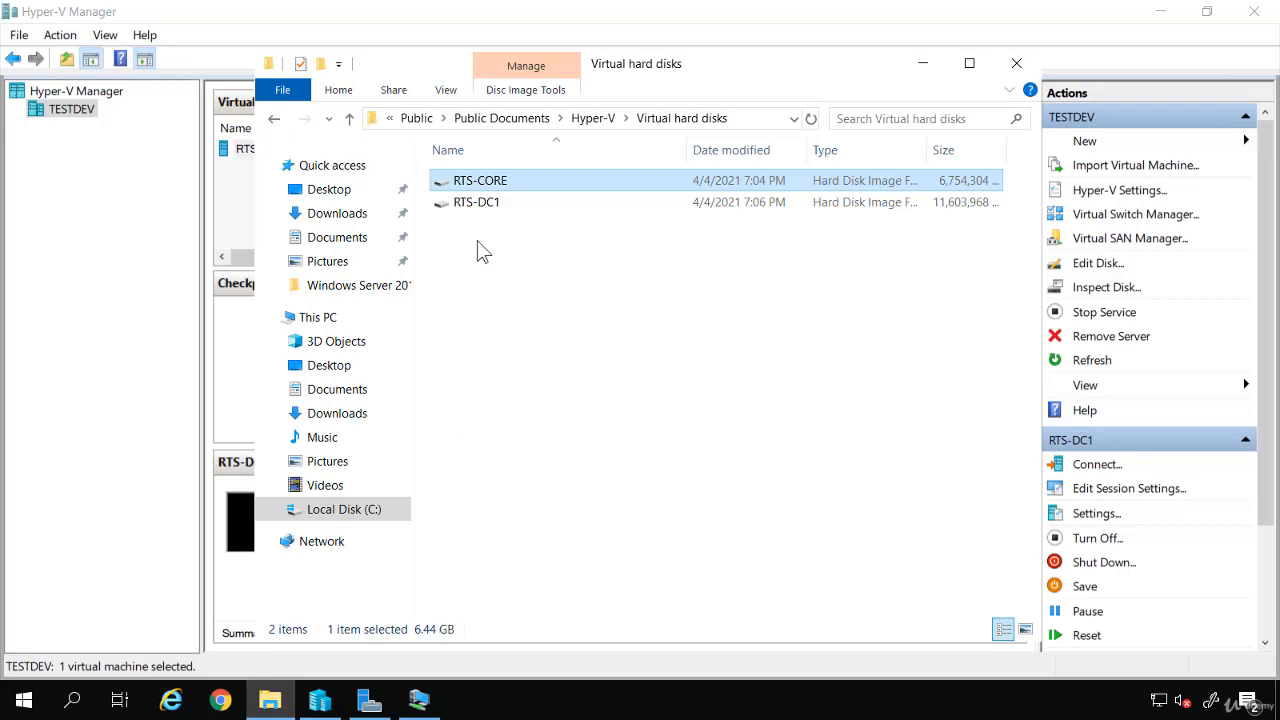
Delete the RTS-CORE VHD file and close File Explorer
right_click(480, 180)
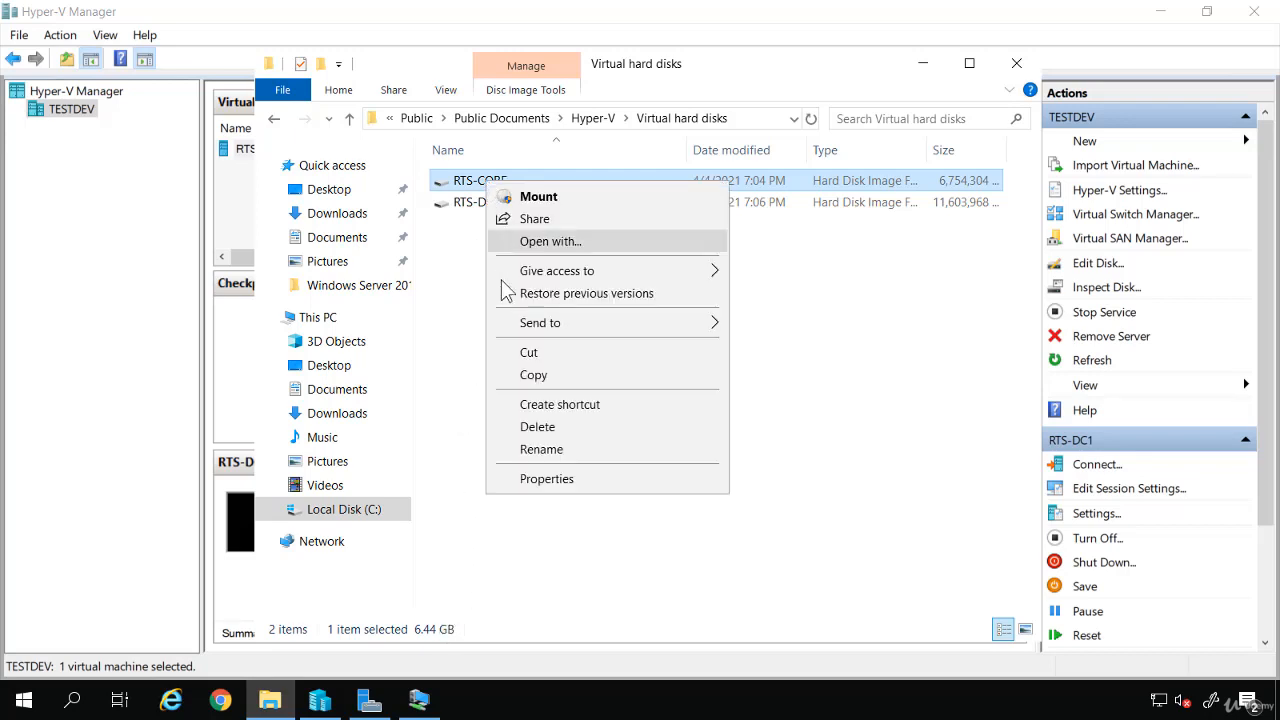
click(538, 427)
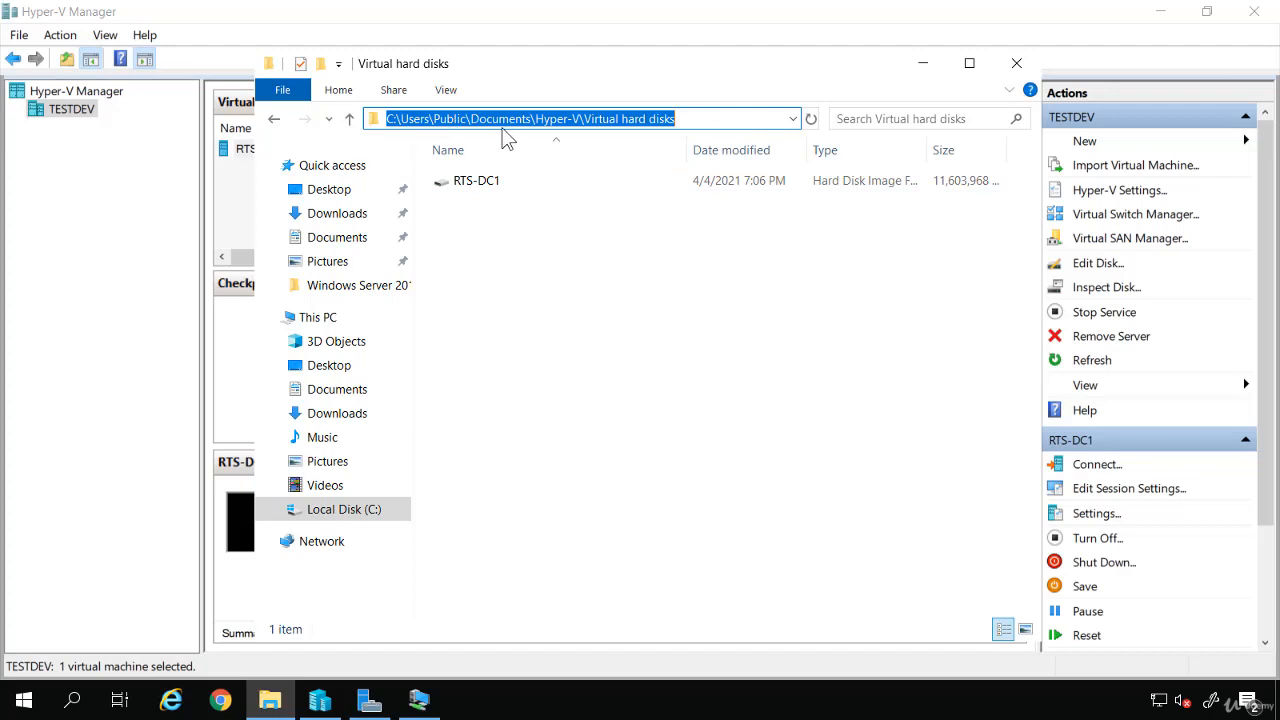
mouse_move(560, 130)
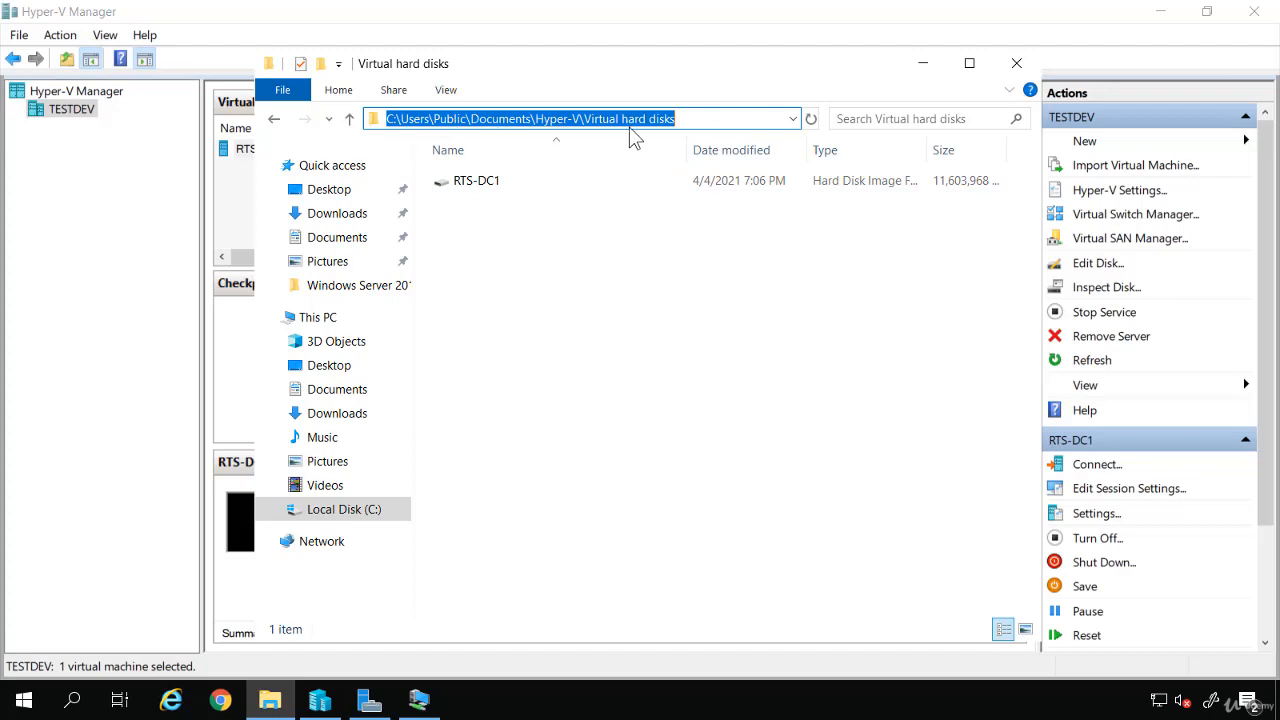
mouse_move(552, 276)
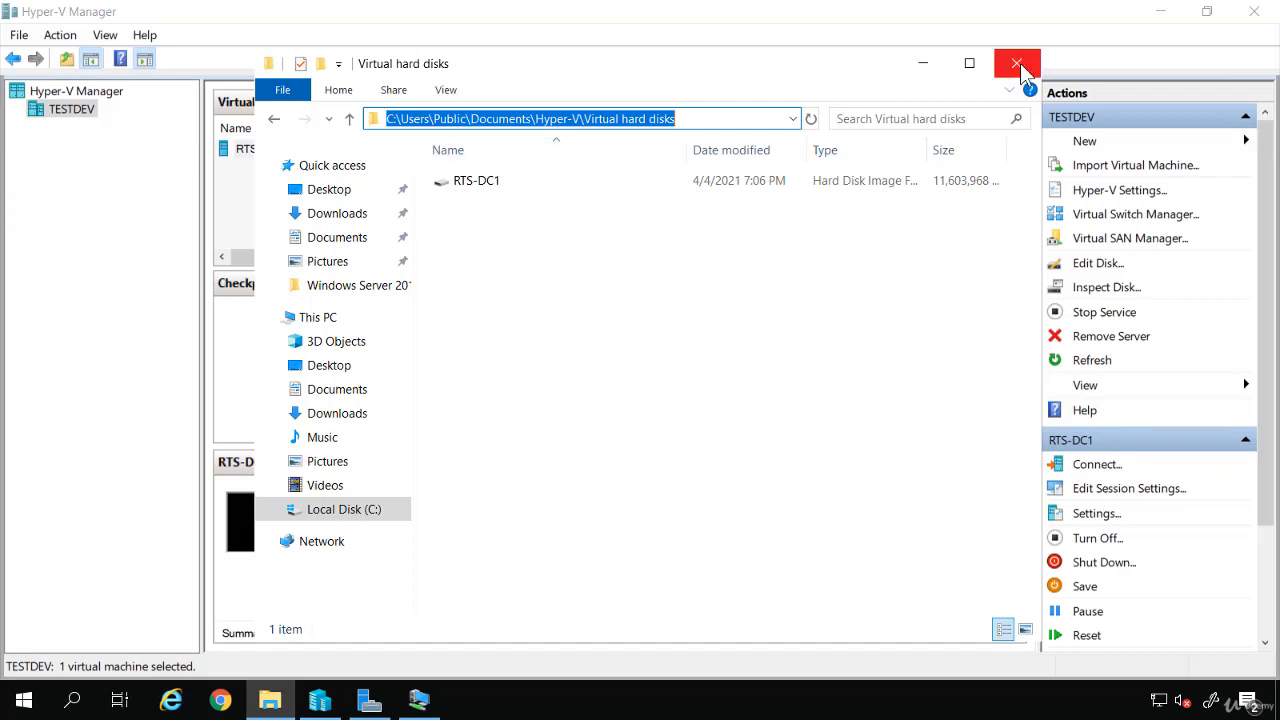
click(1011, 62)
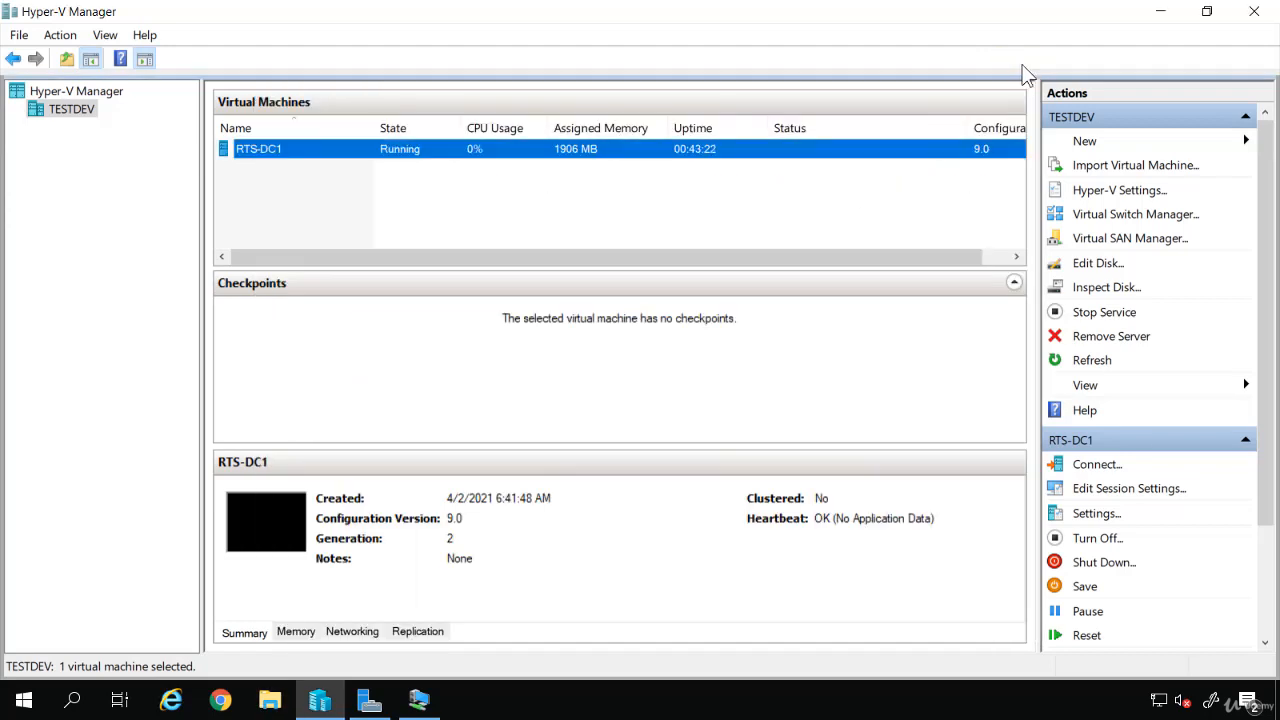